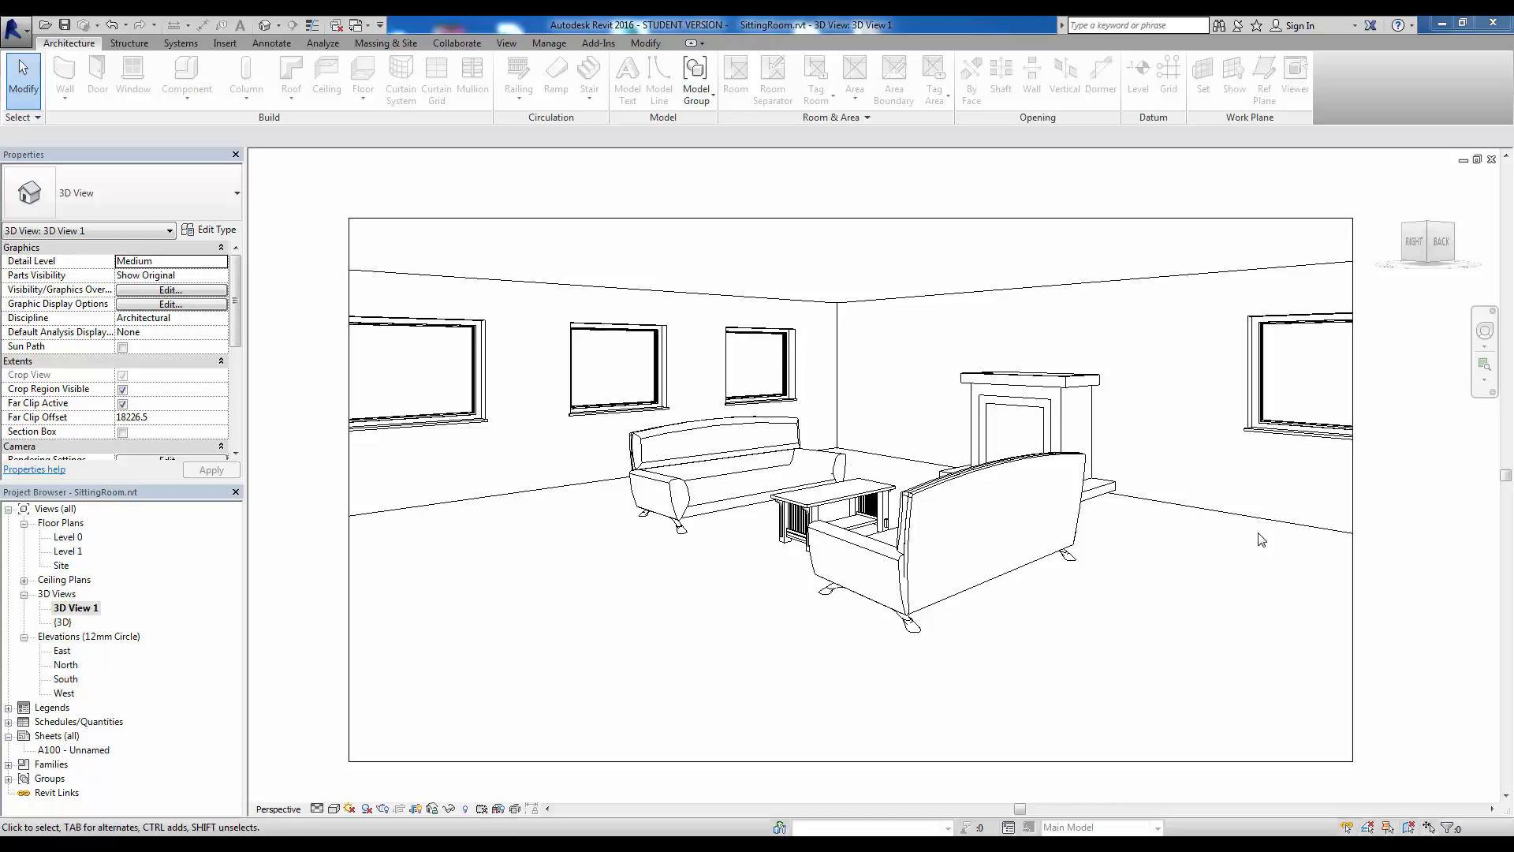
pyautogui.moveTo(601, 340)
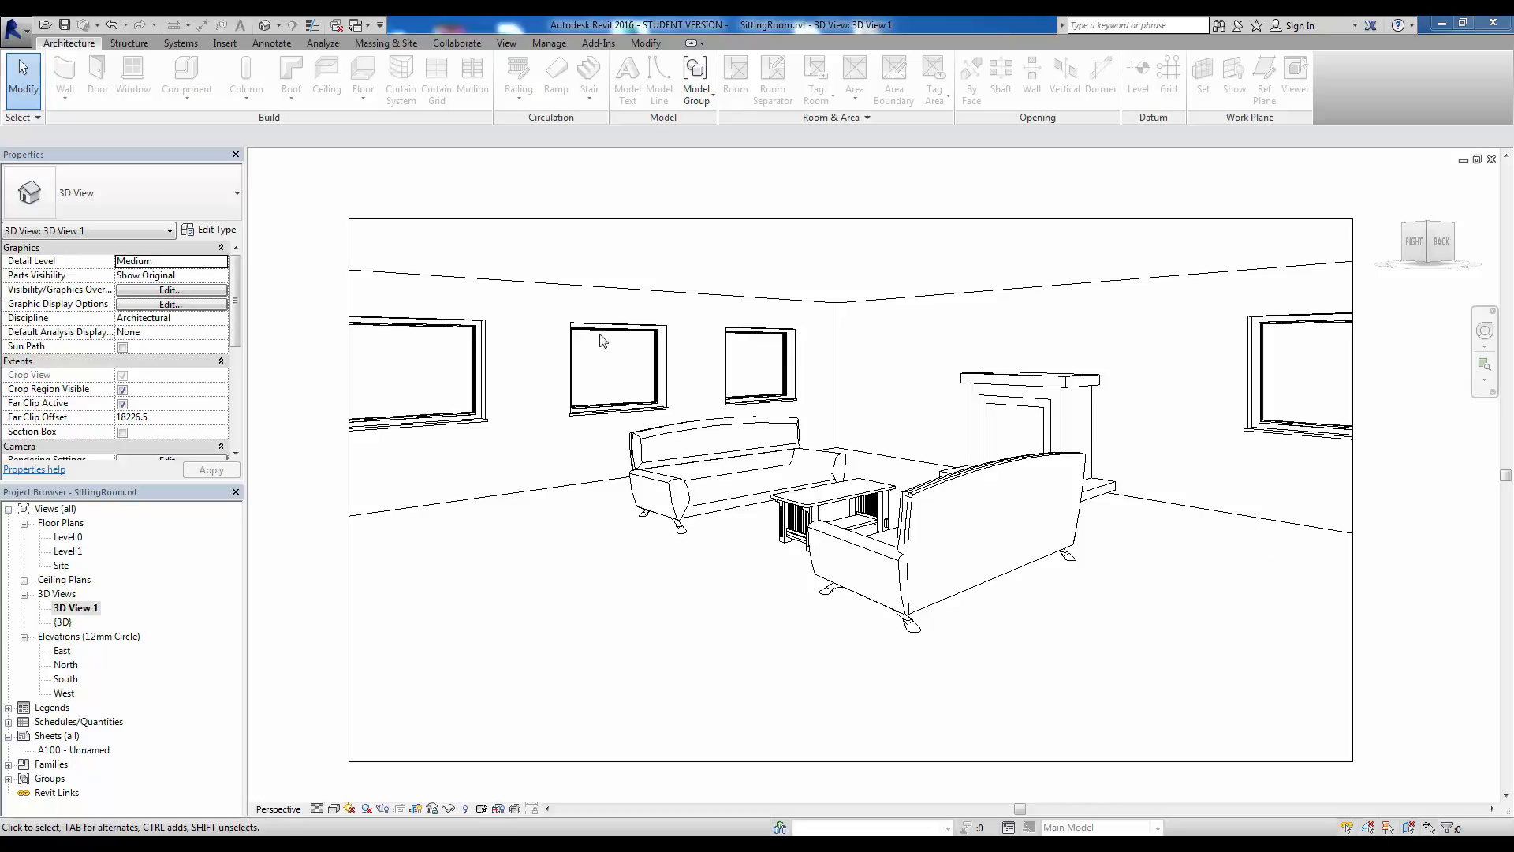
# Open the Level 0 floor plan, fit the room in view, select a window and deselect it
pyautogui.doubleClick(68, 536)
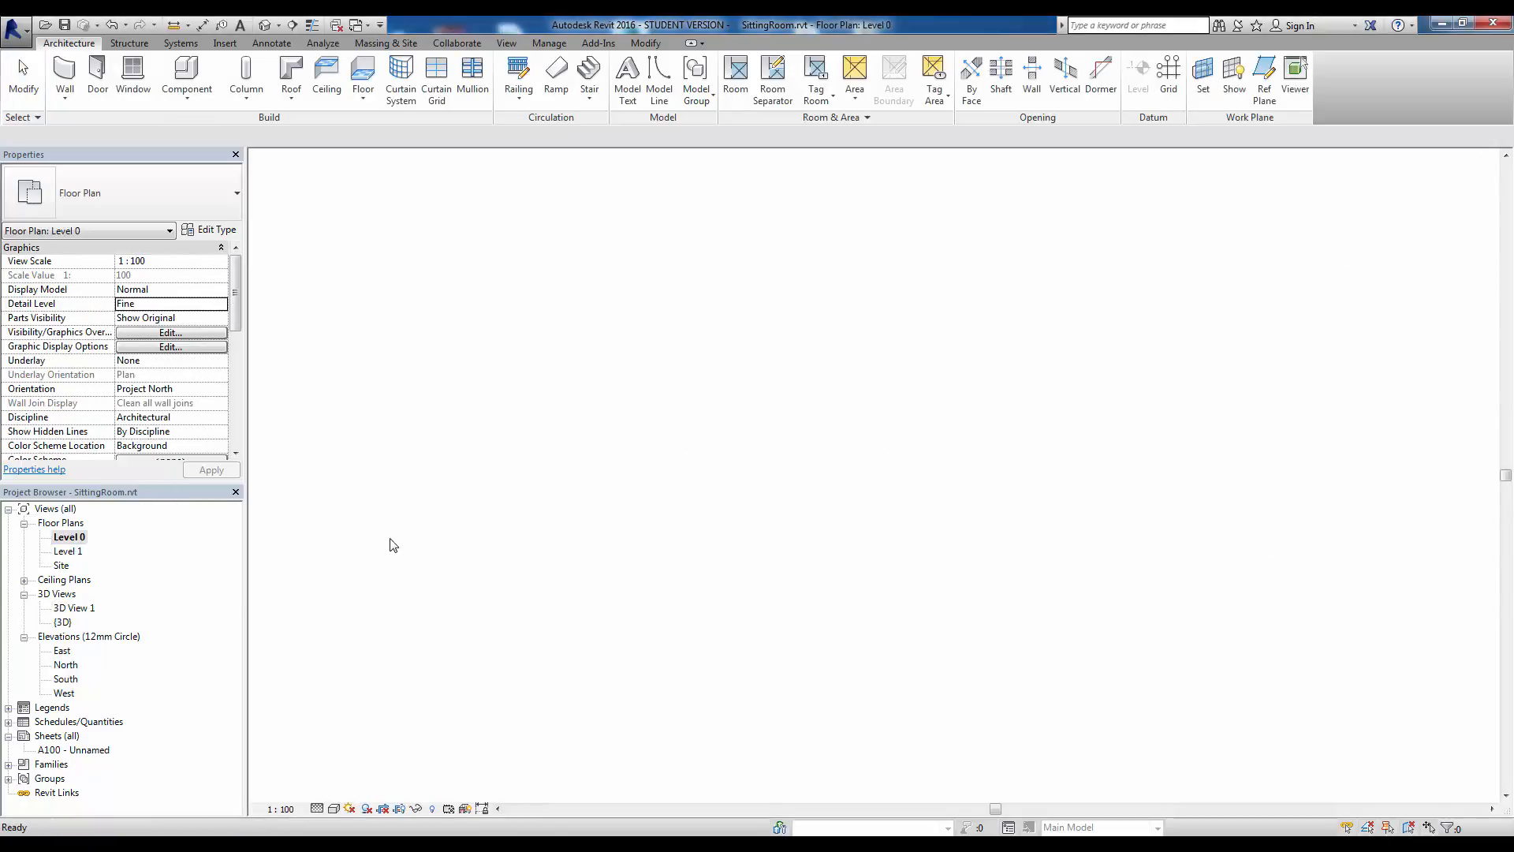
pyautogui.doubleClick(68, 536)
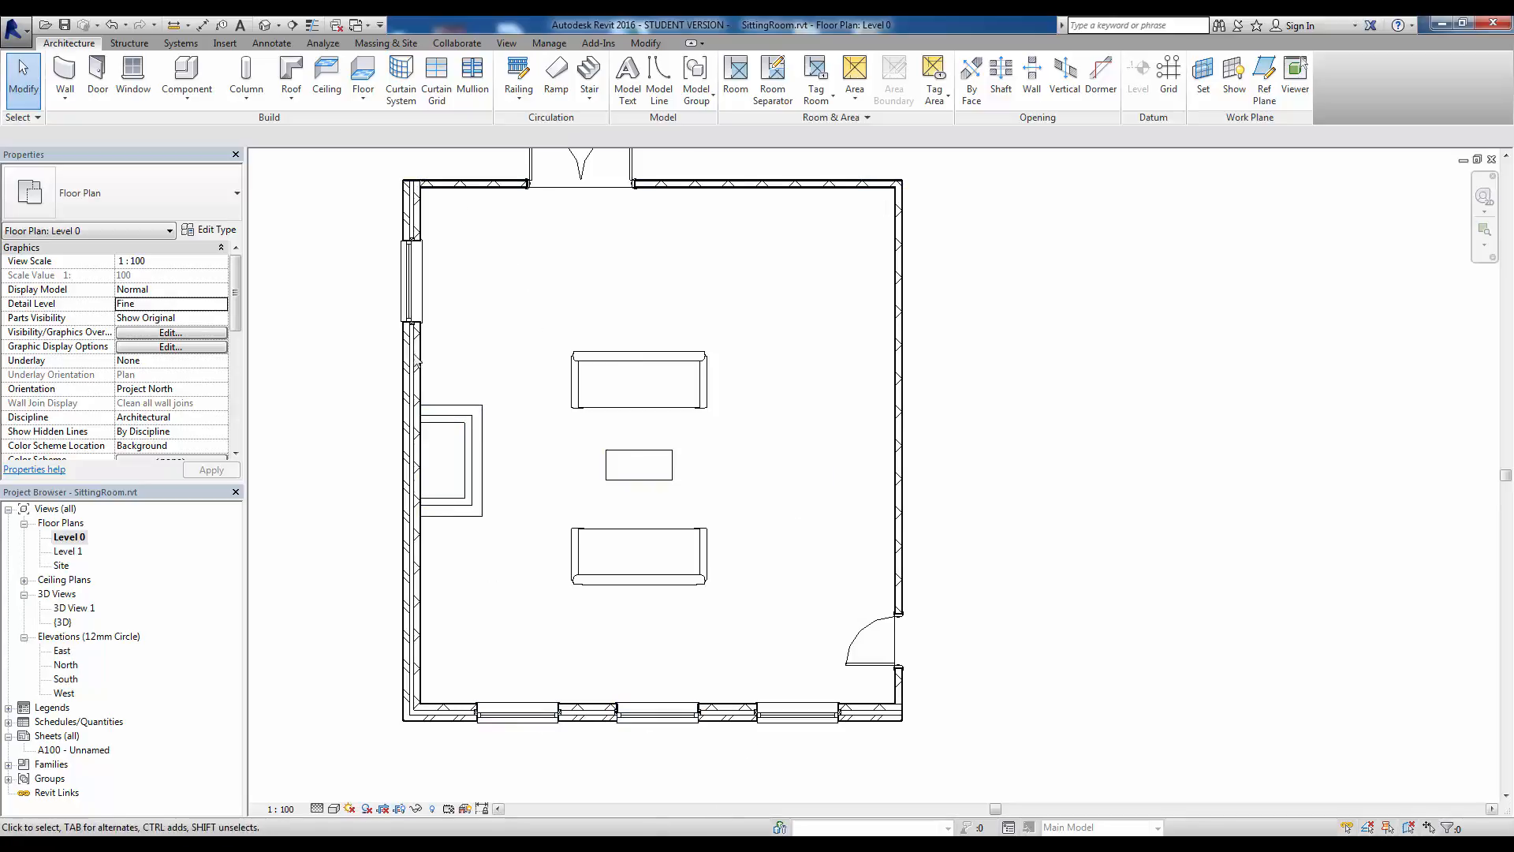
pyautogui.click(410, 286)
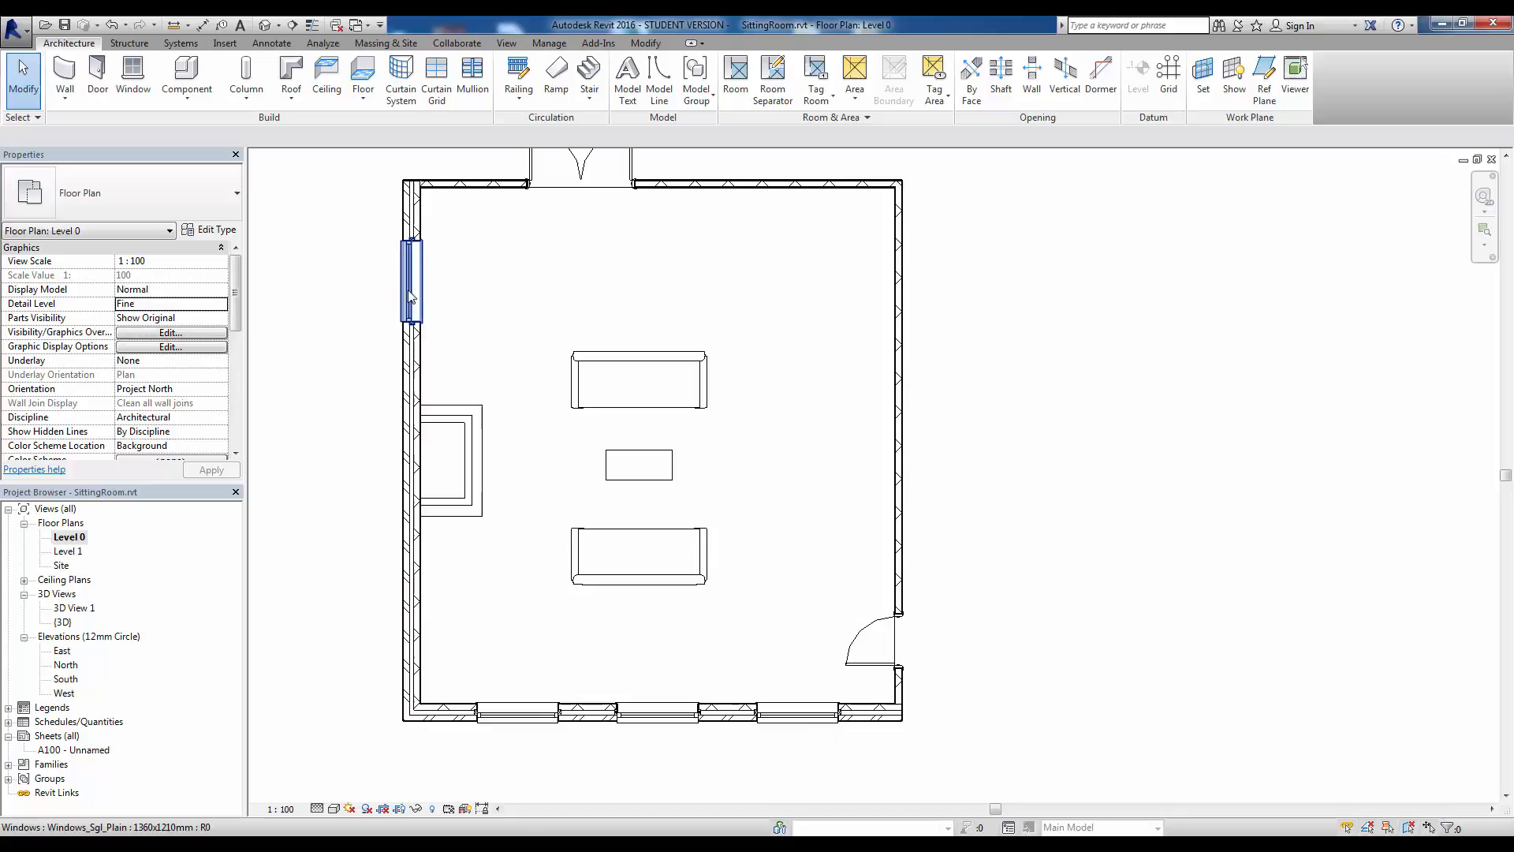
pyautogui.click(618, 483)
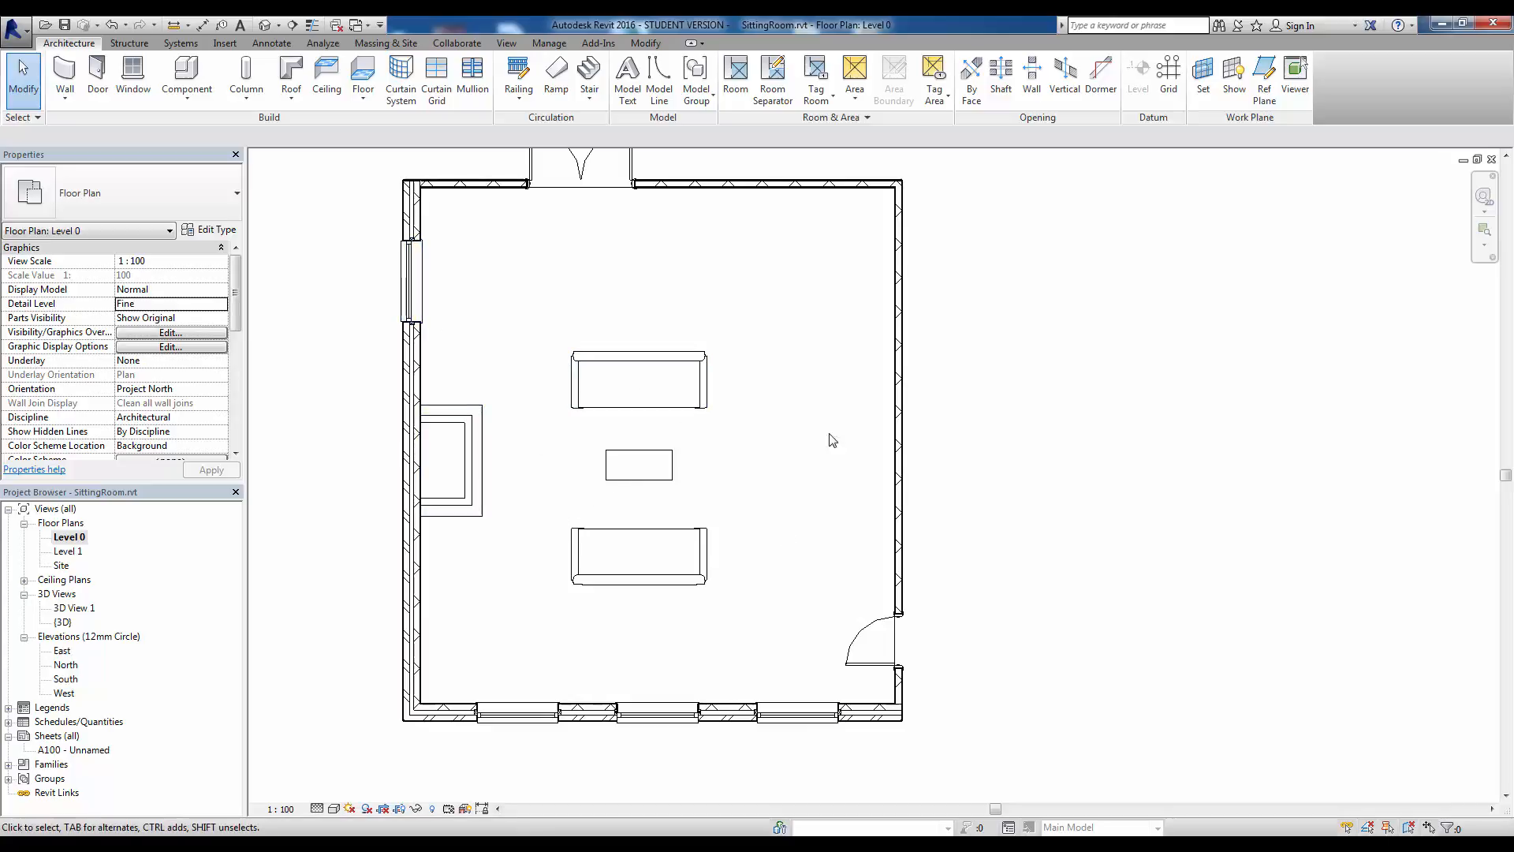
pyautogui.moveTo(833, 569)
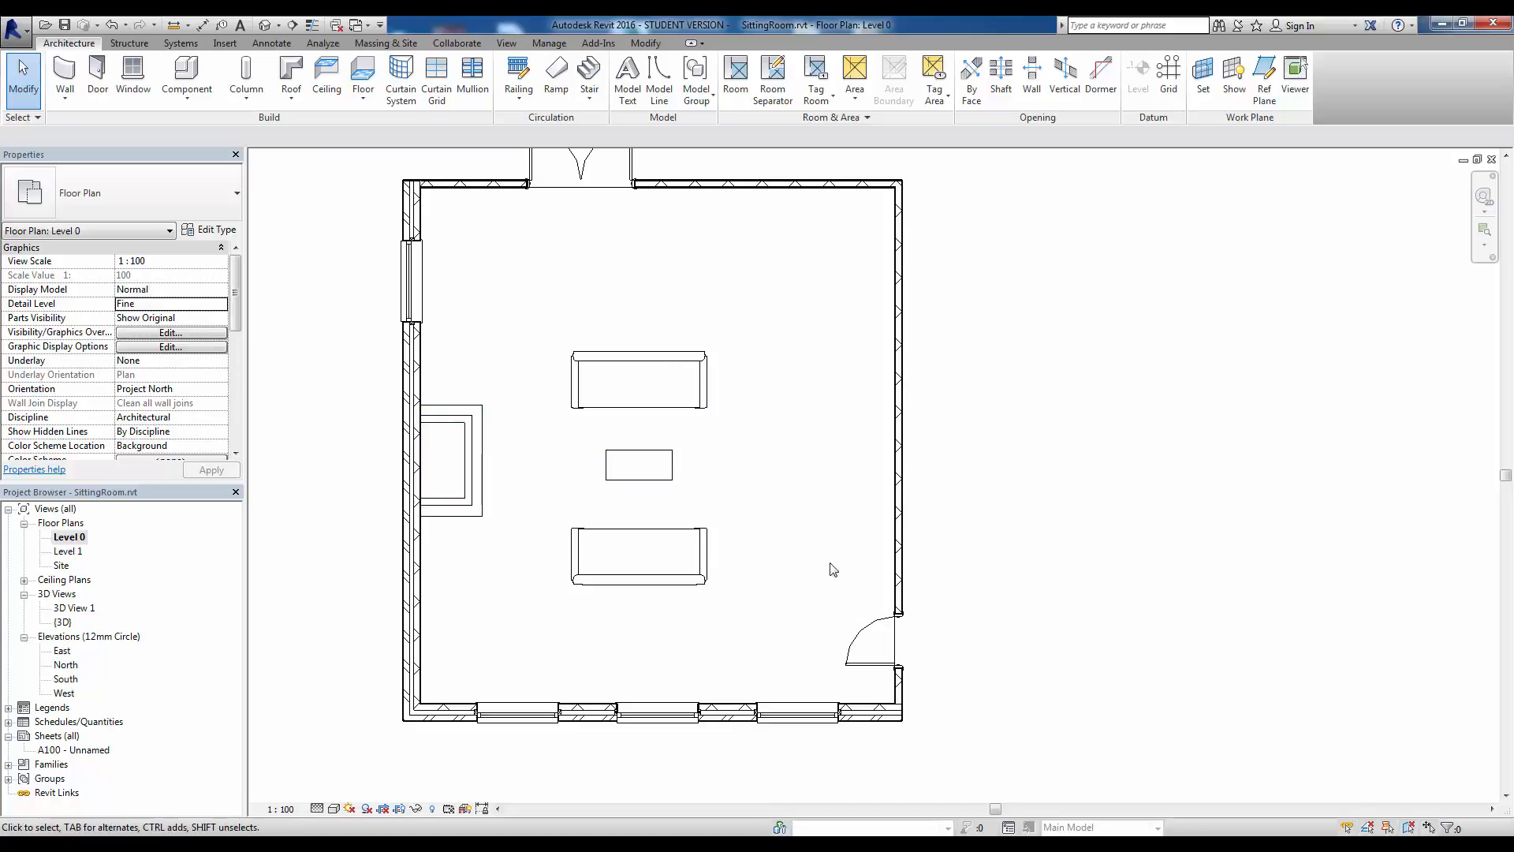
# Switch between 3D View 1 and Level 0, ending on the perspective 3D view of the sitting room
pyautogui.doubleClick(77, 607)
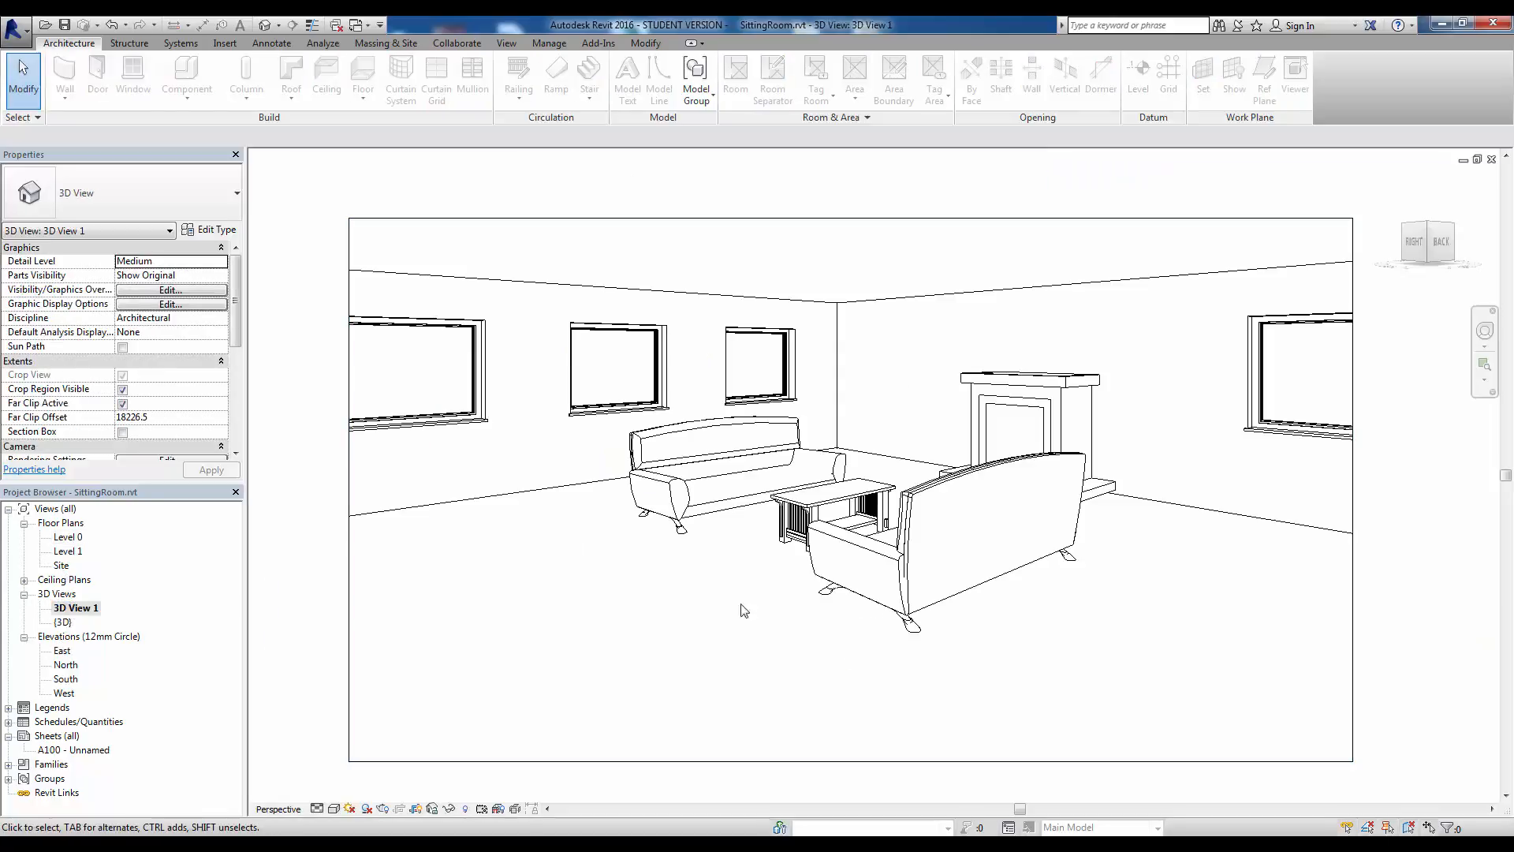
pyautogui.moveTo(792, 664)
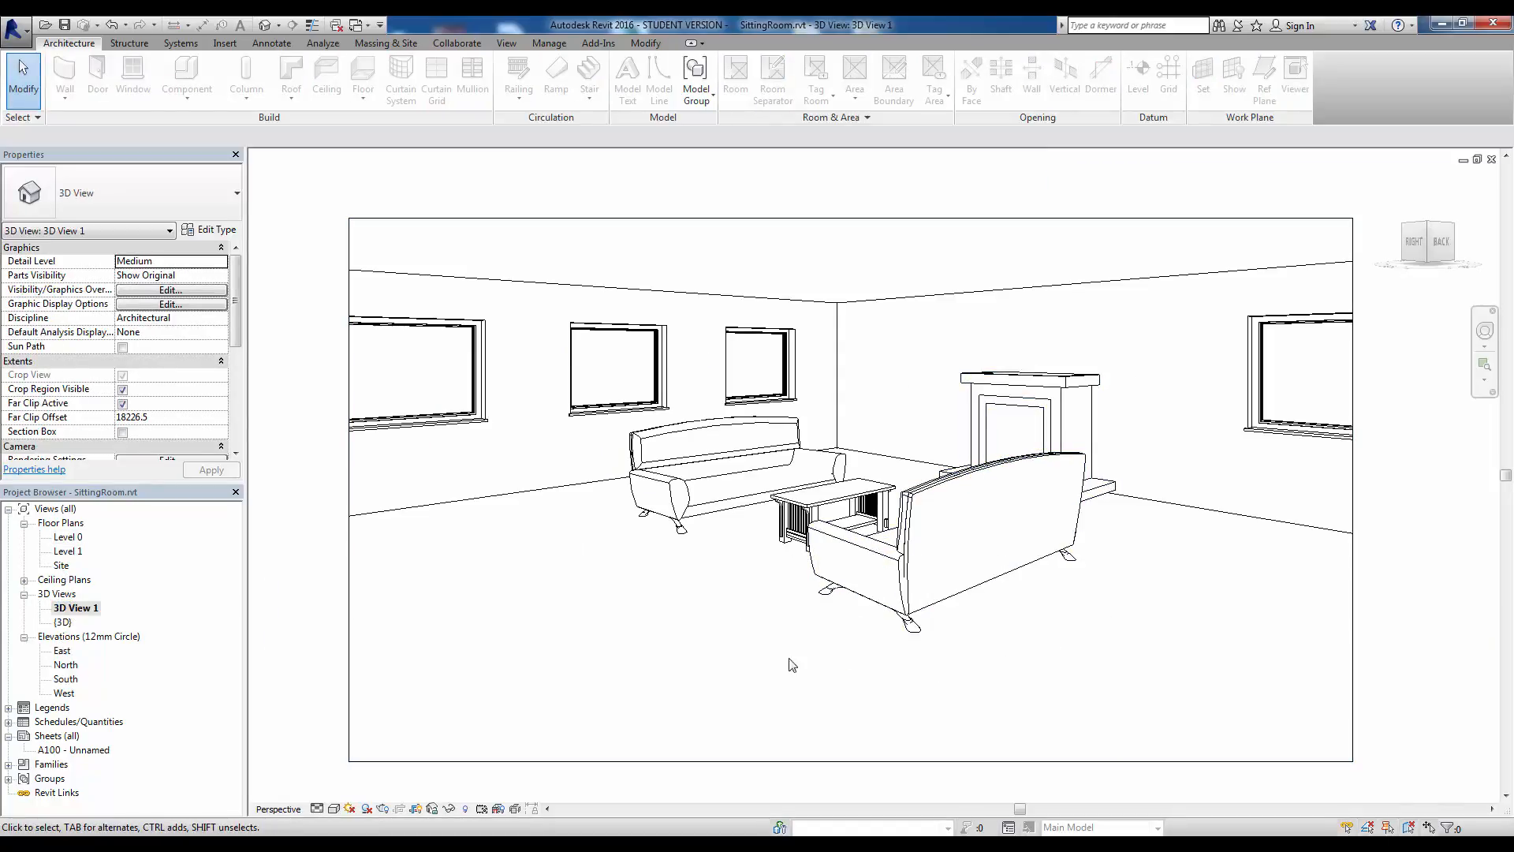
pyautogui.moveTo(690, 555)
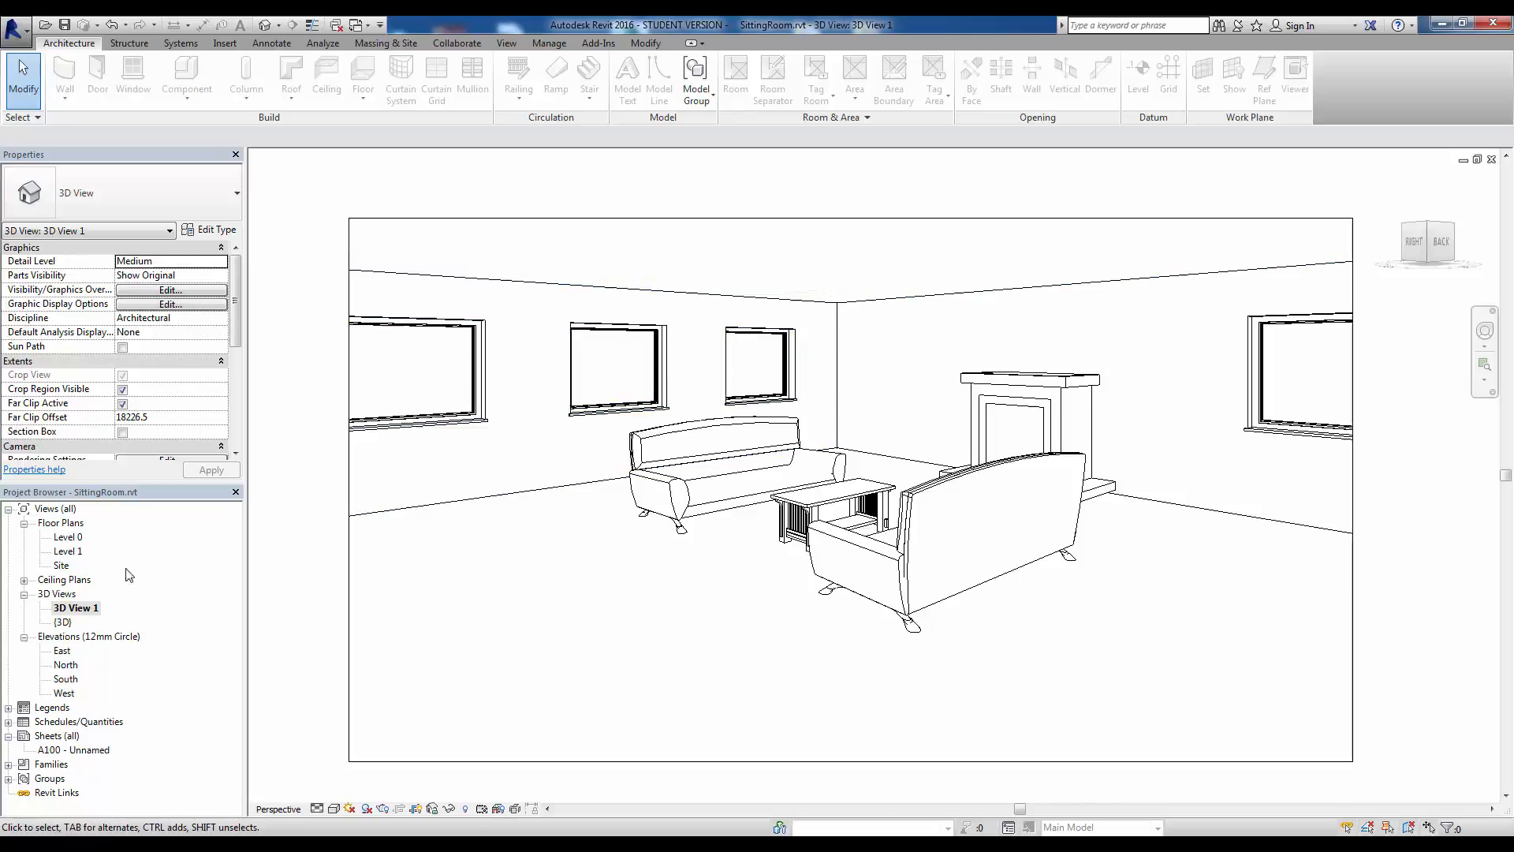
pyautogui.doubleClick(67, 537)
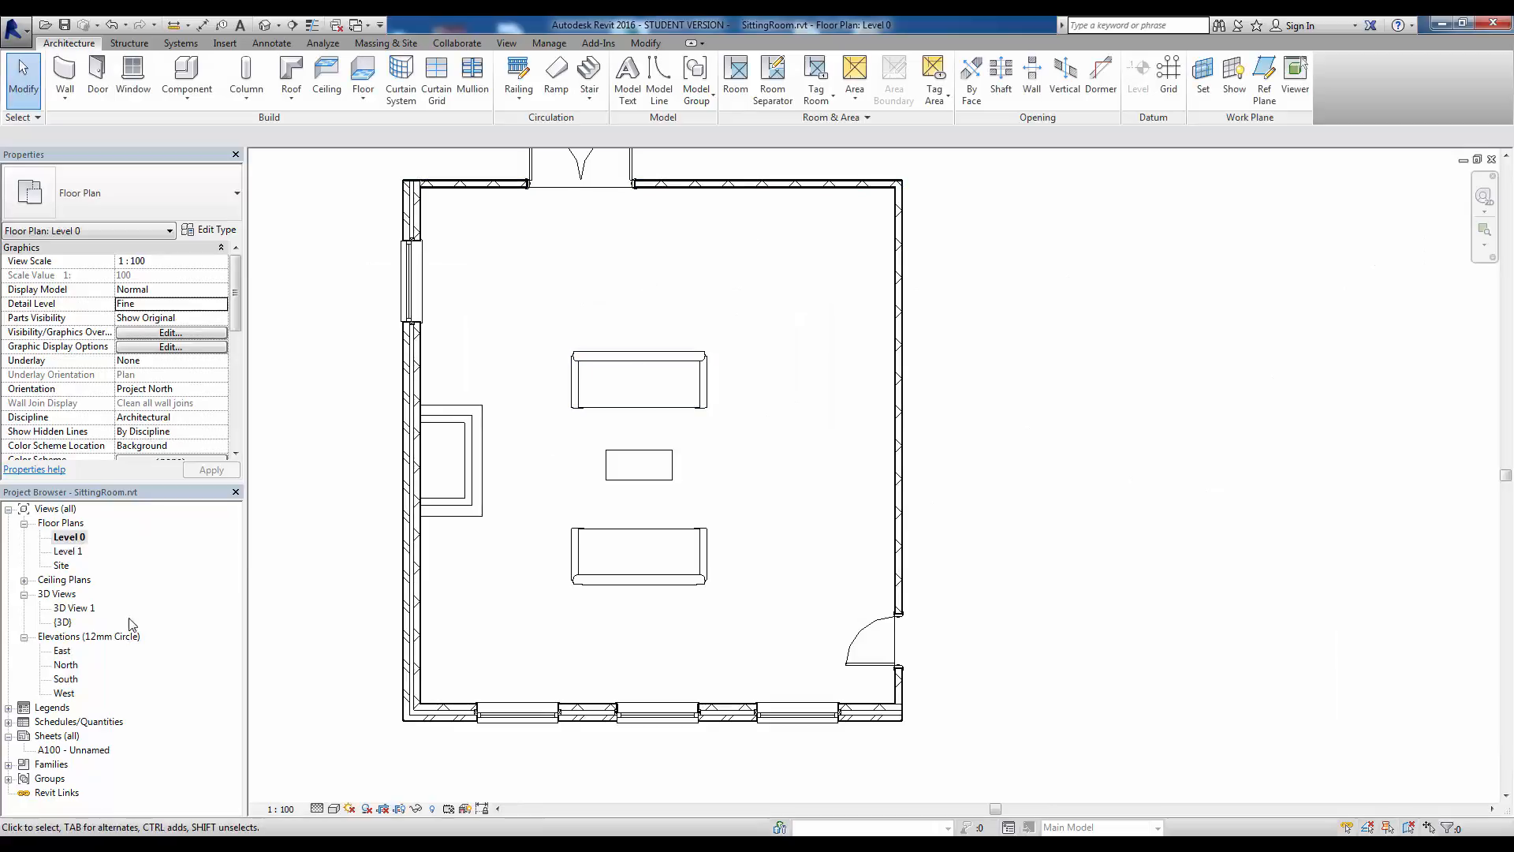
pyautogui.doubleClick(75, 607)
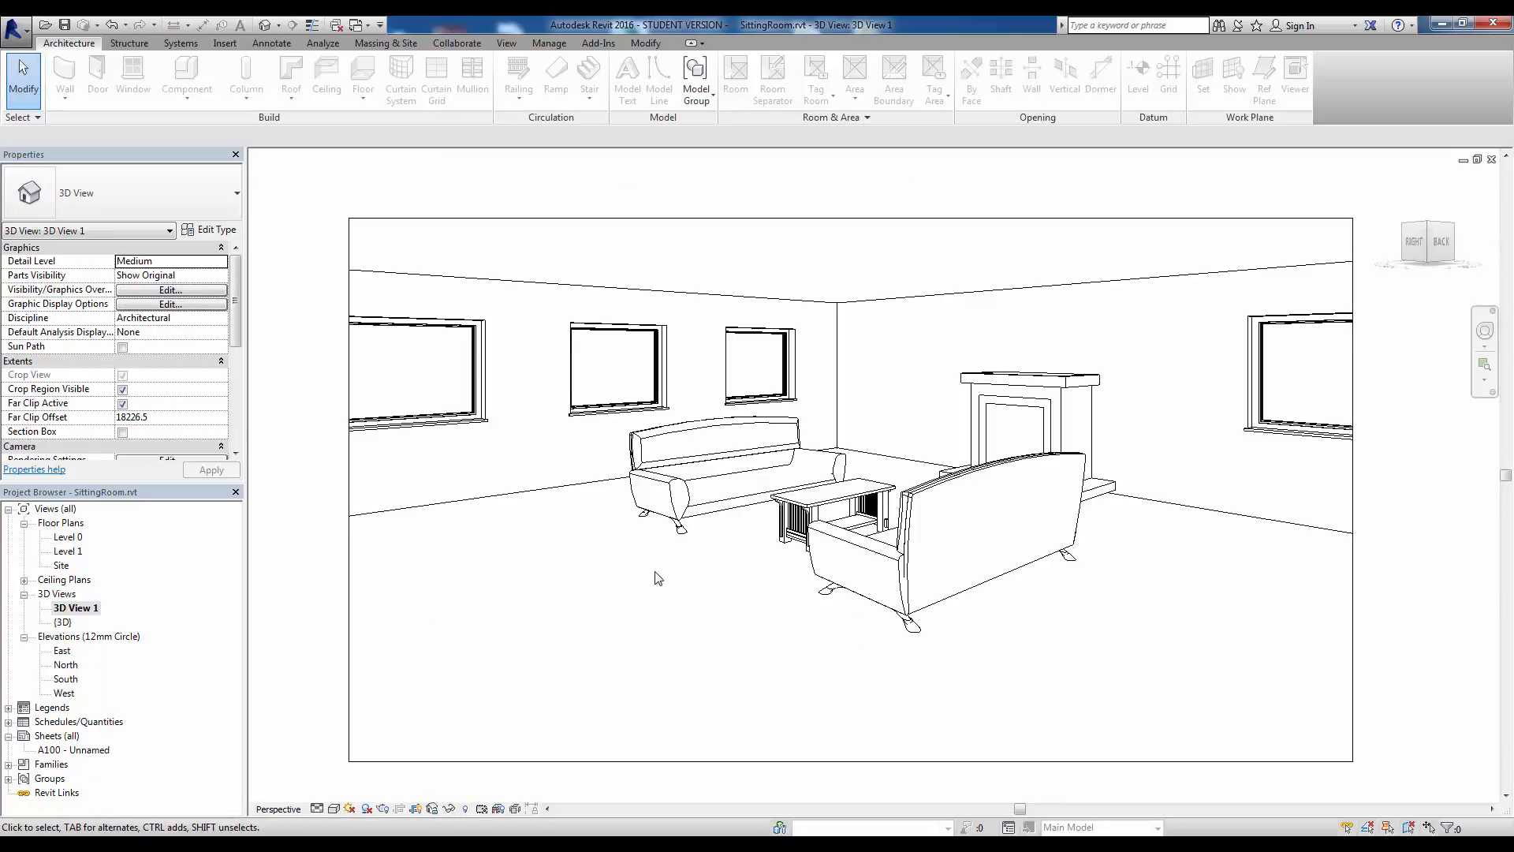
pyautogui.moveTo(430, 769)
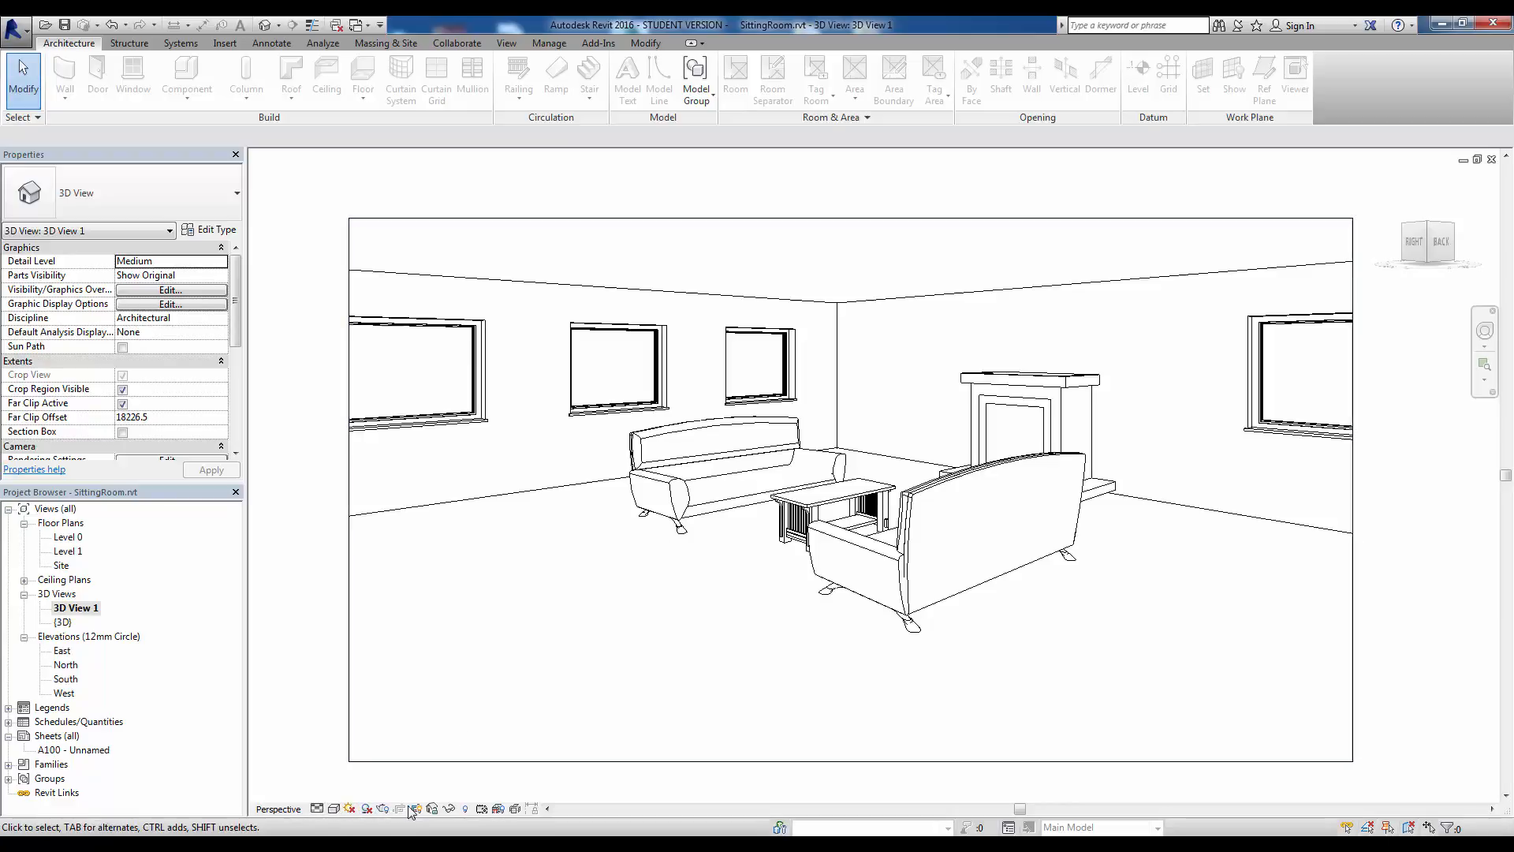
pyautogui.moveTo(350, 814)
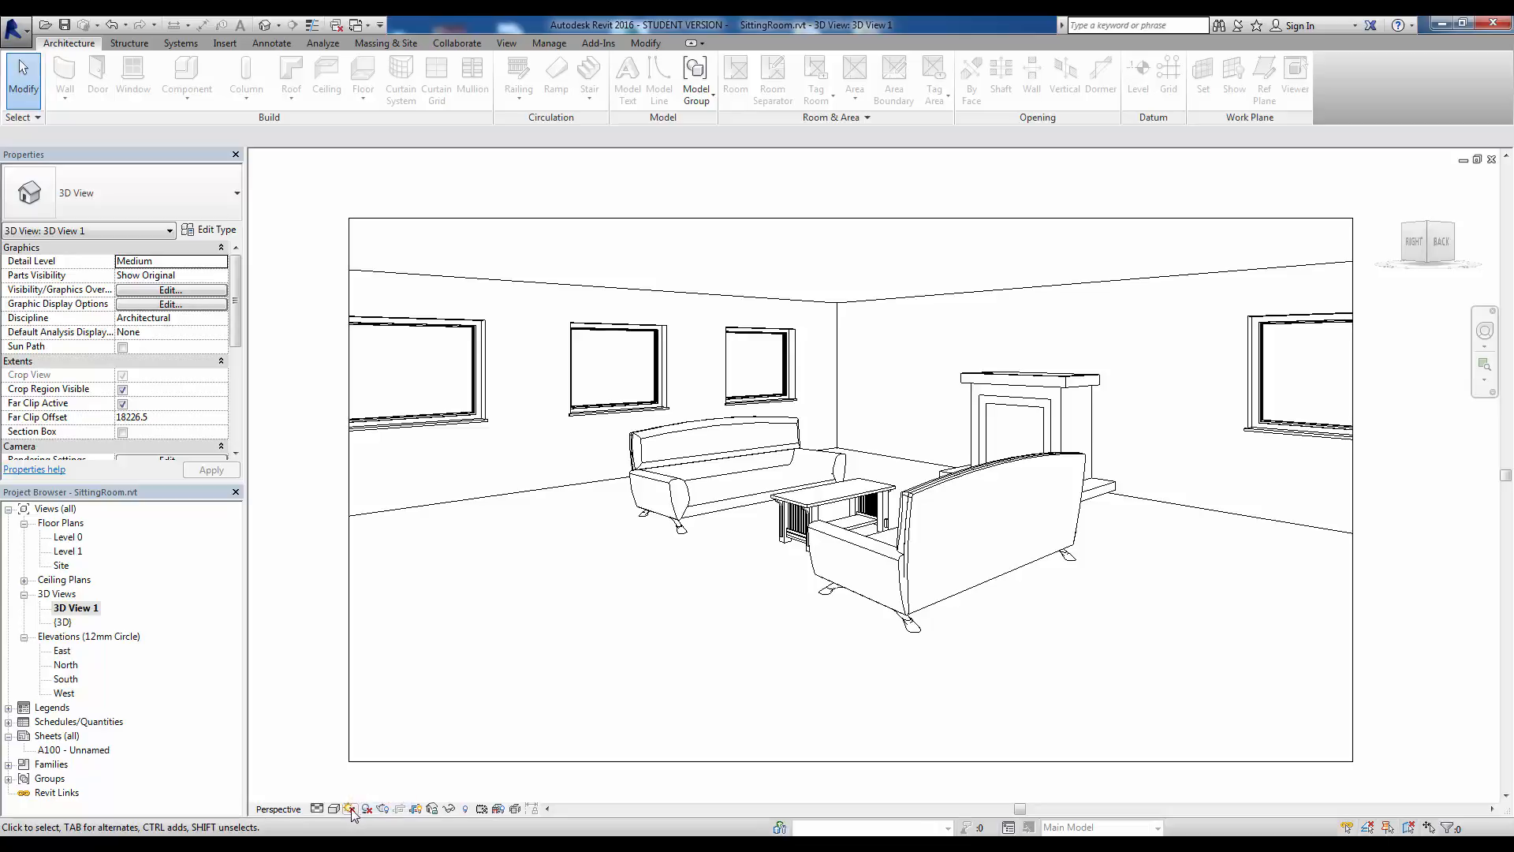
pyautogui.click(352, 808)
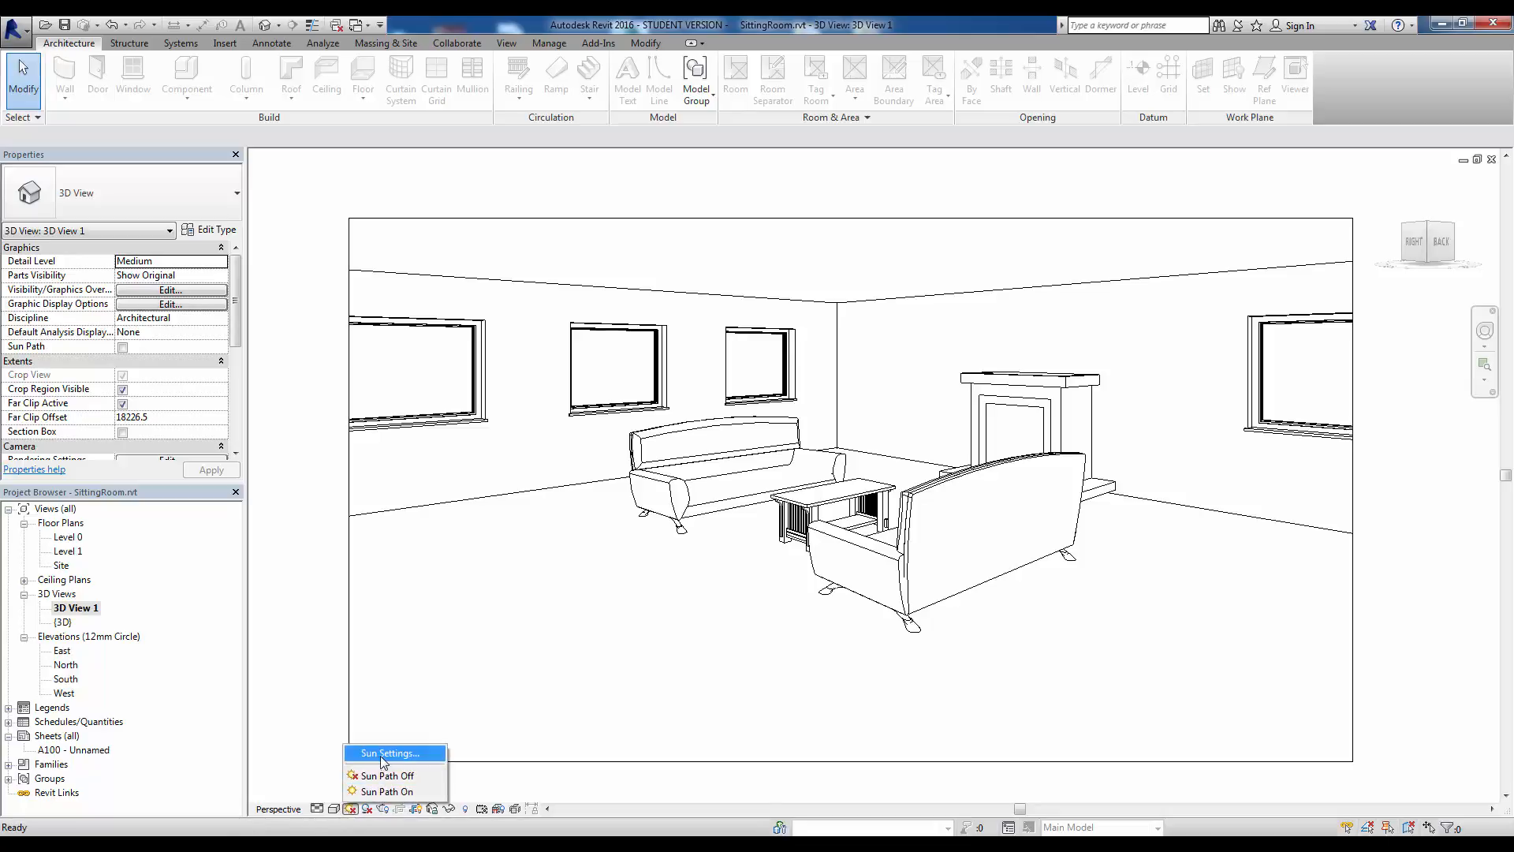
pyautogui.moveTo(396, 761)
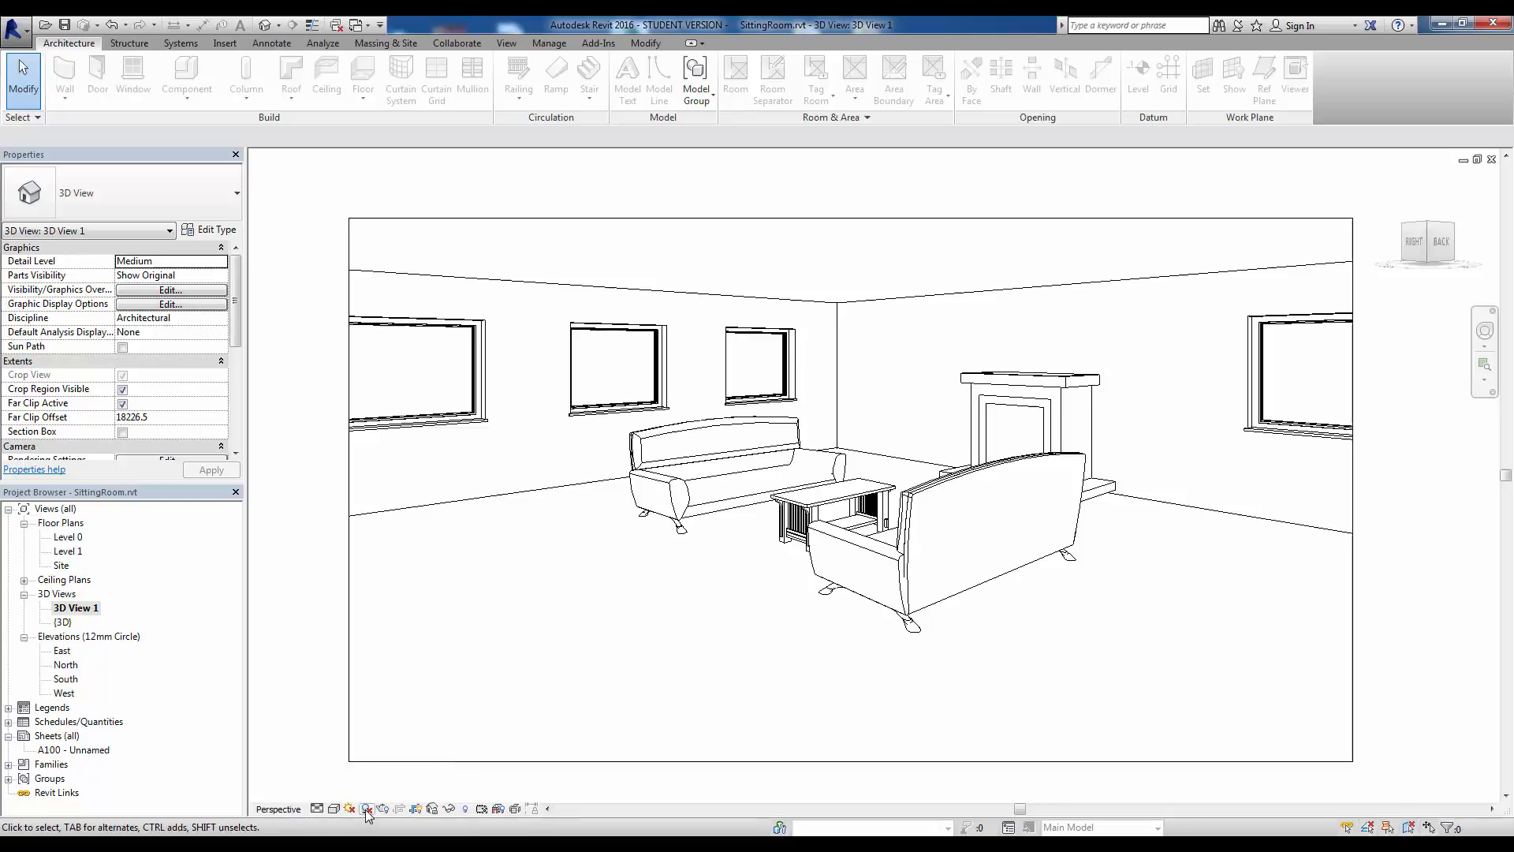
pyautogui.moveTo(366, 807)
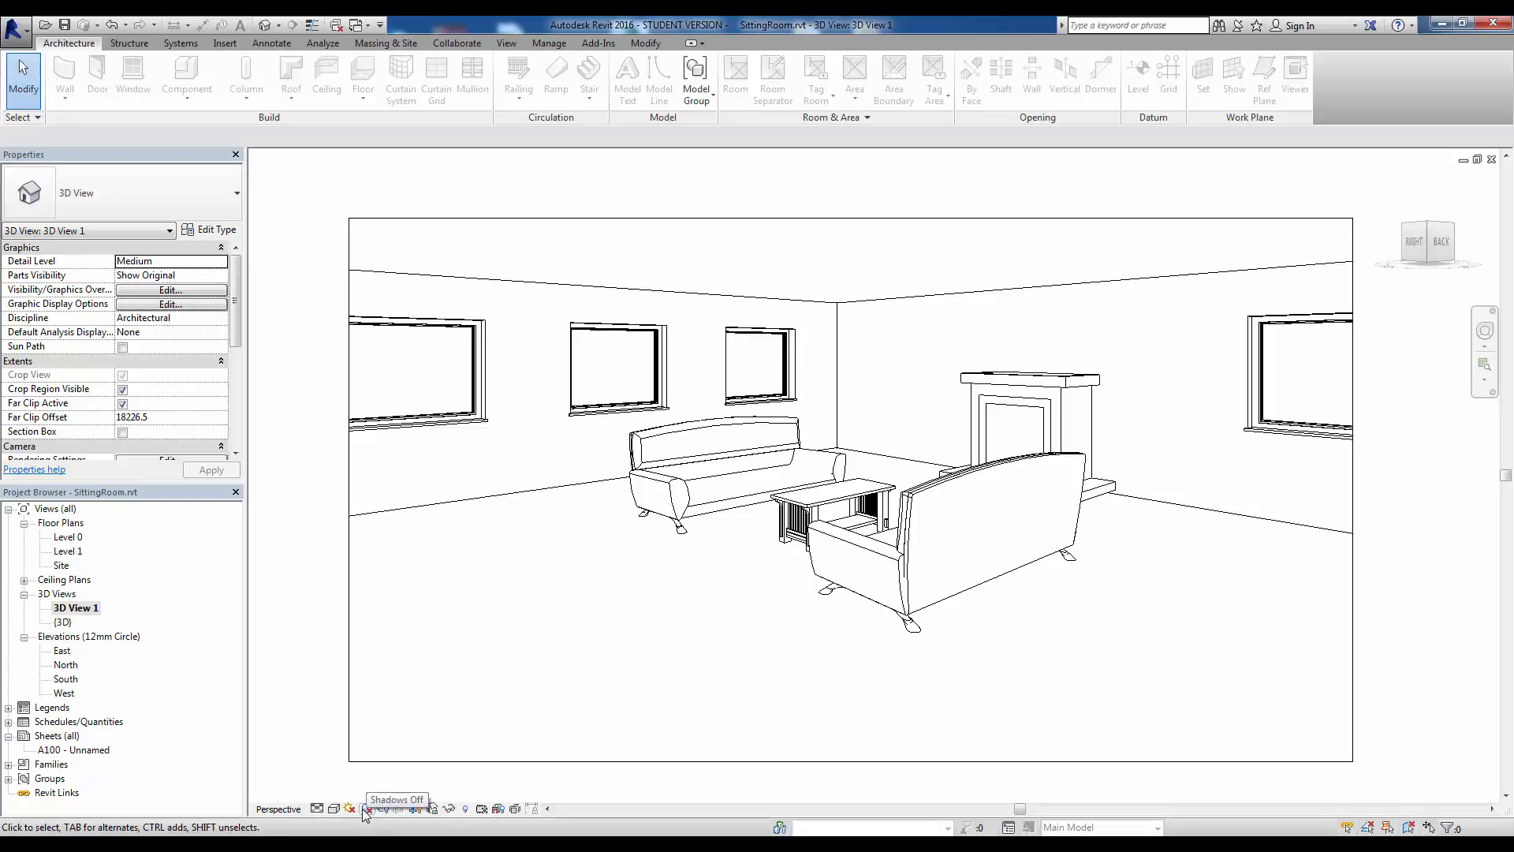
pyautogui.click(351, 808)
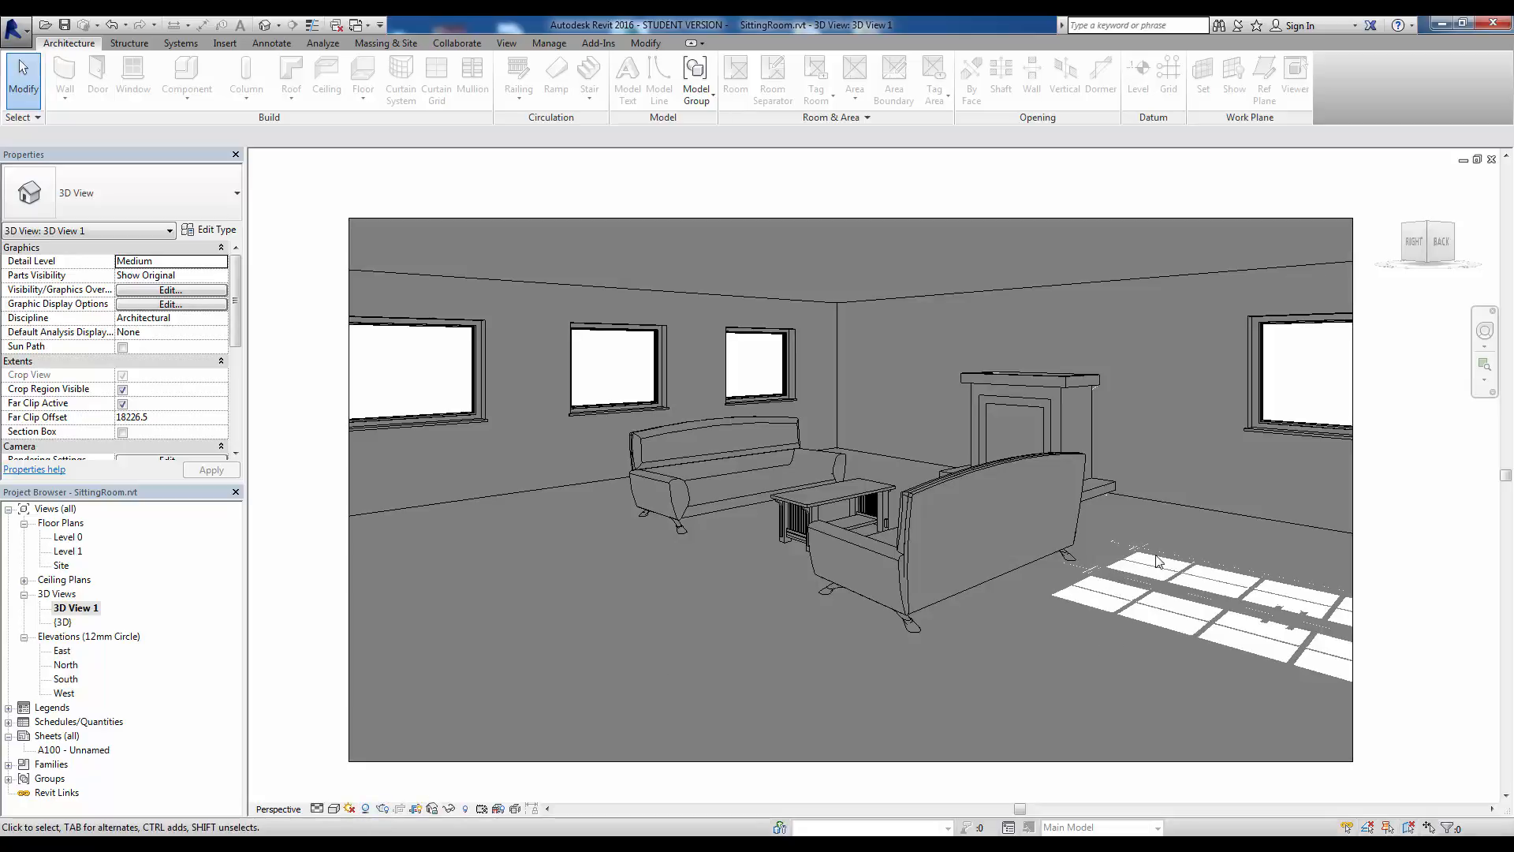
pyautogui.moveTo(1188, 639)
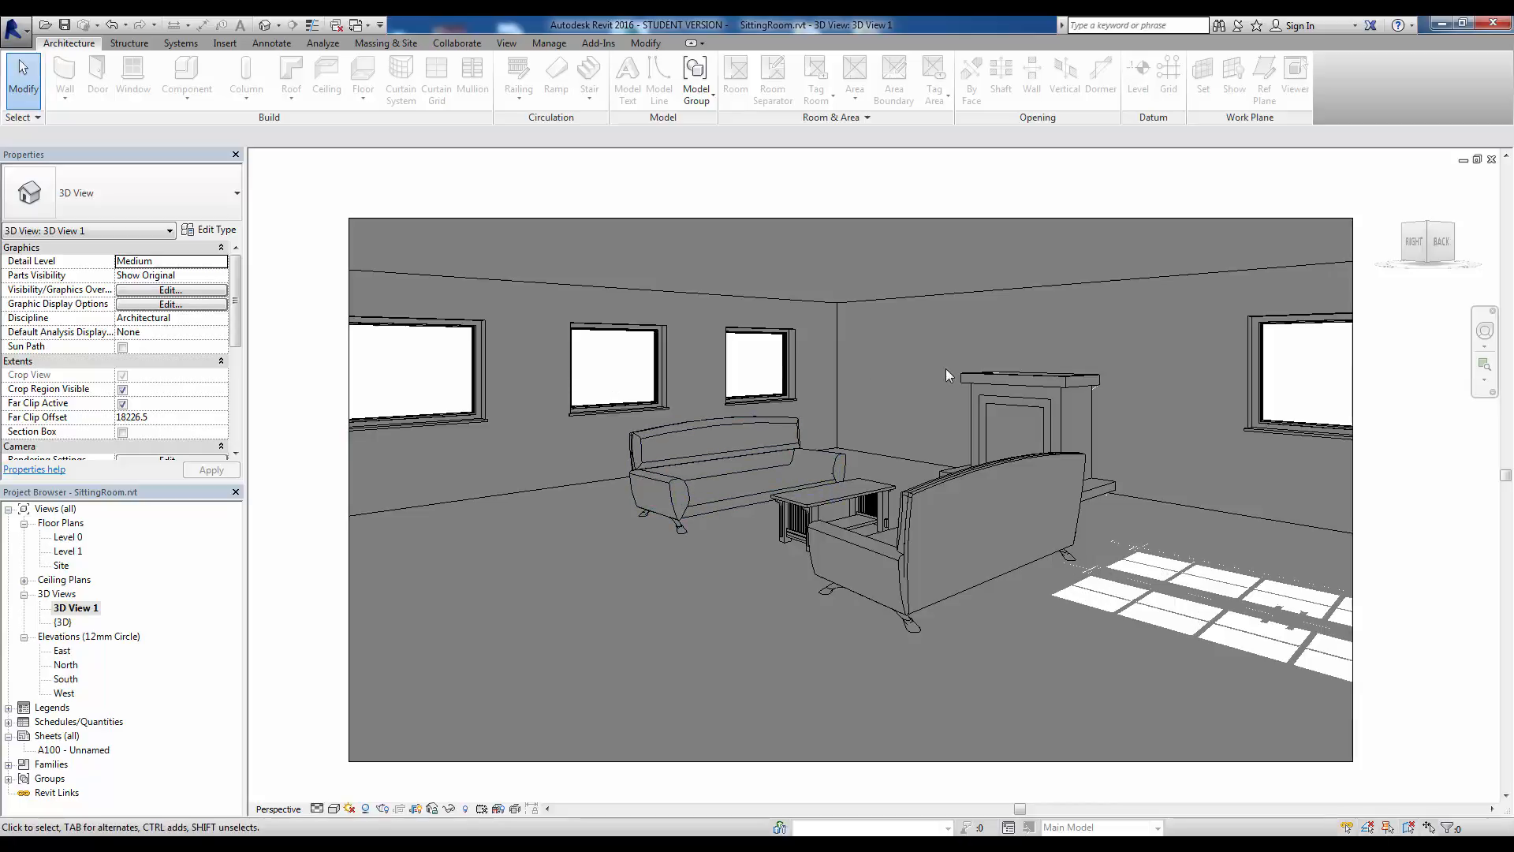
pyautogui.moveTo(1109, 551)
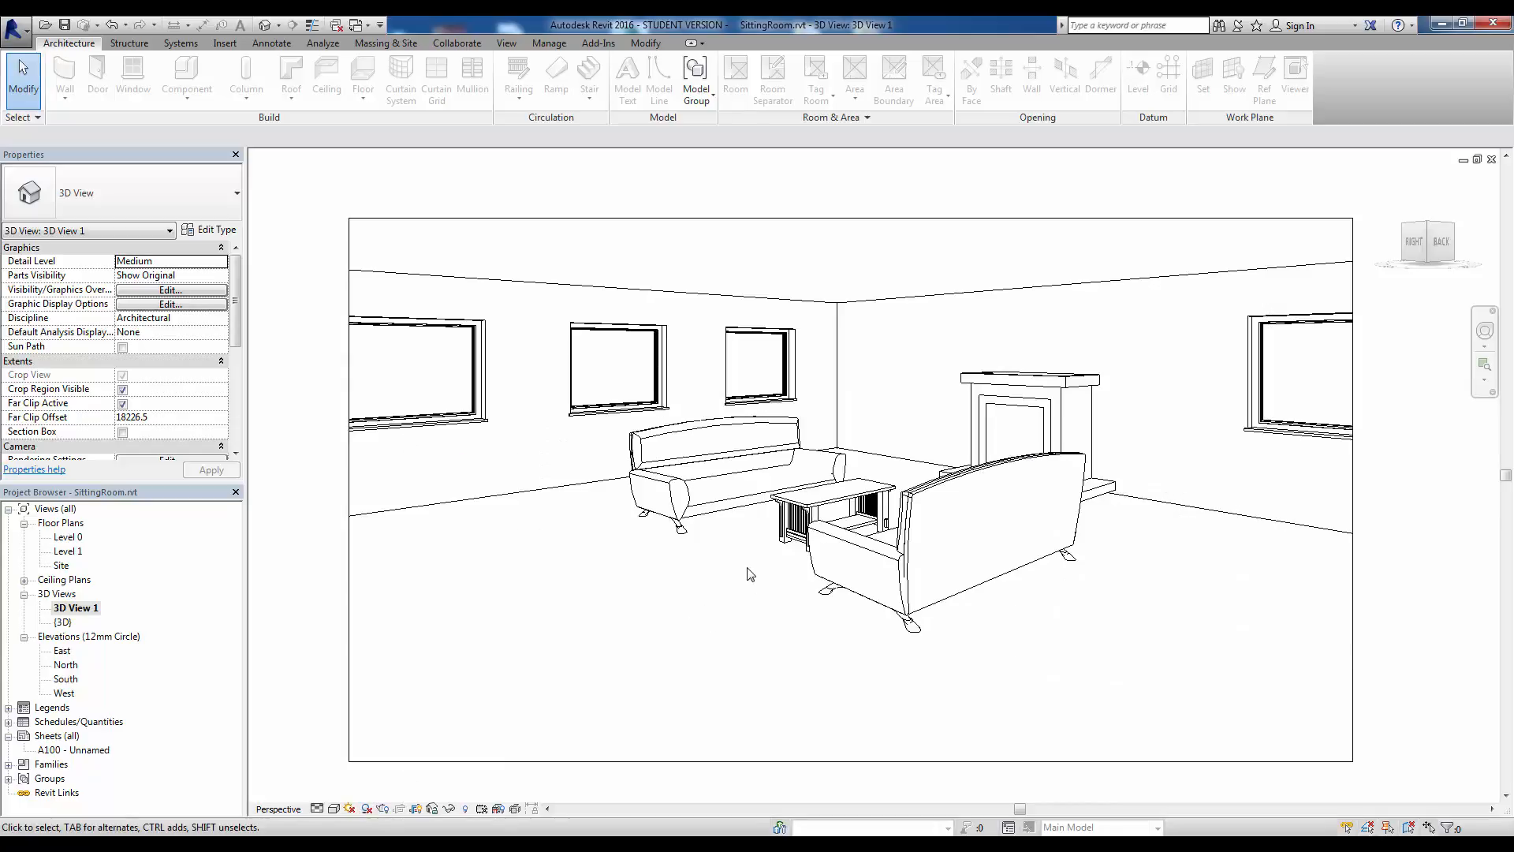
pyautogui.click(832, 511)
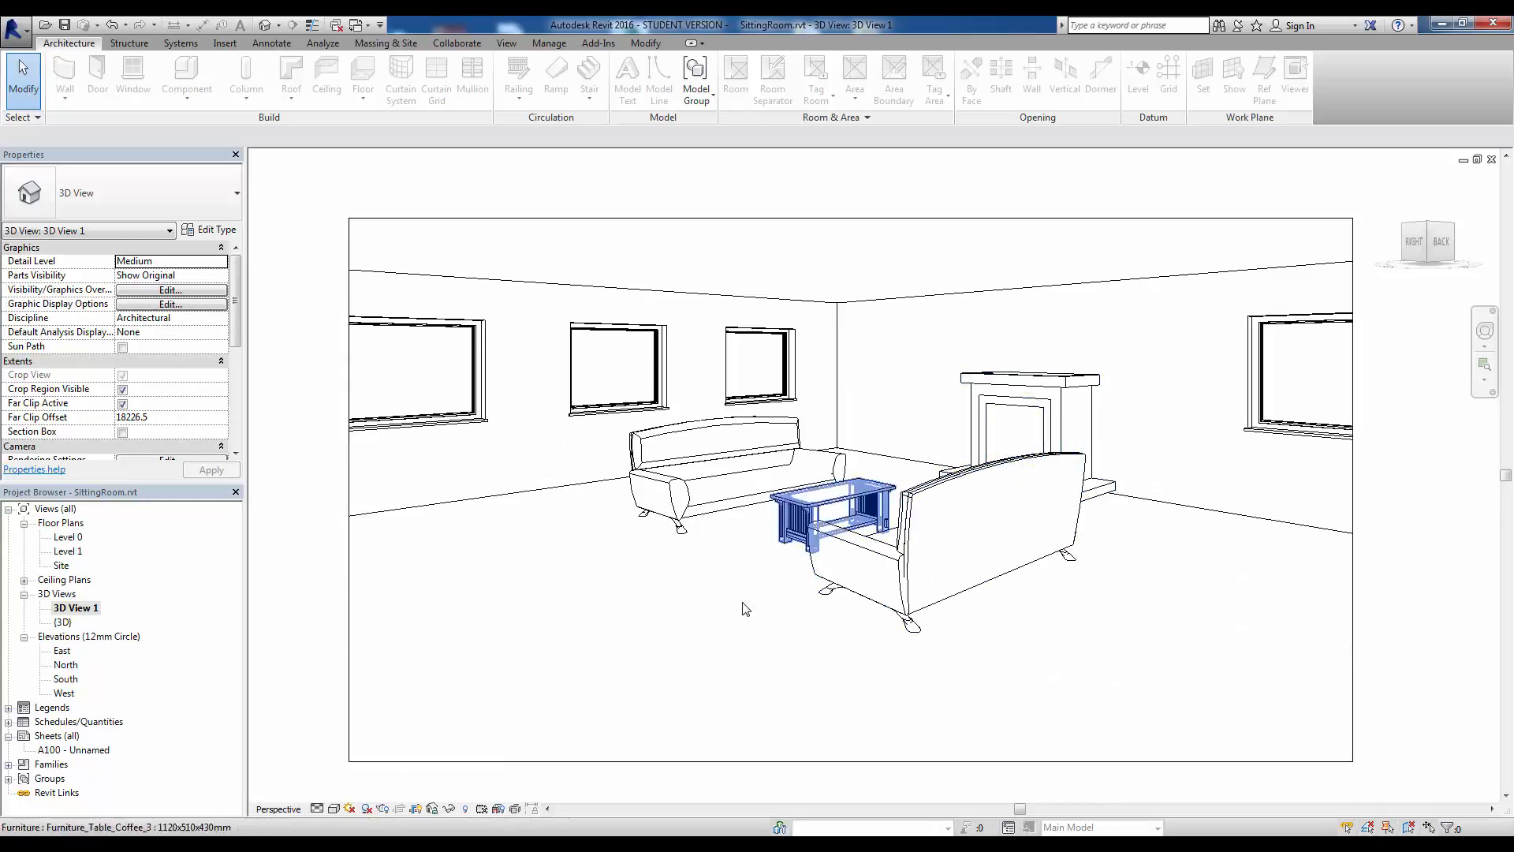
pyautogui.click(412, 710)
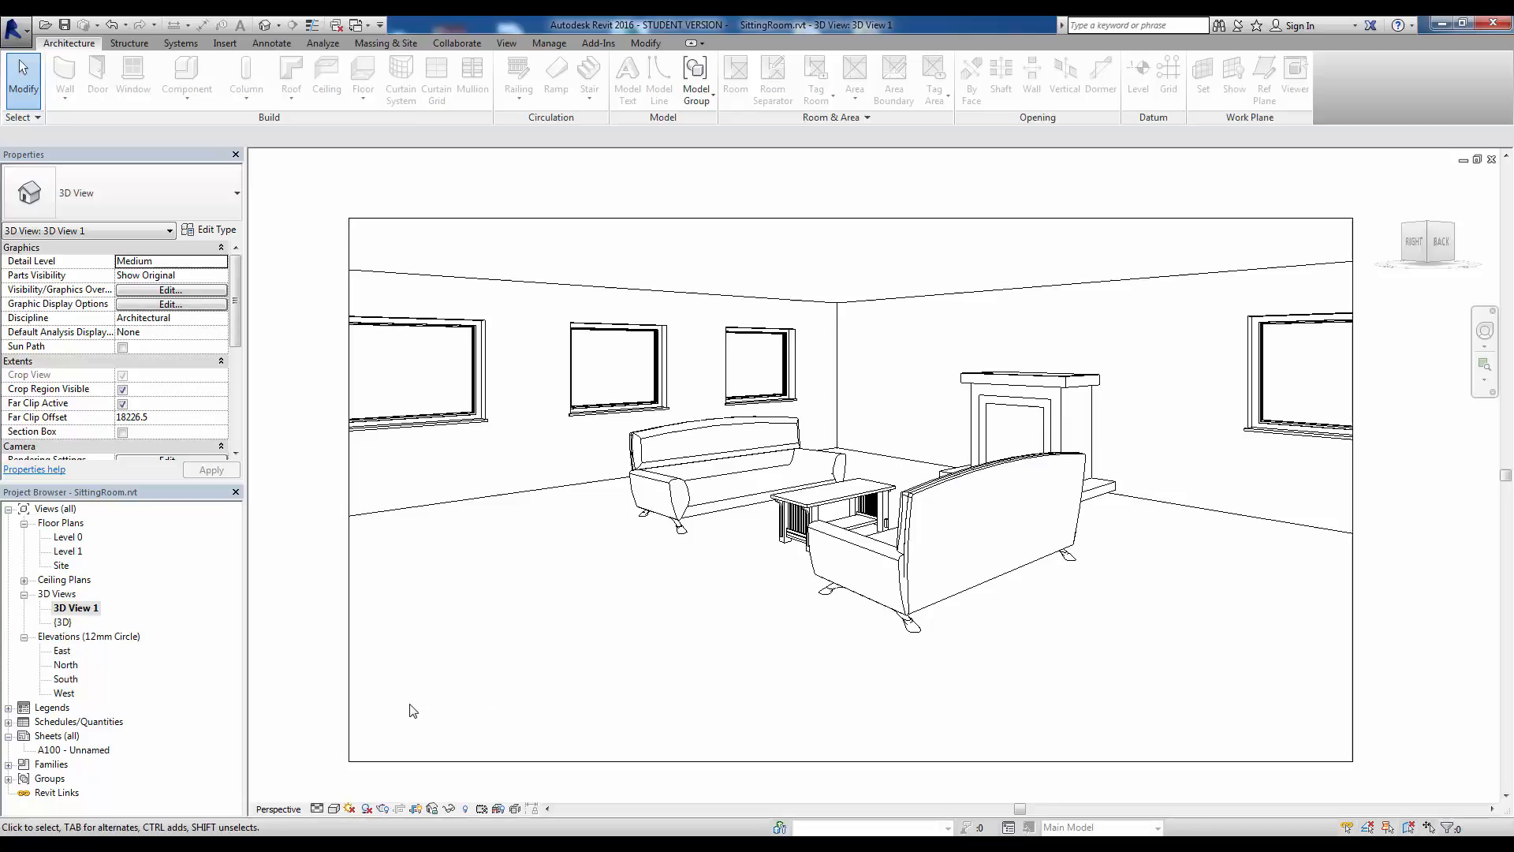
pyautogui.moveTo(464, 686)
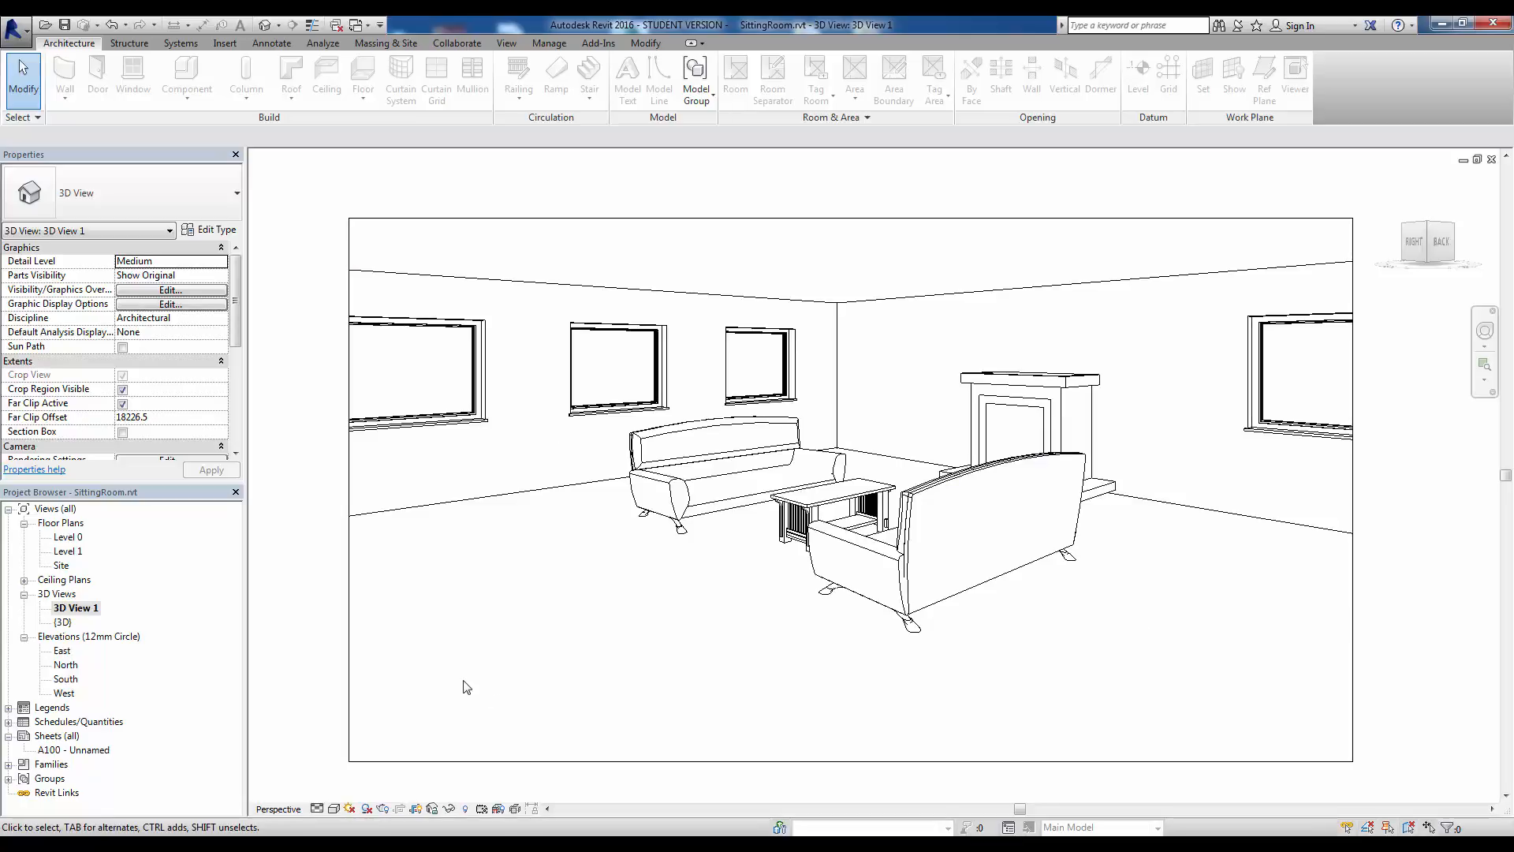
# Bring up Sun Settings from the Sun Path control and choose a Still solar study
pyautogui.click(352, 809)
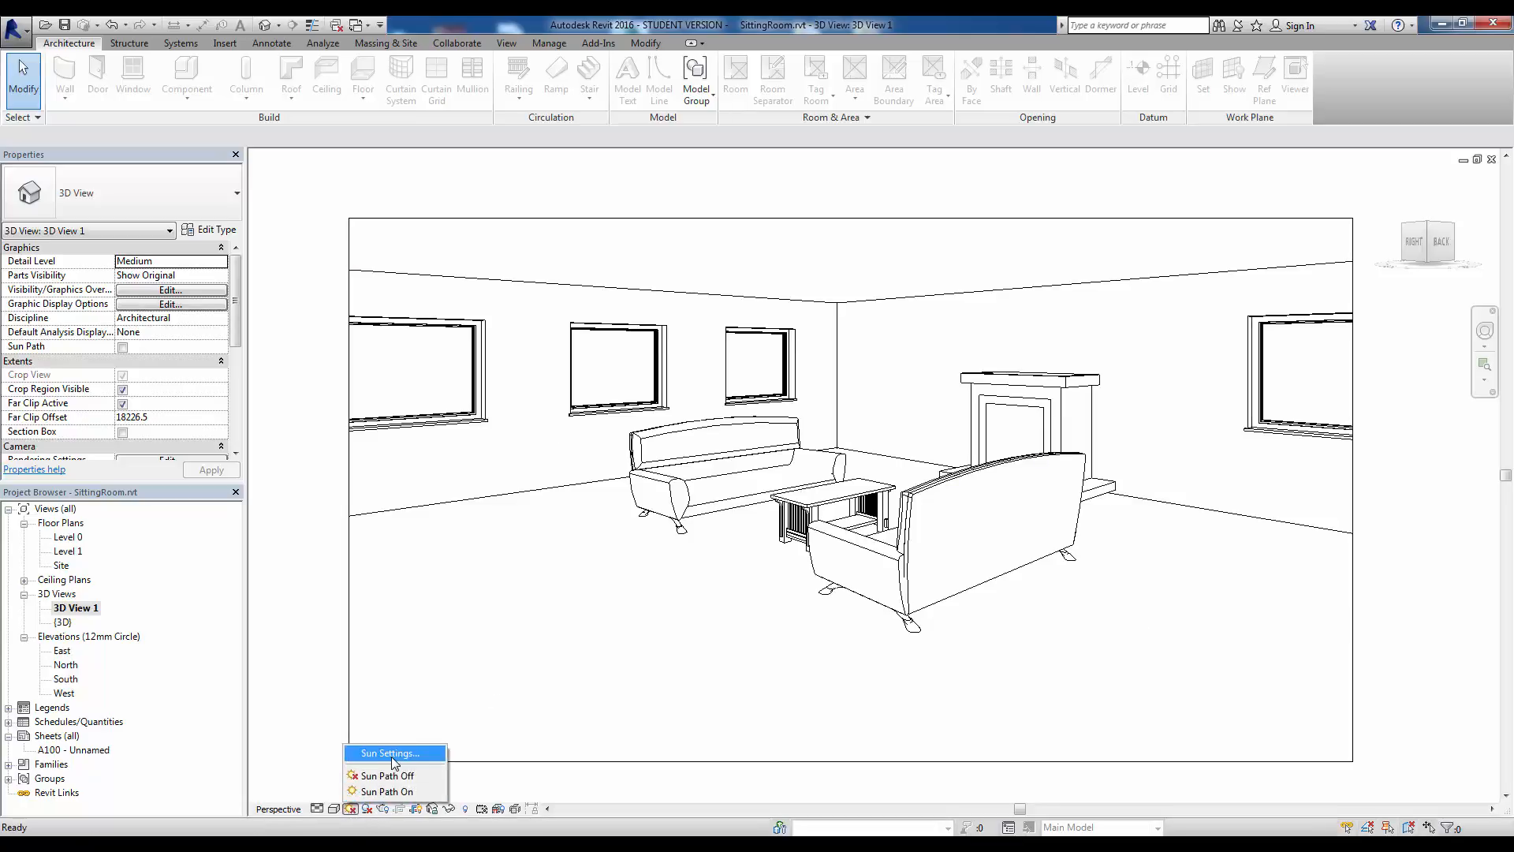
pyautogui.click(390, 752)
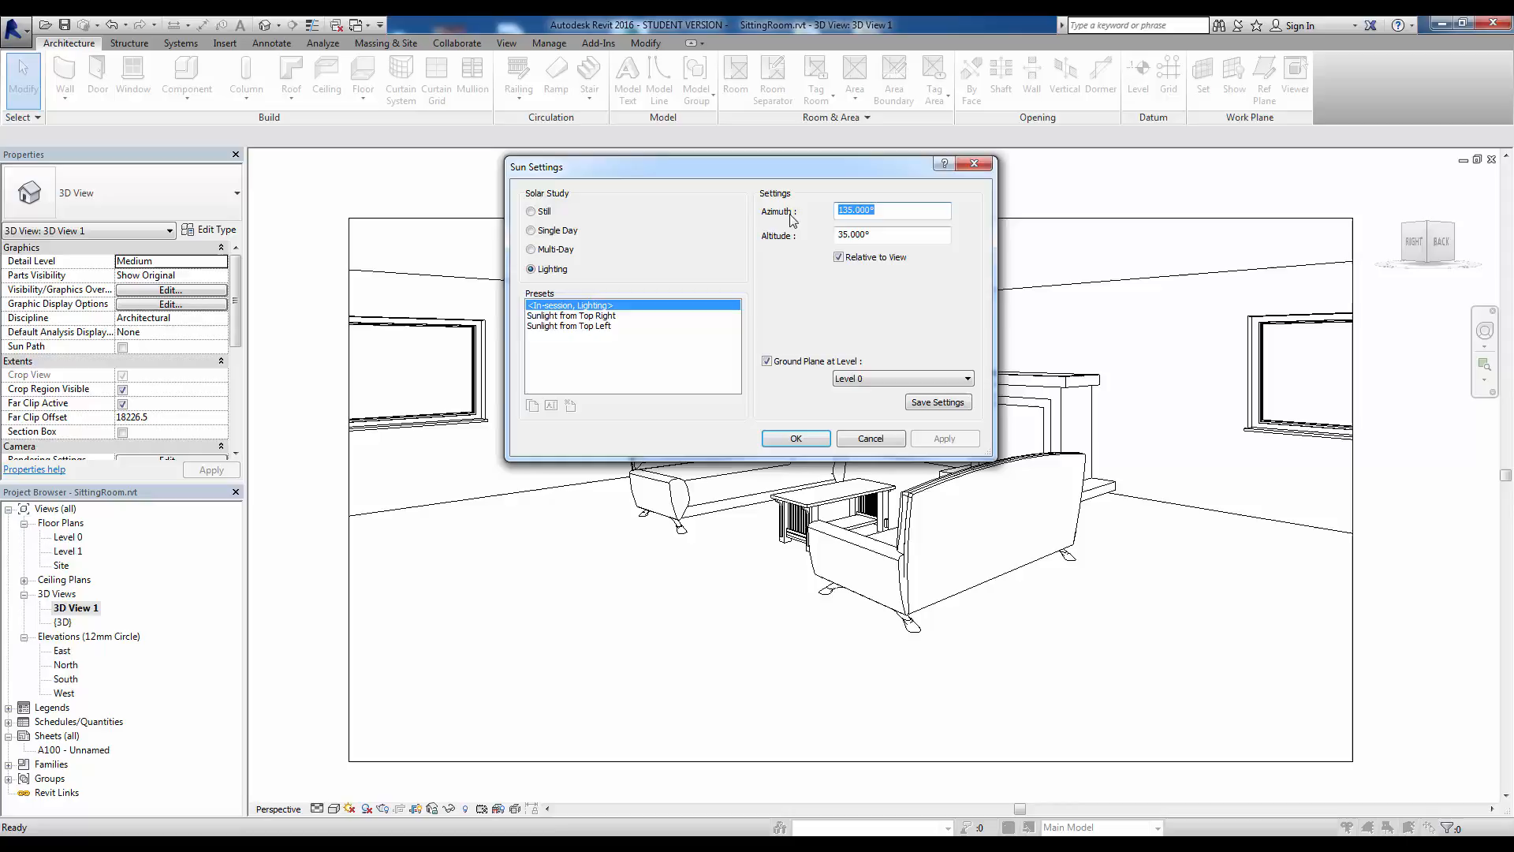
pyautogui.moveTo(588, 230)
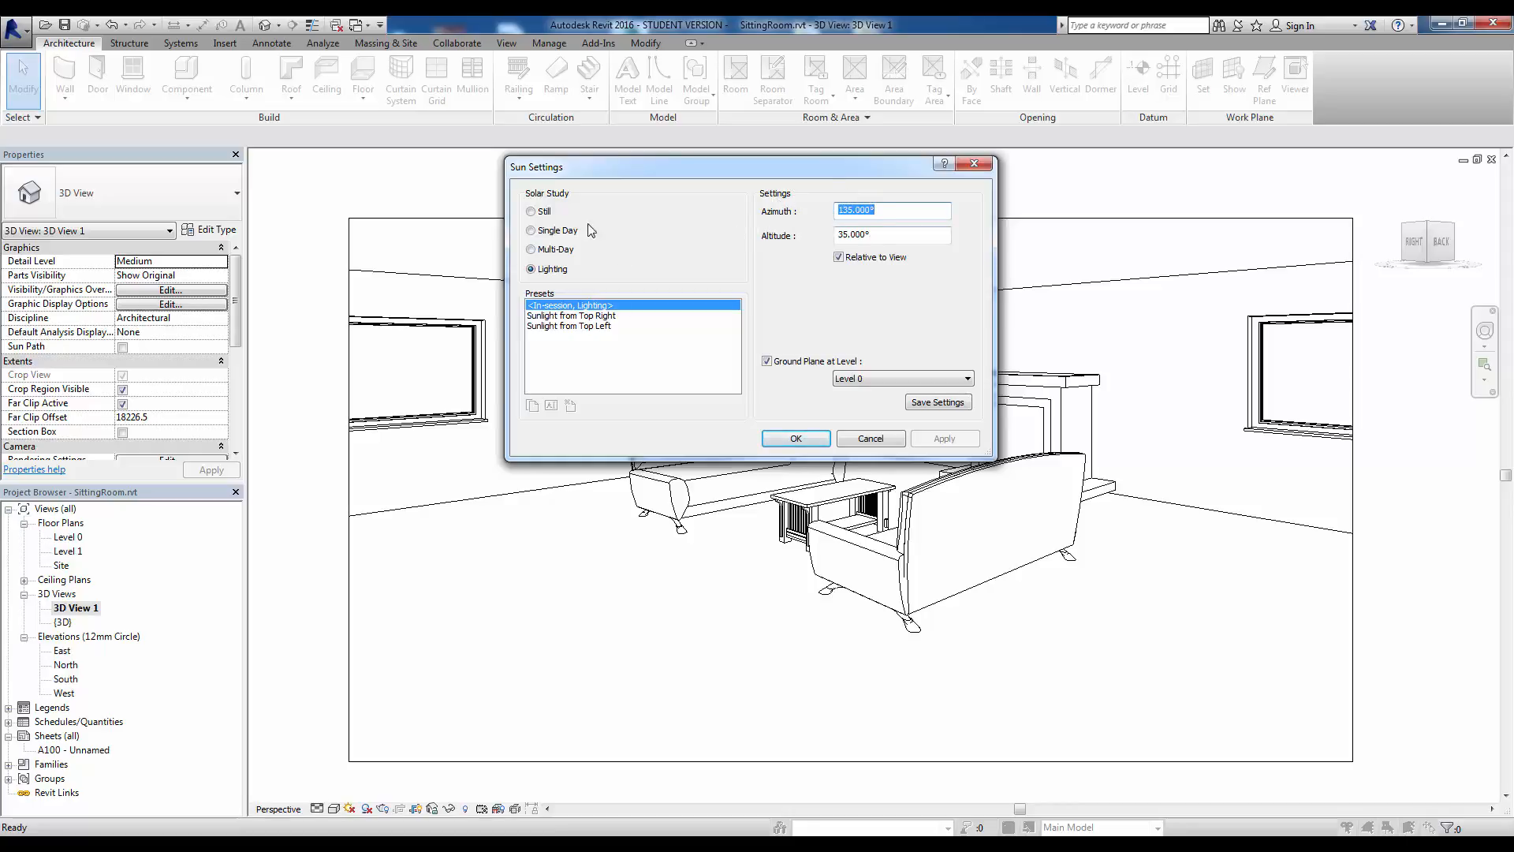
pyautogui.click(530, 211)
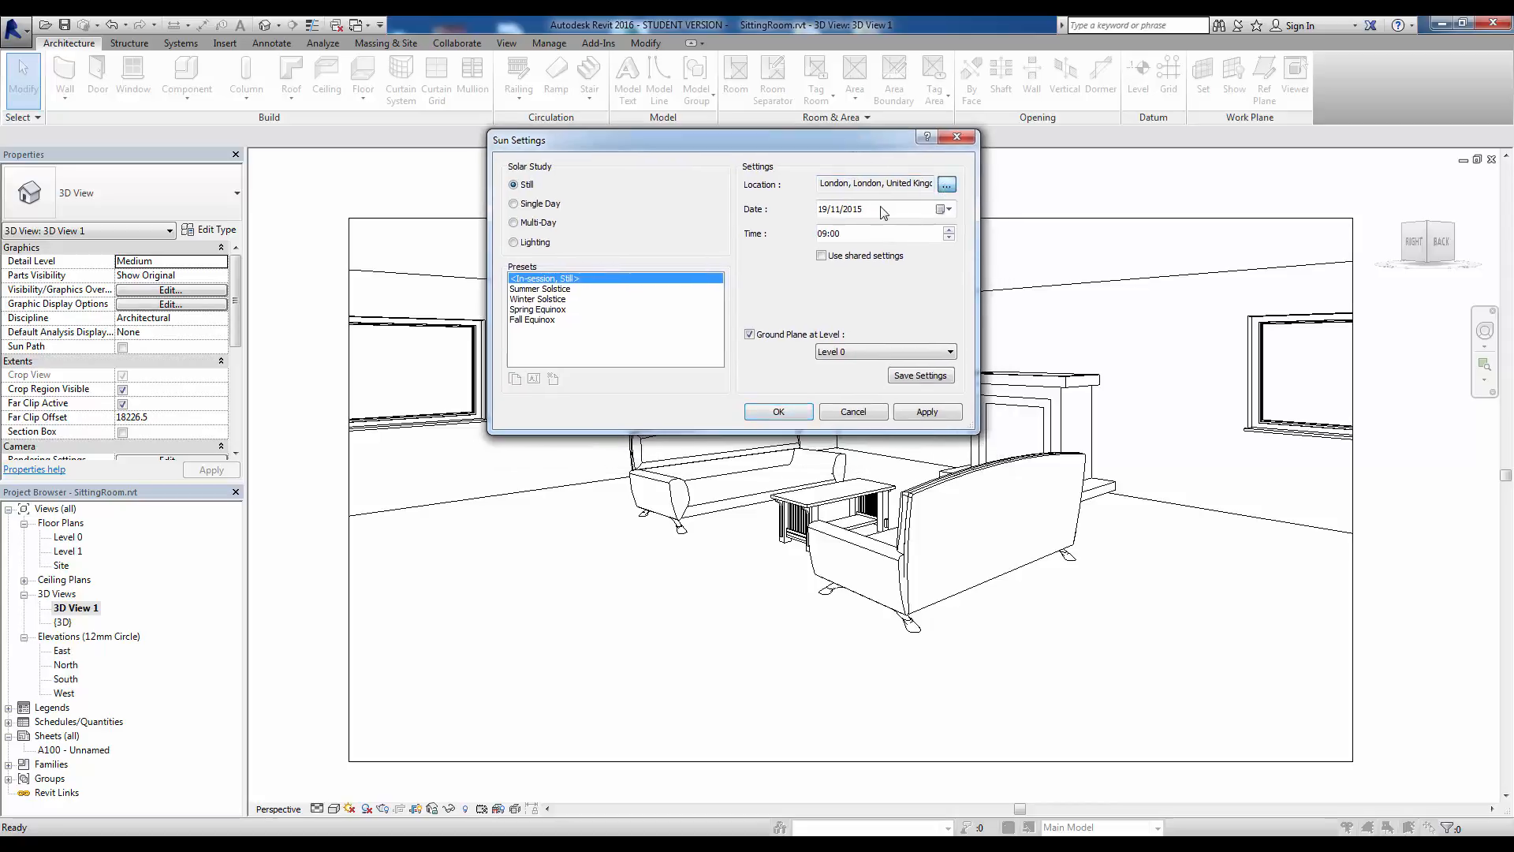
# Change the project location from London to Limerick via the Internet Mapping Service
pyautogui.click(947, 183)
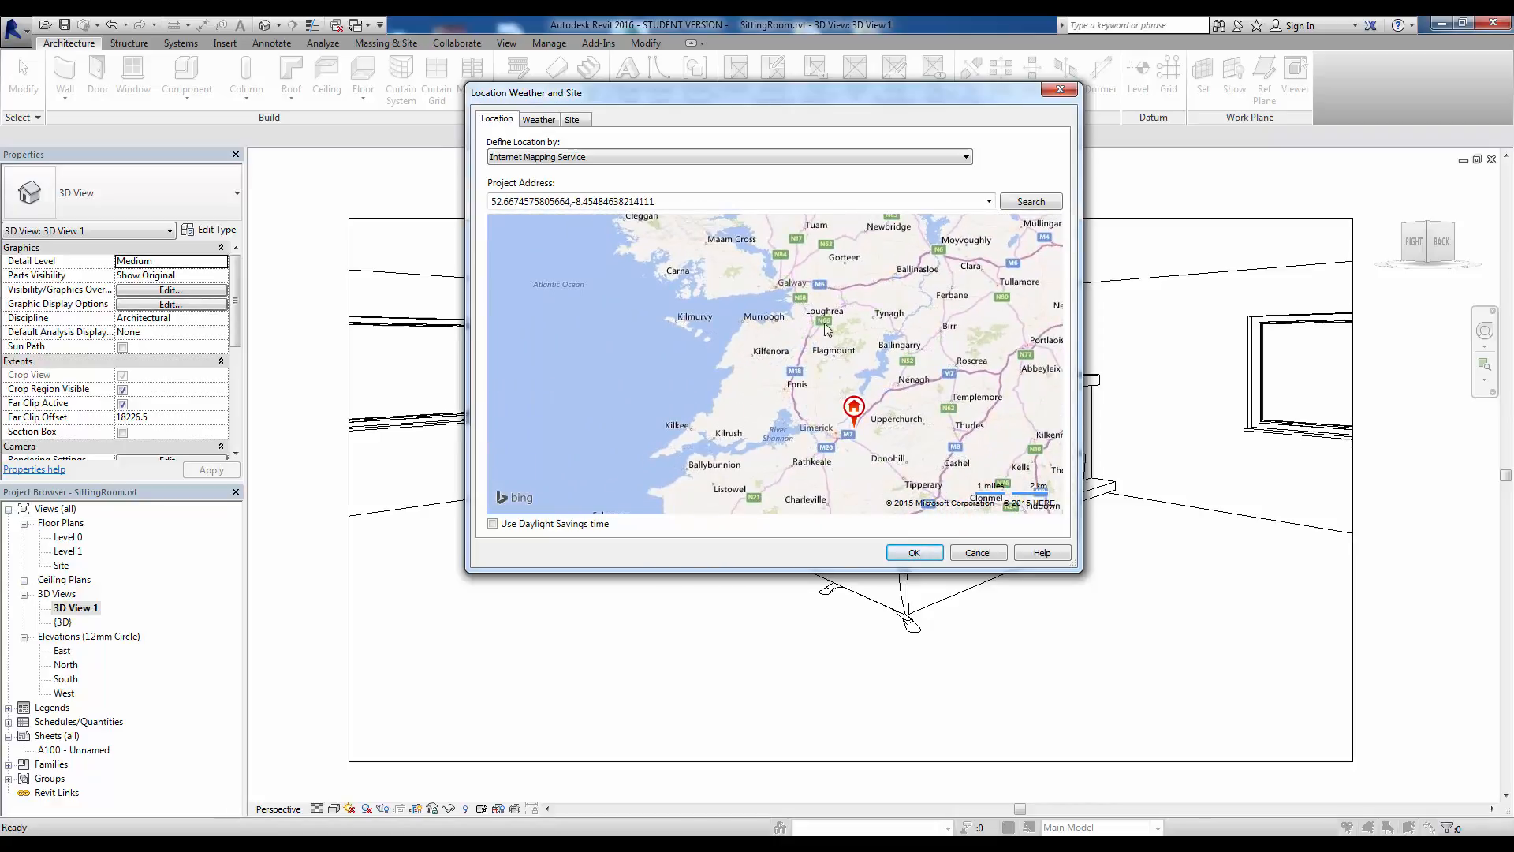
pyautogui.scroll(-3)
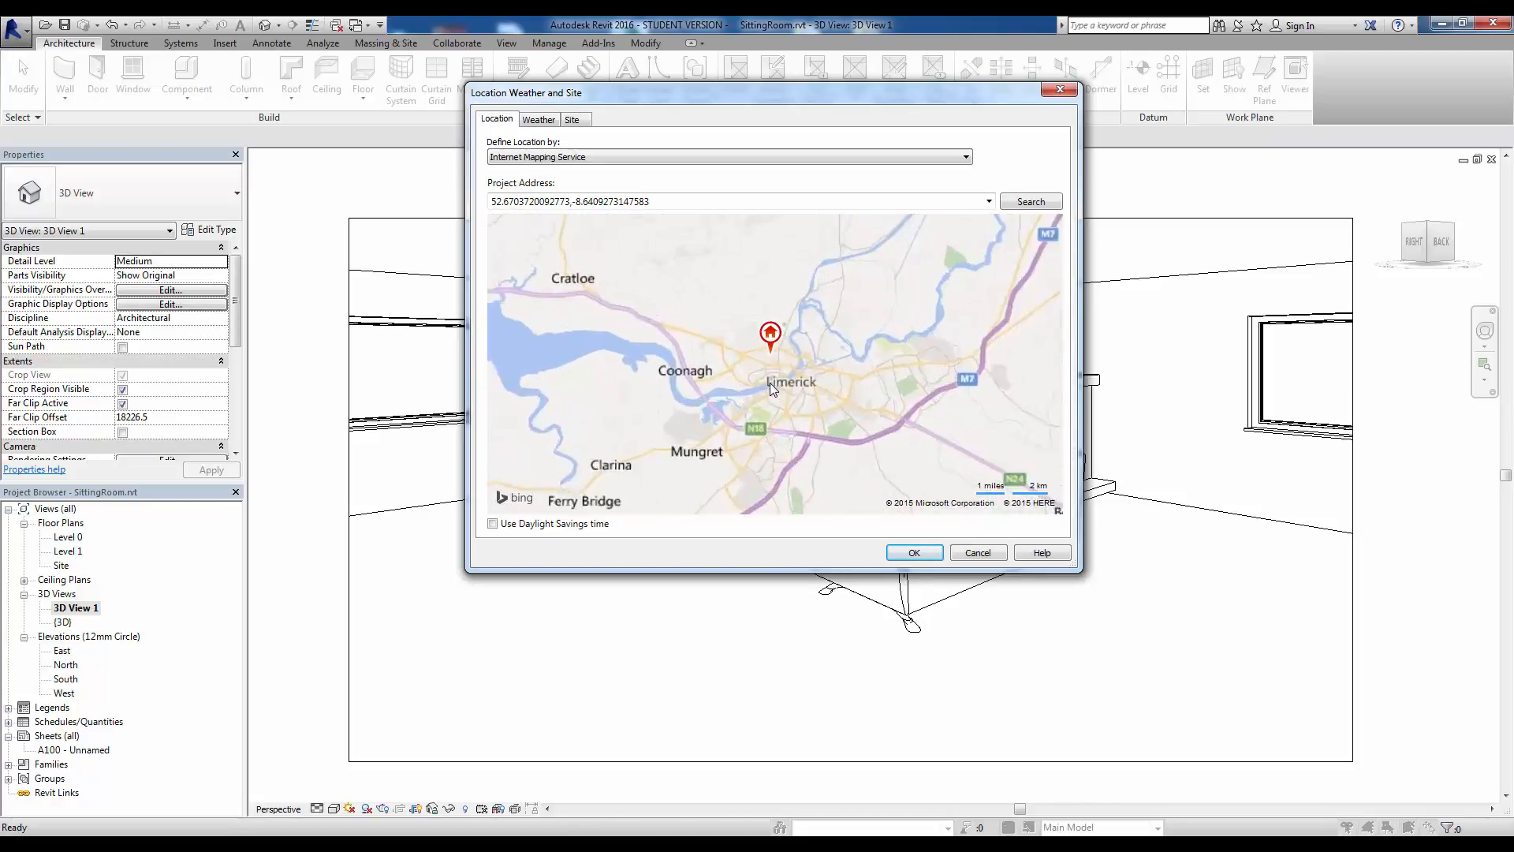
pyautogui.scroll(3)
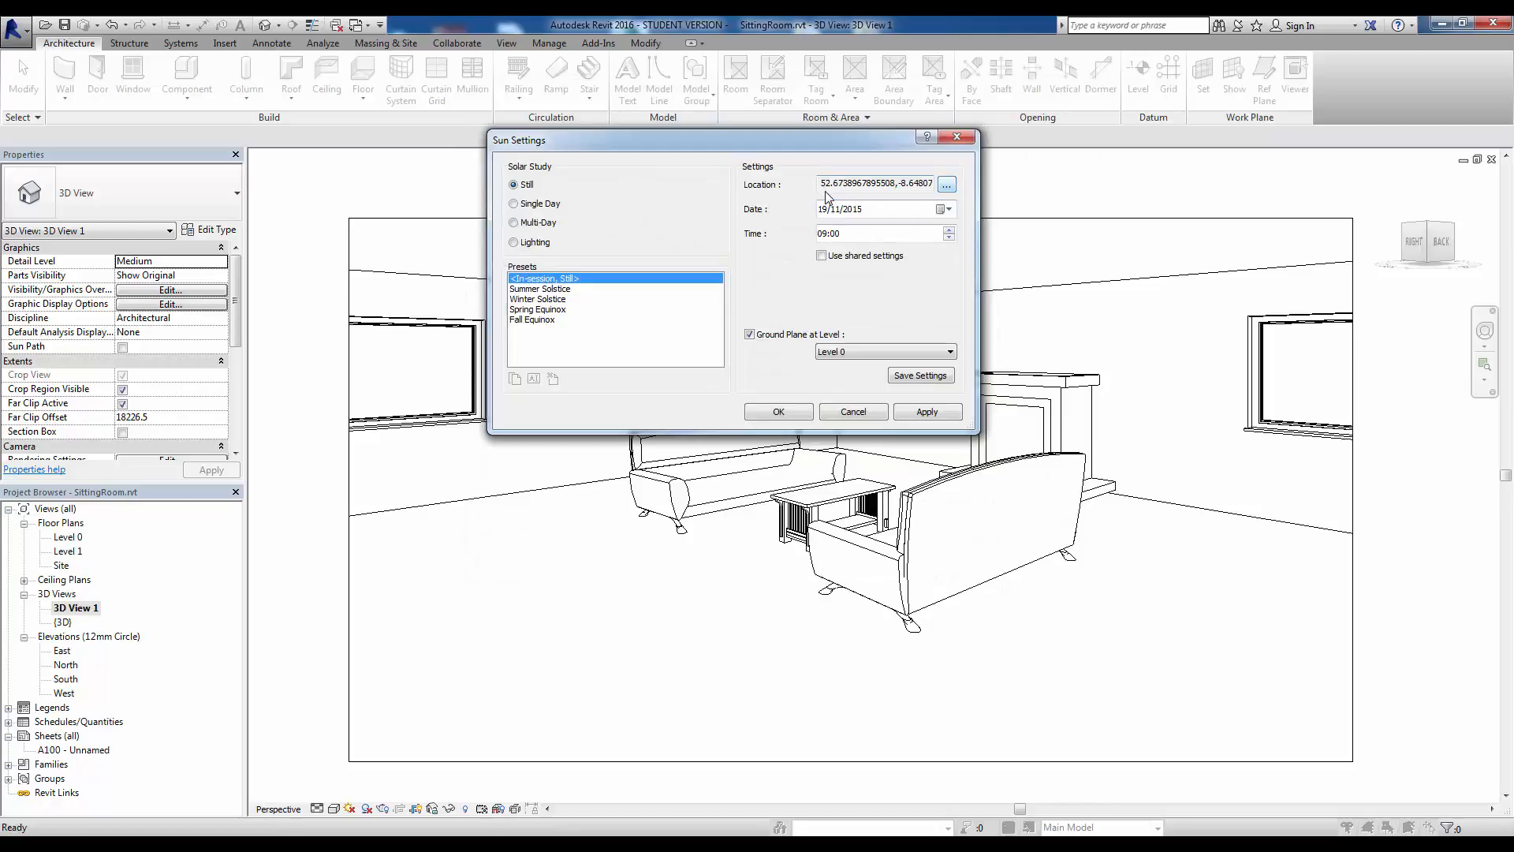
pyautogui.moveTo(872, 197)
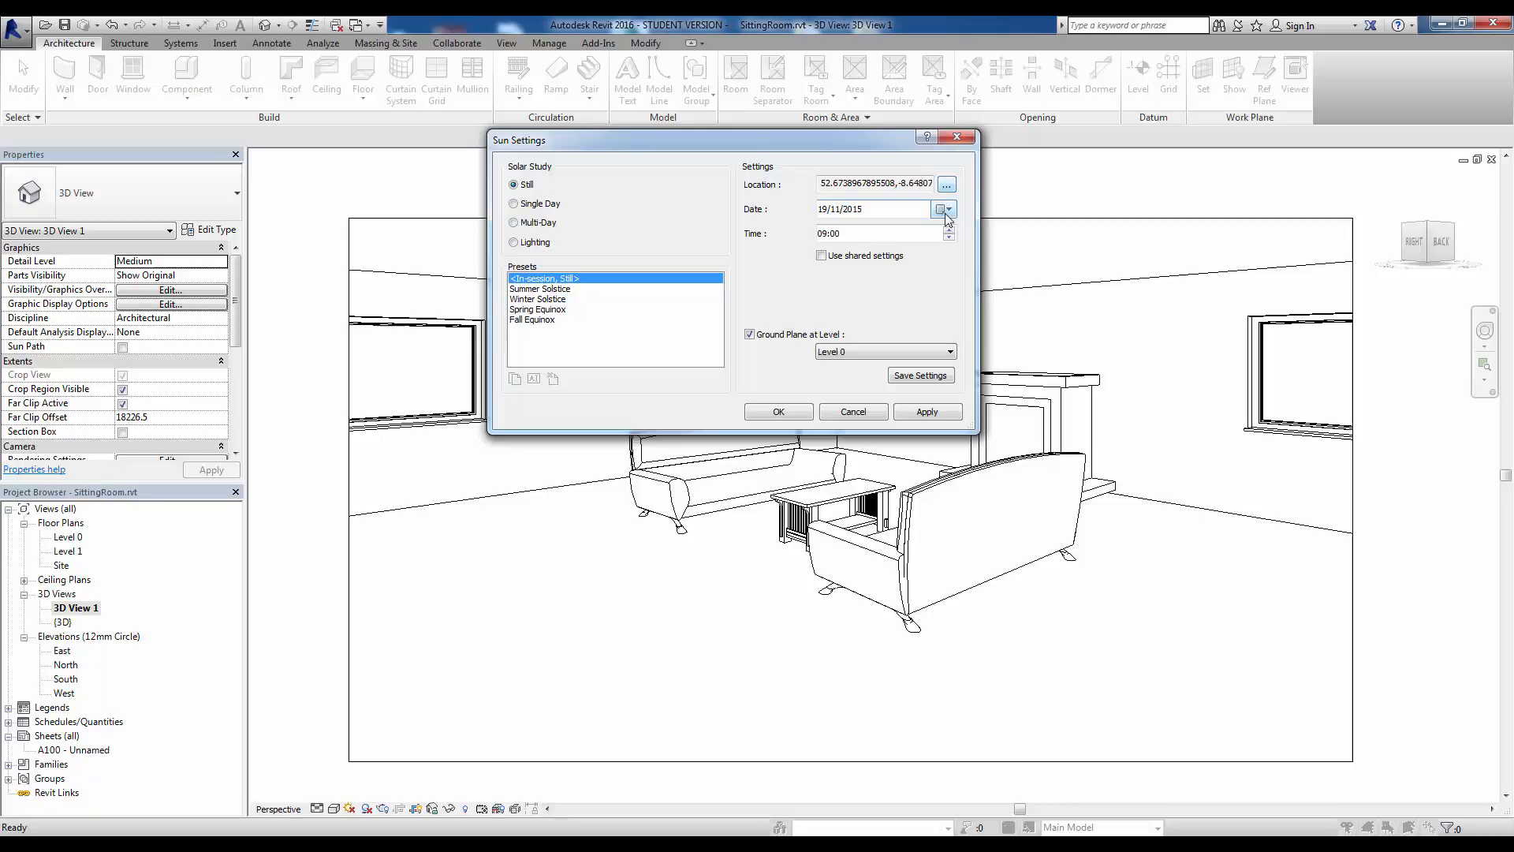
# Set the still study date to 24/06/2015 at 09:00, apply it and confirm the sun settings
pyautogui.click(947, 209)
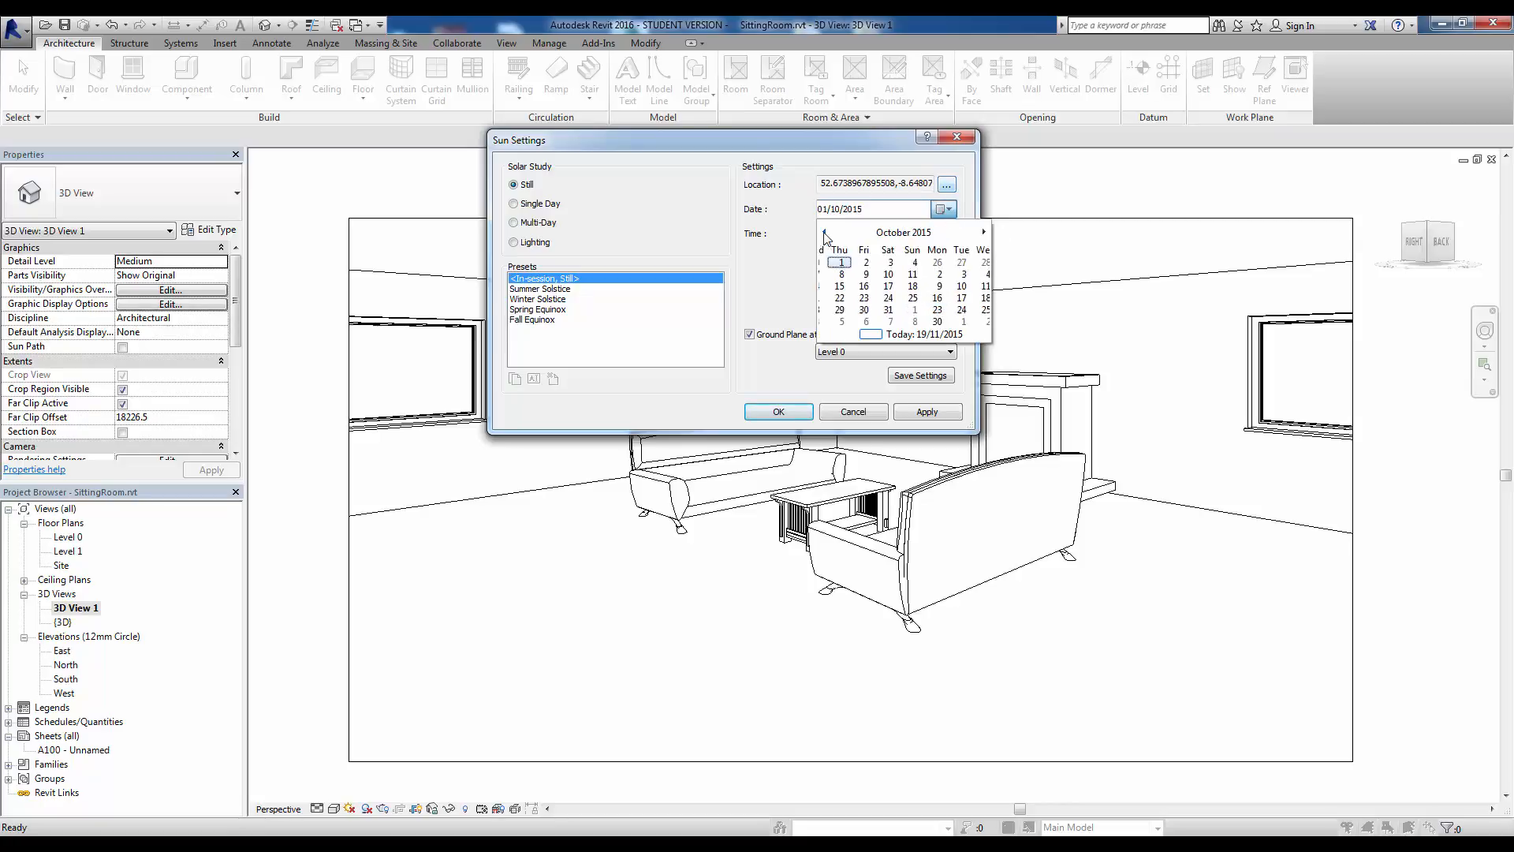
pyautogui.click(825, 235)
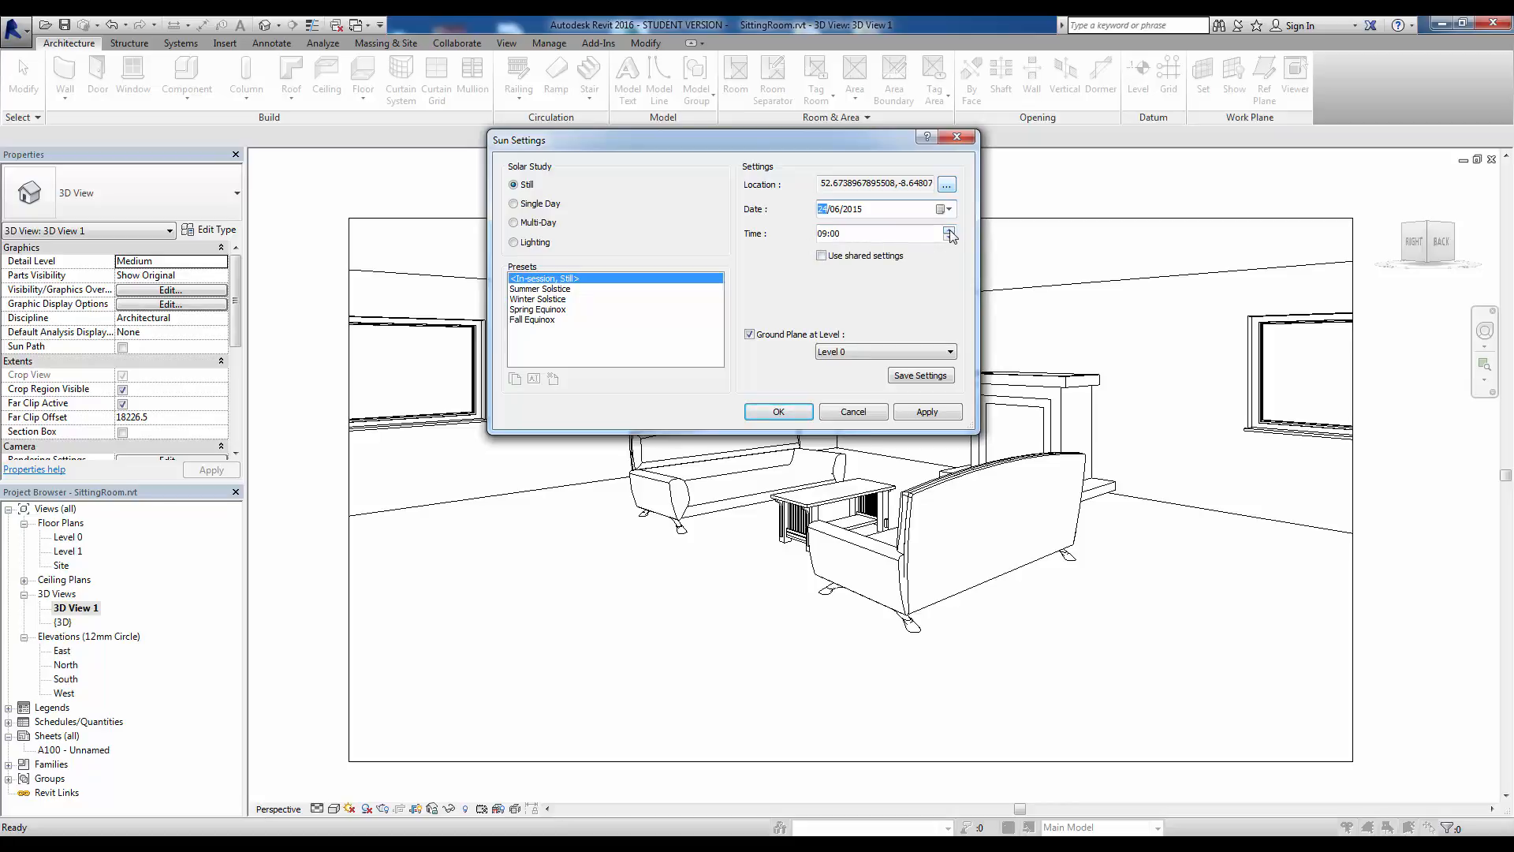
pyautogui.moveTo(928, 238)
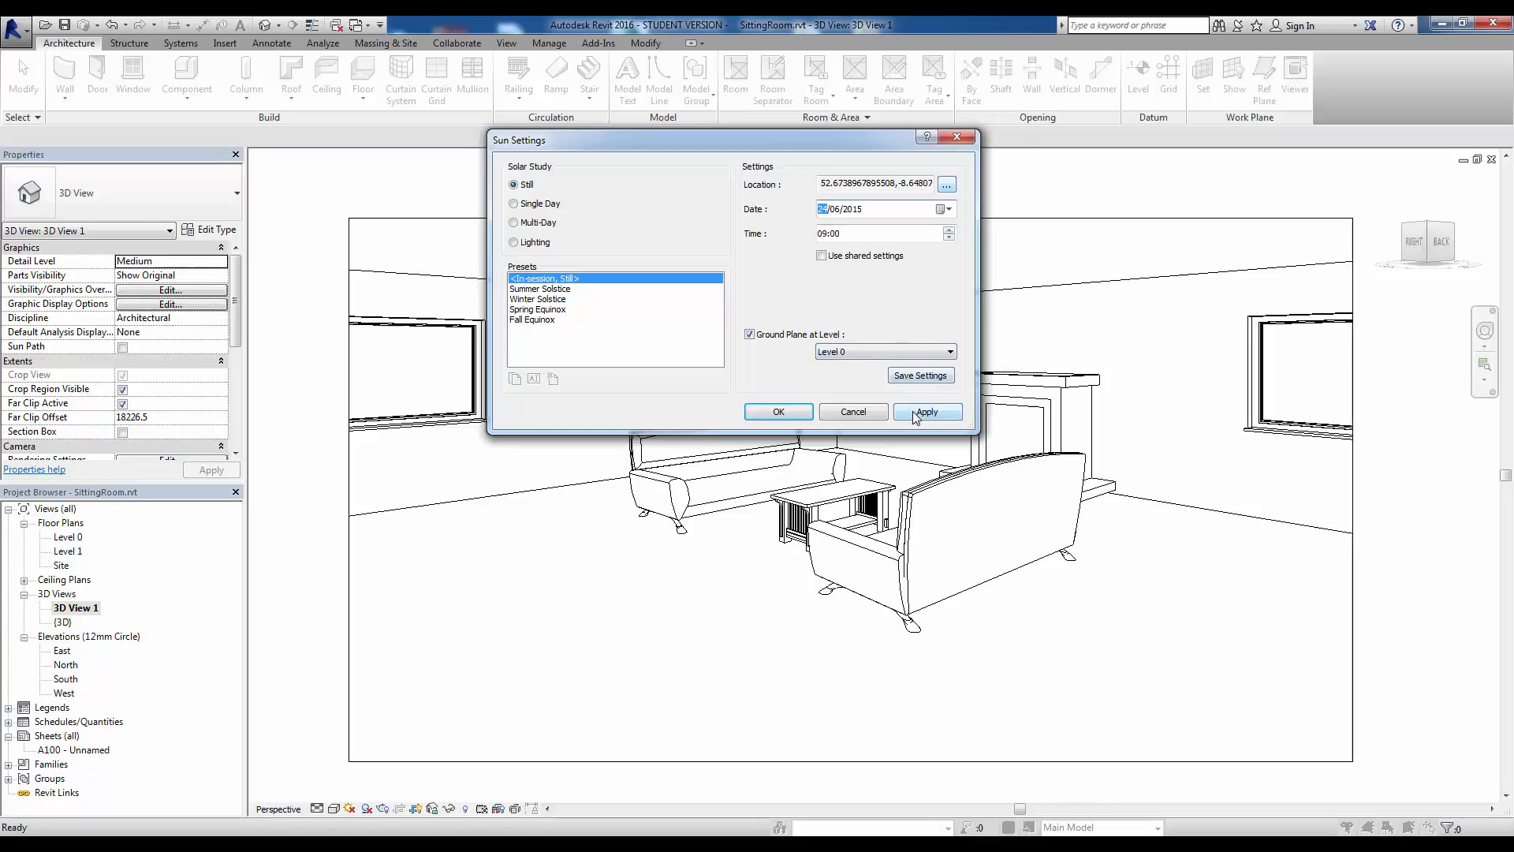
pyautogui.click(926, 412)
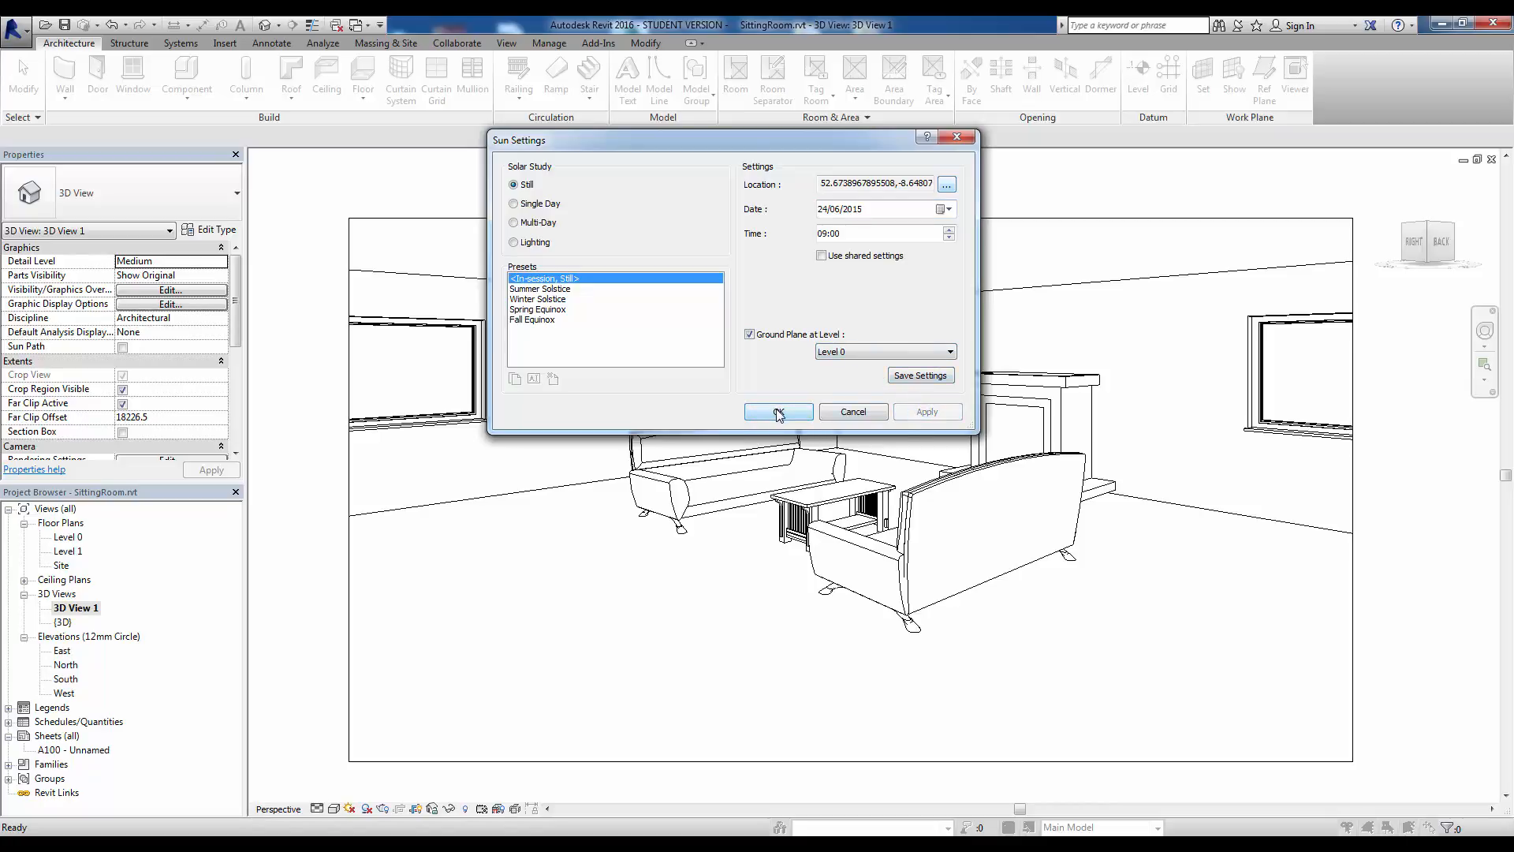
pyautogui.click(777, 411)
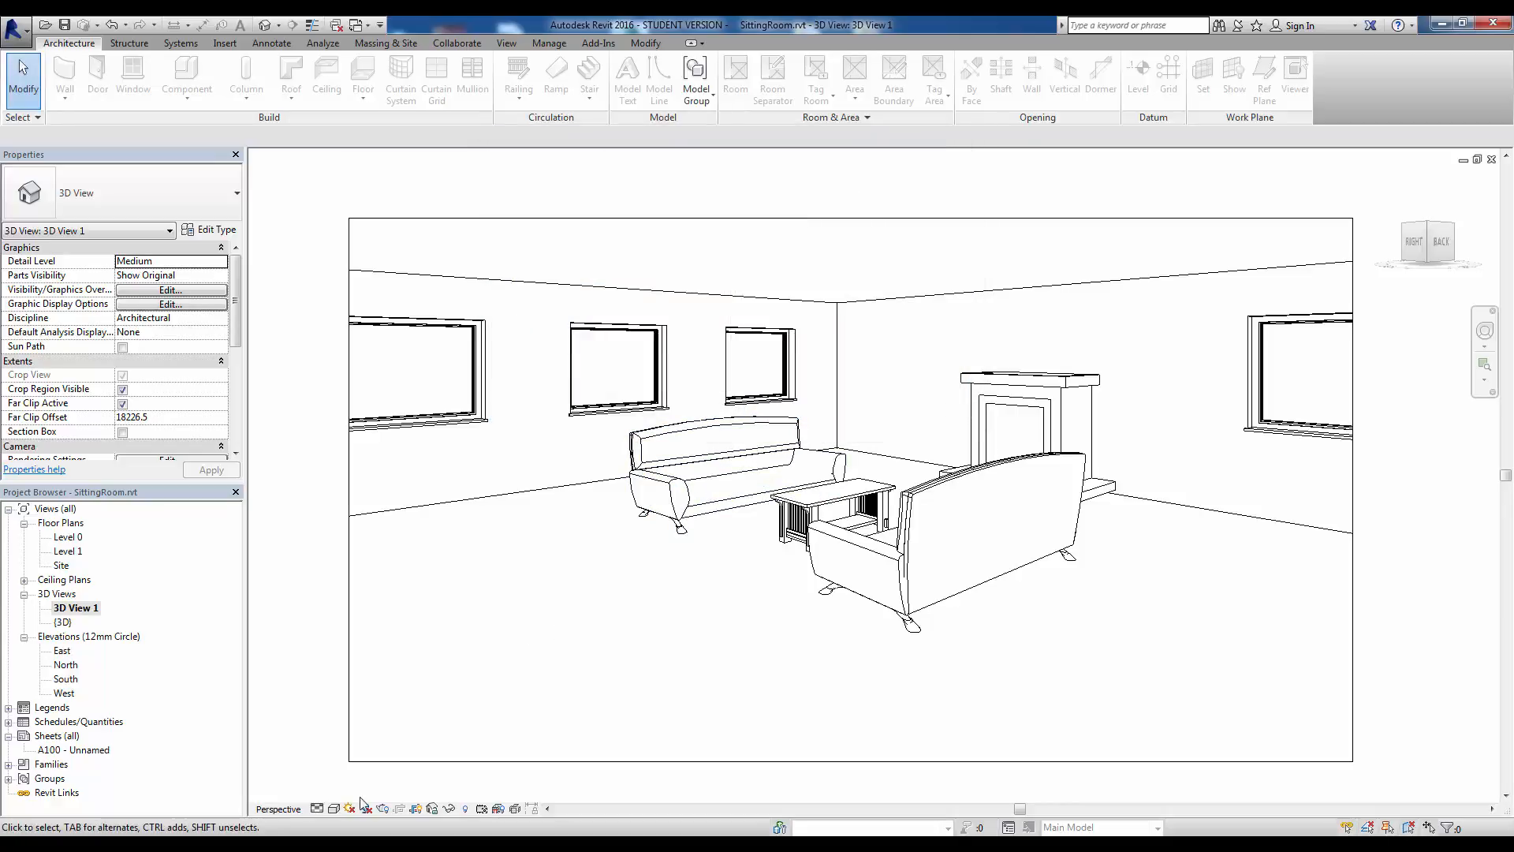
pyautogui.moveTo(364, 808)
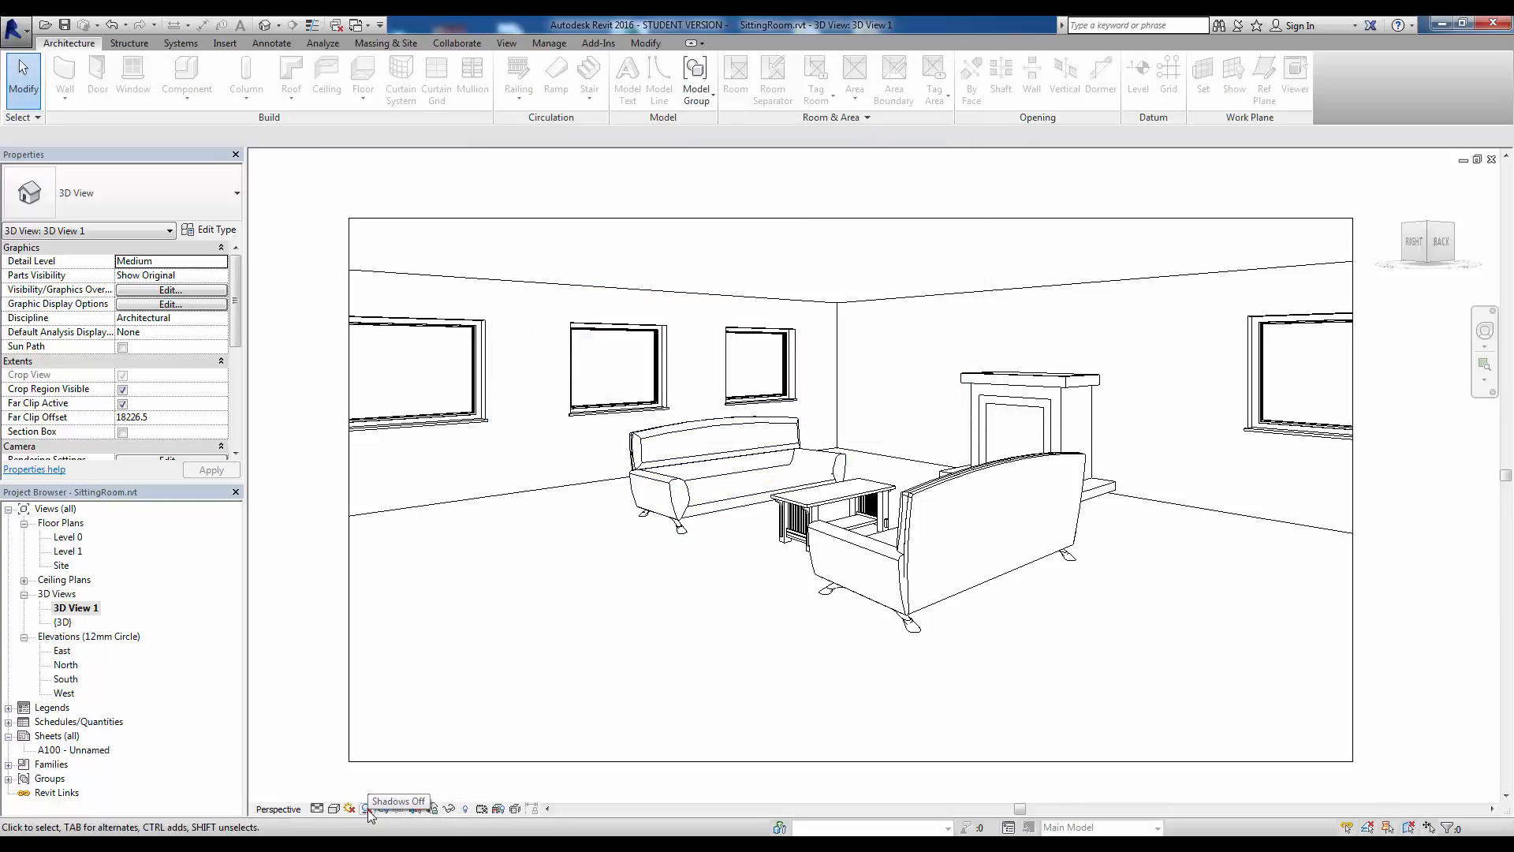
# Turn shadows on so June morning sunlight falls through the sitting room windows
pyautogui.click(365, 807)
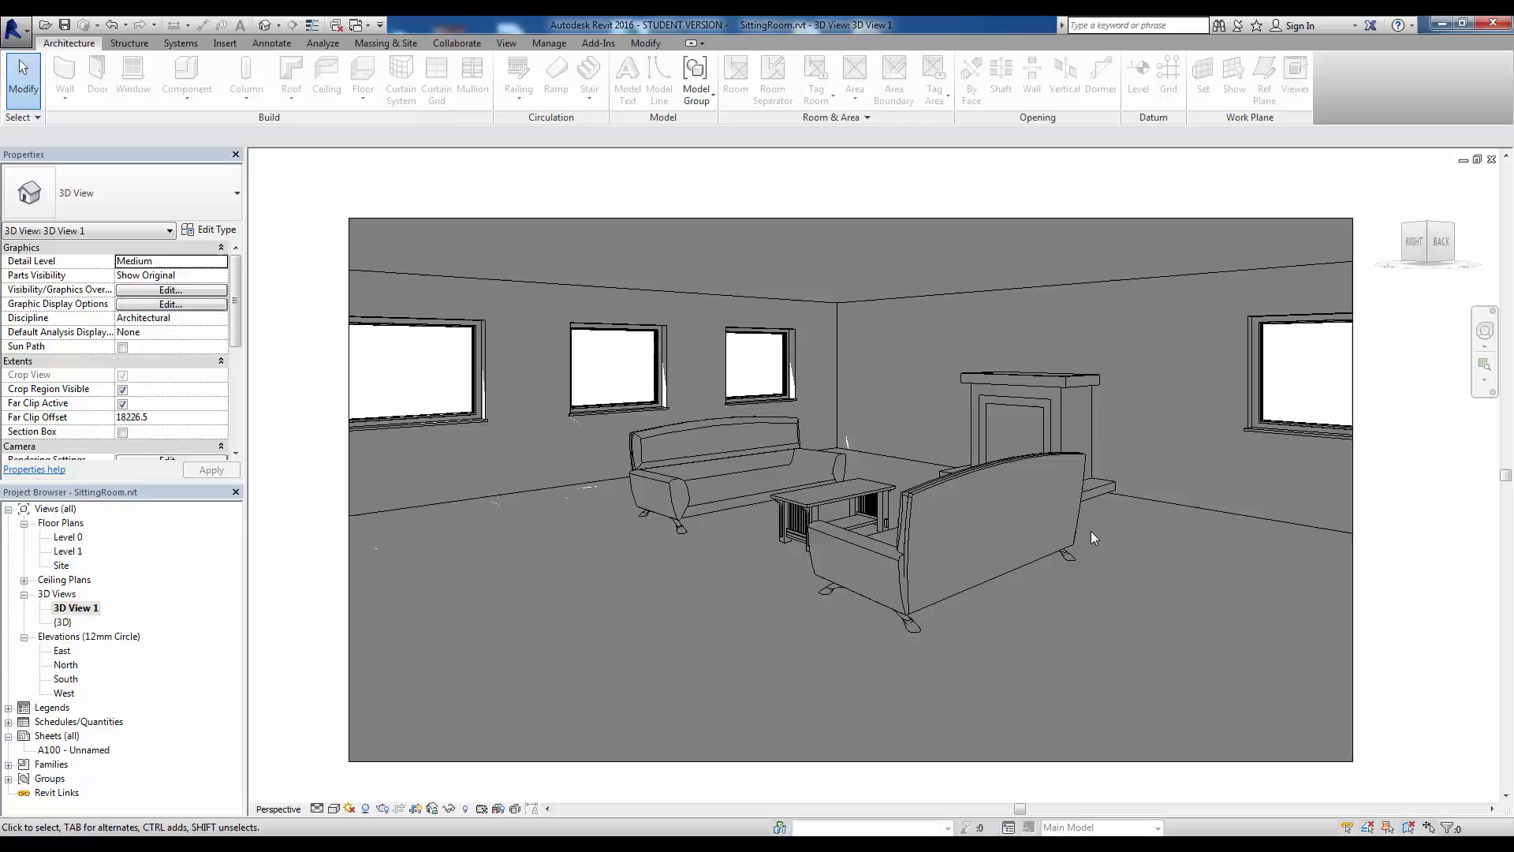
pyautogui.moveTo(852, 410)
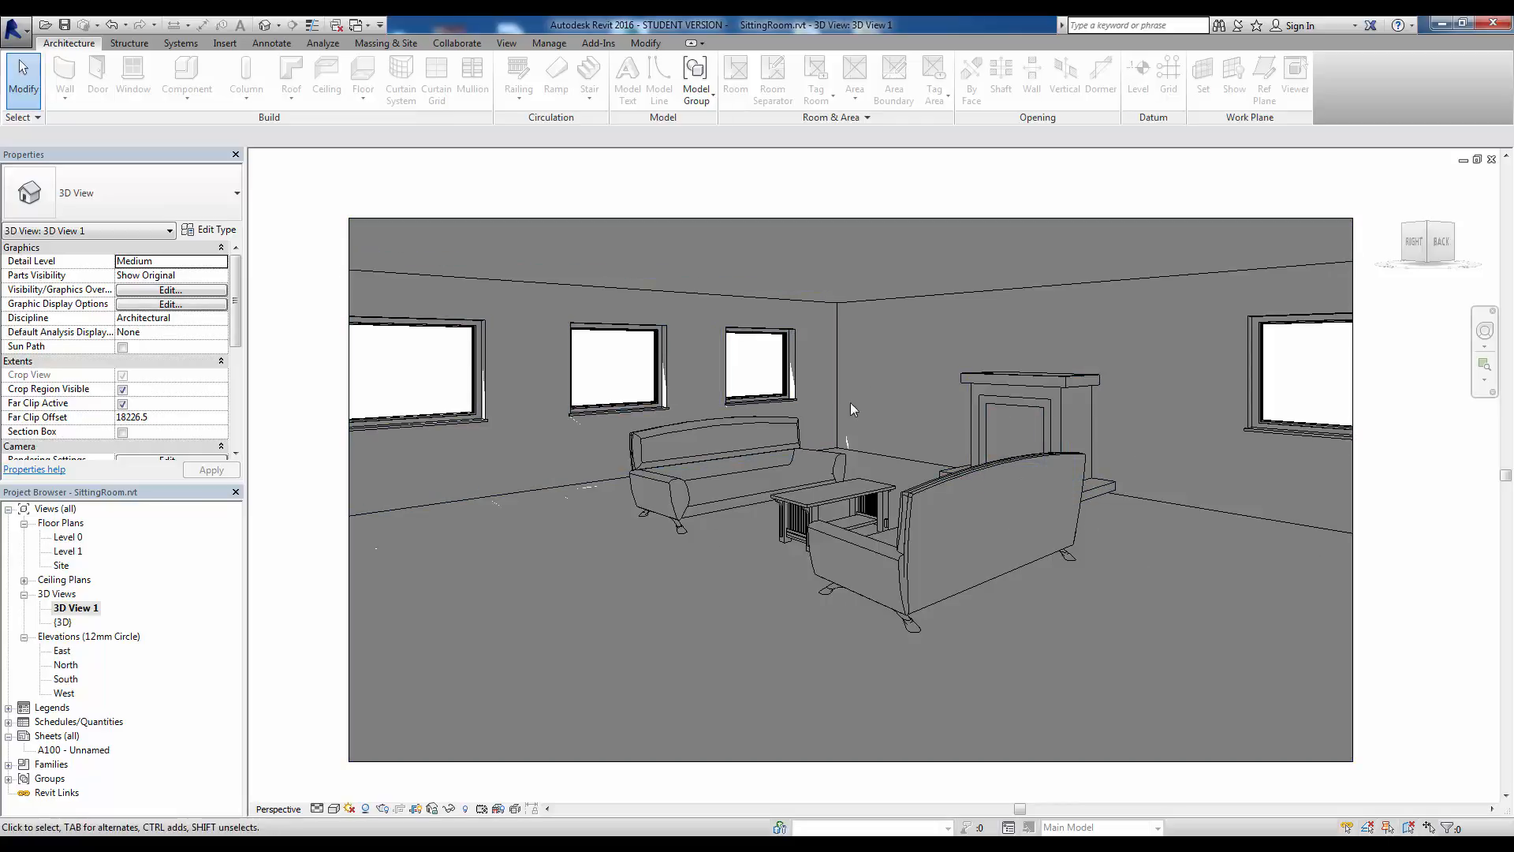
pyautogui.click(758, 364)
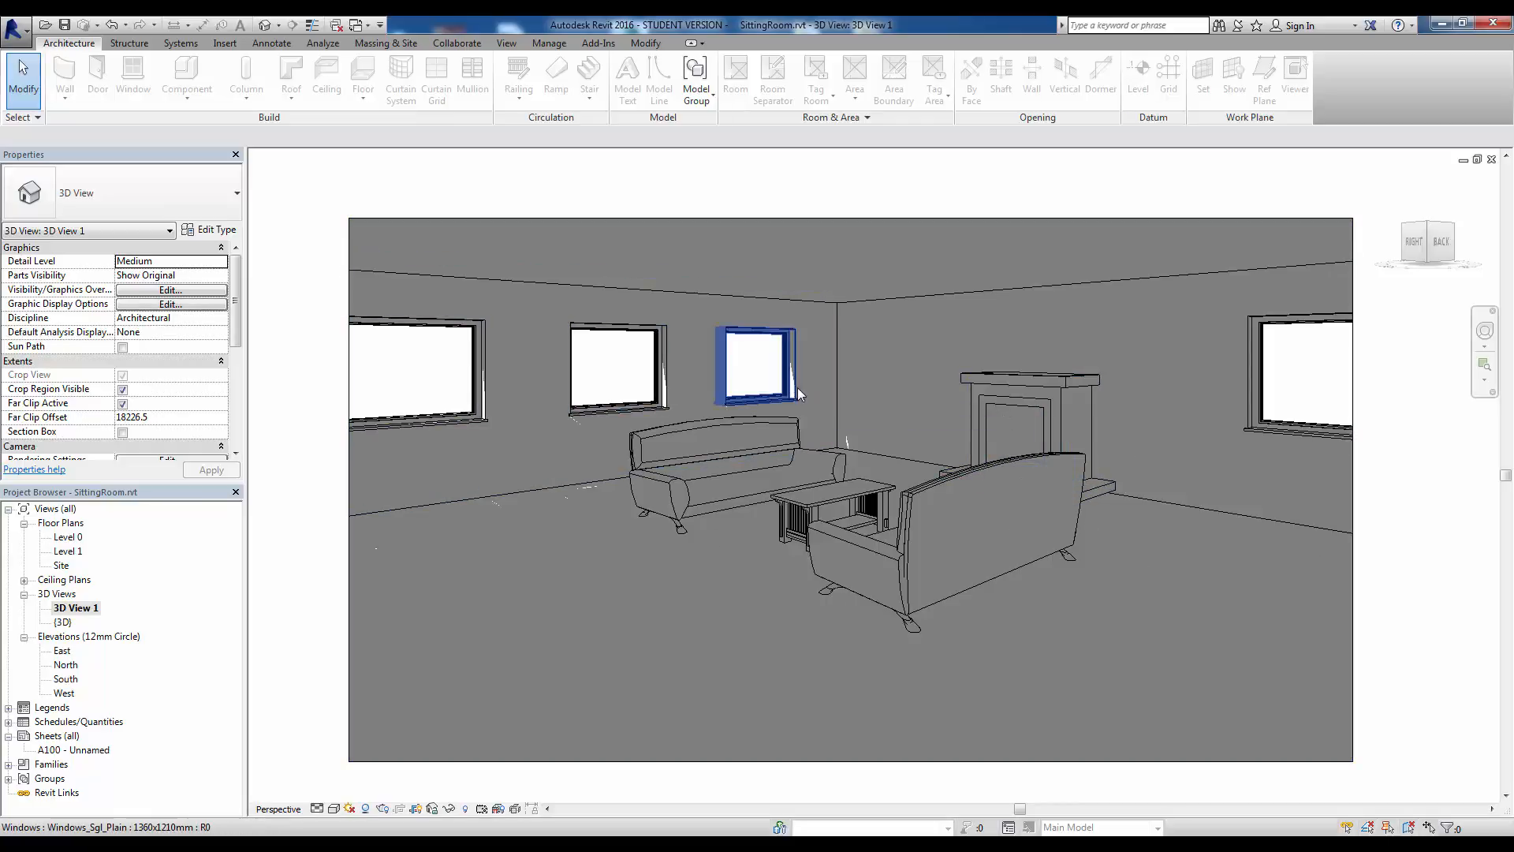
pyautogui.click(488, 423)
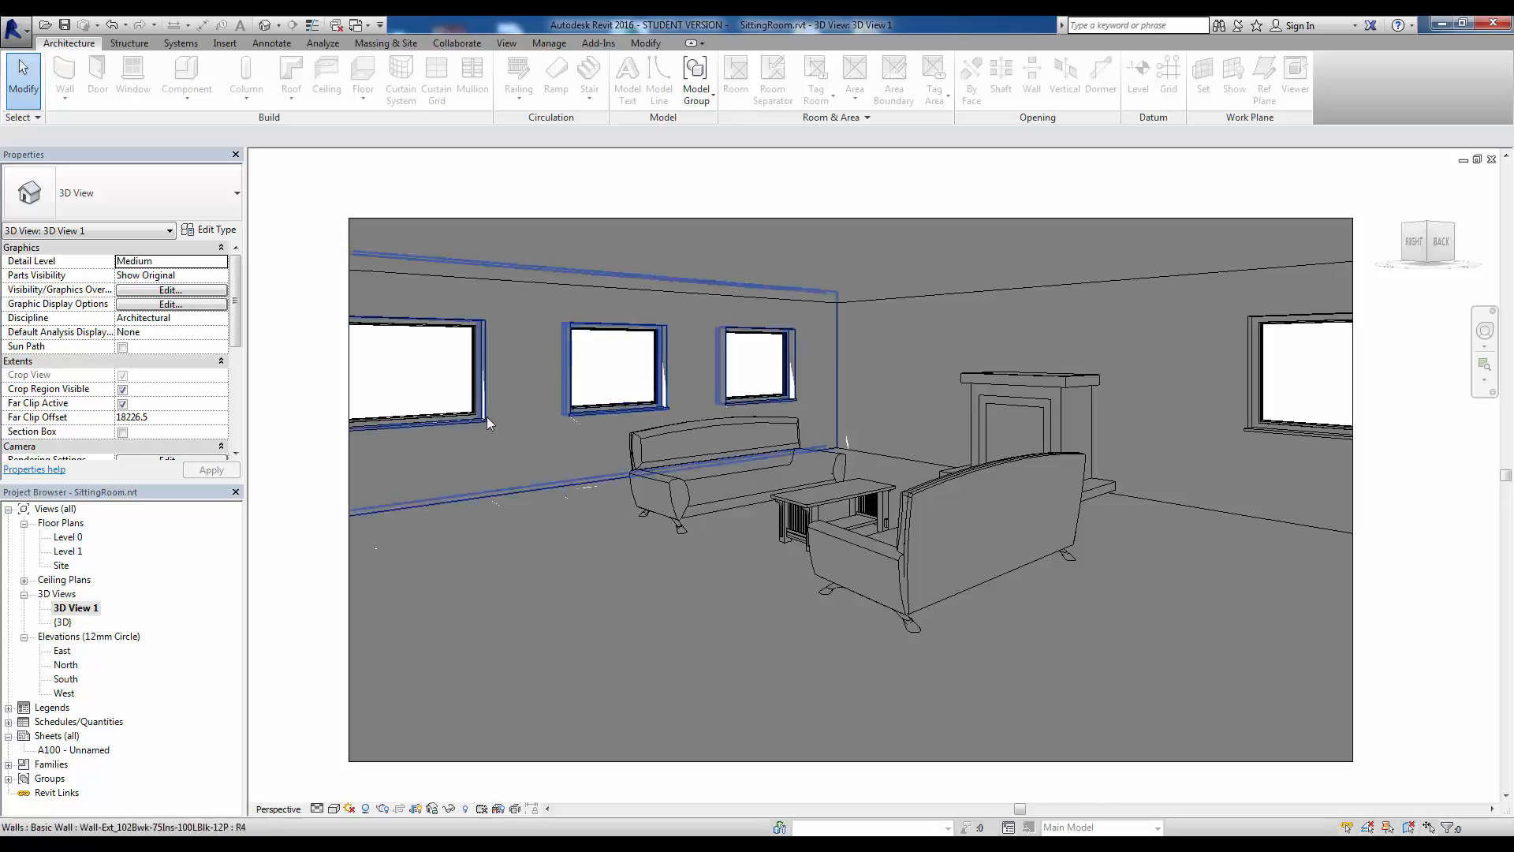
pyautogui.click(973, 365)
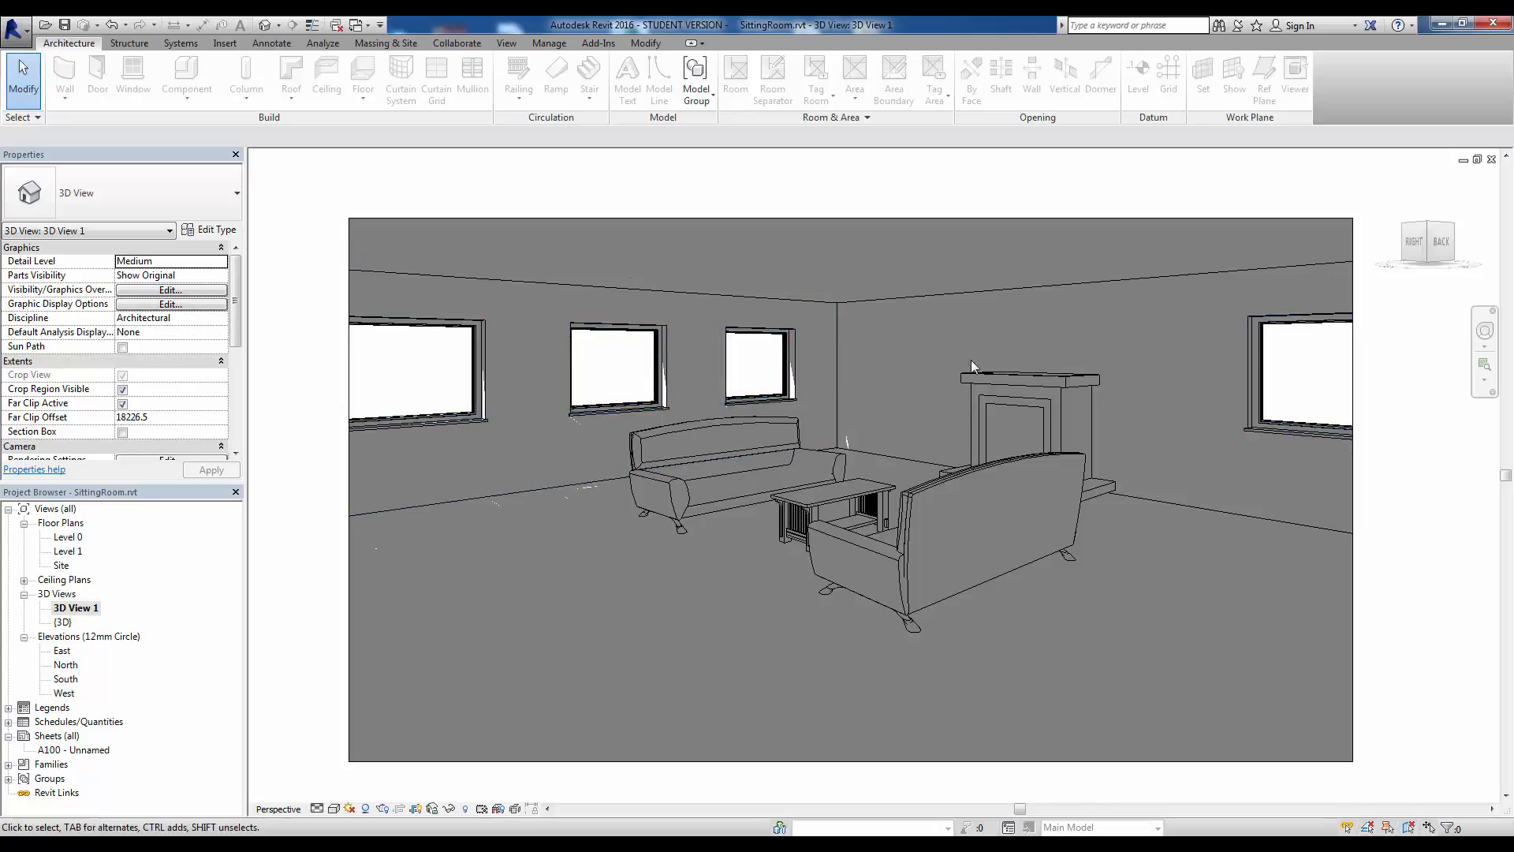
pyautogui.moveTo(674, 664)
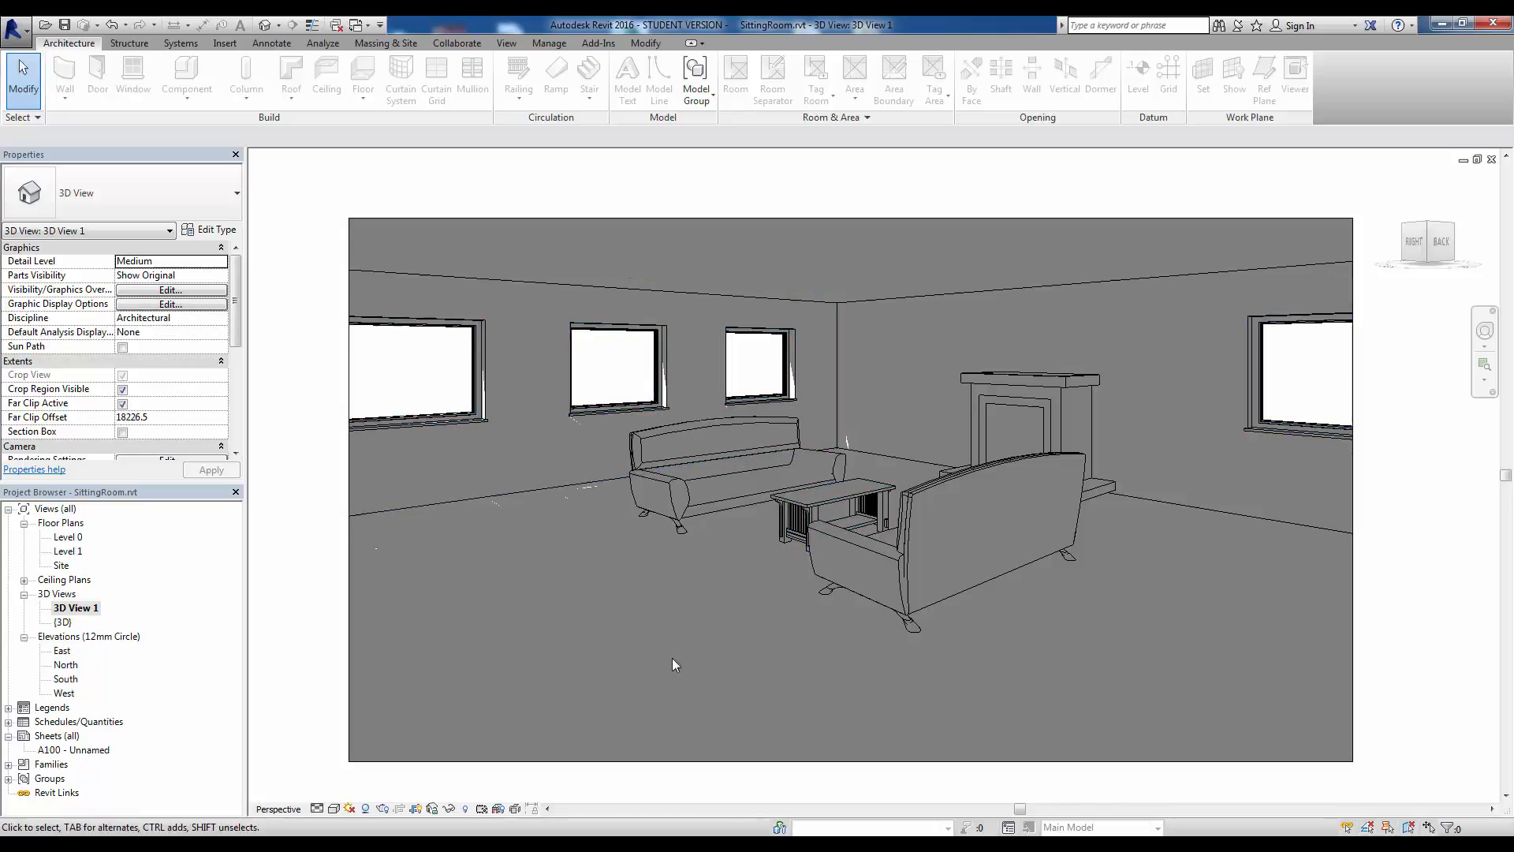
pyautogui.moveTo(407, 778)
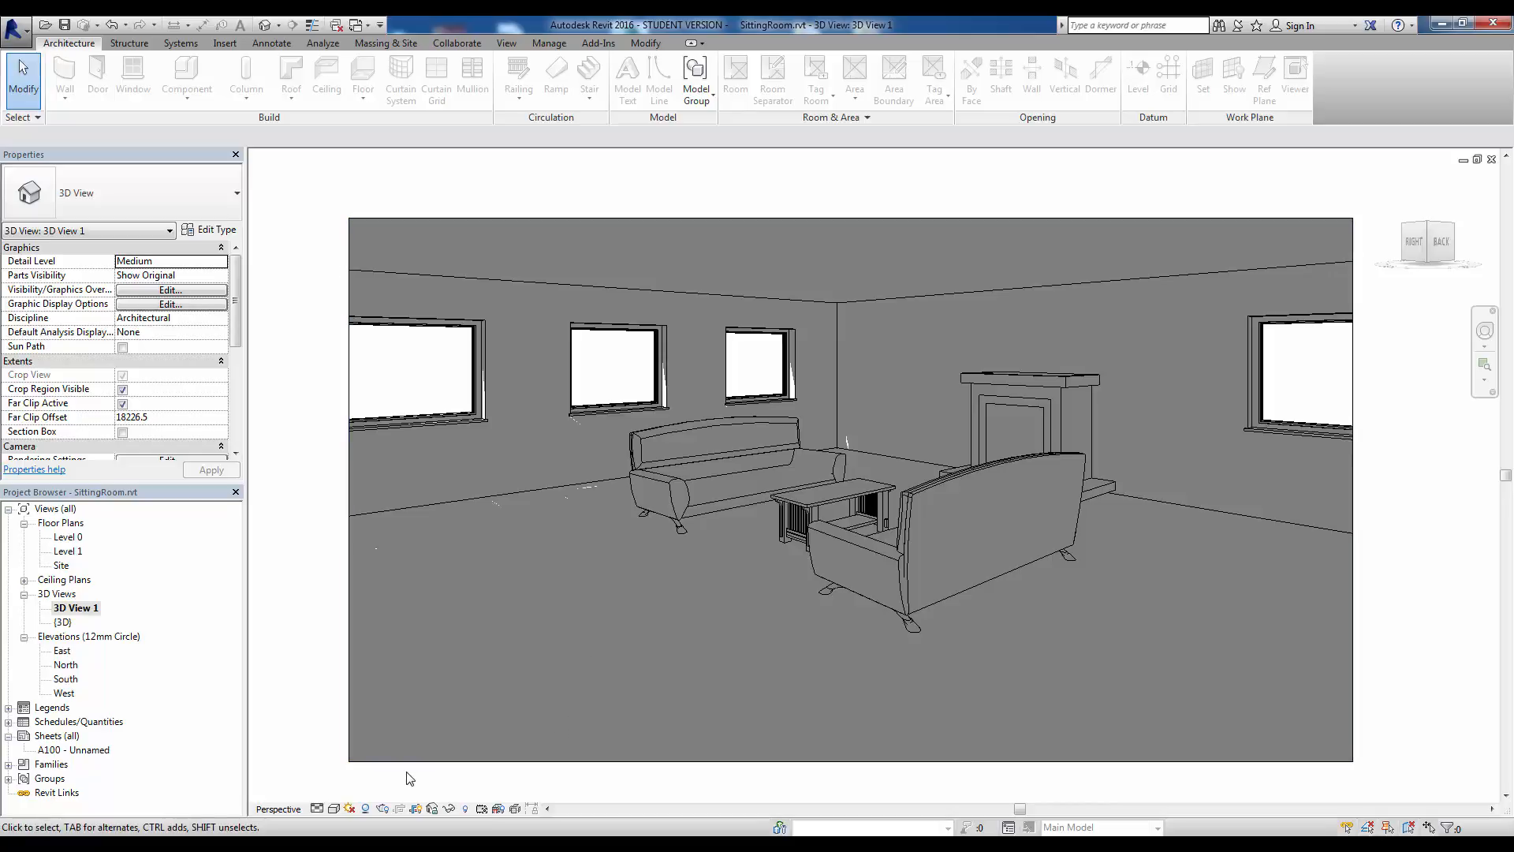
pyautogui.moveTo(351, 808)
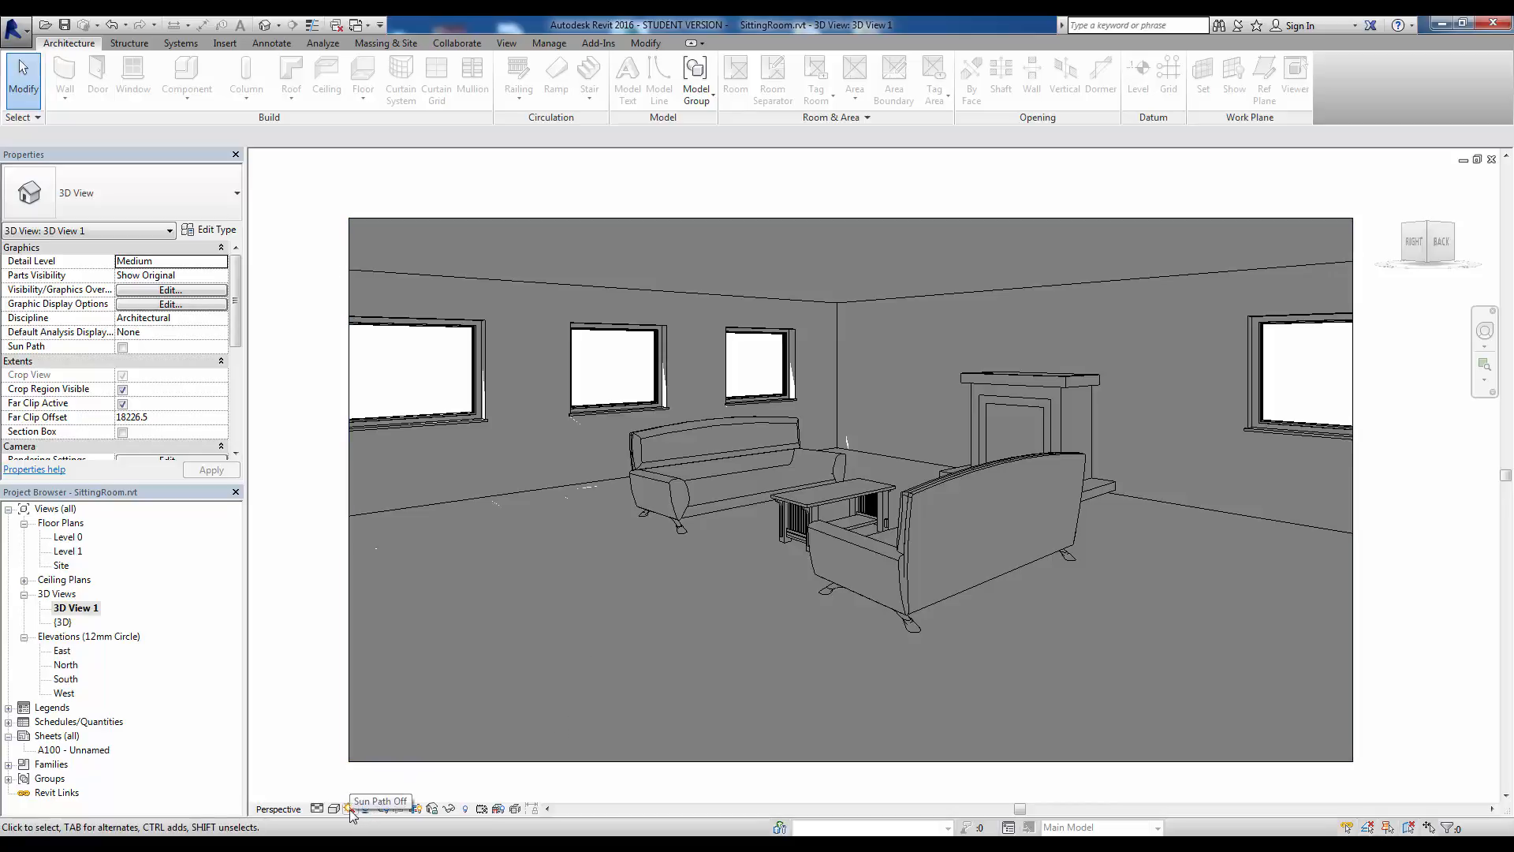
# Preview the sun at later times, then choose the Summer Solstice noon preset and confirm
pyautogui.click(351, 808)
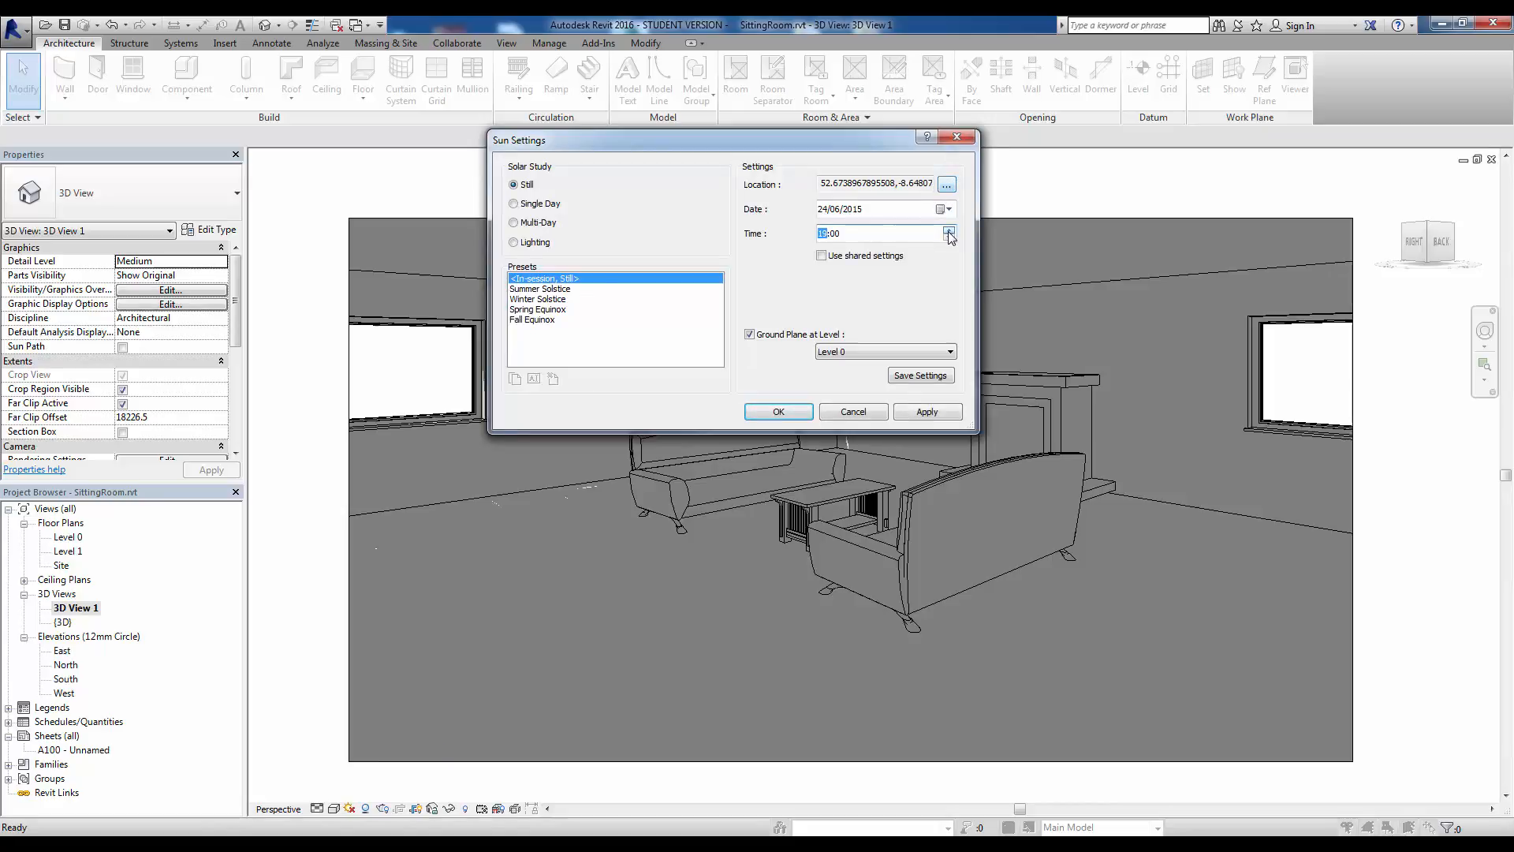
pyautogui.click(924, 412)
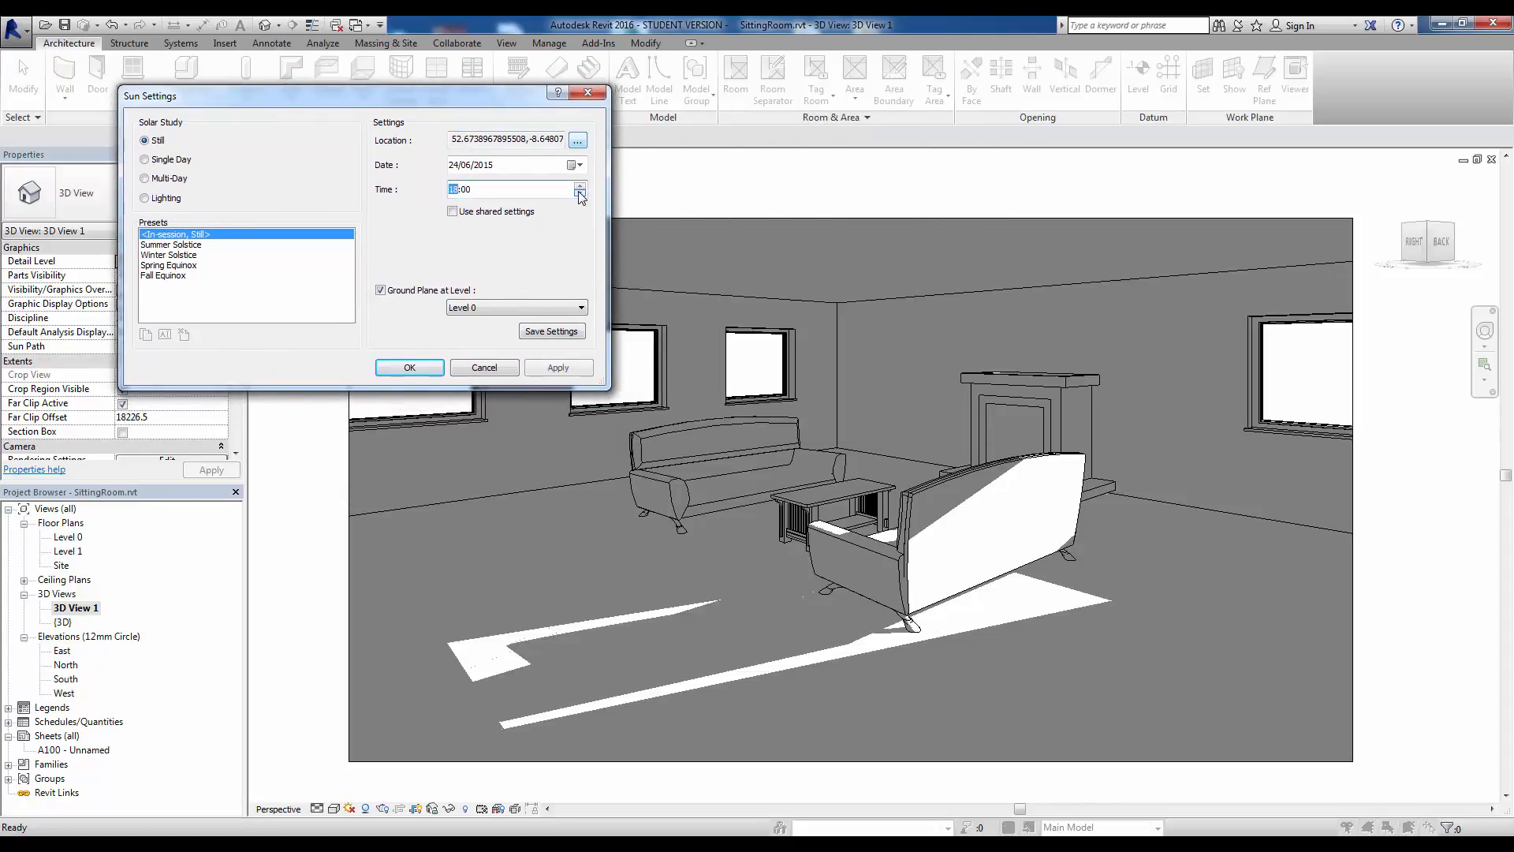
pyautogui.click(579, 192)
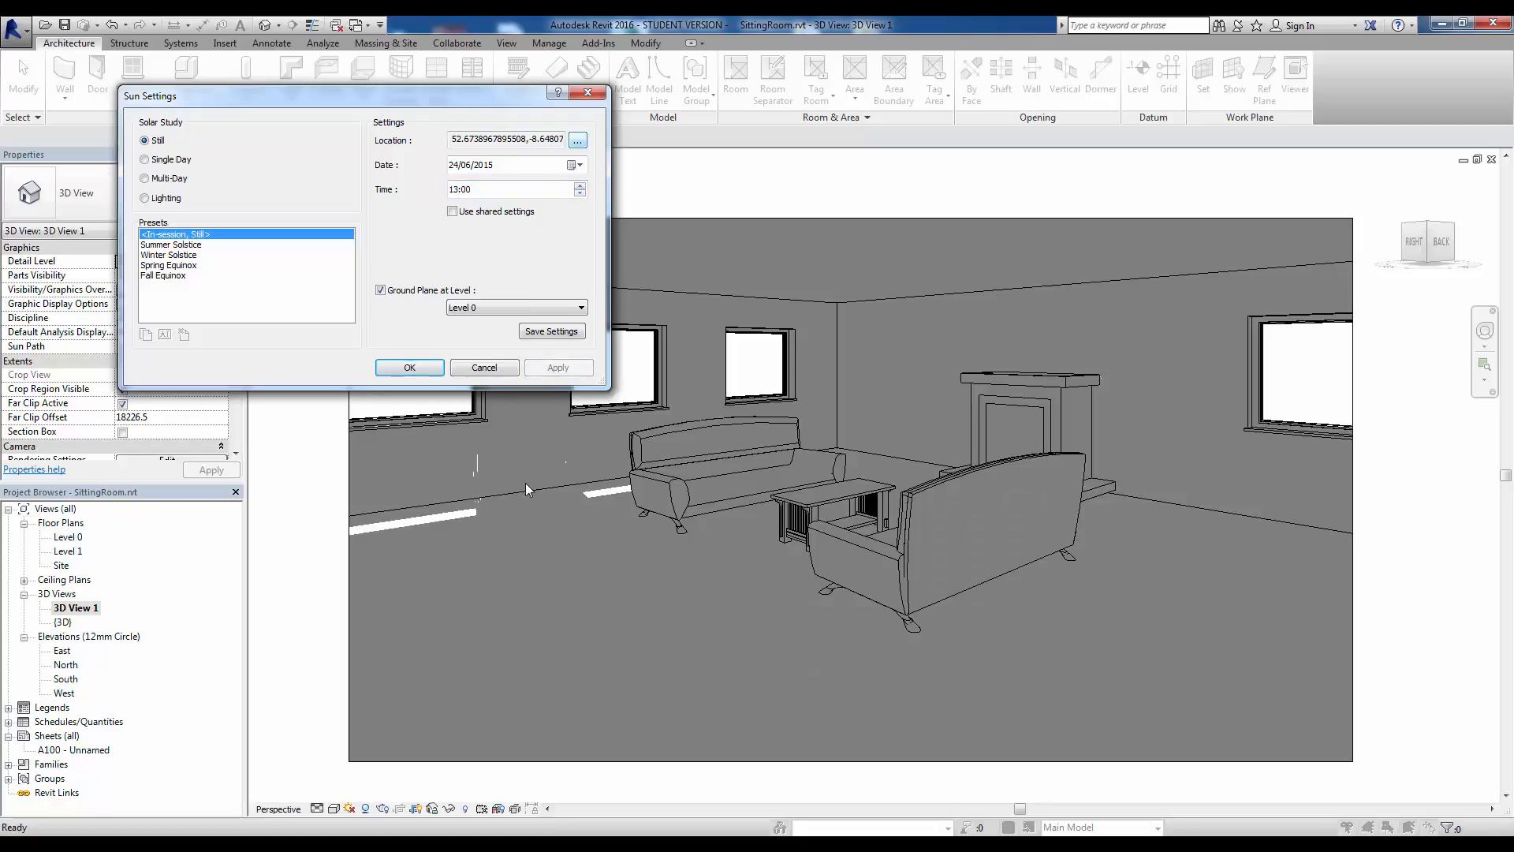
pyautogui.moveTo(487, 213)
pyautogui.write('8')
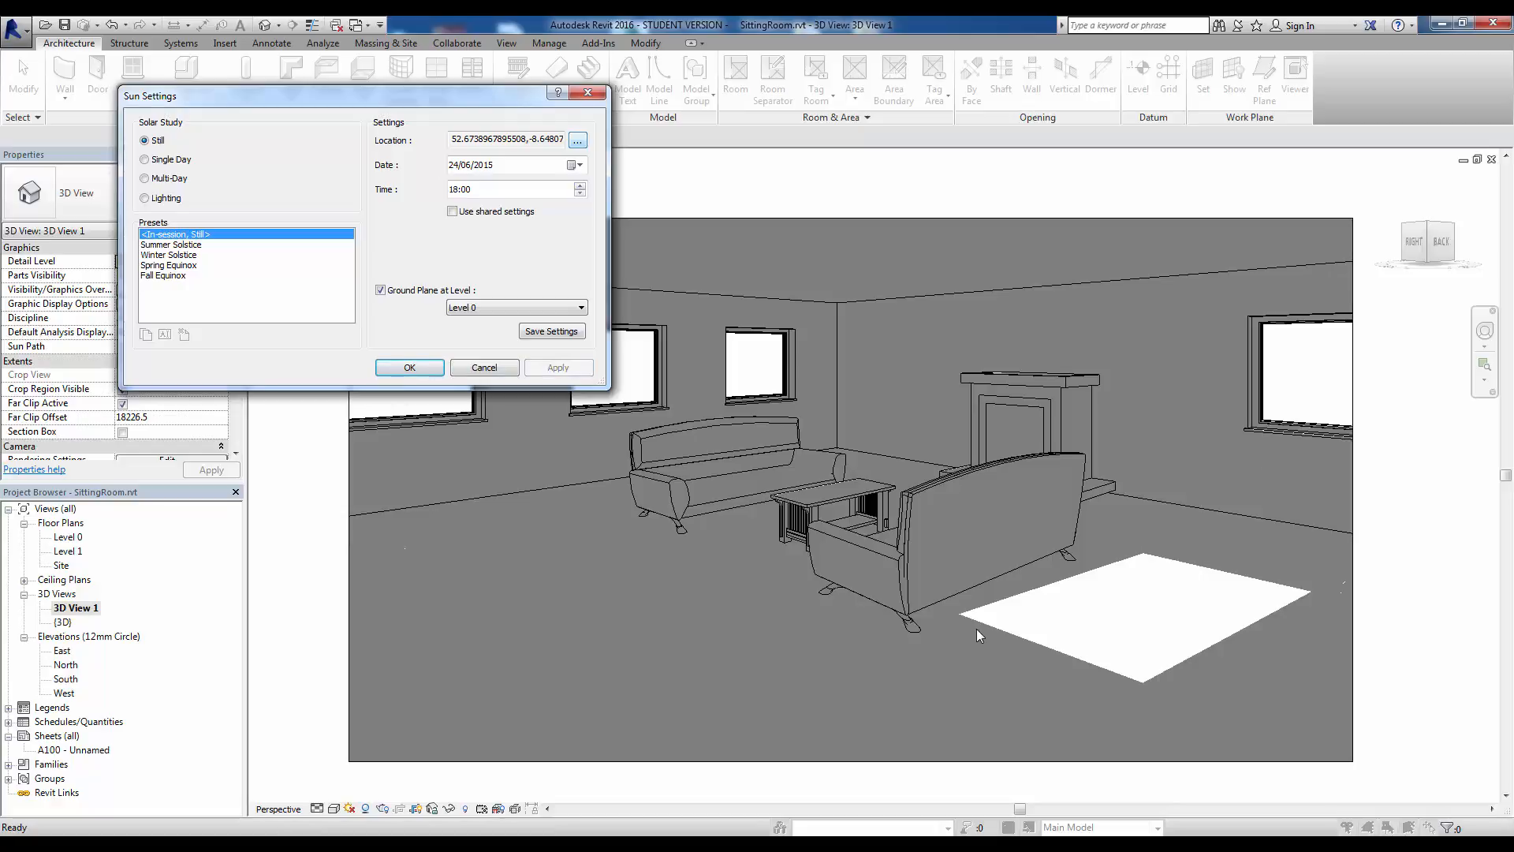
pyautogui.moveTo(653, 429)
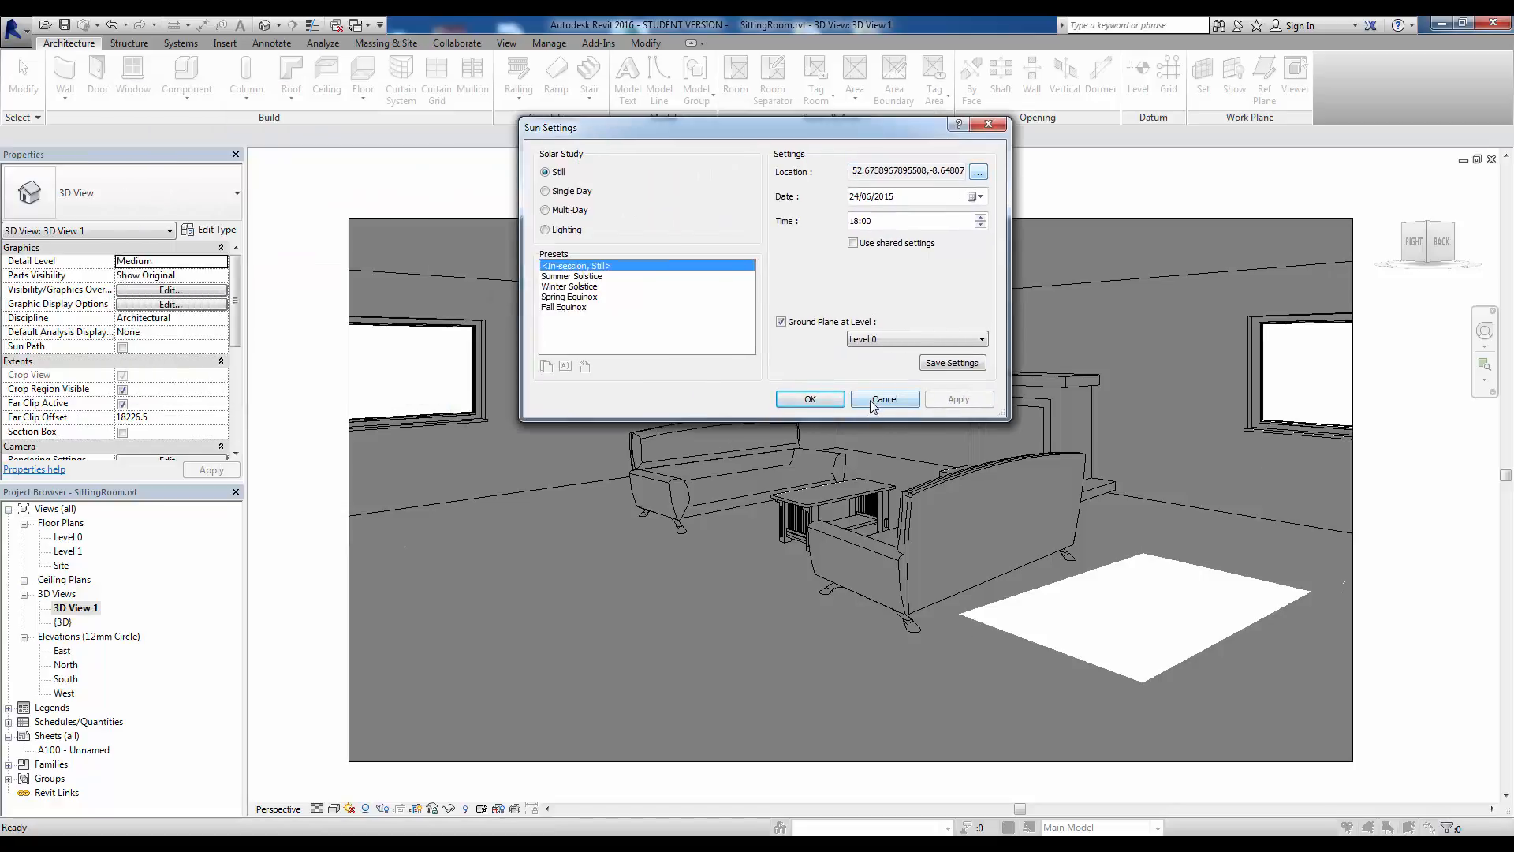
pyautogui.moveTo(574, 300)
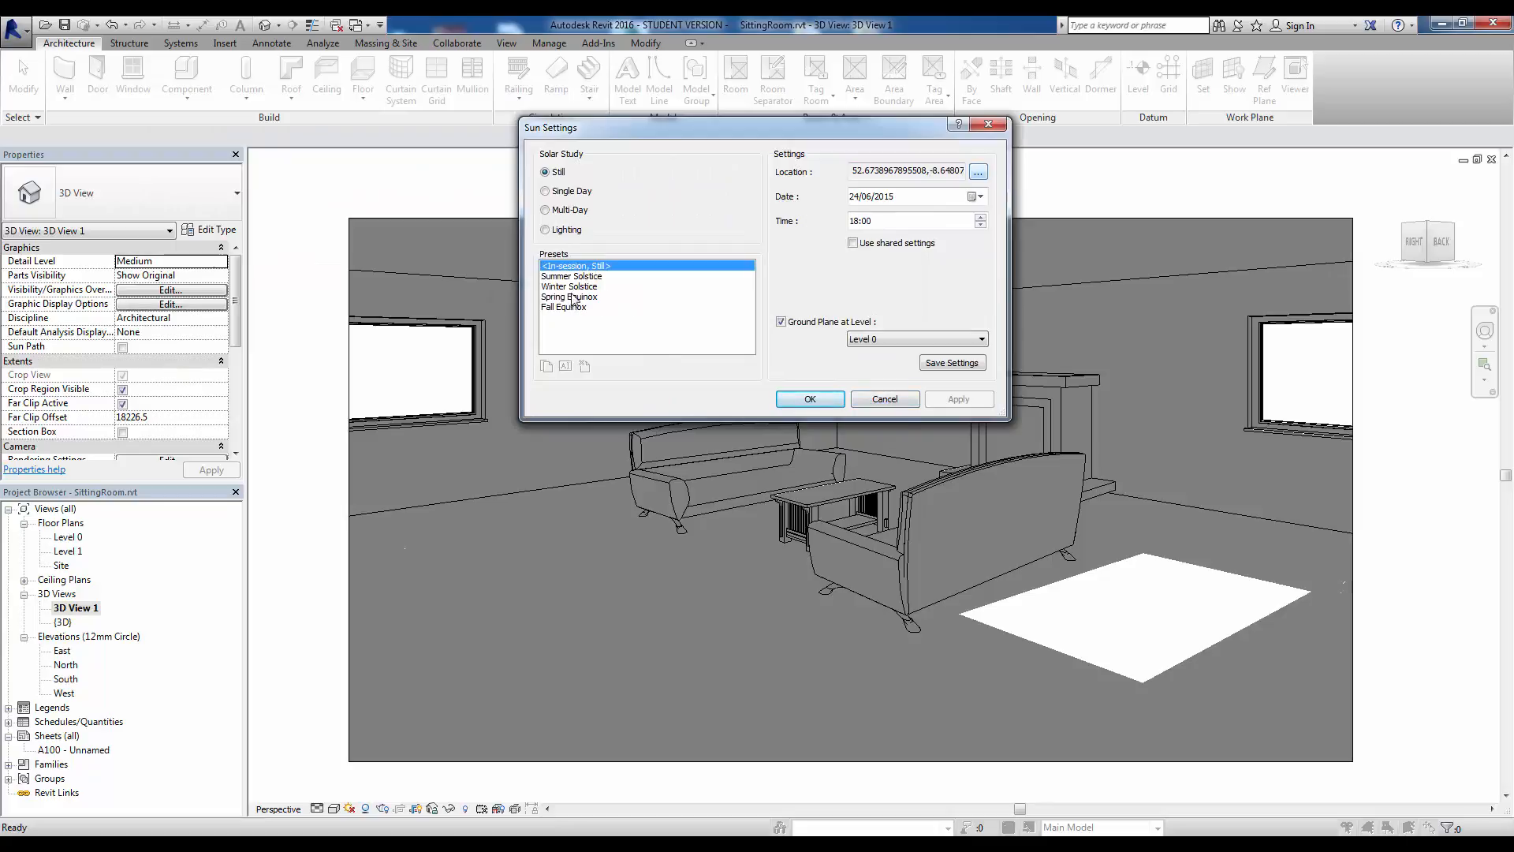
pyautogui.click(571, 276)
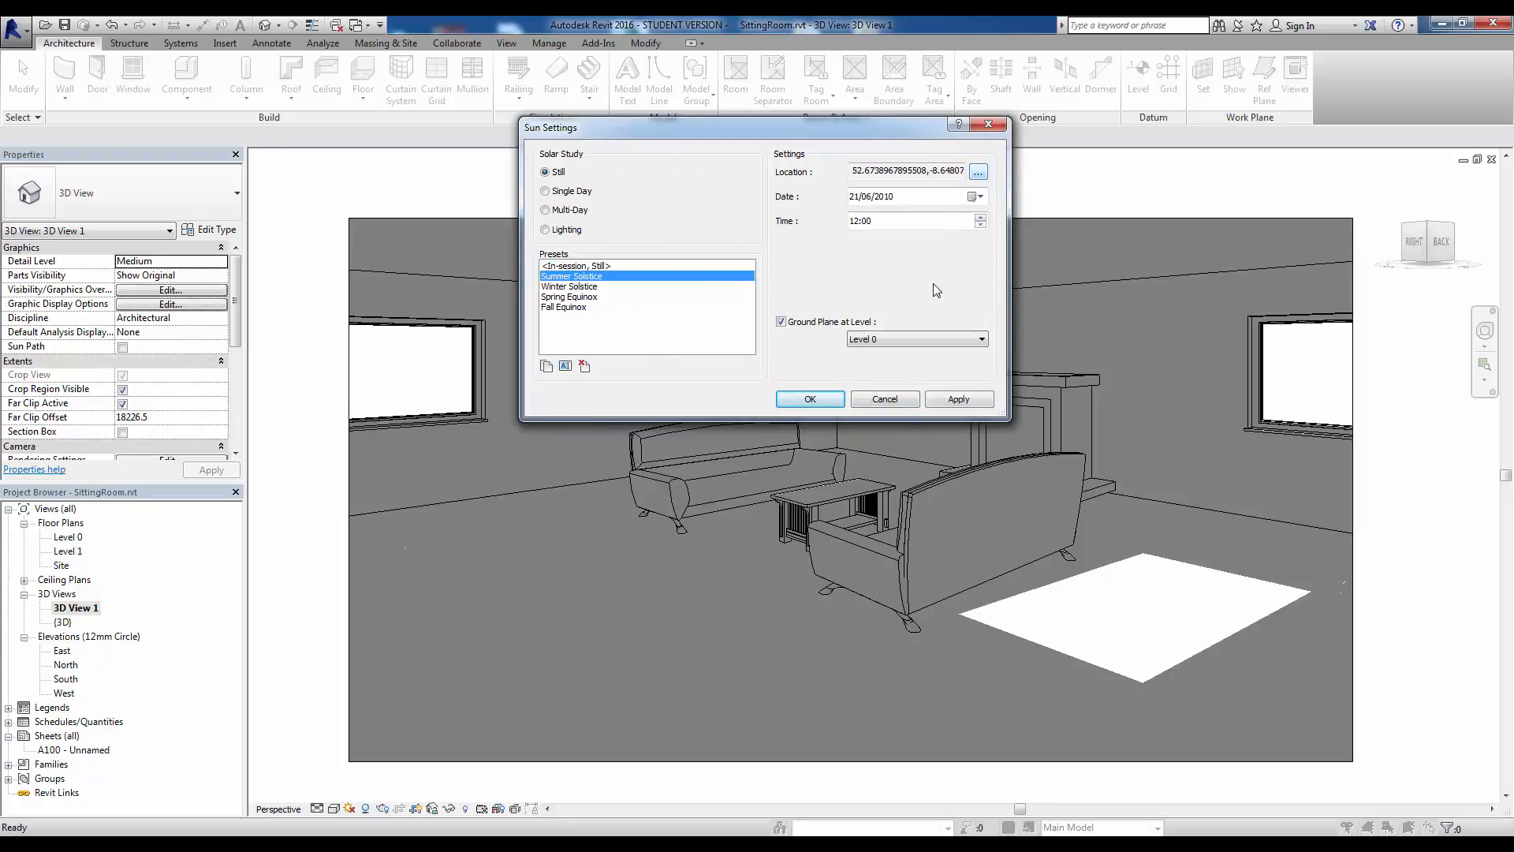
pyautogui.moveTo(906, 391)
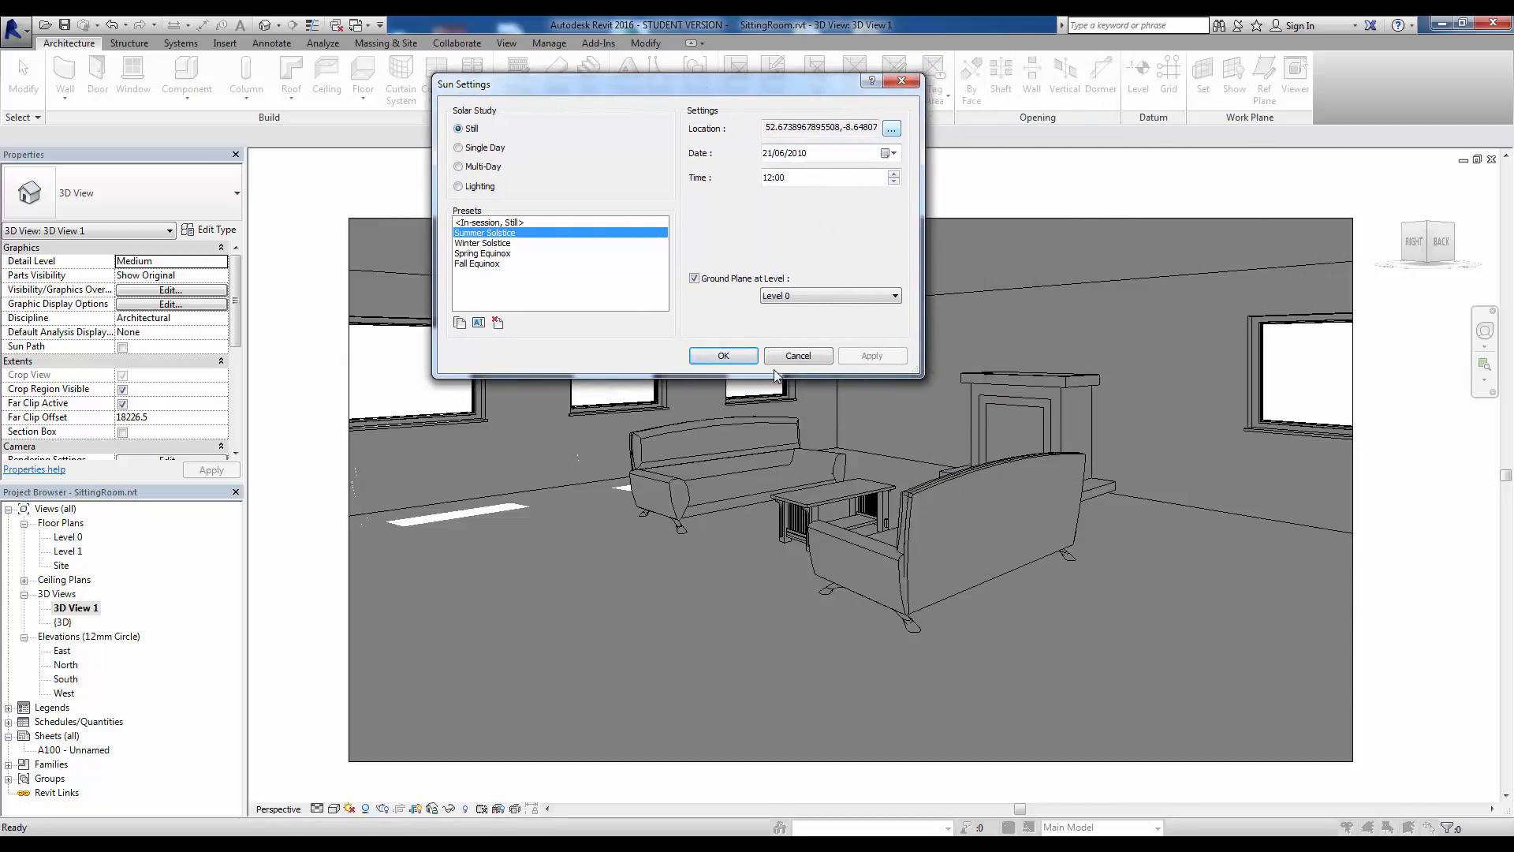
pyautogui.click(722, 355)
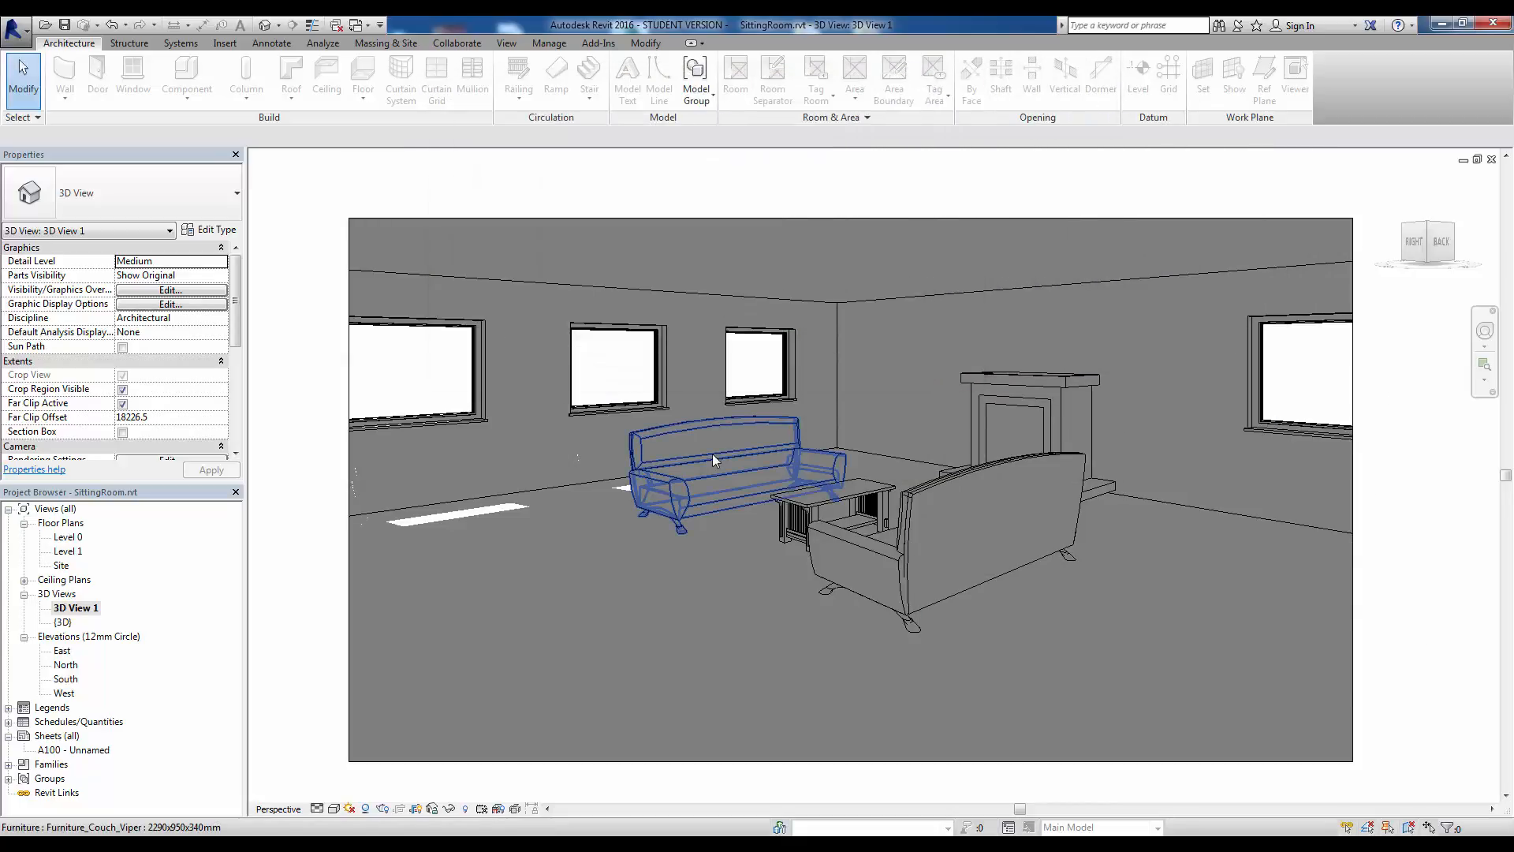
pyautogui.moveTo(715, 459)
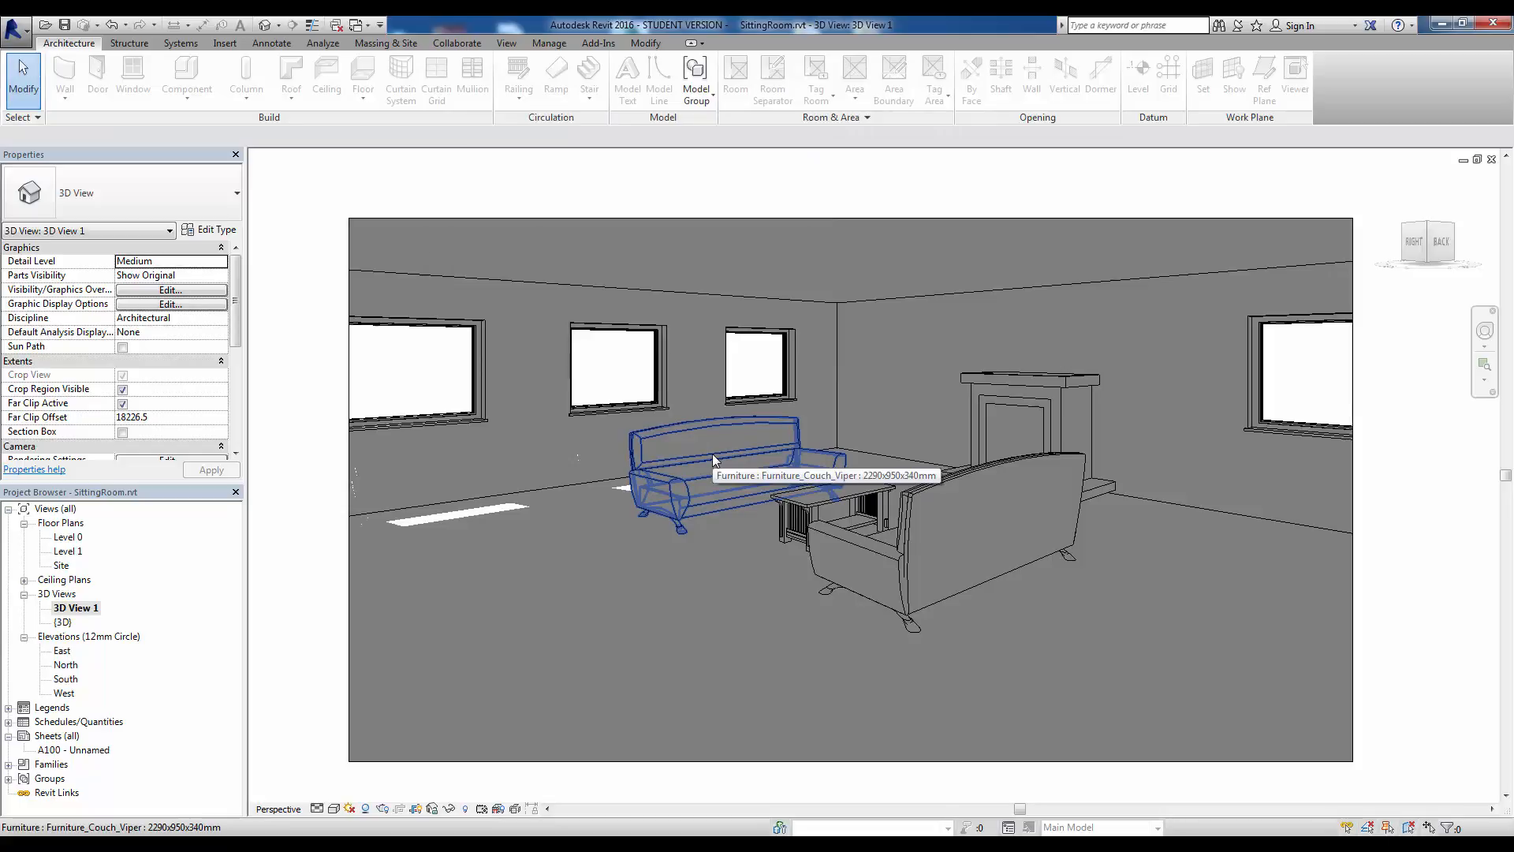
# Reopen the Sun Settings dialog, still showing the Summer Solstice preset in Still mode
pyautogui.click(530, 617)
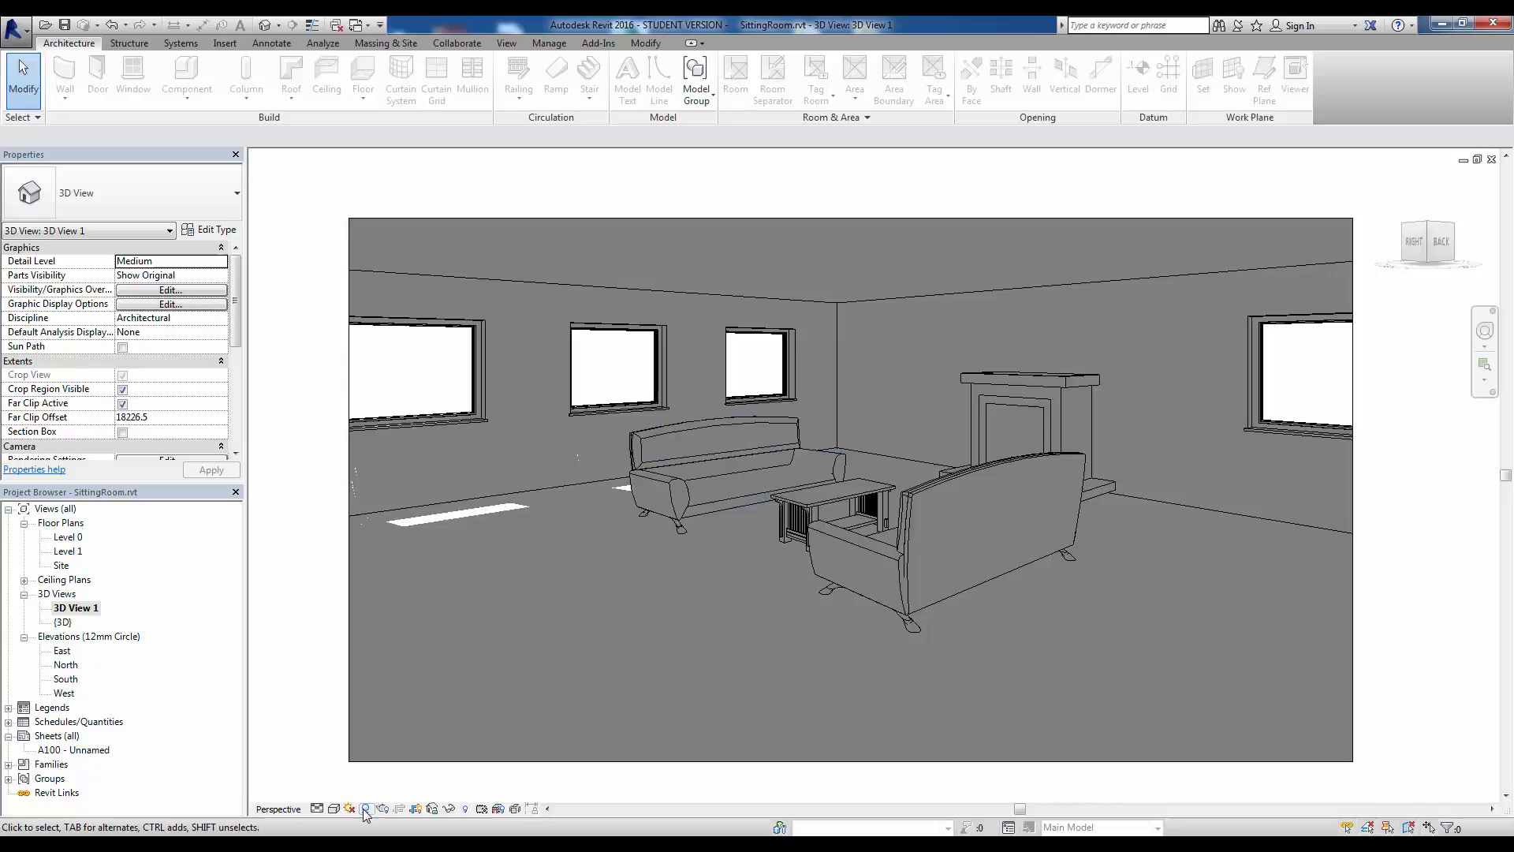
pyautogui.click(364, 808)
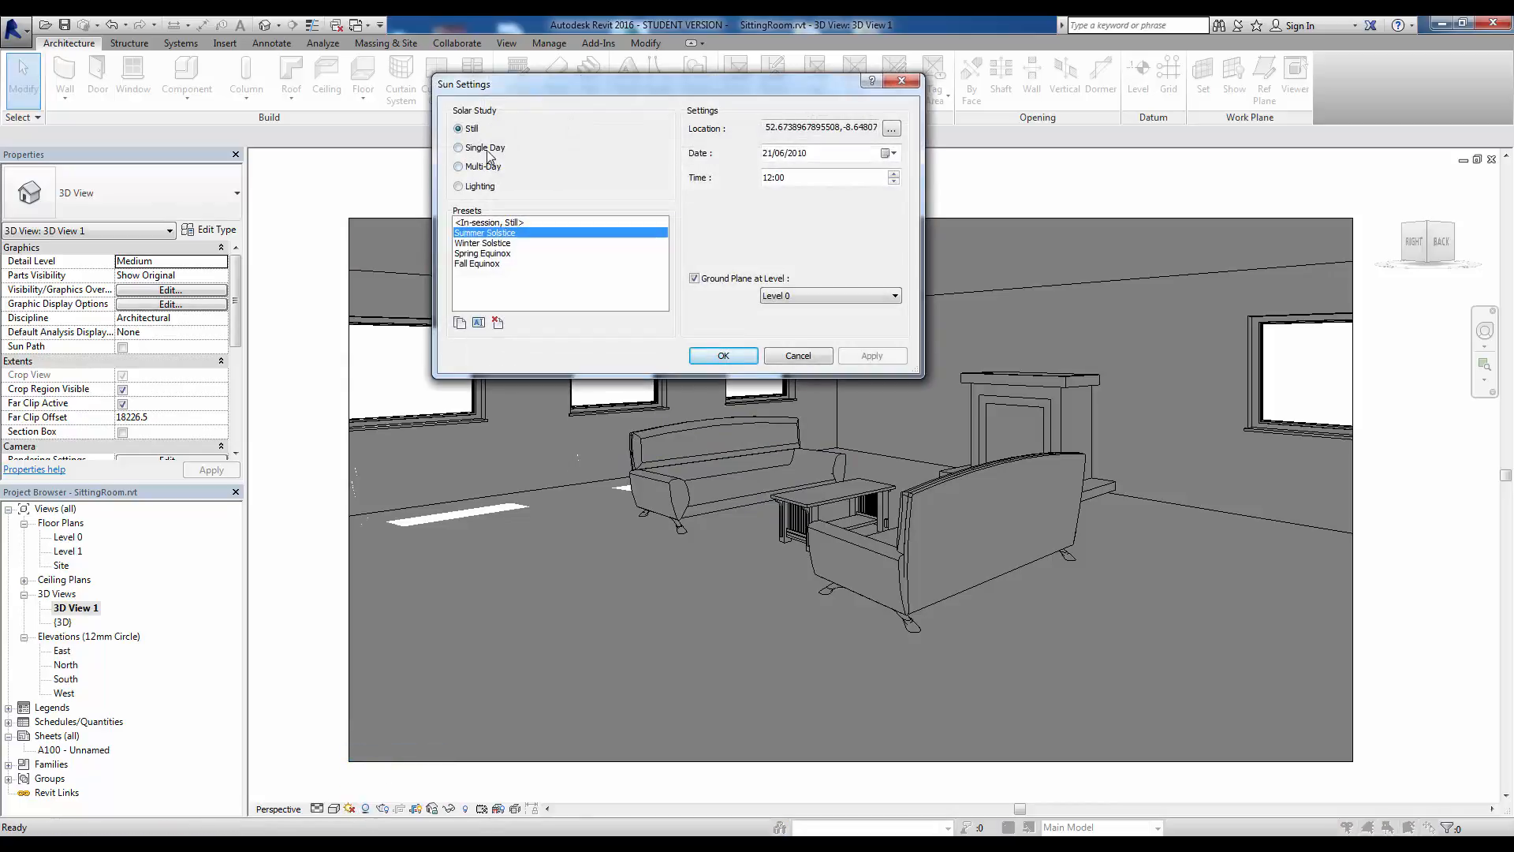
# Choose a Single Day One Day Solar Study on 24/06/2010 running sunrise to sunset
pyautogui.click(458, 147)
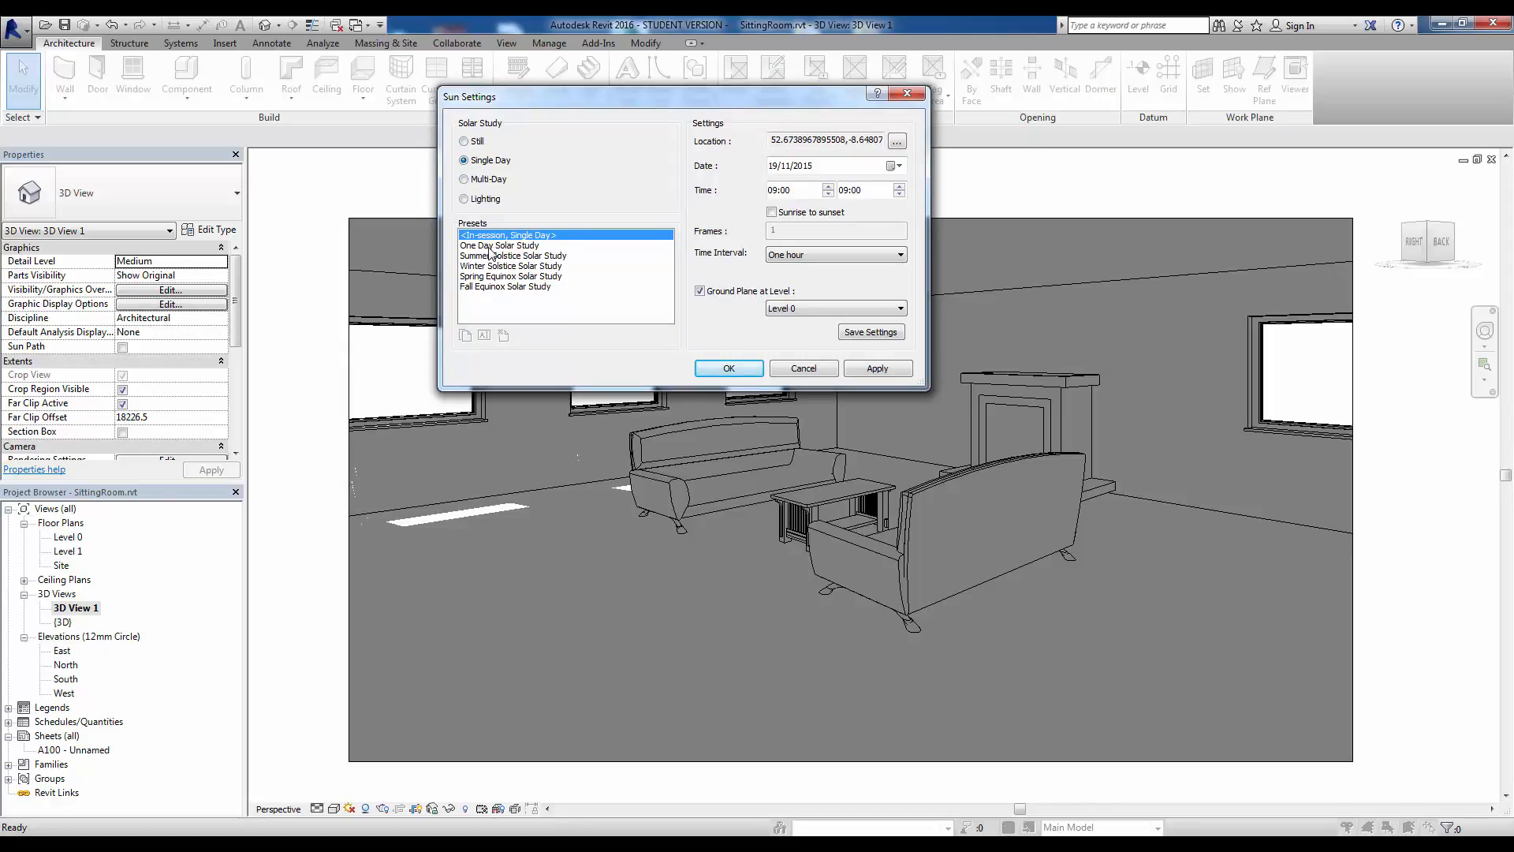
pyautogui.click(500, 246)
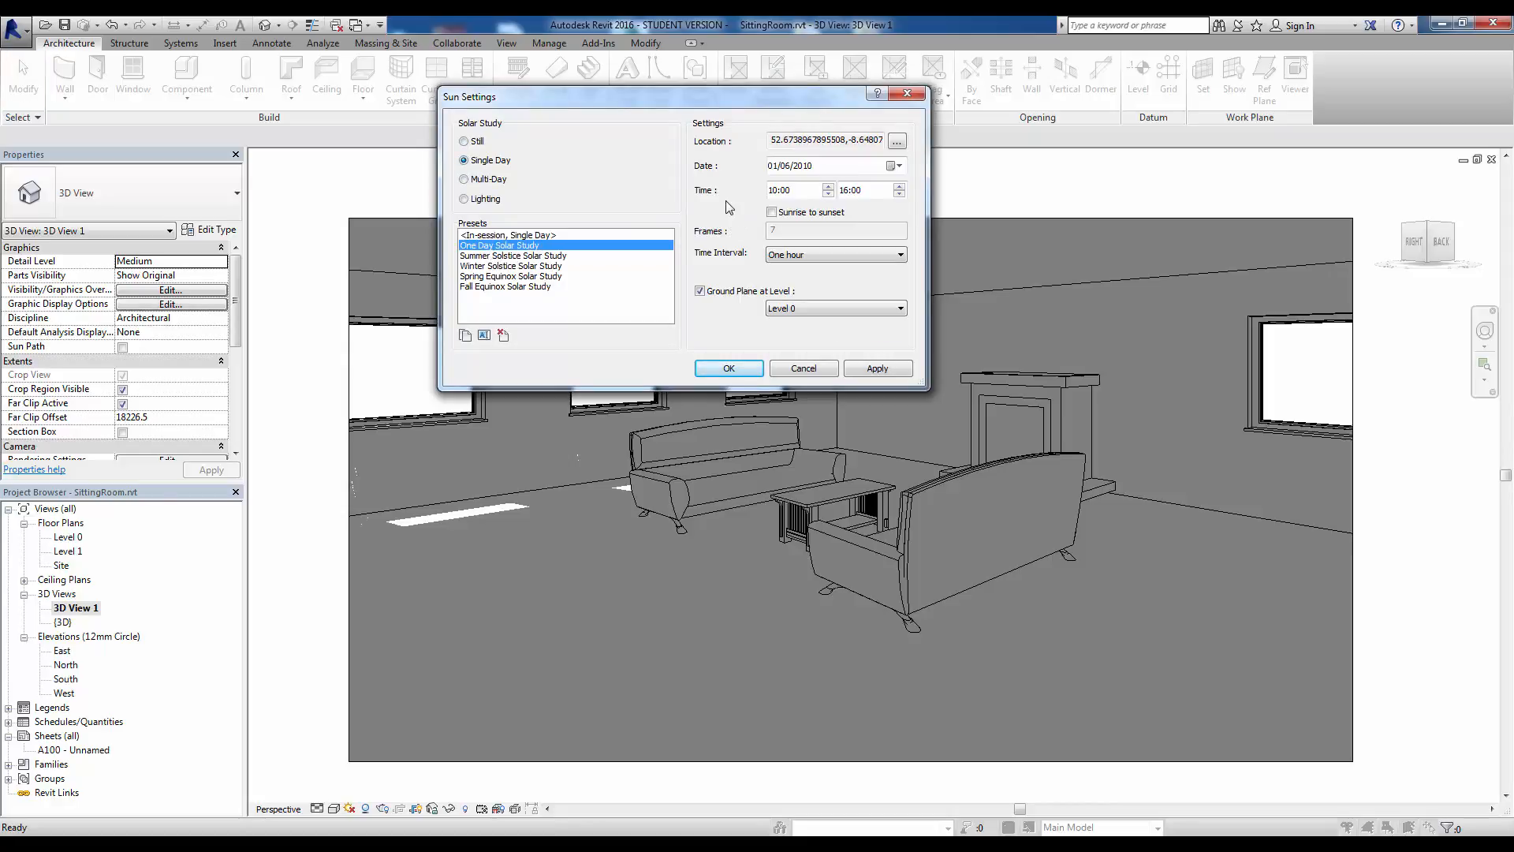
pyautogui.moveTo(646, 215)
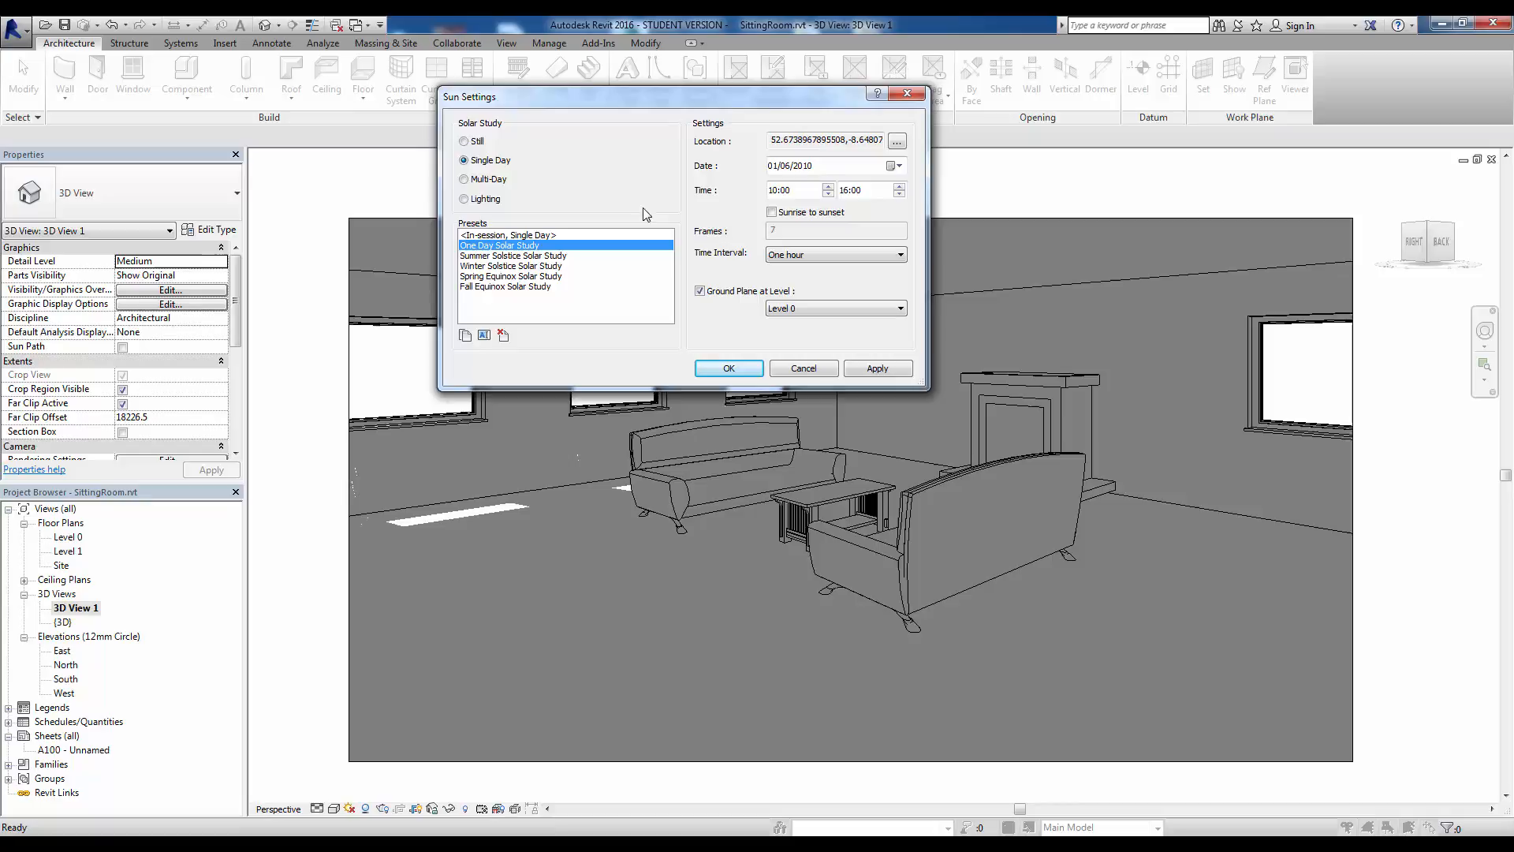
pyautogui.click(890, 166)
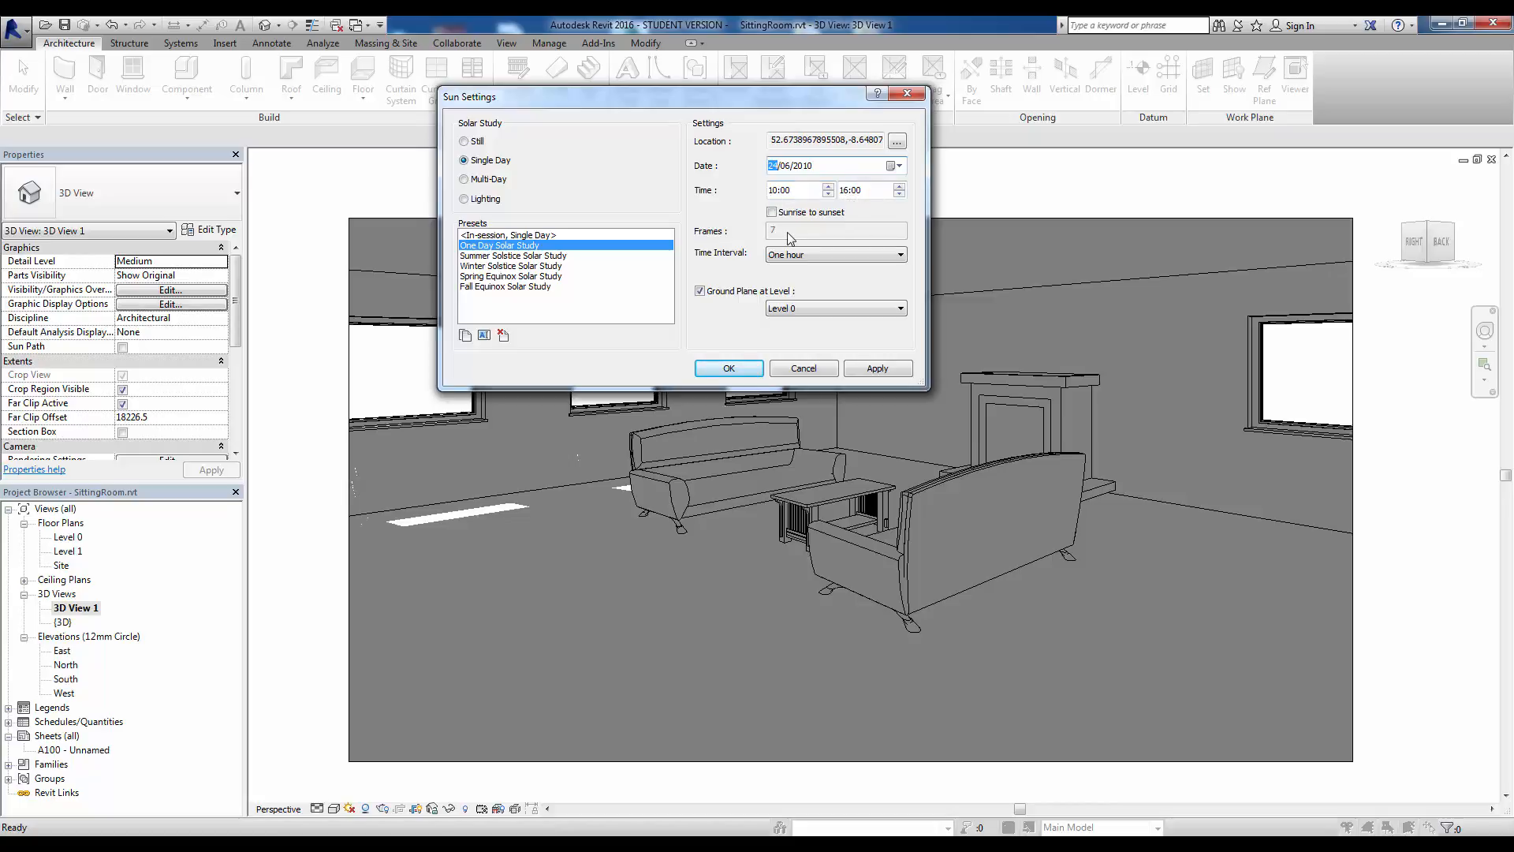
pyautogui.click(771, 211)
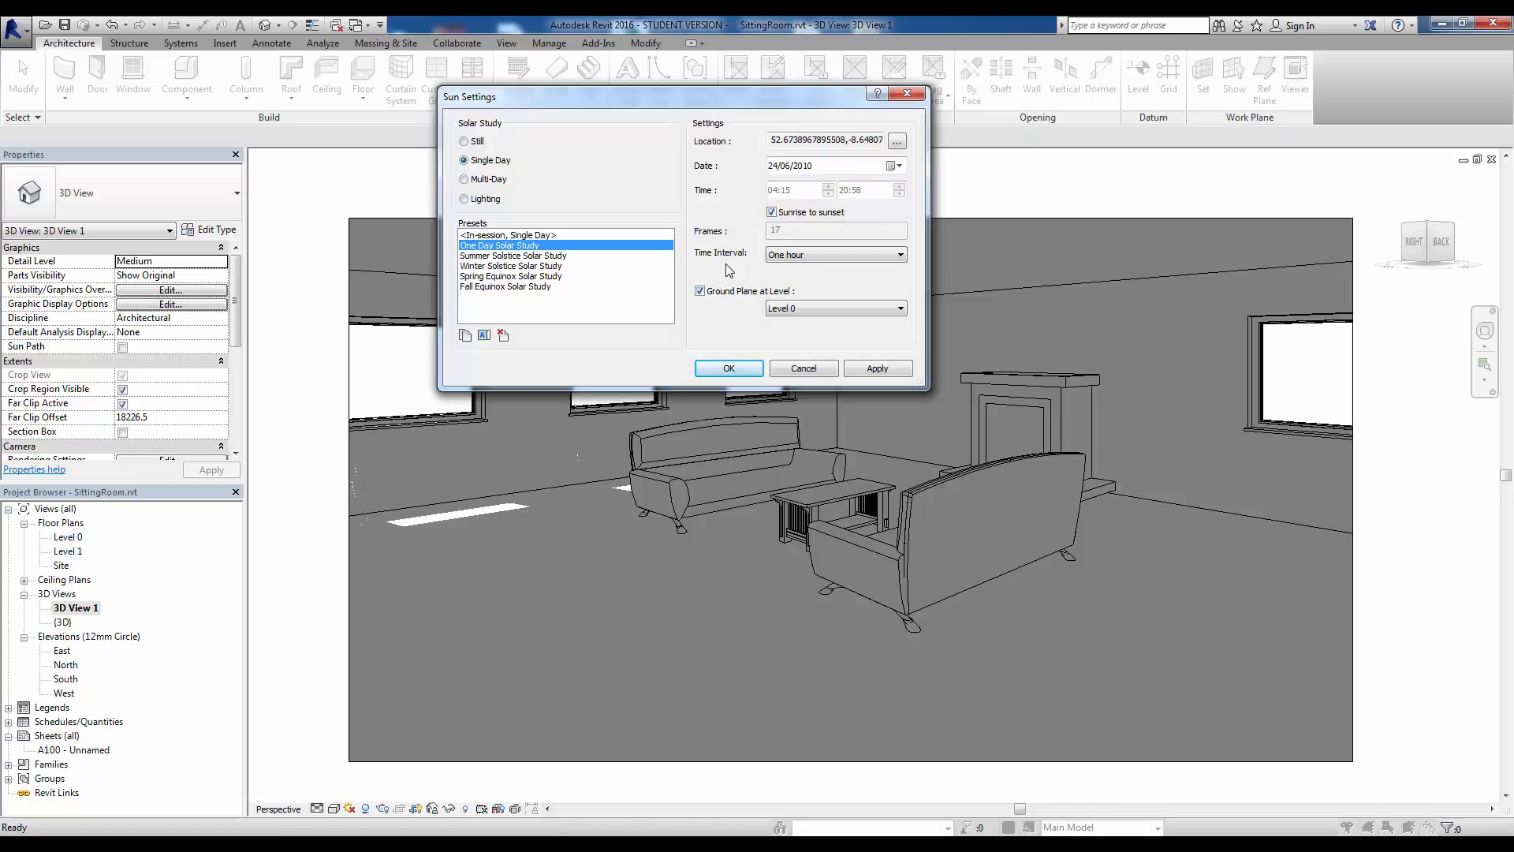
pyautogui.moveTo(763, 237)
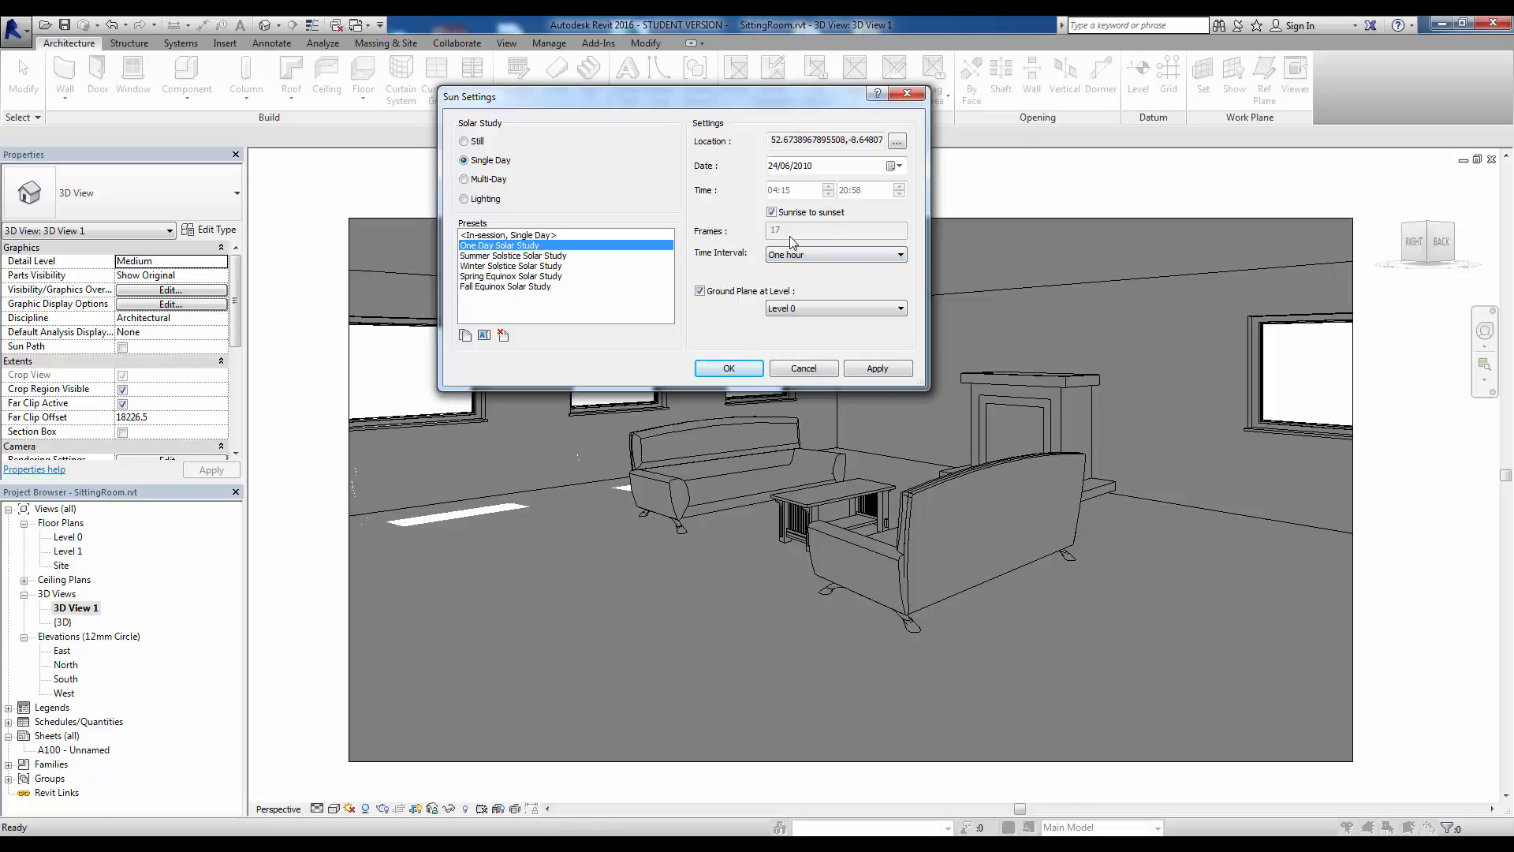
# Set the study interval to 15 minutes, apply it and confirm the sun settings
pyautogui.click(898, 254)
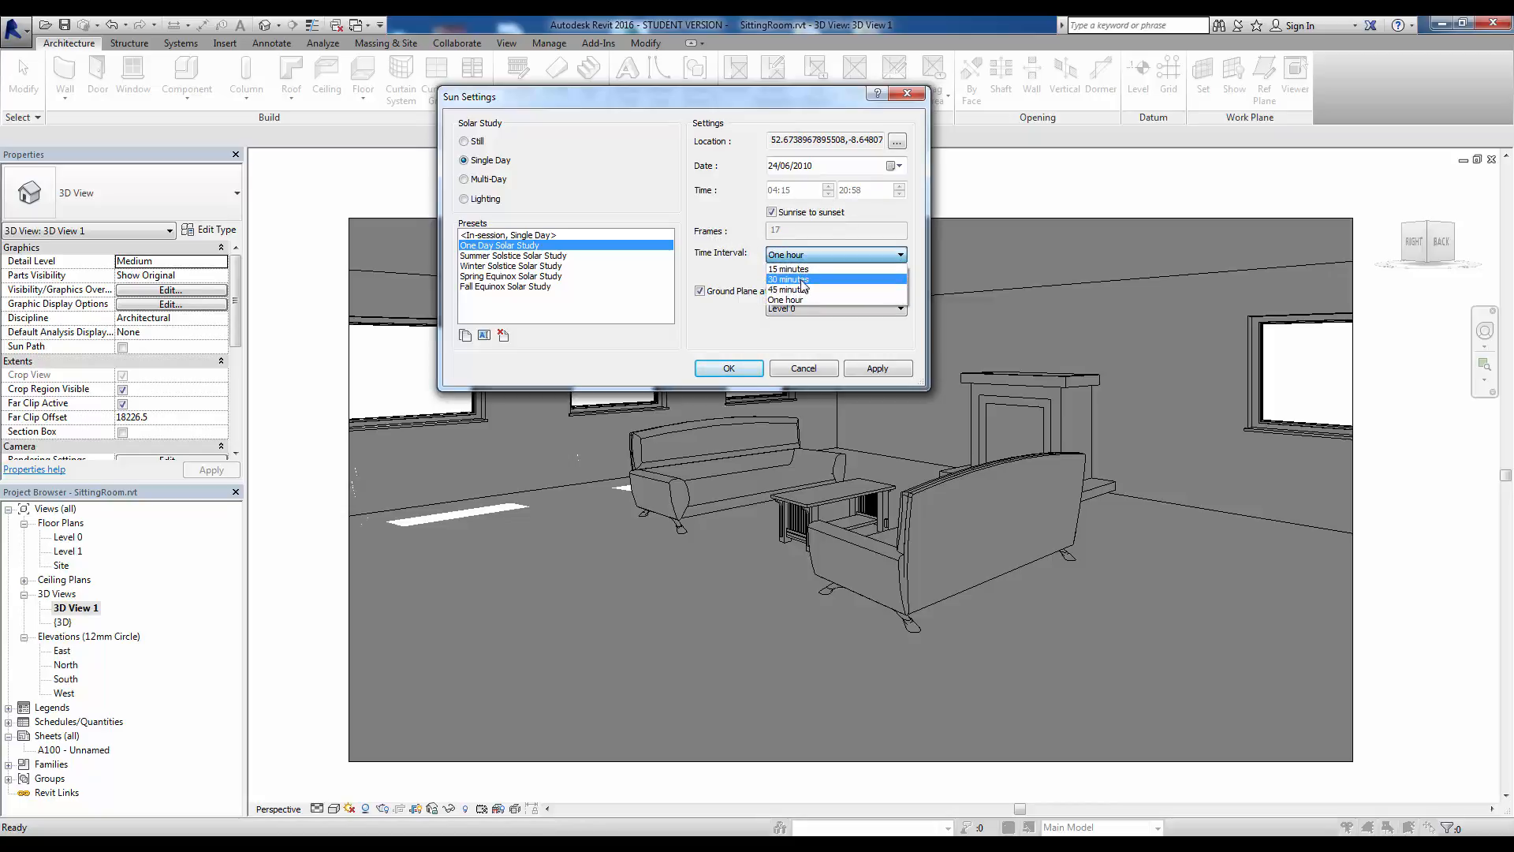
pyautogui.click(789, 268)
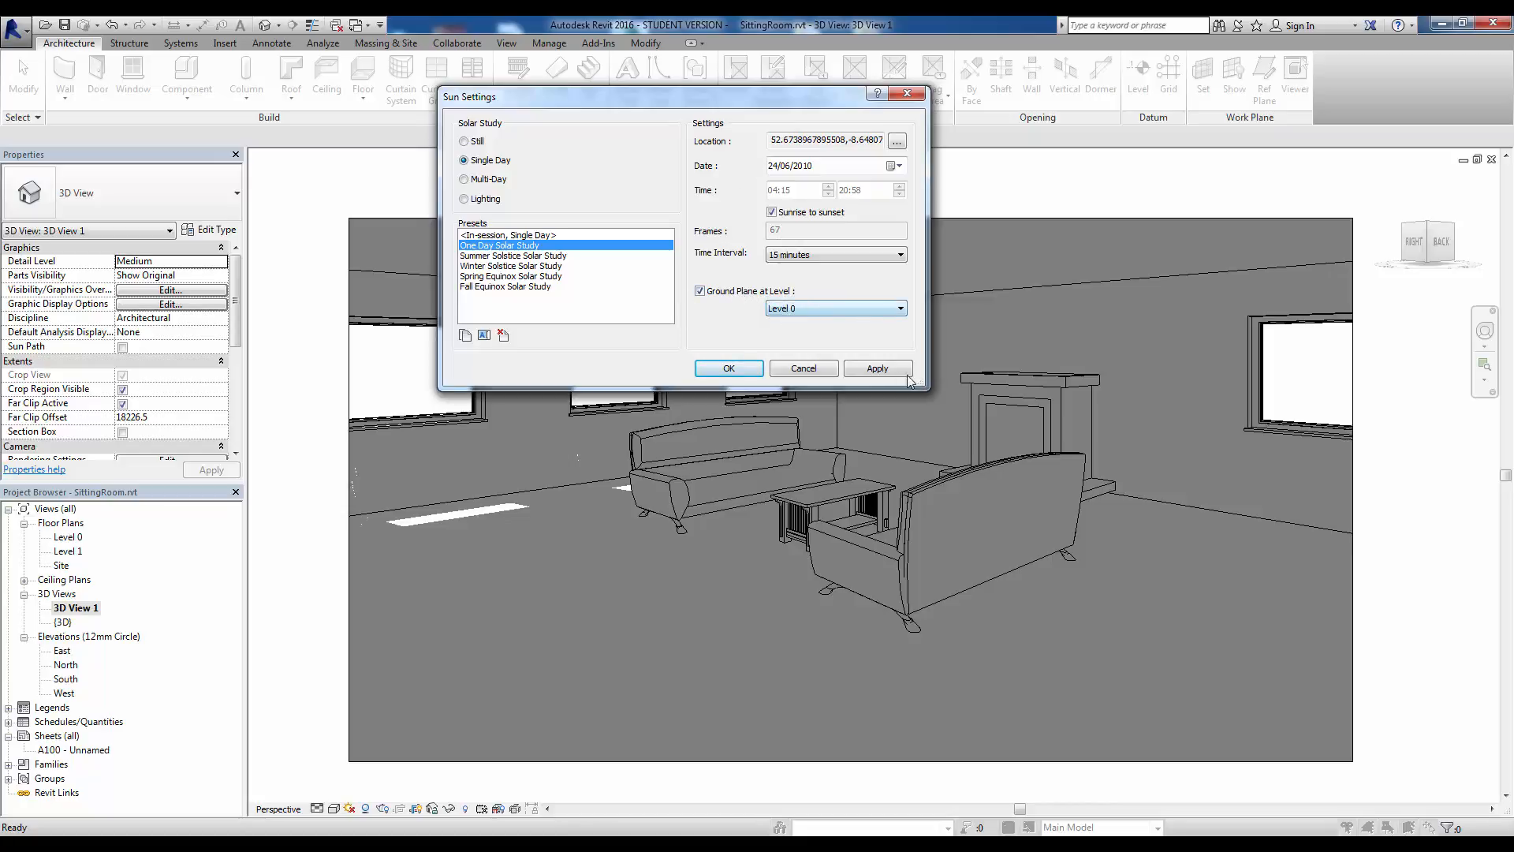
pyautogui.click(876, 367)
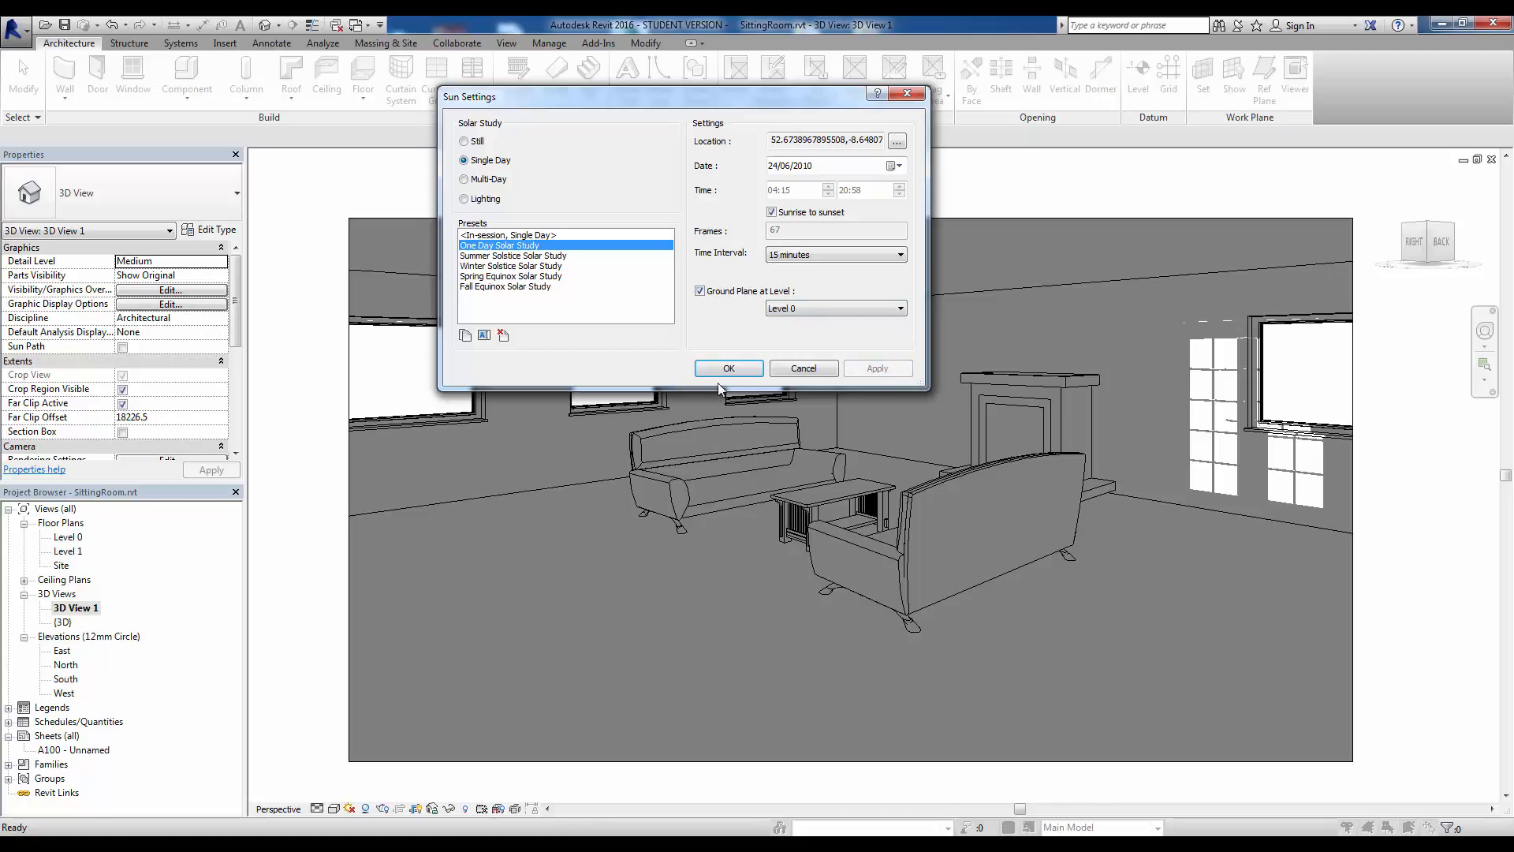
pyautogui.click(727, 368)
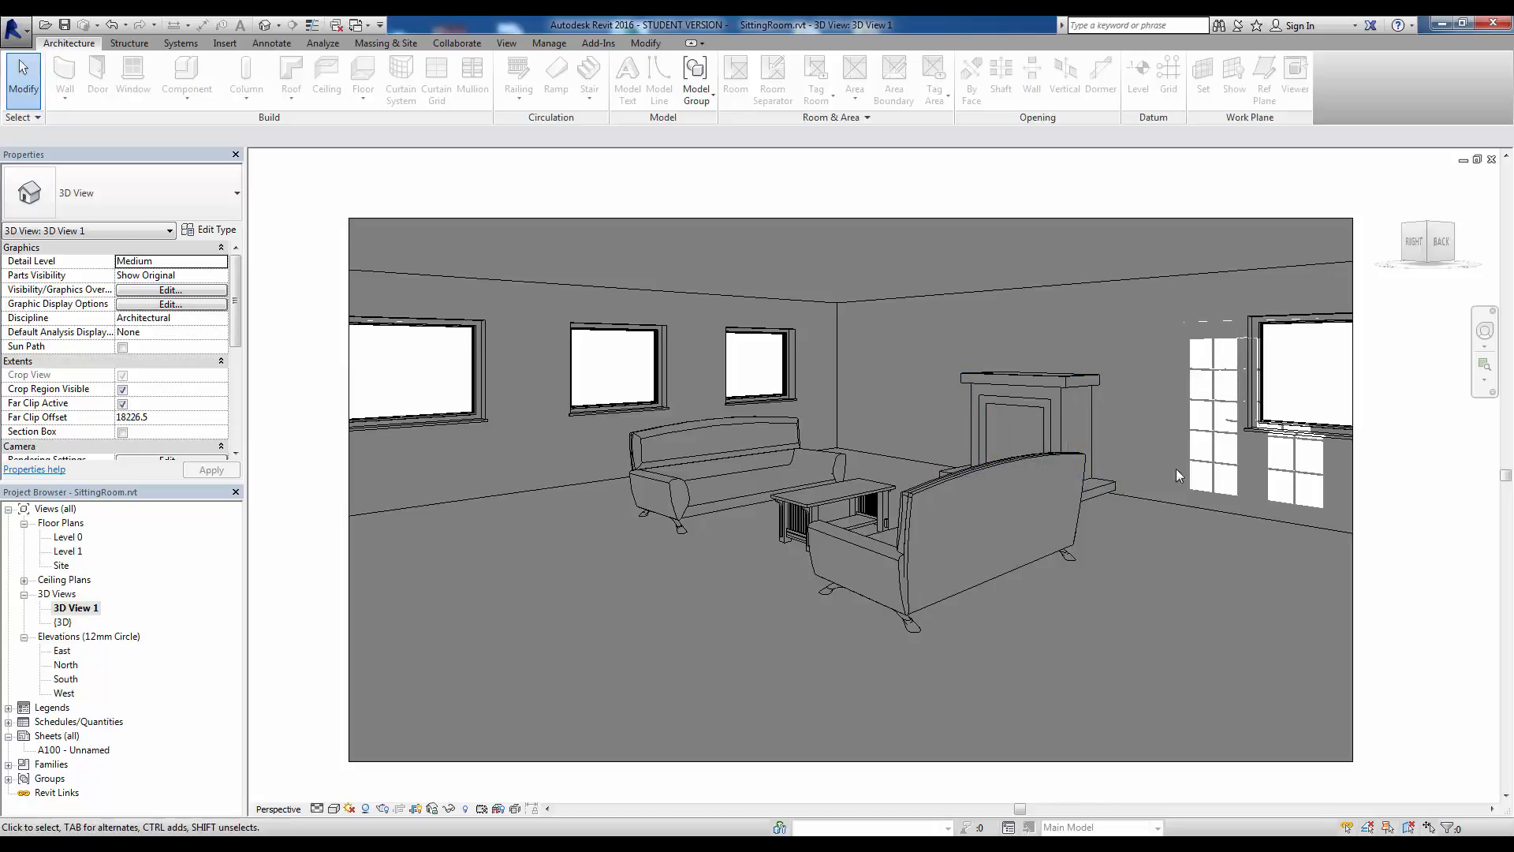
pyautogui.moveTo(1219, 372)
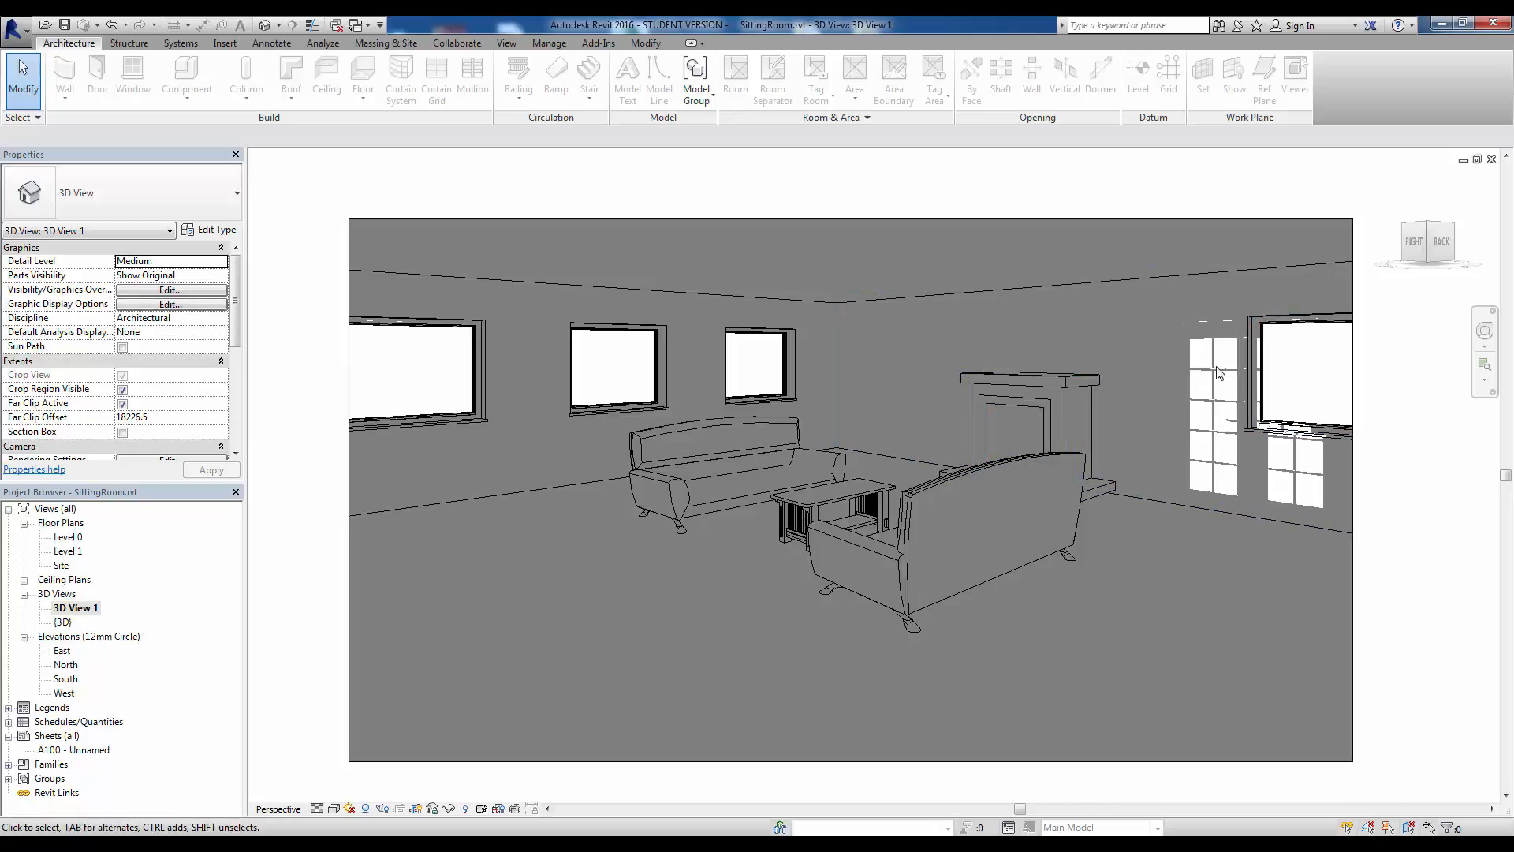
pyautogui.moveTo(1224, 352)
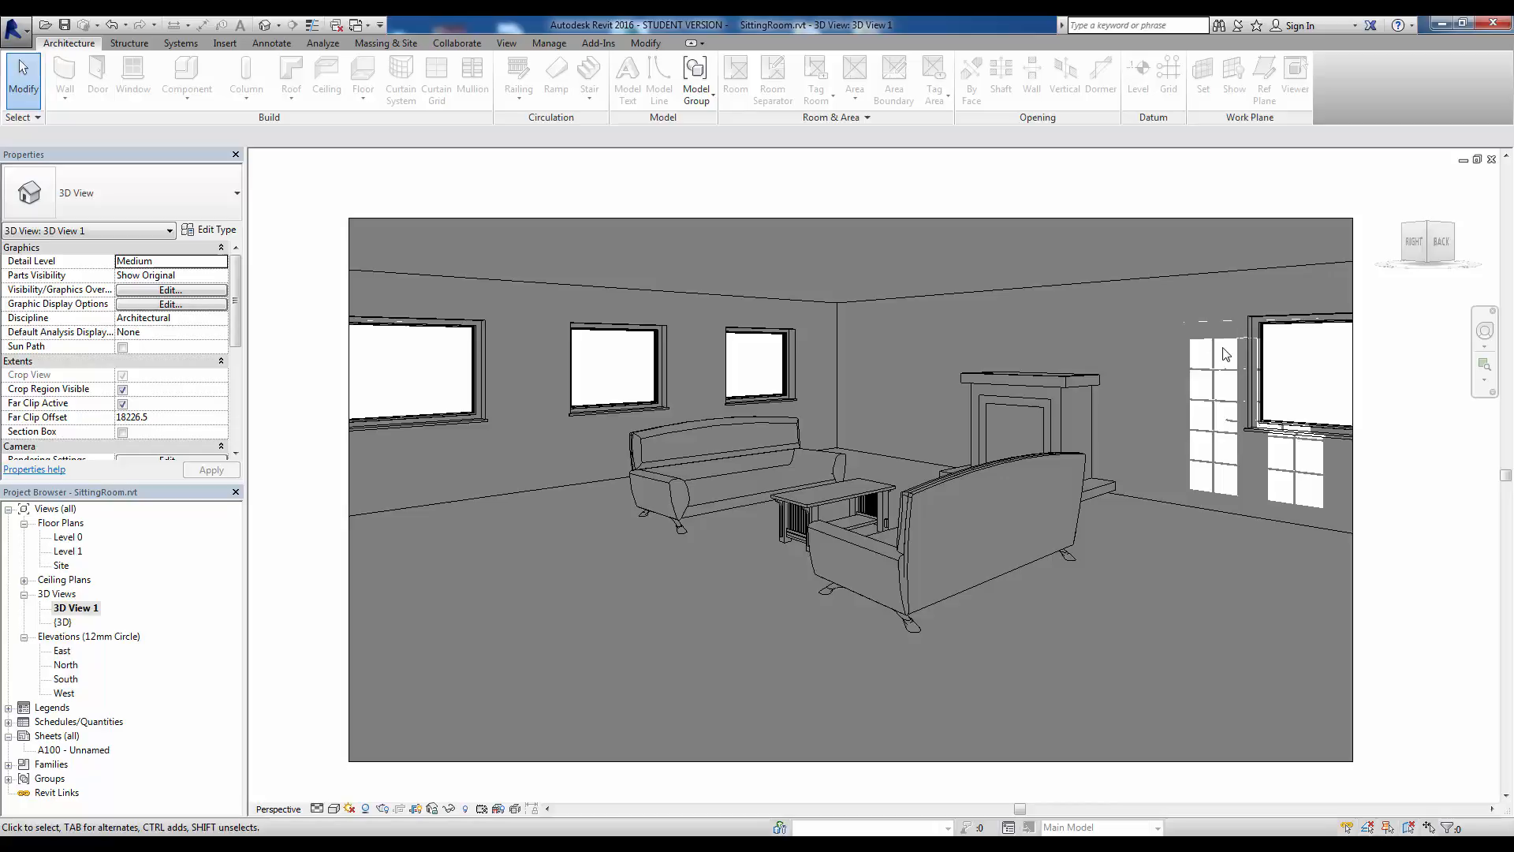
# Switch from the shaded 3D view to the Level 0 floor plan
pyautogui.doubleClick(67, 536)
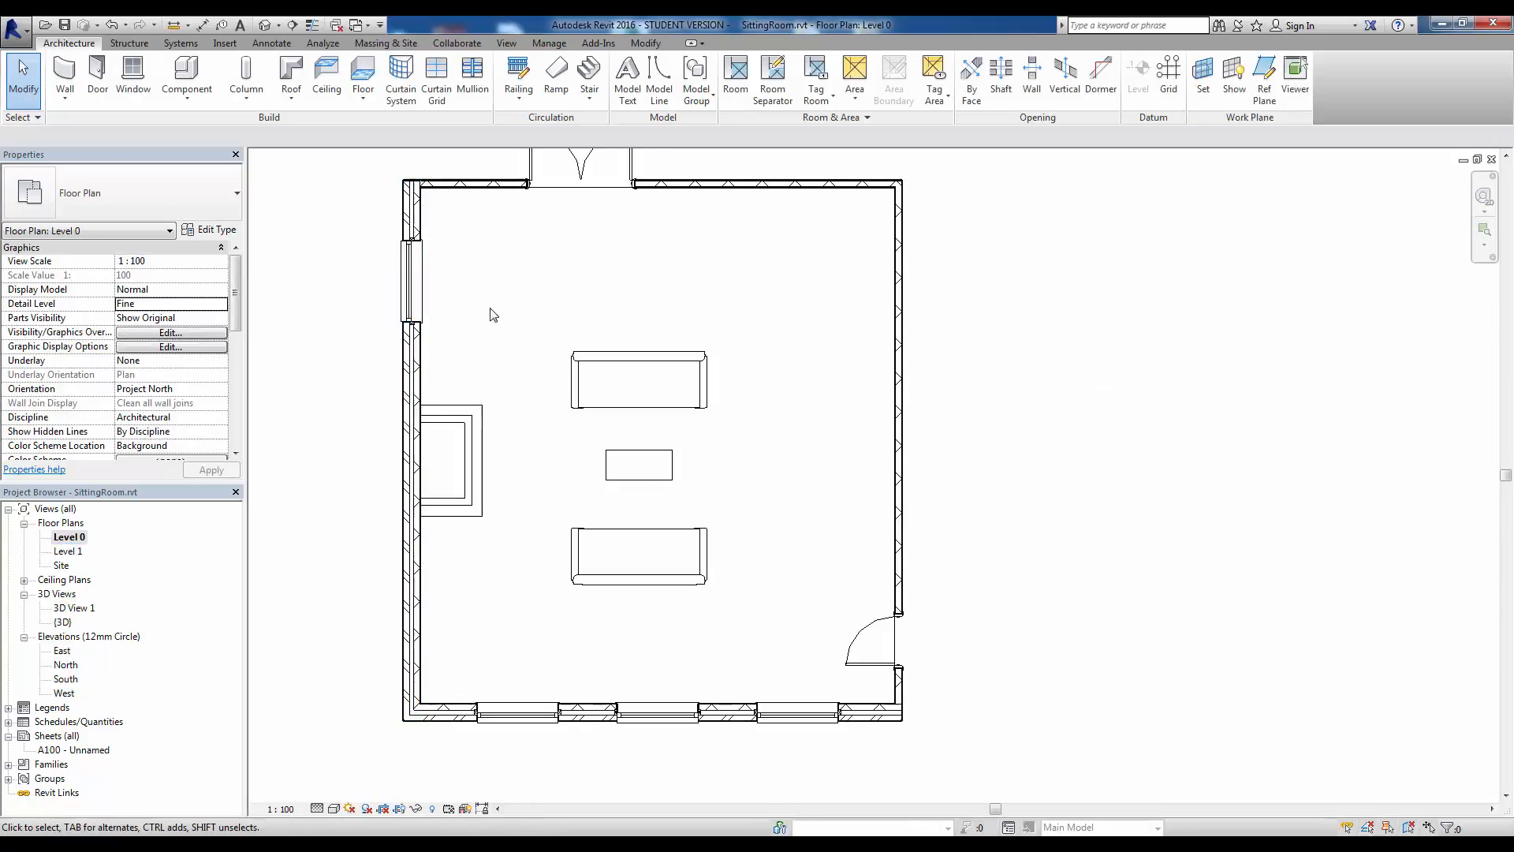
# Reopen 3D View 1 of the sitting room from the Project Browser's 3D Views
pyautogui.click(579, 177)
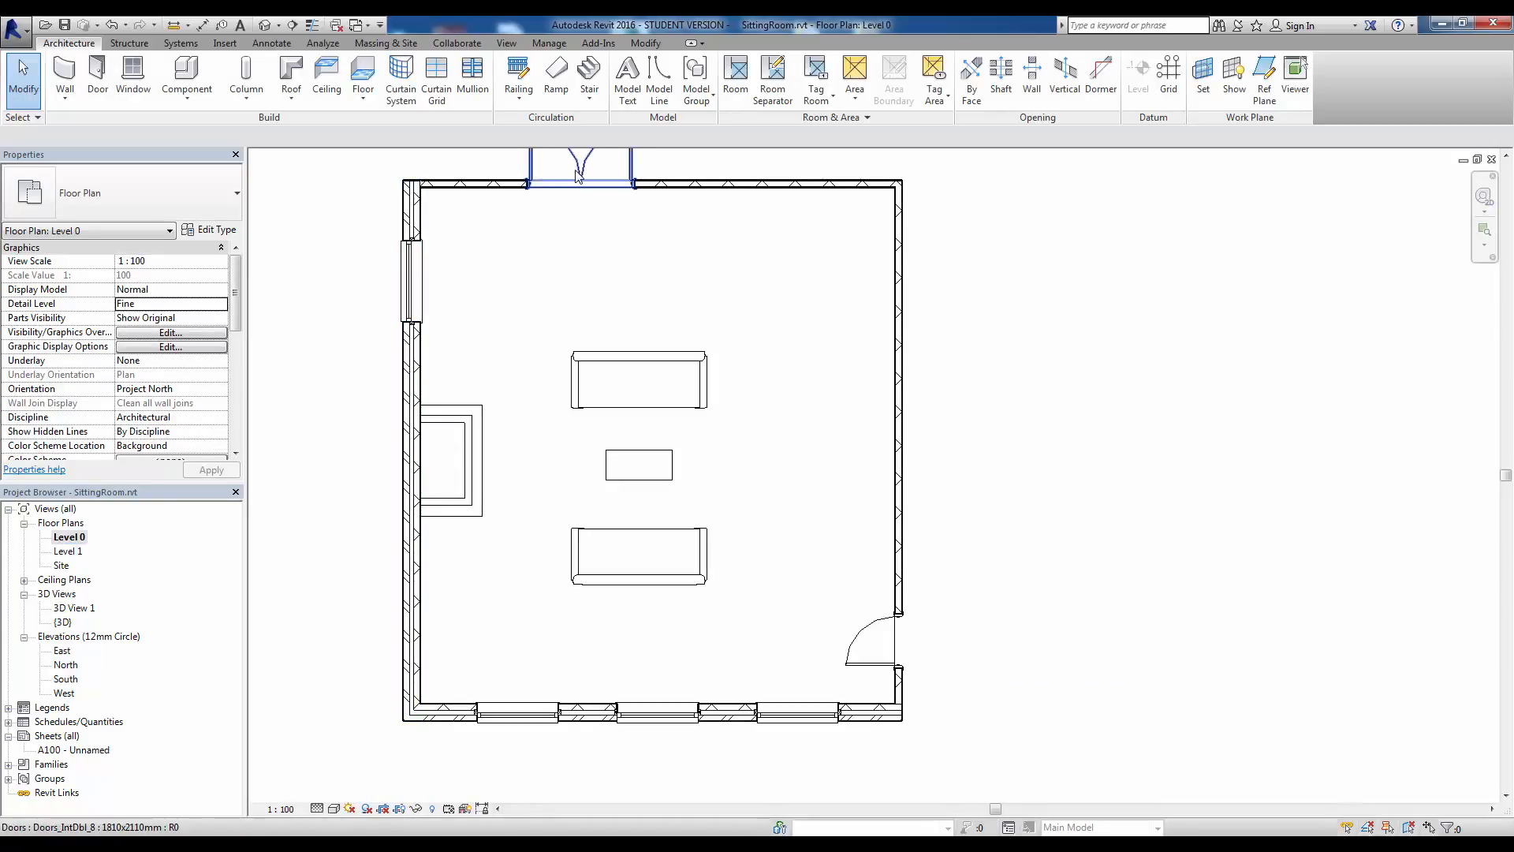
pyautogui.click(150, 583)
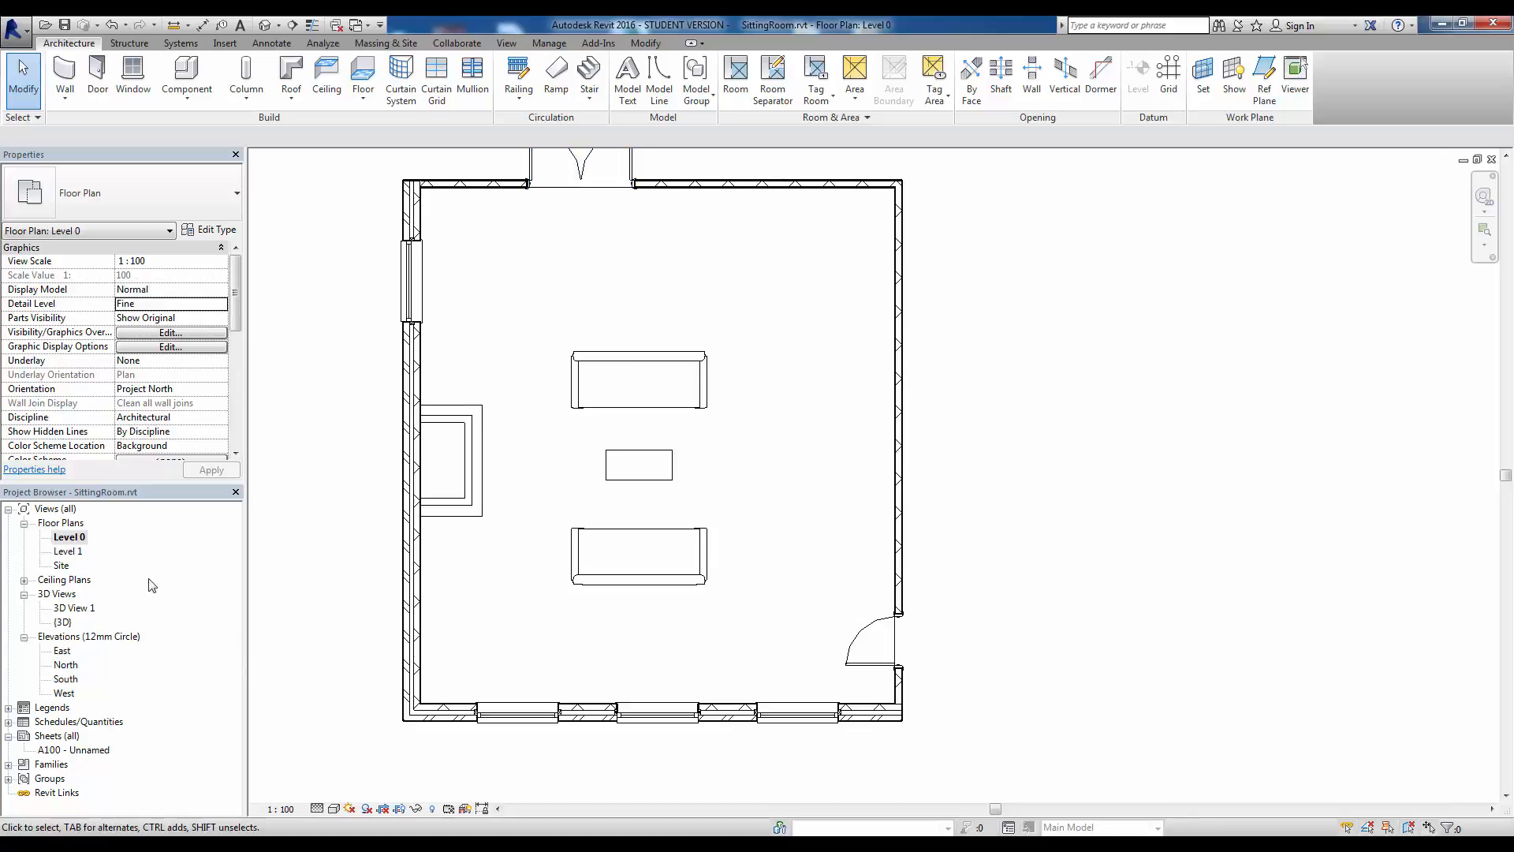
pyautogui.doubleClick(74, 607)
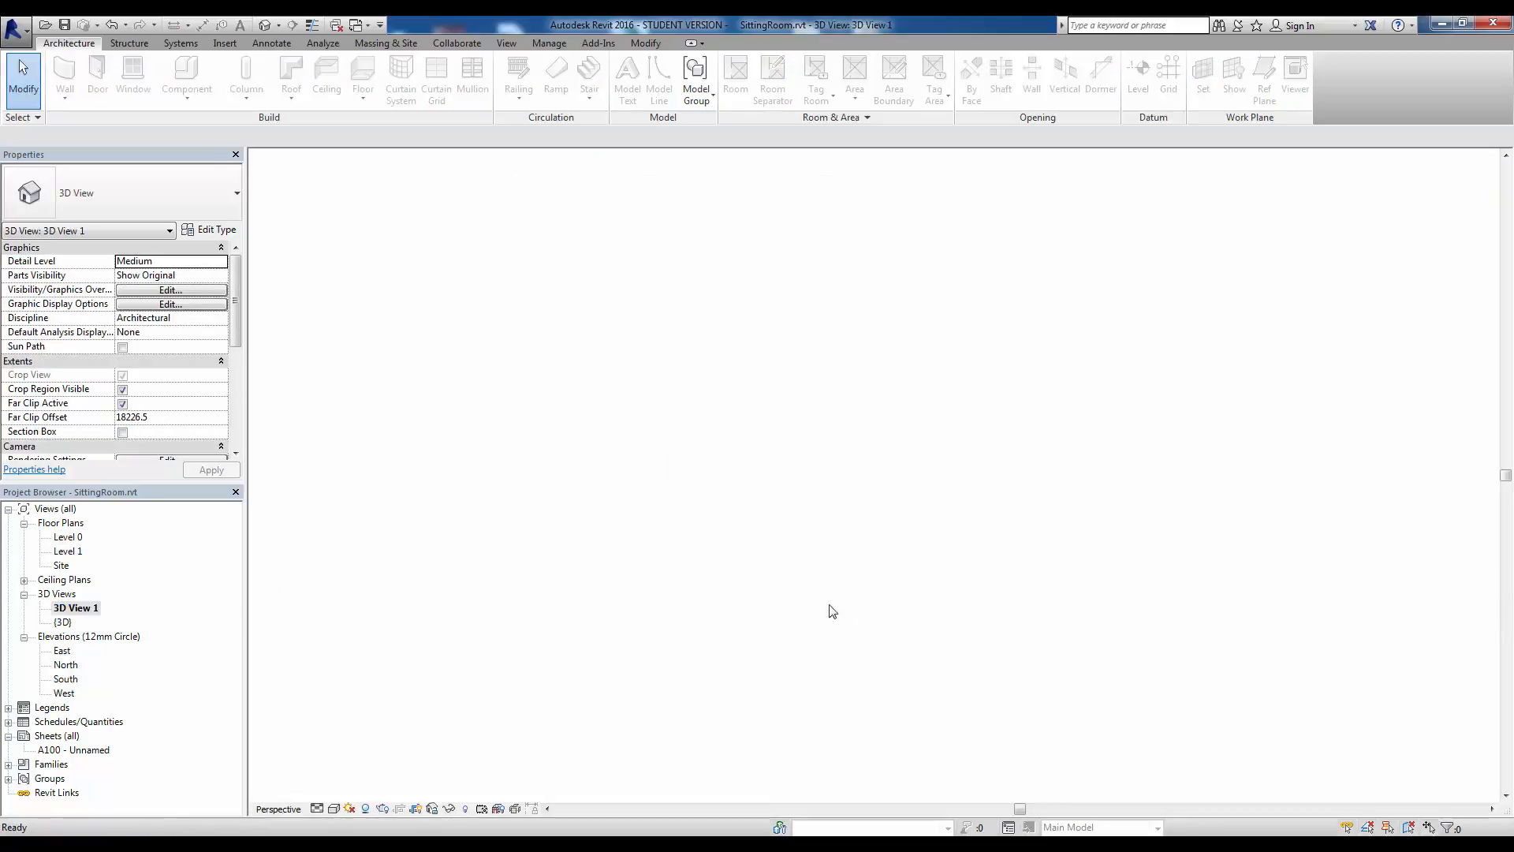
pyautogui.doubleClick(76, 607)
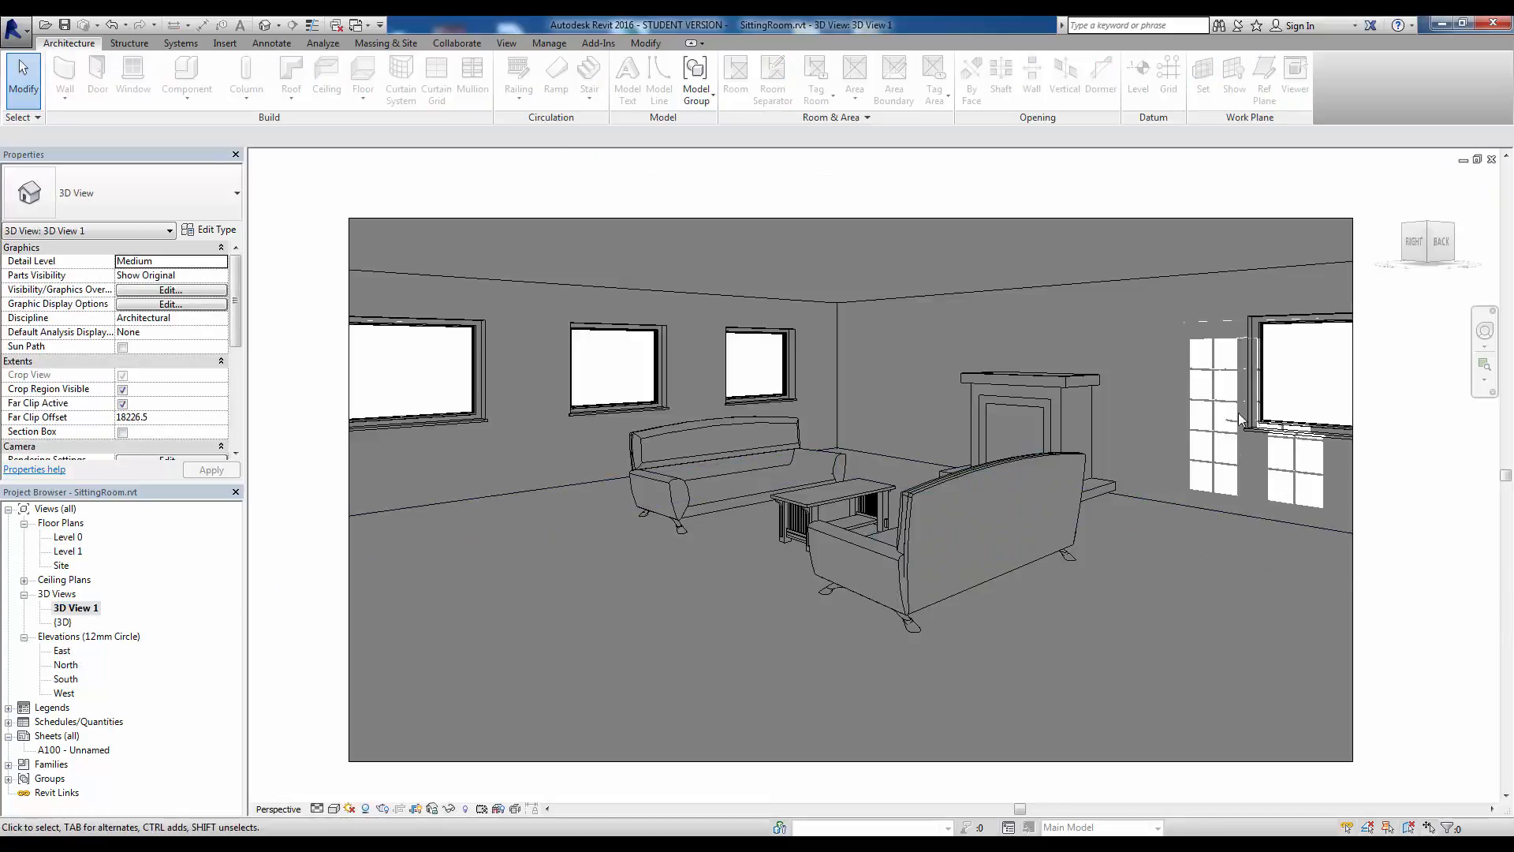
pyautogui.moveTo(1344, 372)
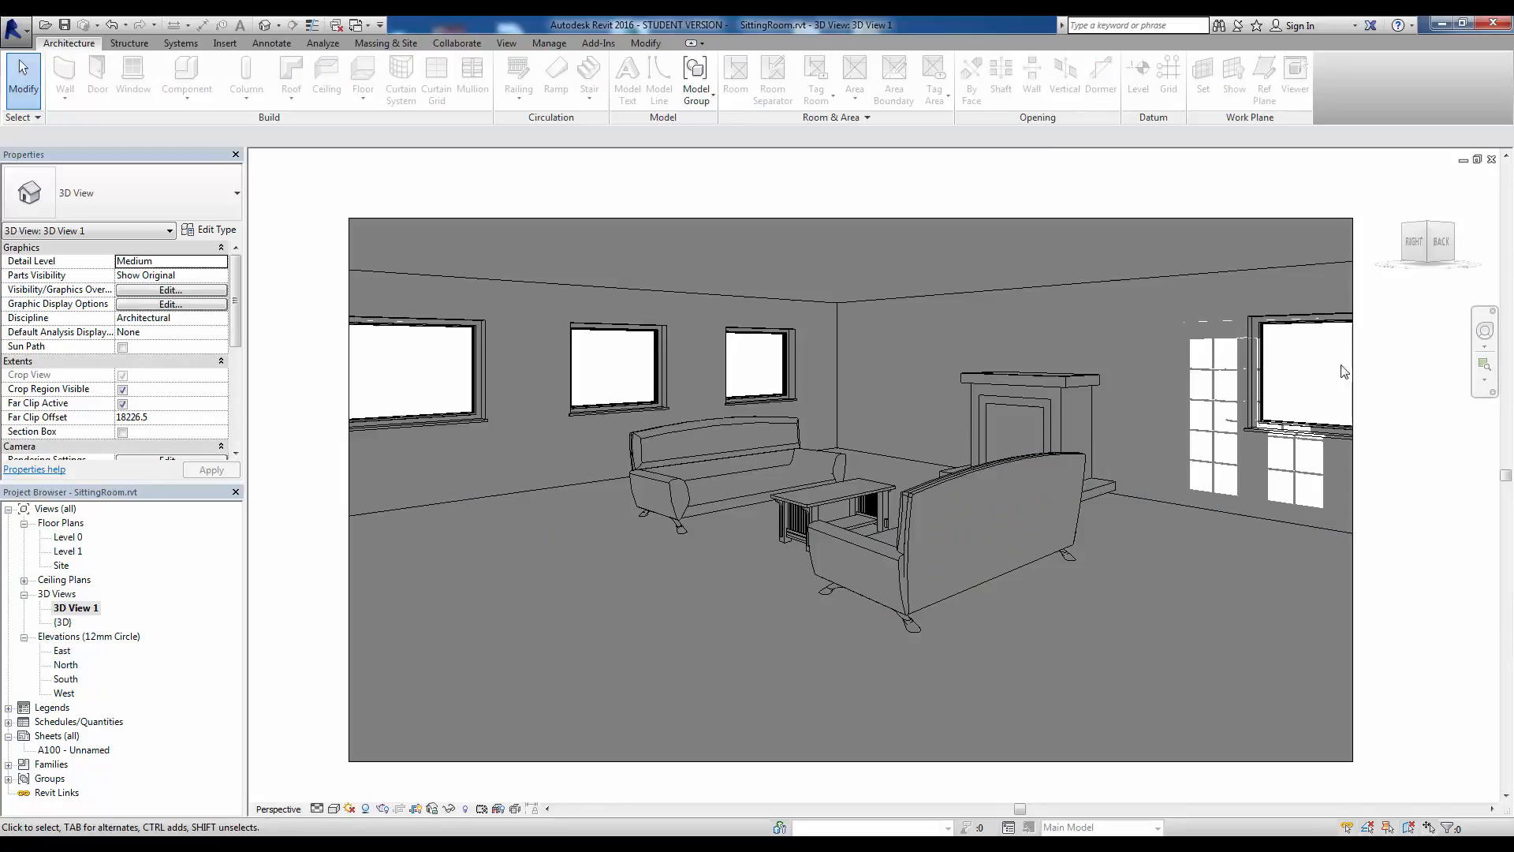
pyautogui.moveTo(908, 467)
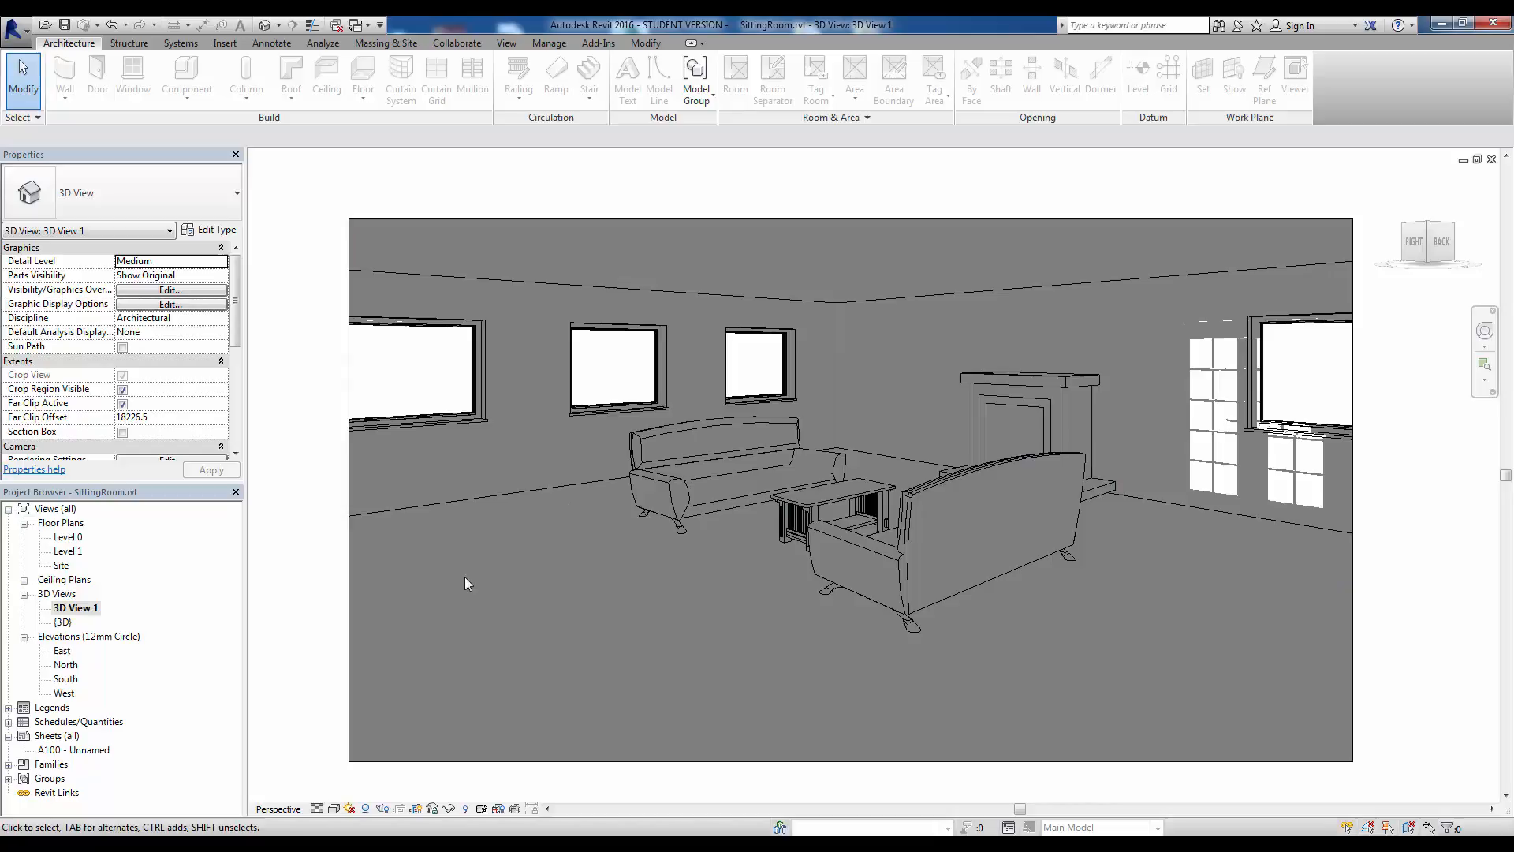
# Show the Revit application menu with file commands and recent documents
pyautogui.click(719, 469)
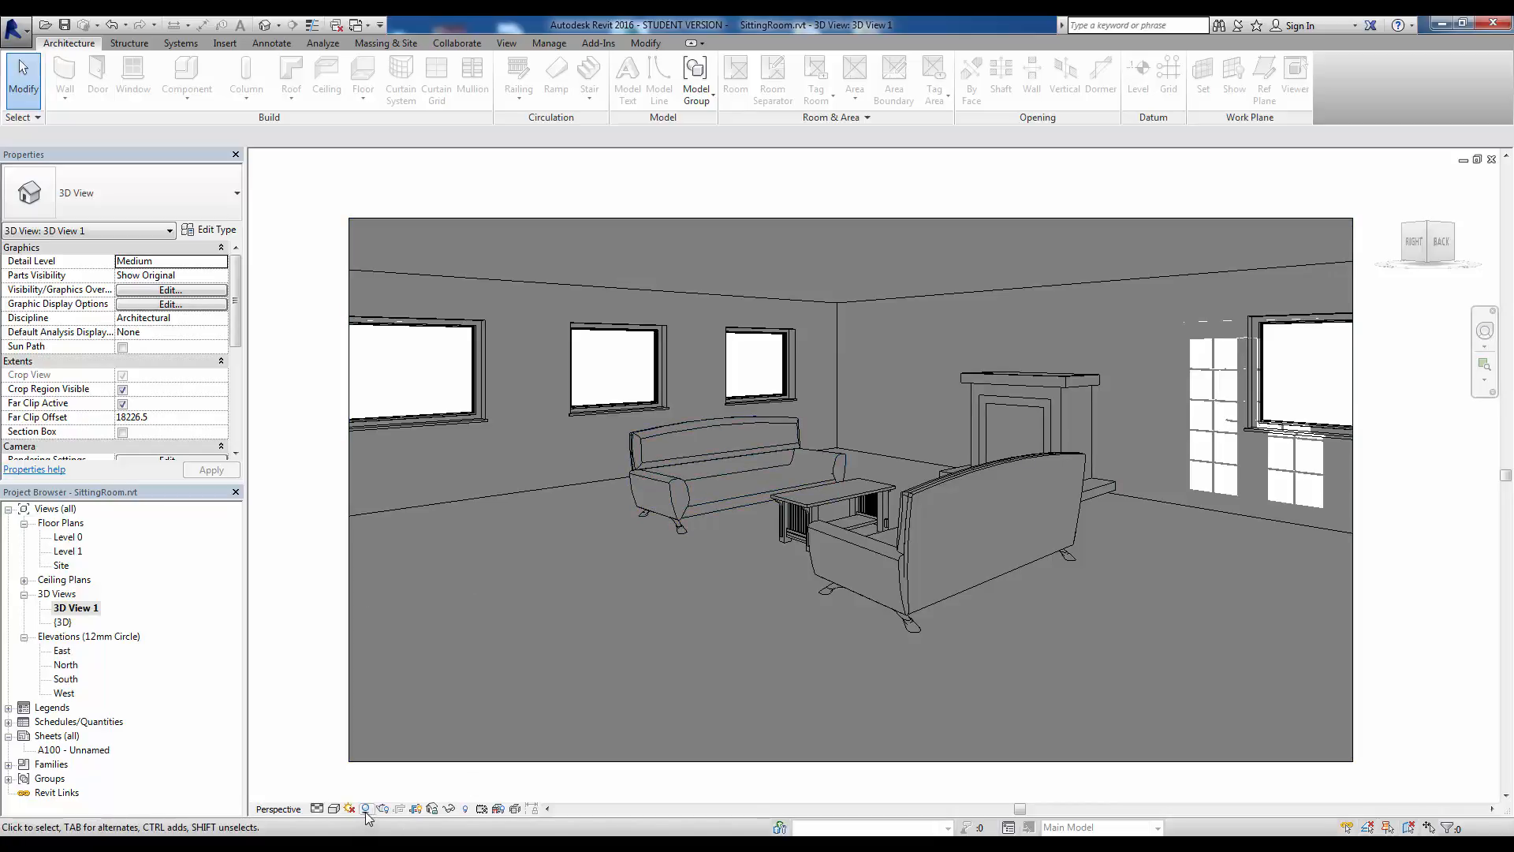
pyautogui.click(18, 25)
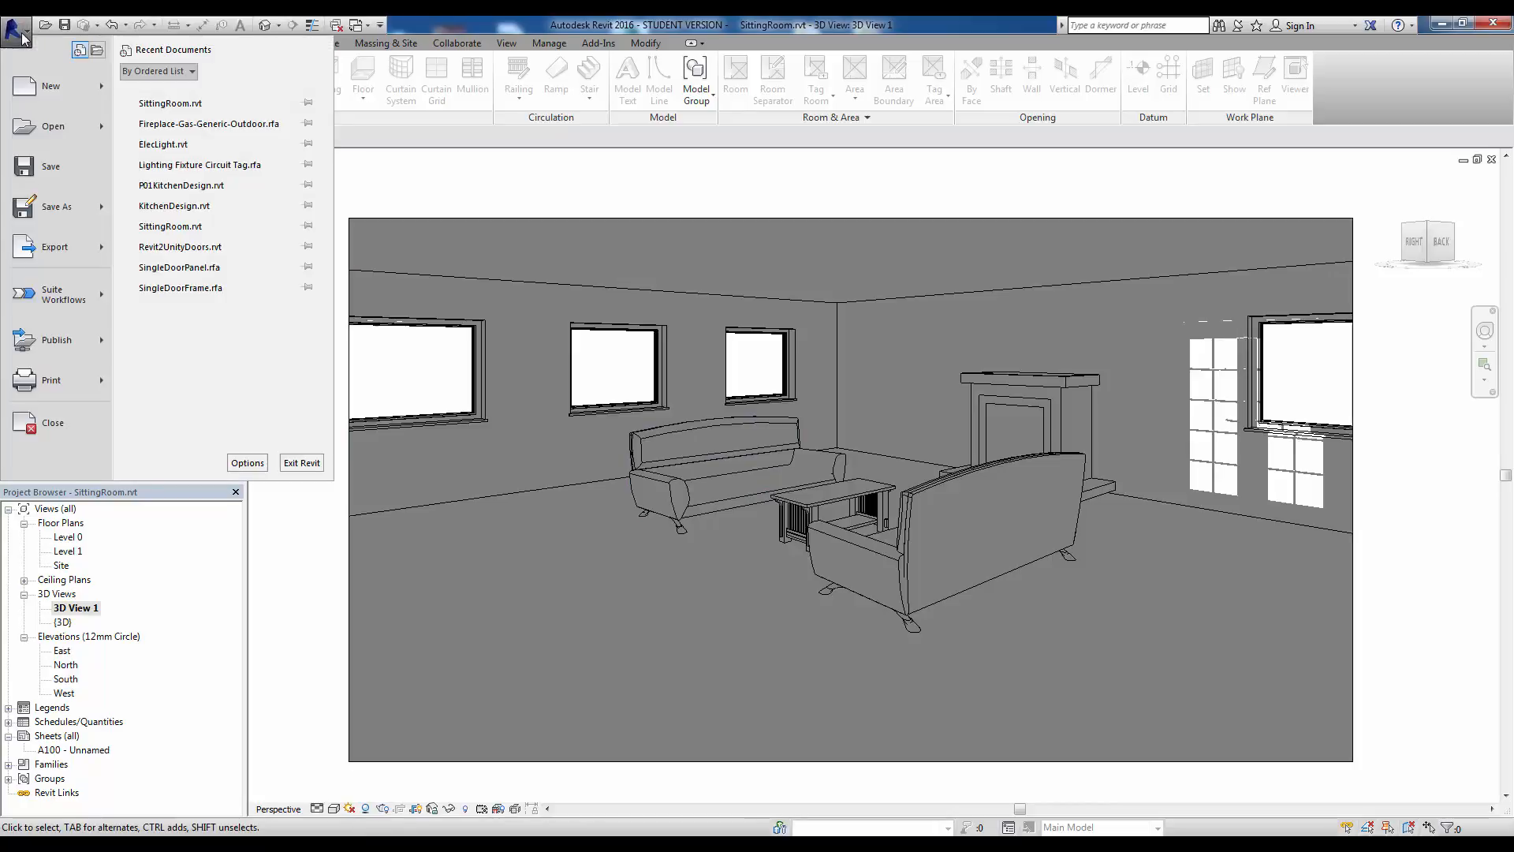
# Choose Export > Images and Animations > Solar Study to reach the Length/Format dialog
pyautogui.click(54, 247)
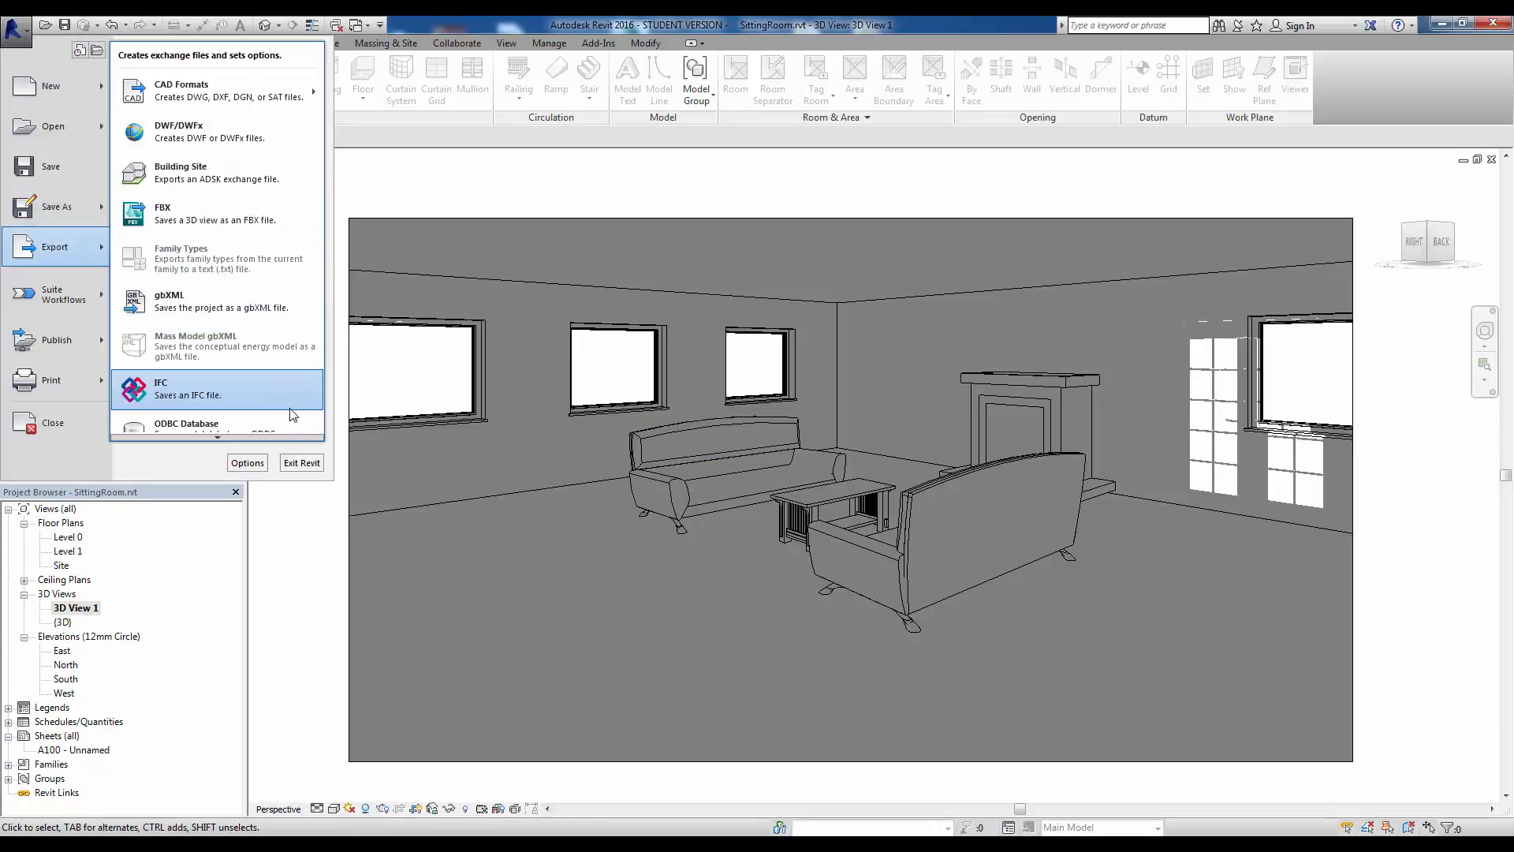
pyautogui.scroll(-3)
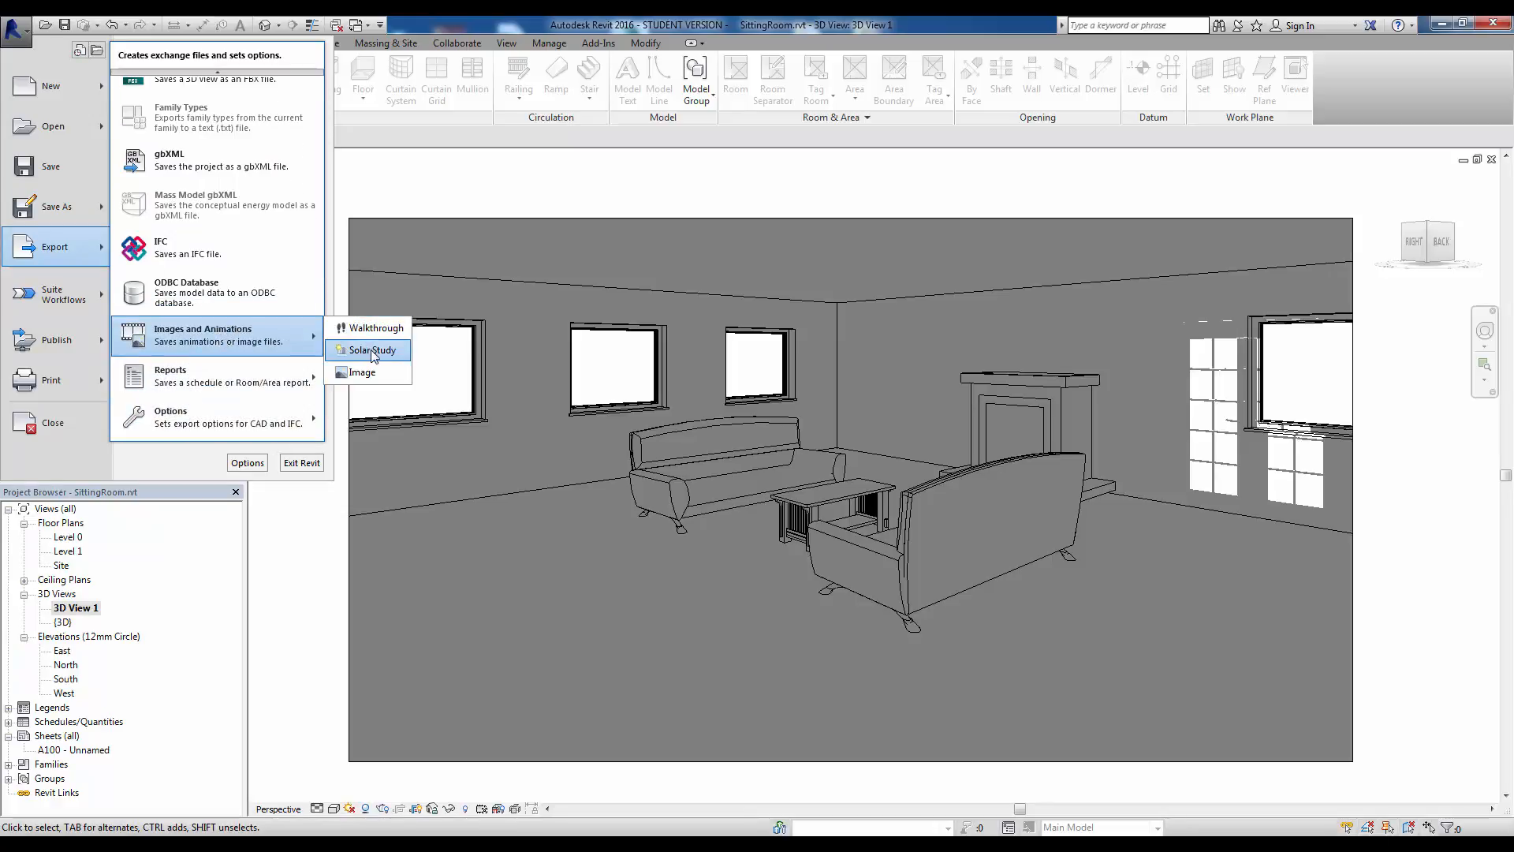
pyautogui.click(373, 350)
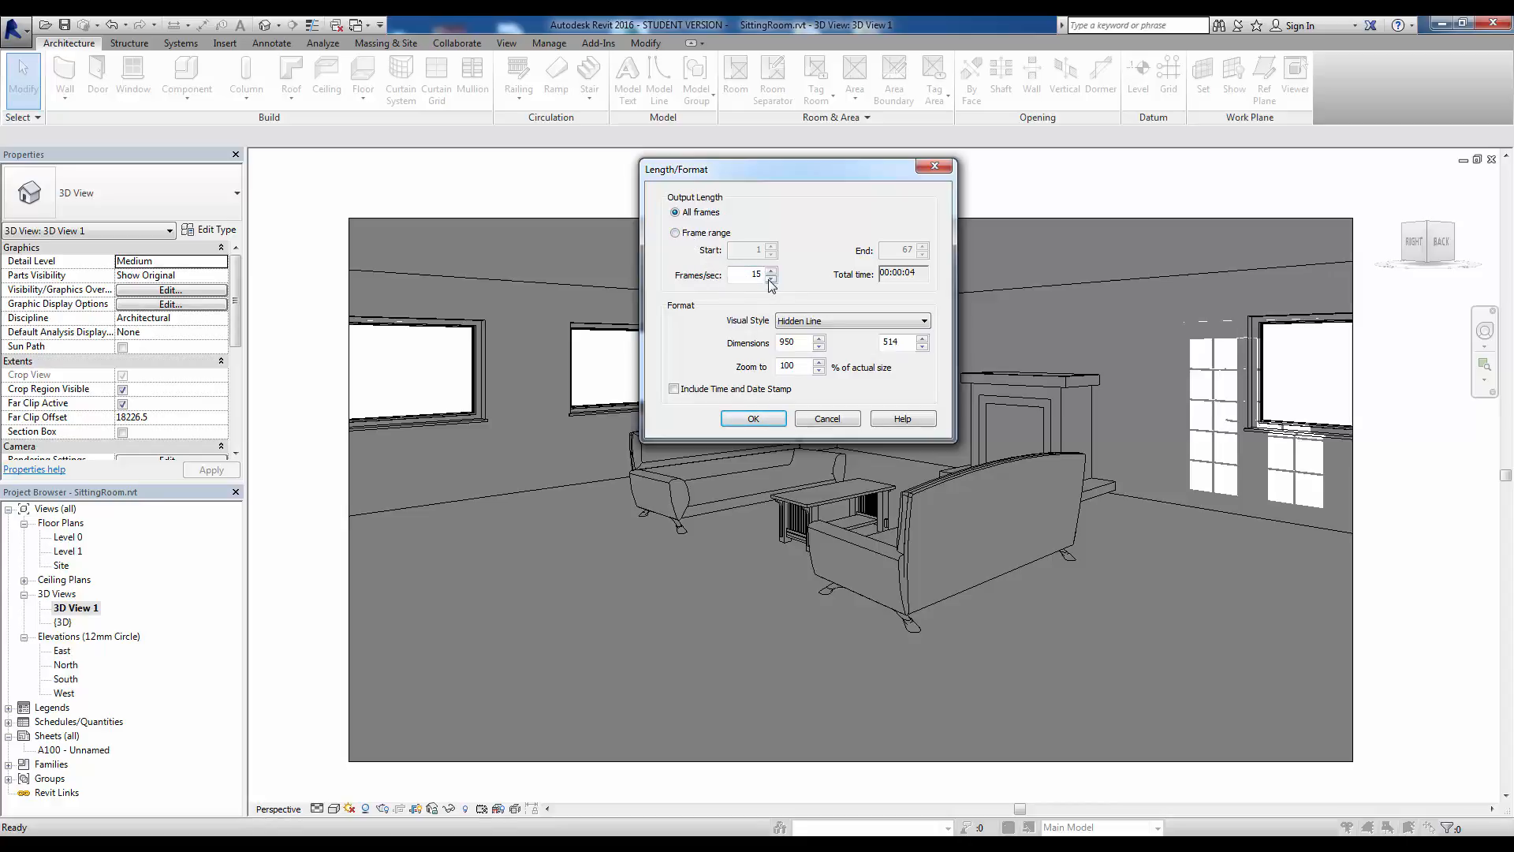
# Lower the frame rate to 2 frames per second, giving a total time of 00:00:33
pyautogui.click(772, 279)
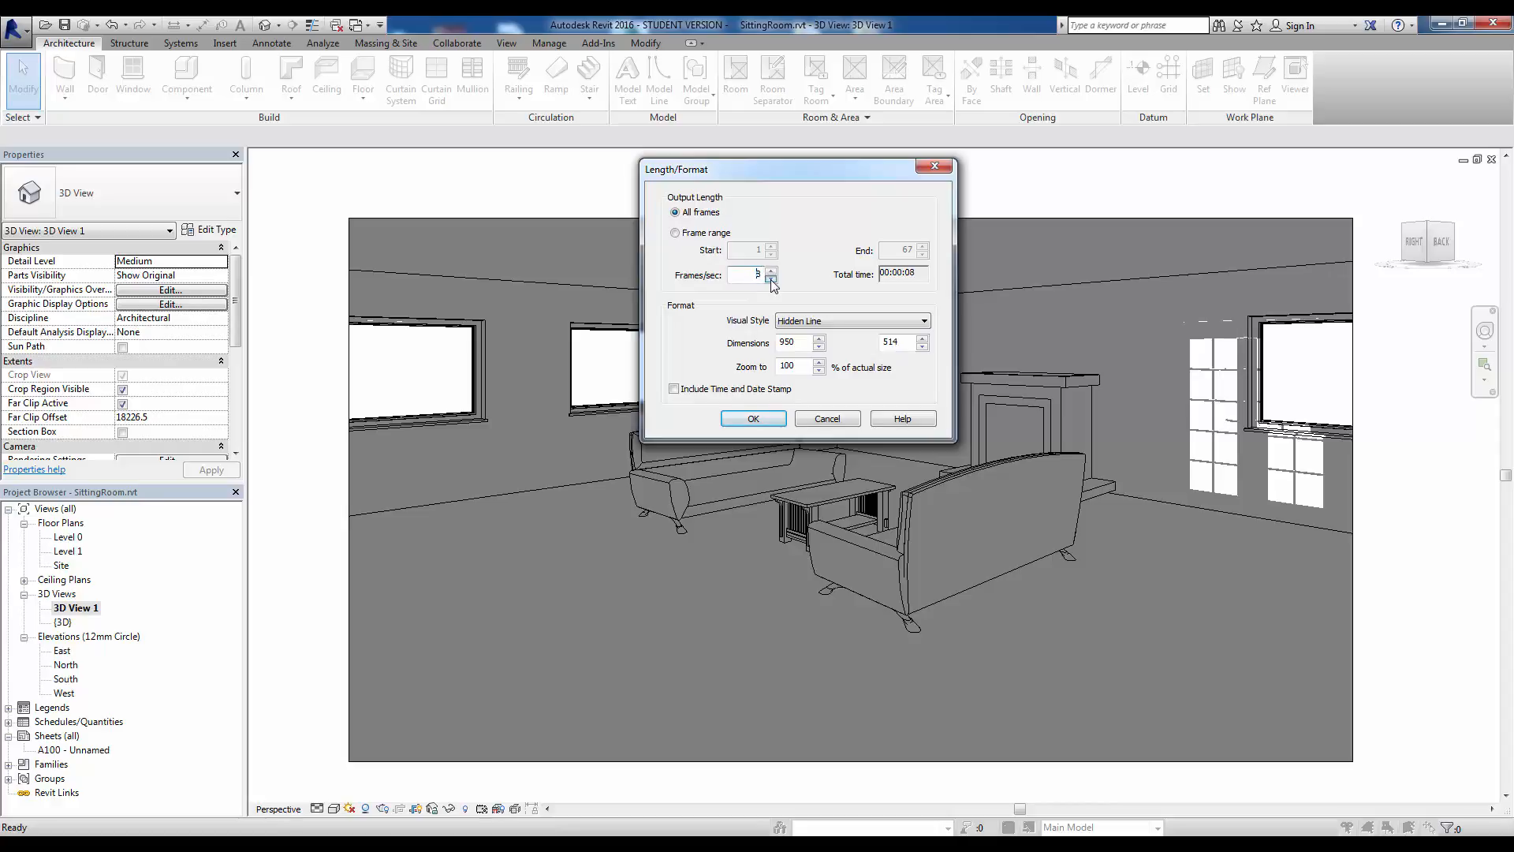
pyautogui.click(771, 281)
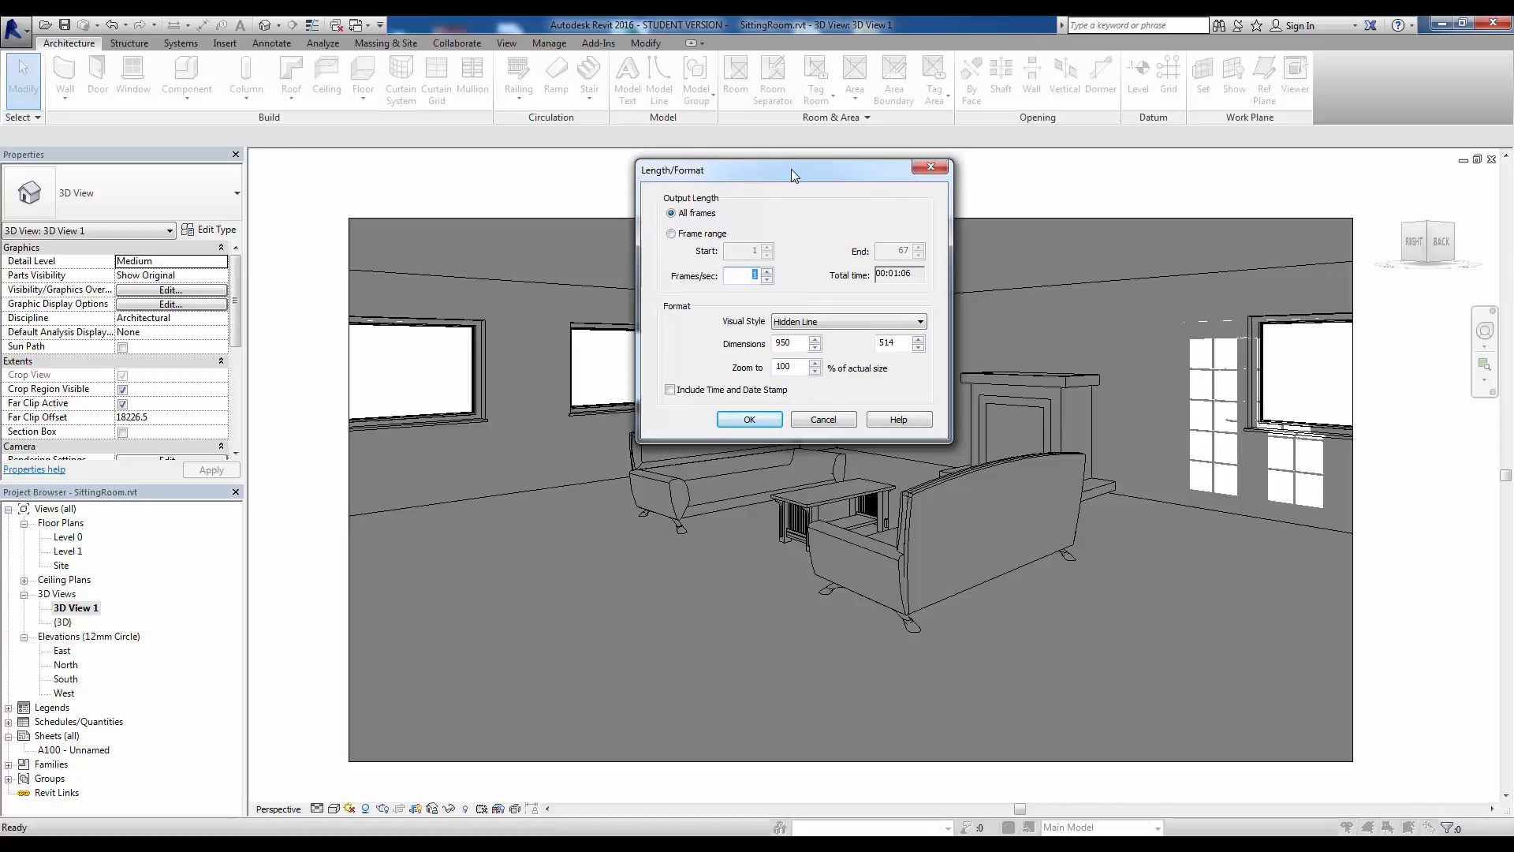
pyautogui.click(769, 271)
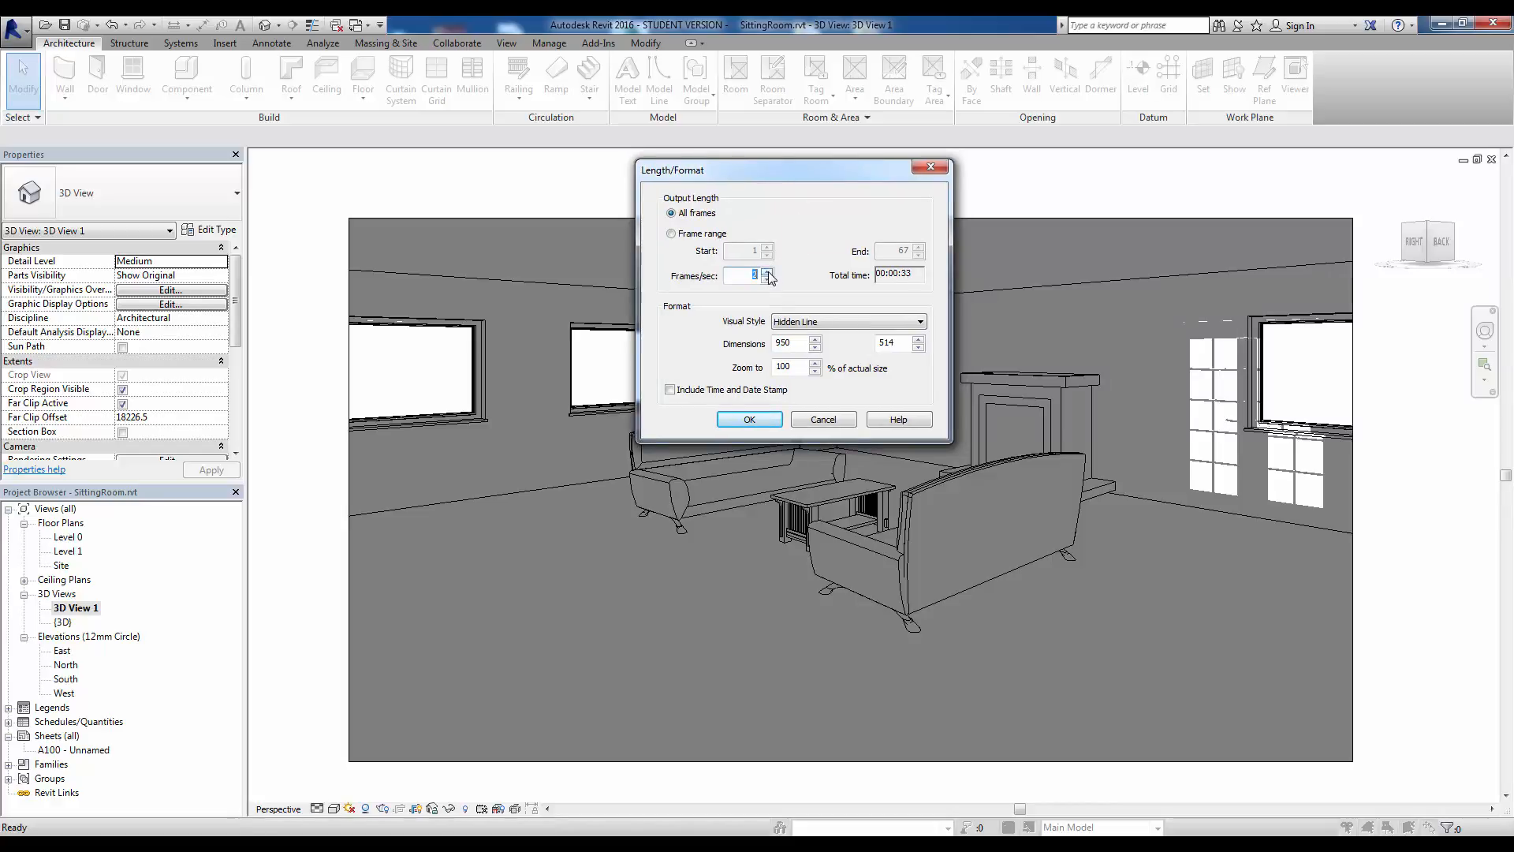
pyautogui.click(769, 271)
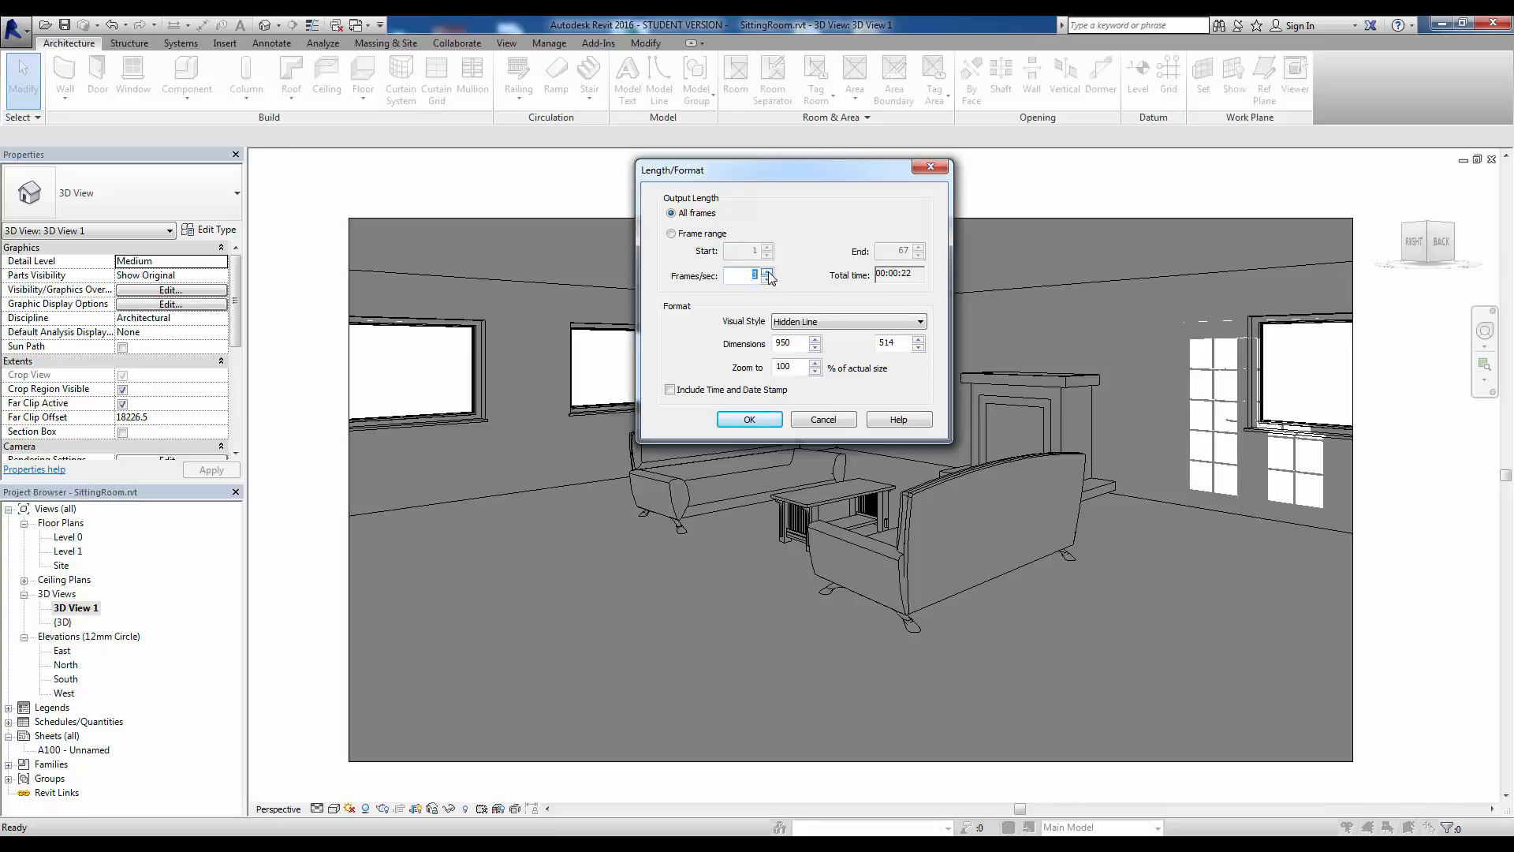
pyautogui.click(768, 277)
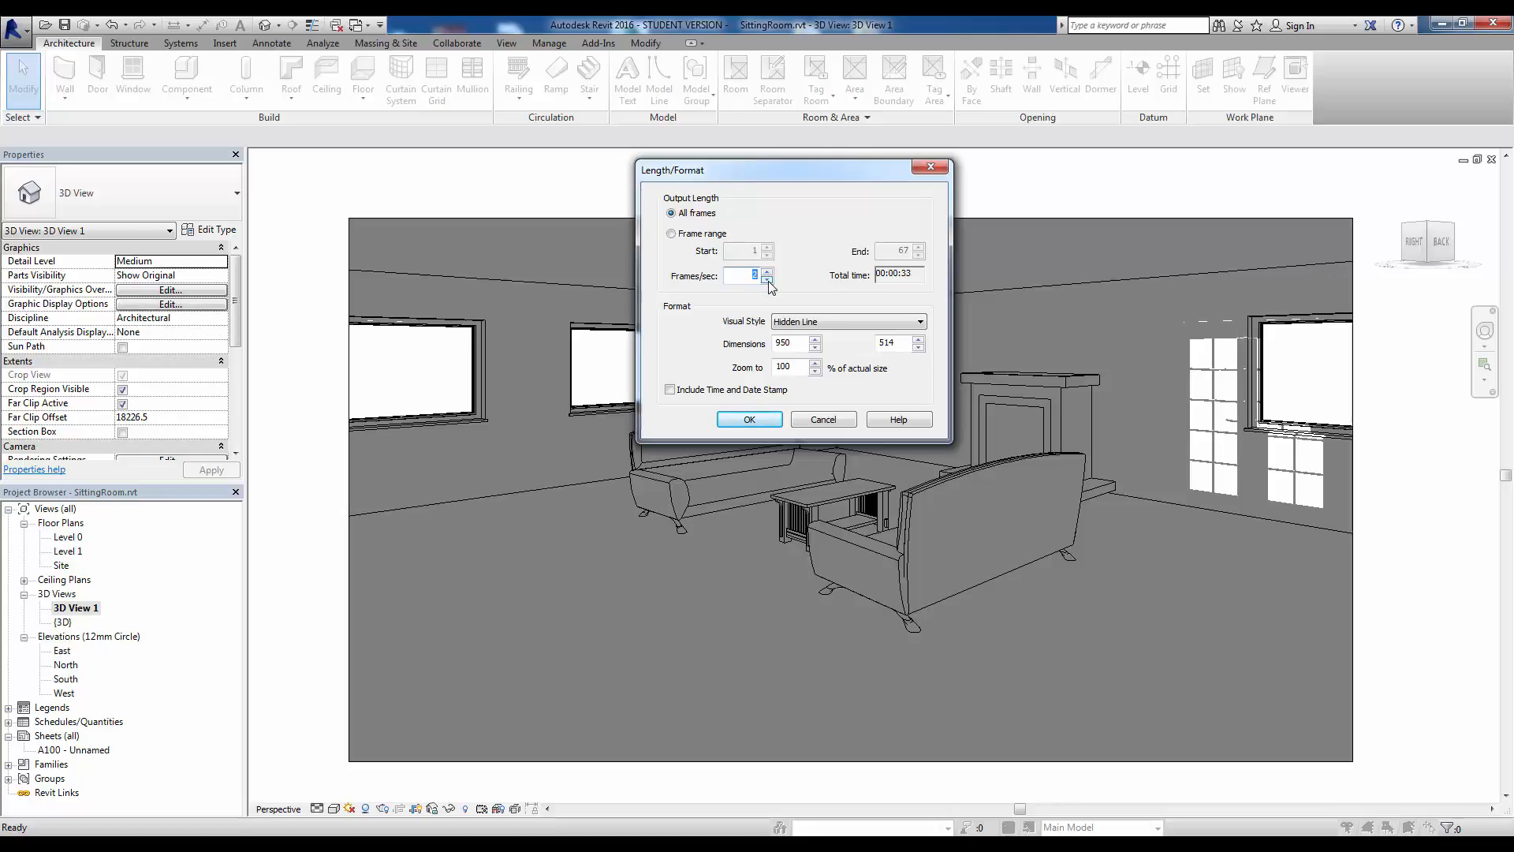
pyautogui.click(768, 277)
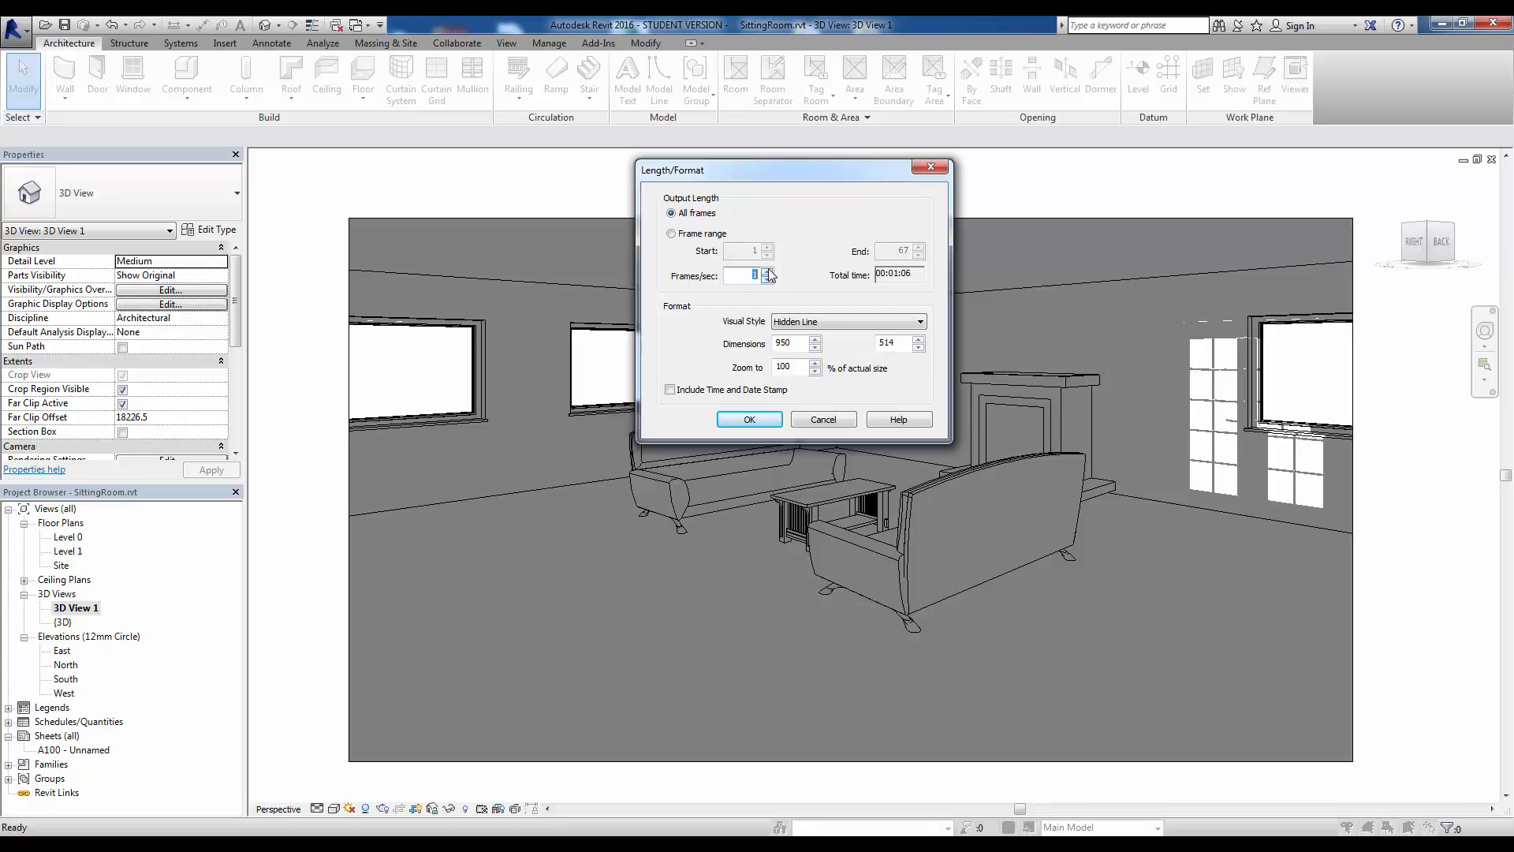
pyautogui.click(768, 269)
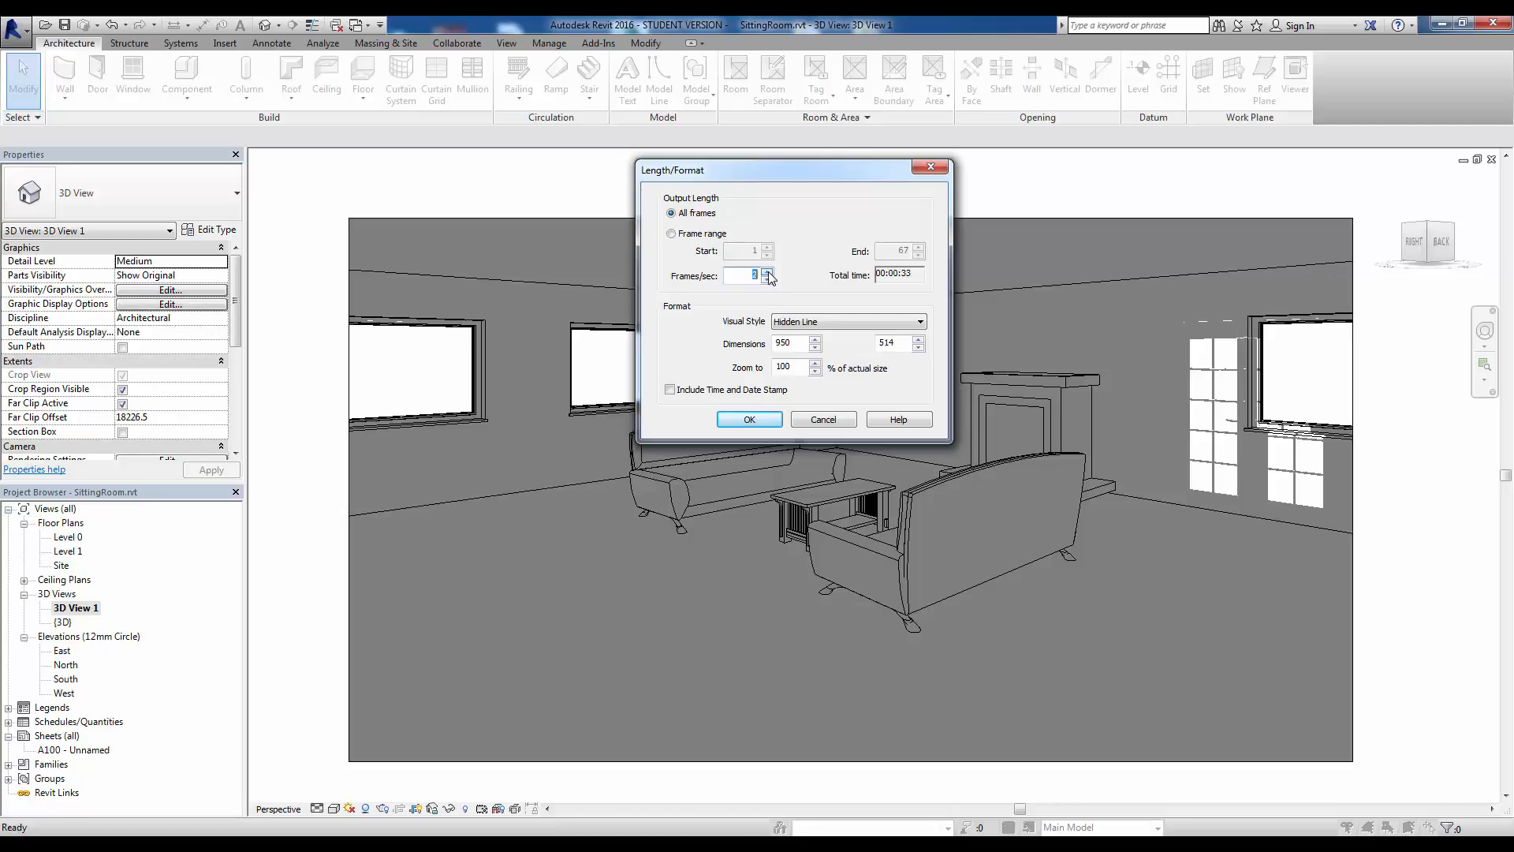
pyautogui.moveTo(908, 282)
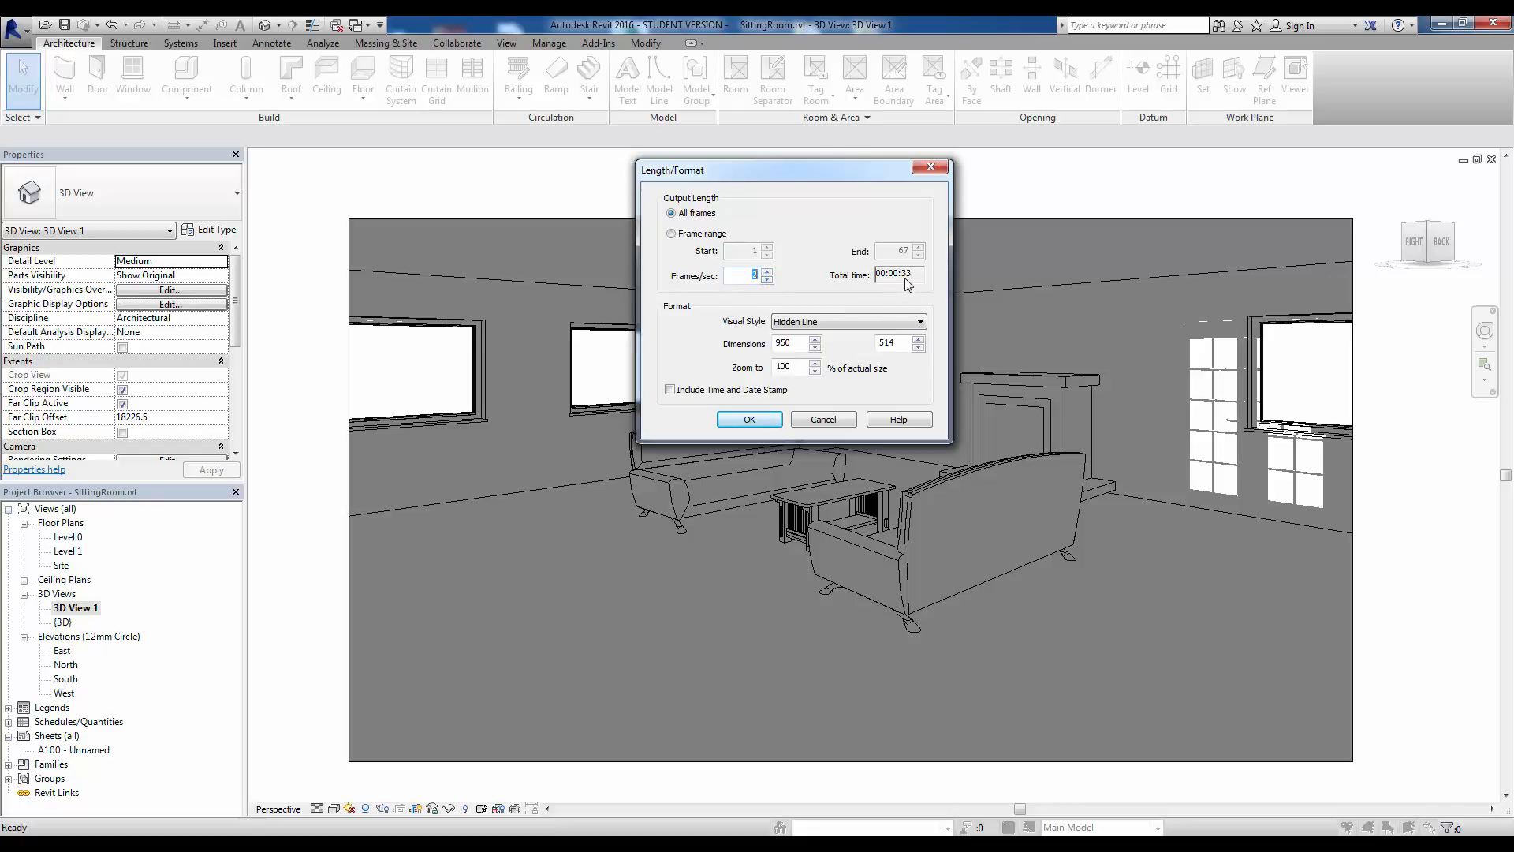
pyautogui.moveTo(841, 304)
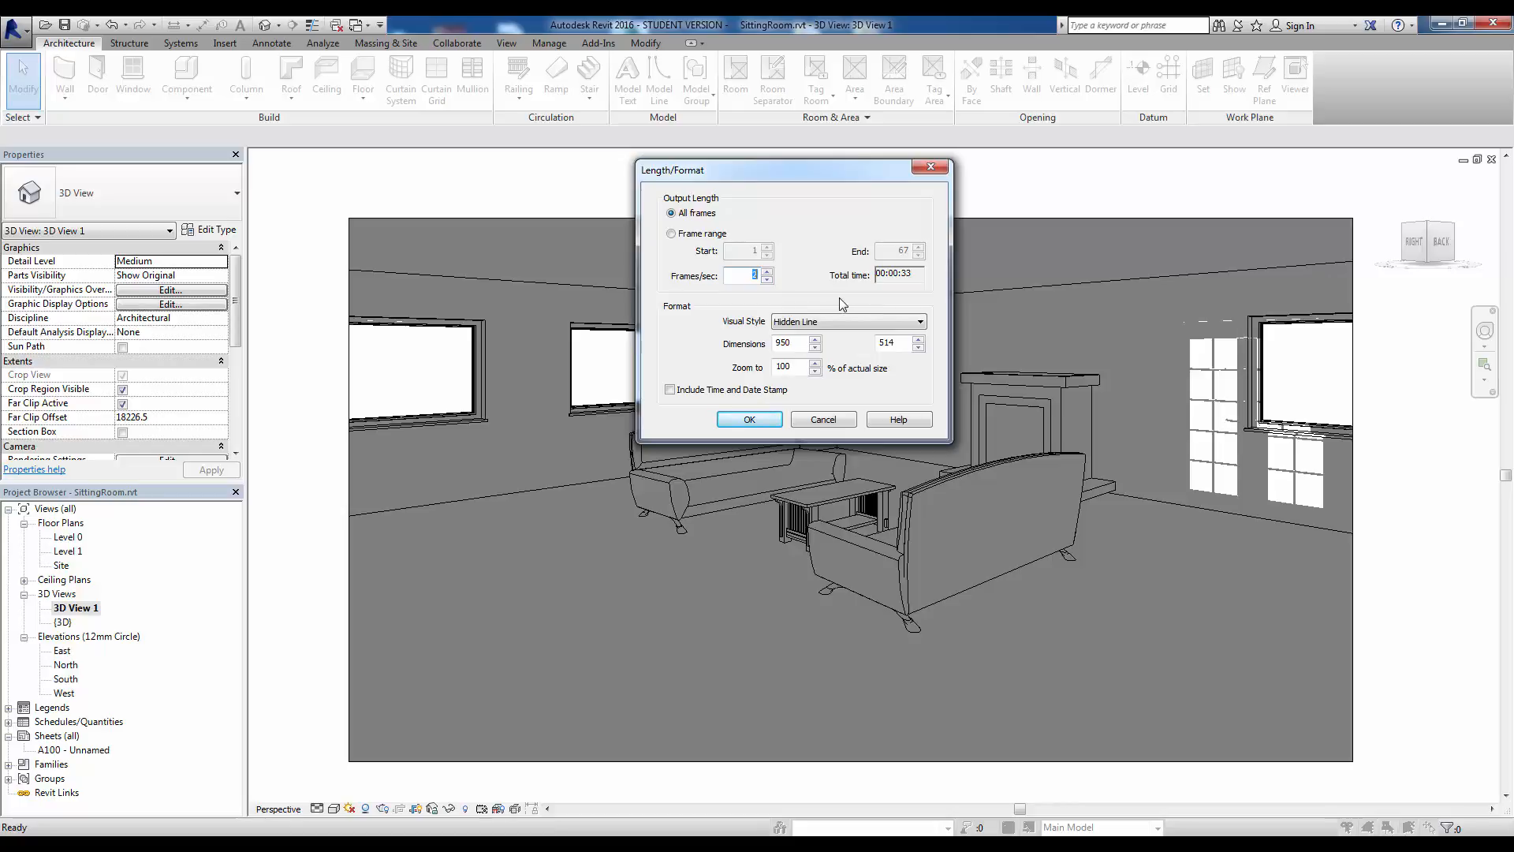
# Set visual style Shaded with Edges, include the time and date stamp, and confirm the format
pyautogui.click(916, 322)
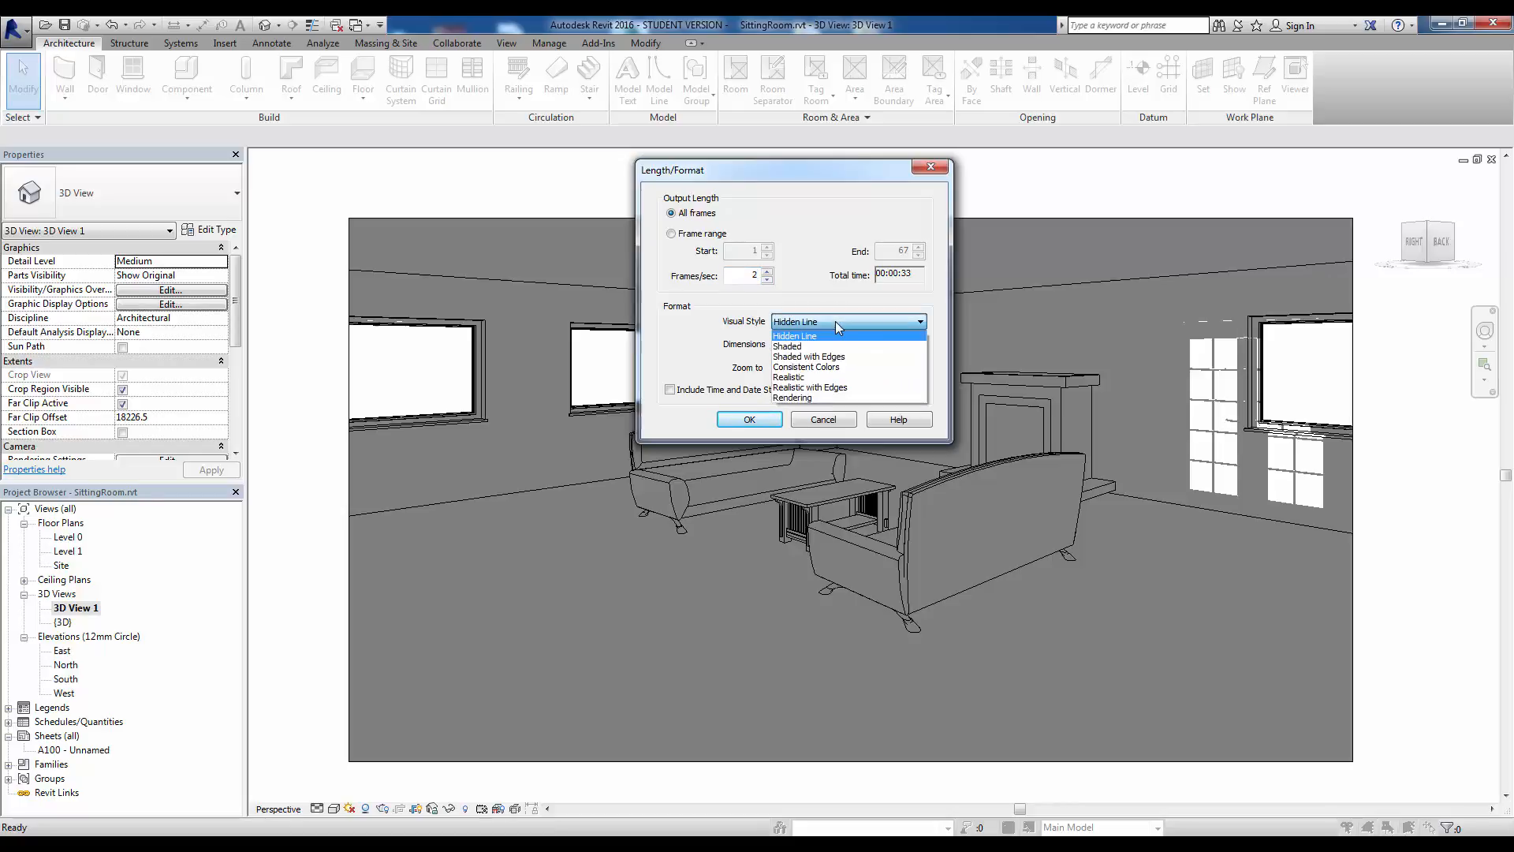
pyautogui.moveTo(809, 356)
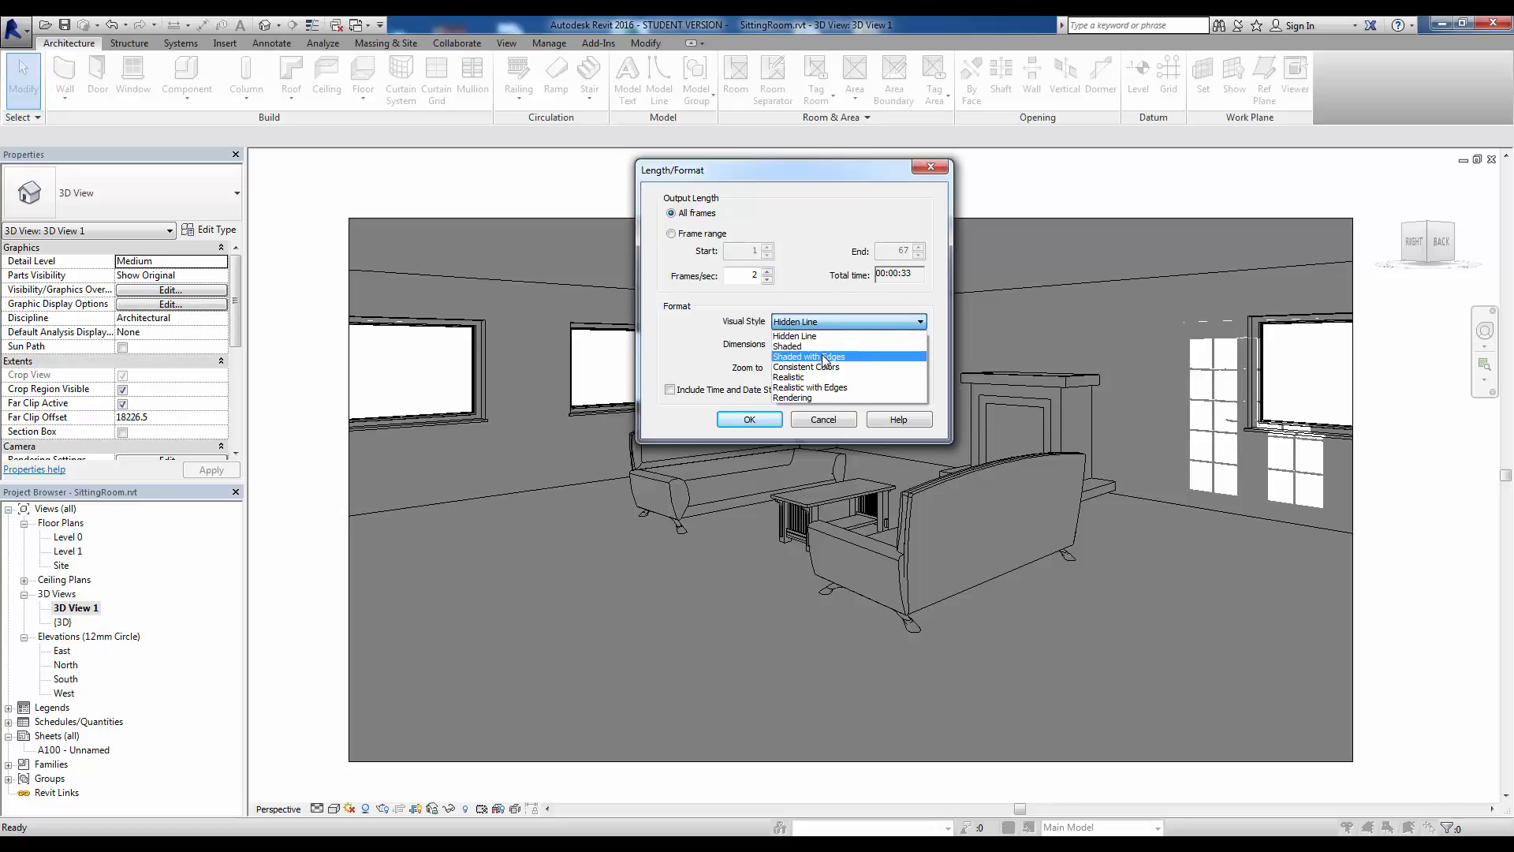
pyautogui.click(808, 357)
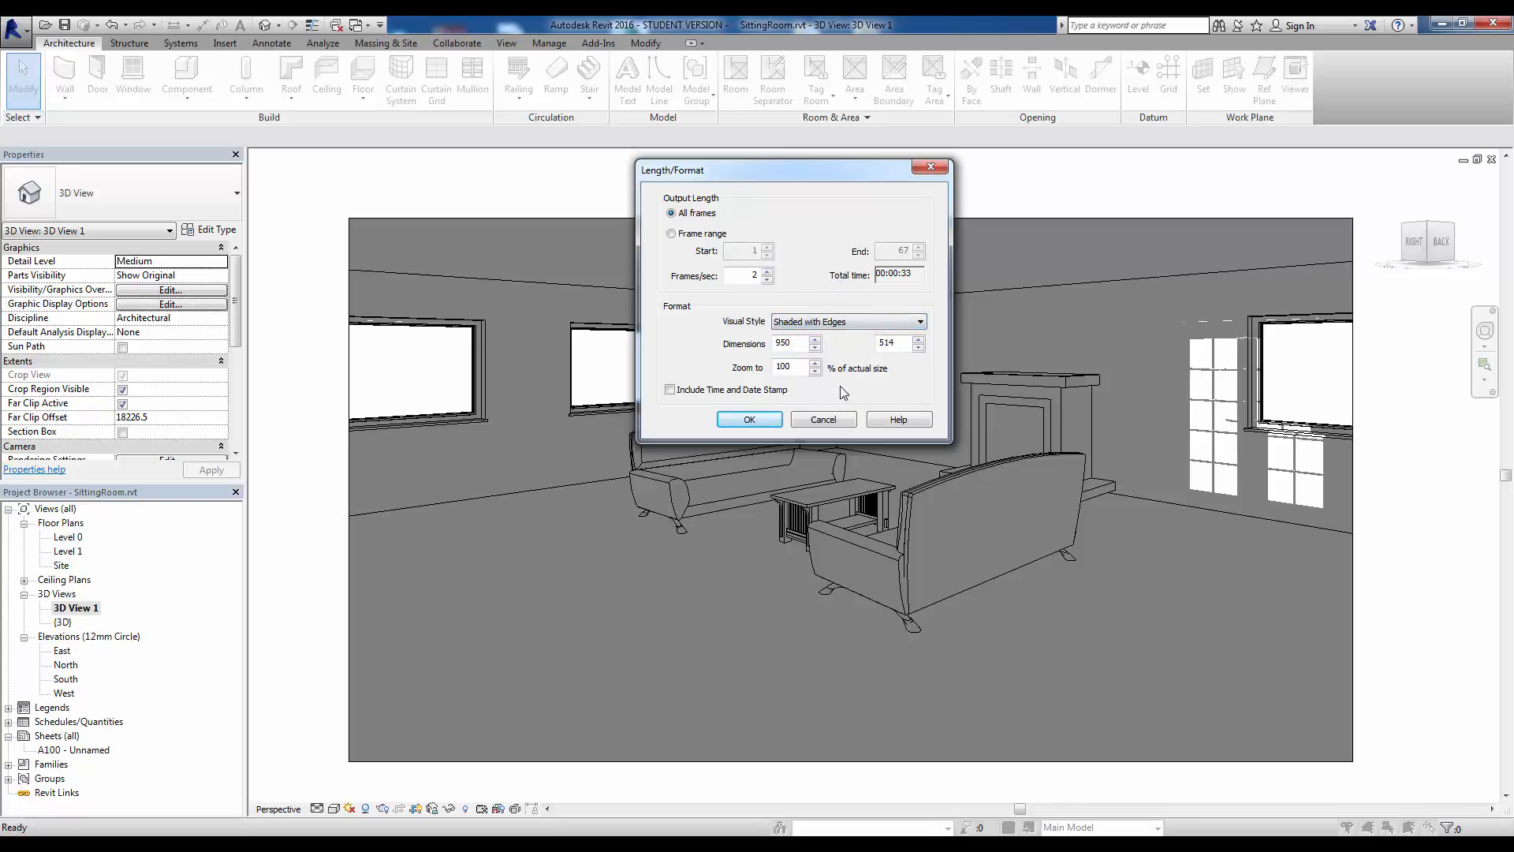
pyautogui.moveTo(713, 232)
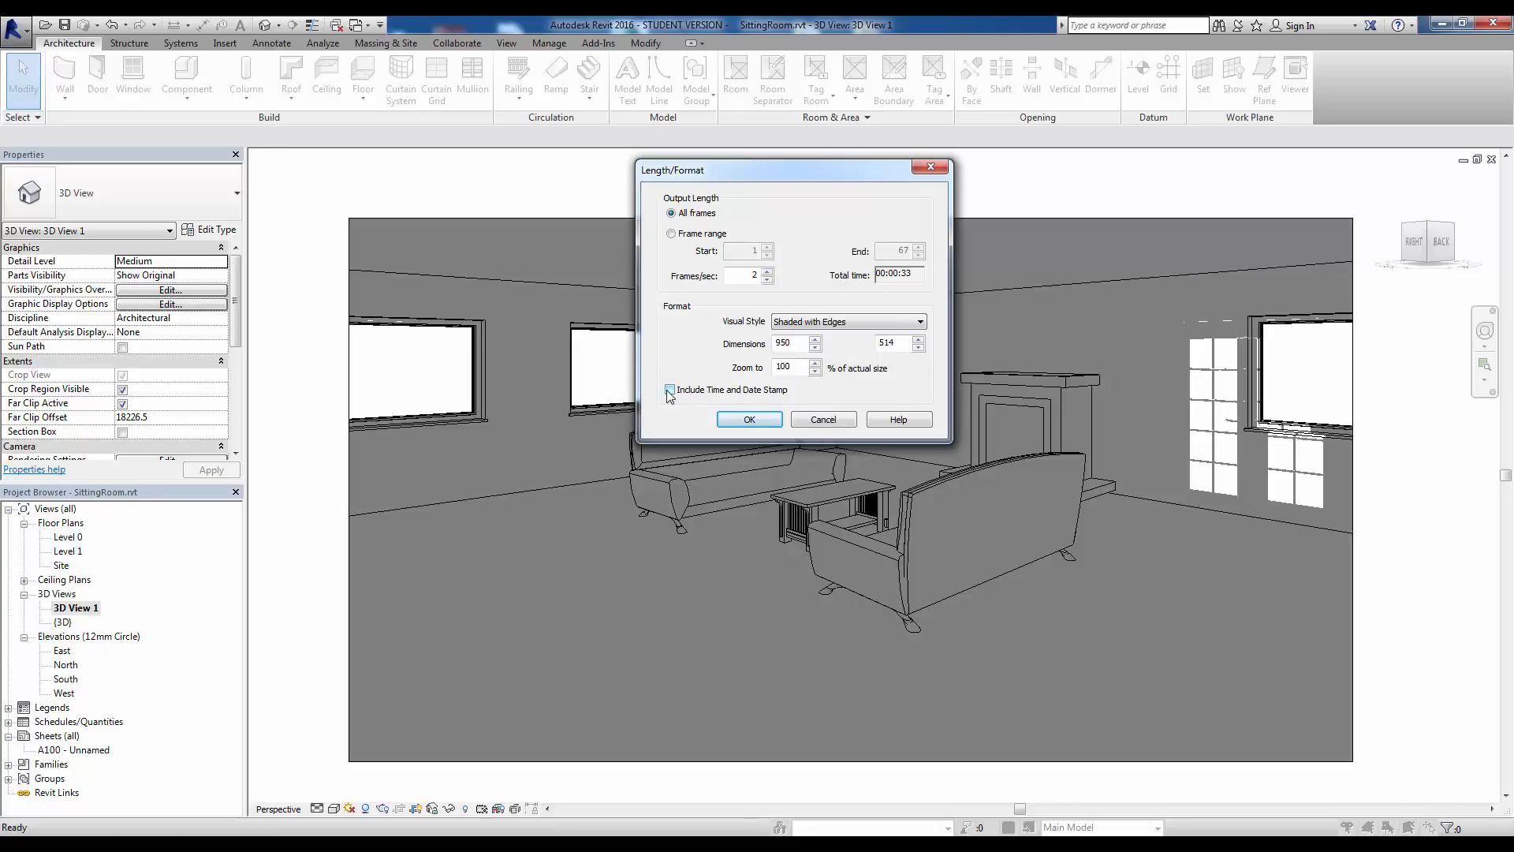
pyautogui.click(669, 390)
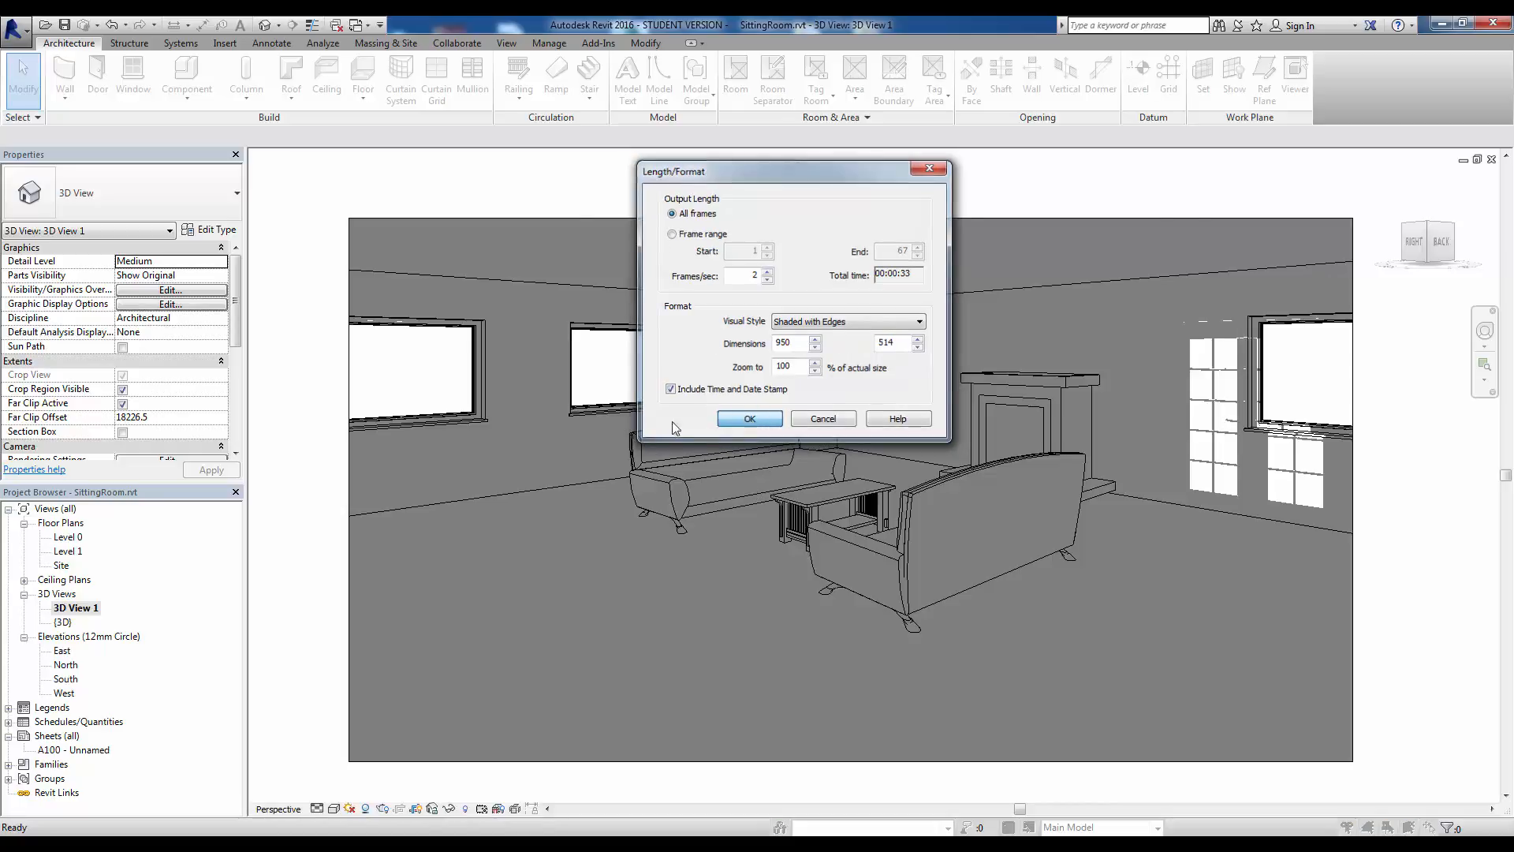
pyautogui.click(749, 418)
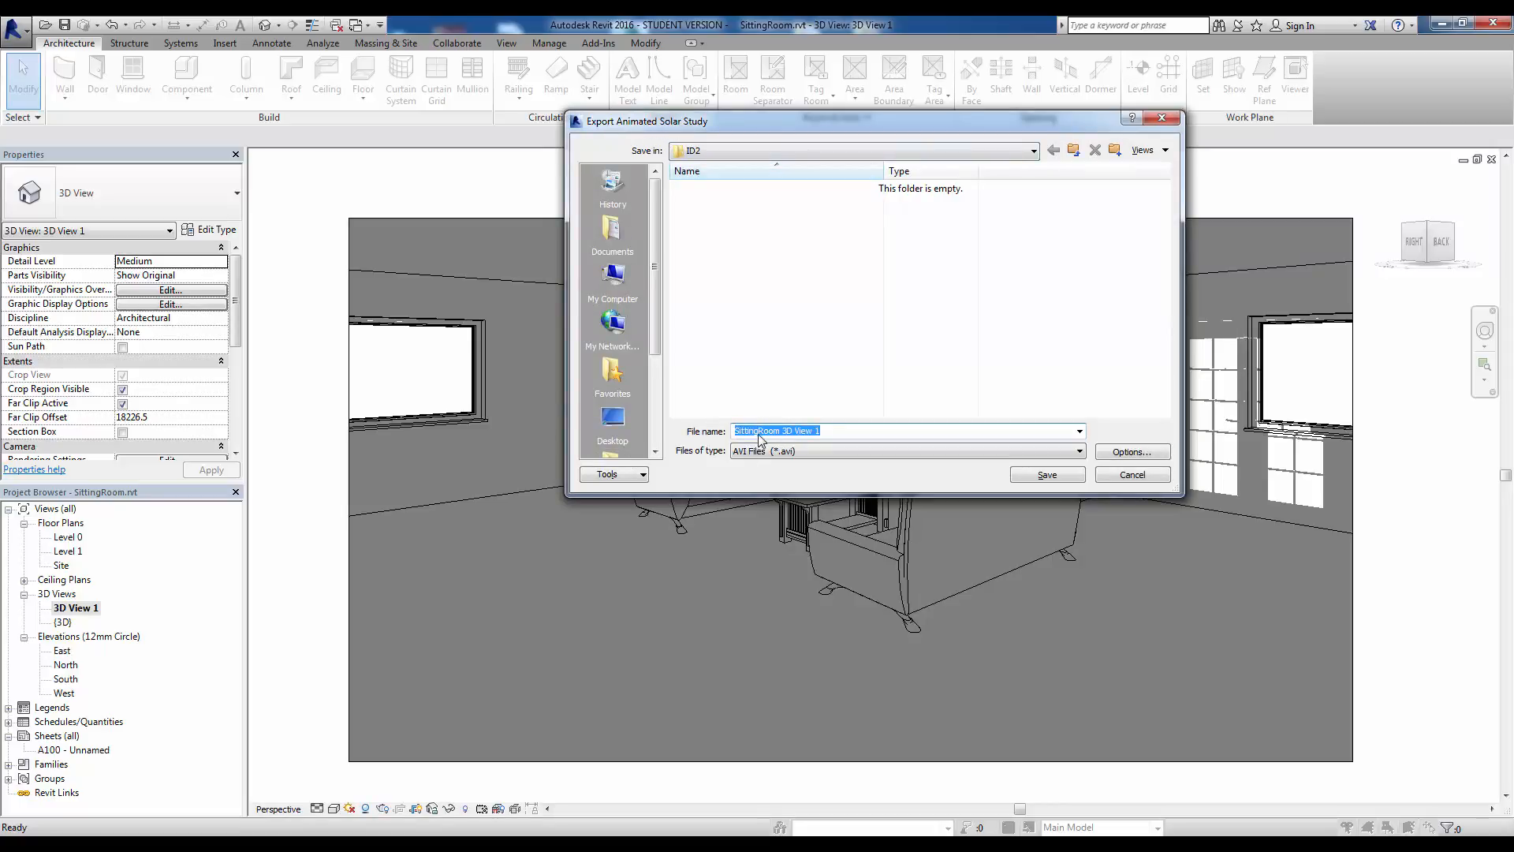
# Save the export as SittingRoomSolar.avi (AVI Files) in the ID2 folder
pyautogui.click(846, 431)
pyautogui.write('S')
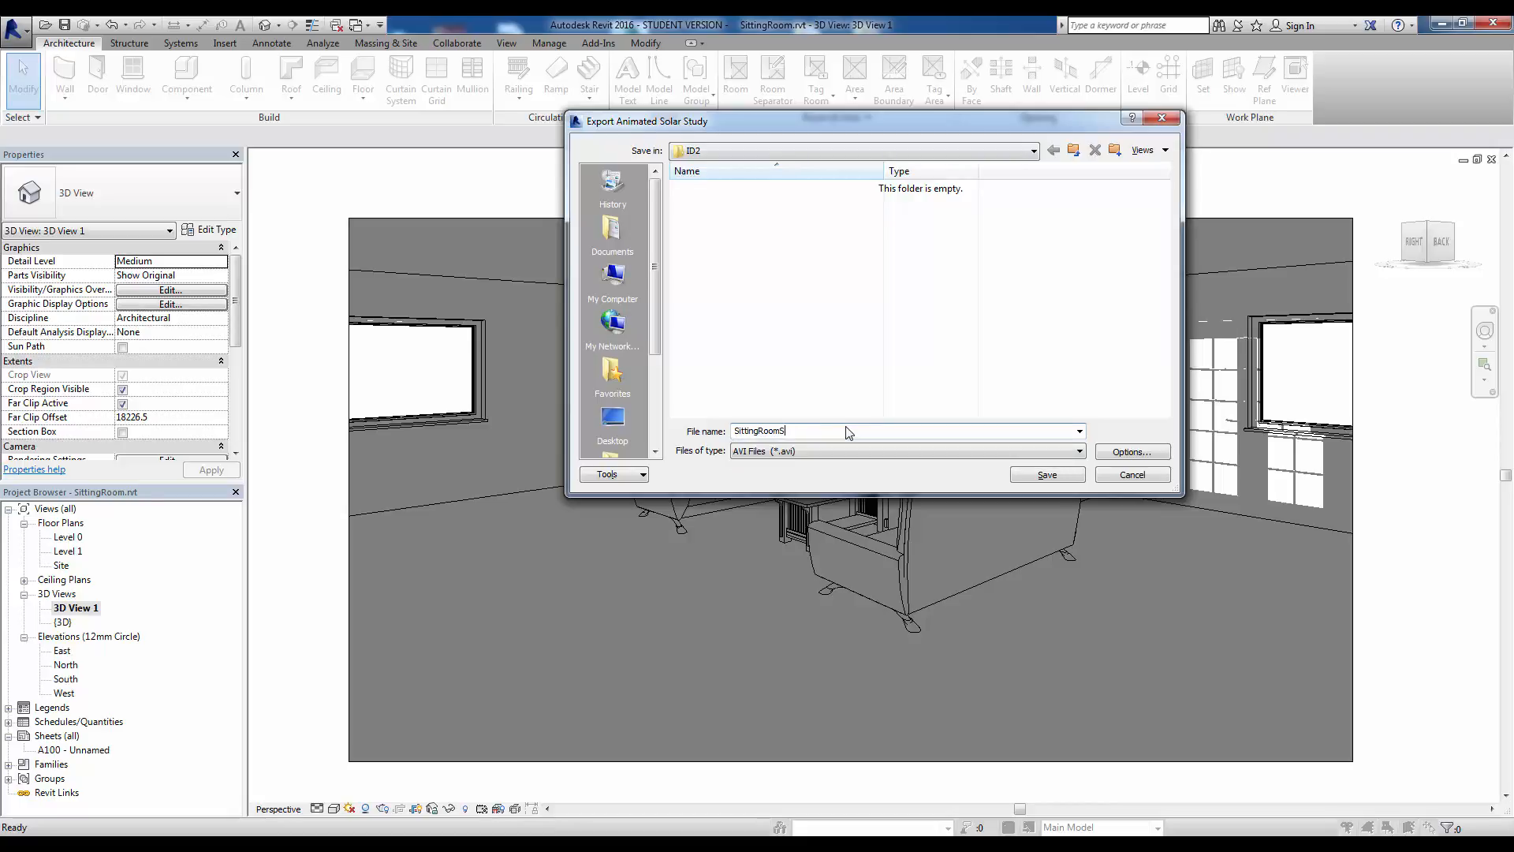
pyautogui.write('olar')
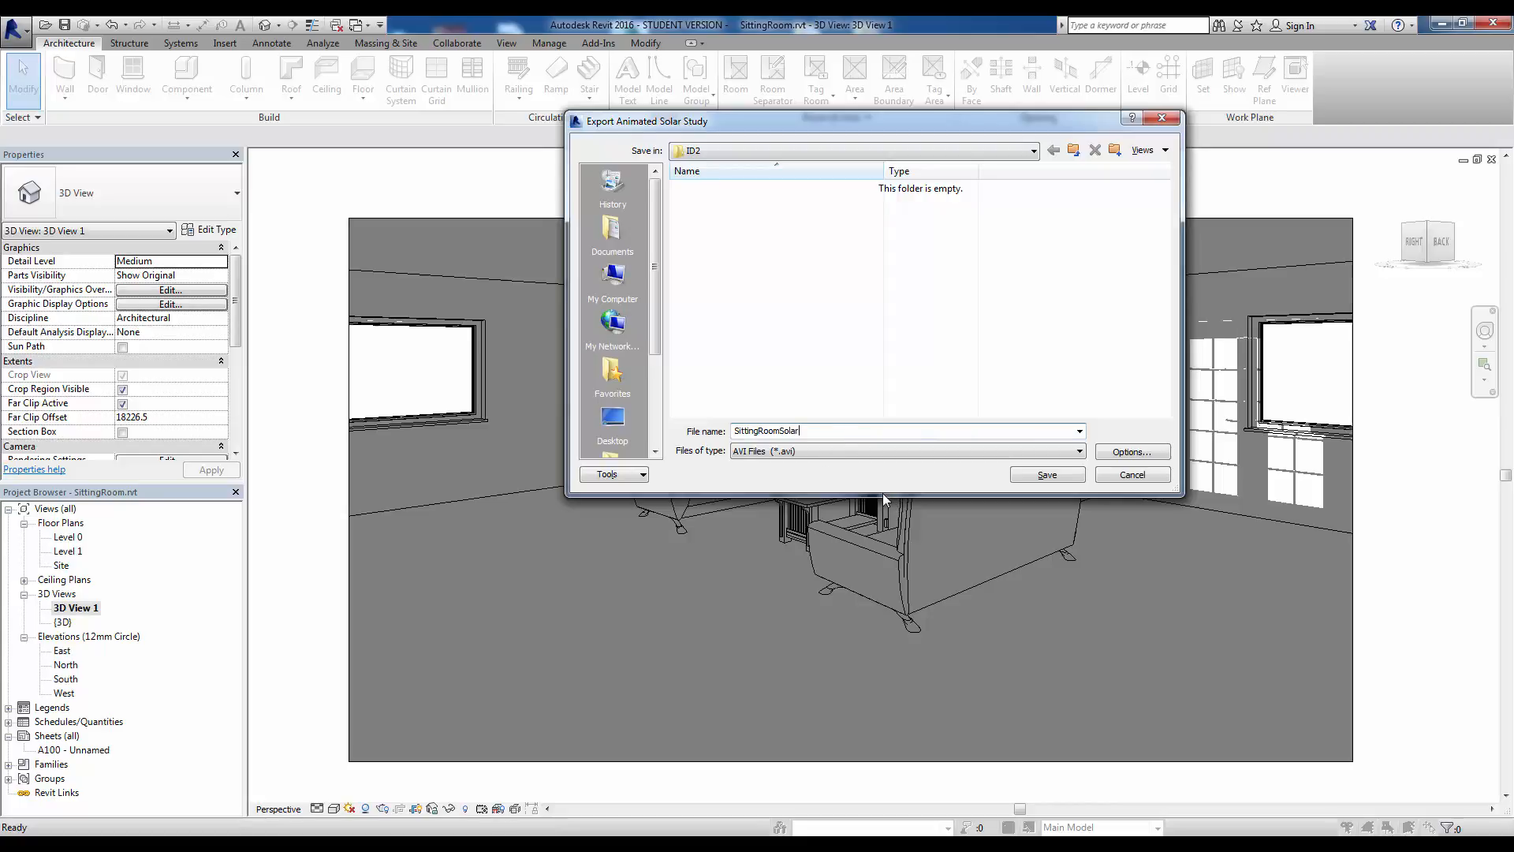
pyautogui.moveTo(1048, 474)
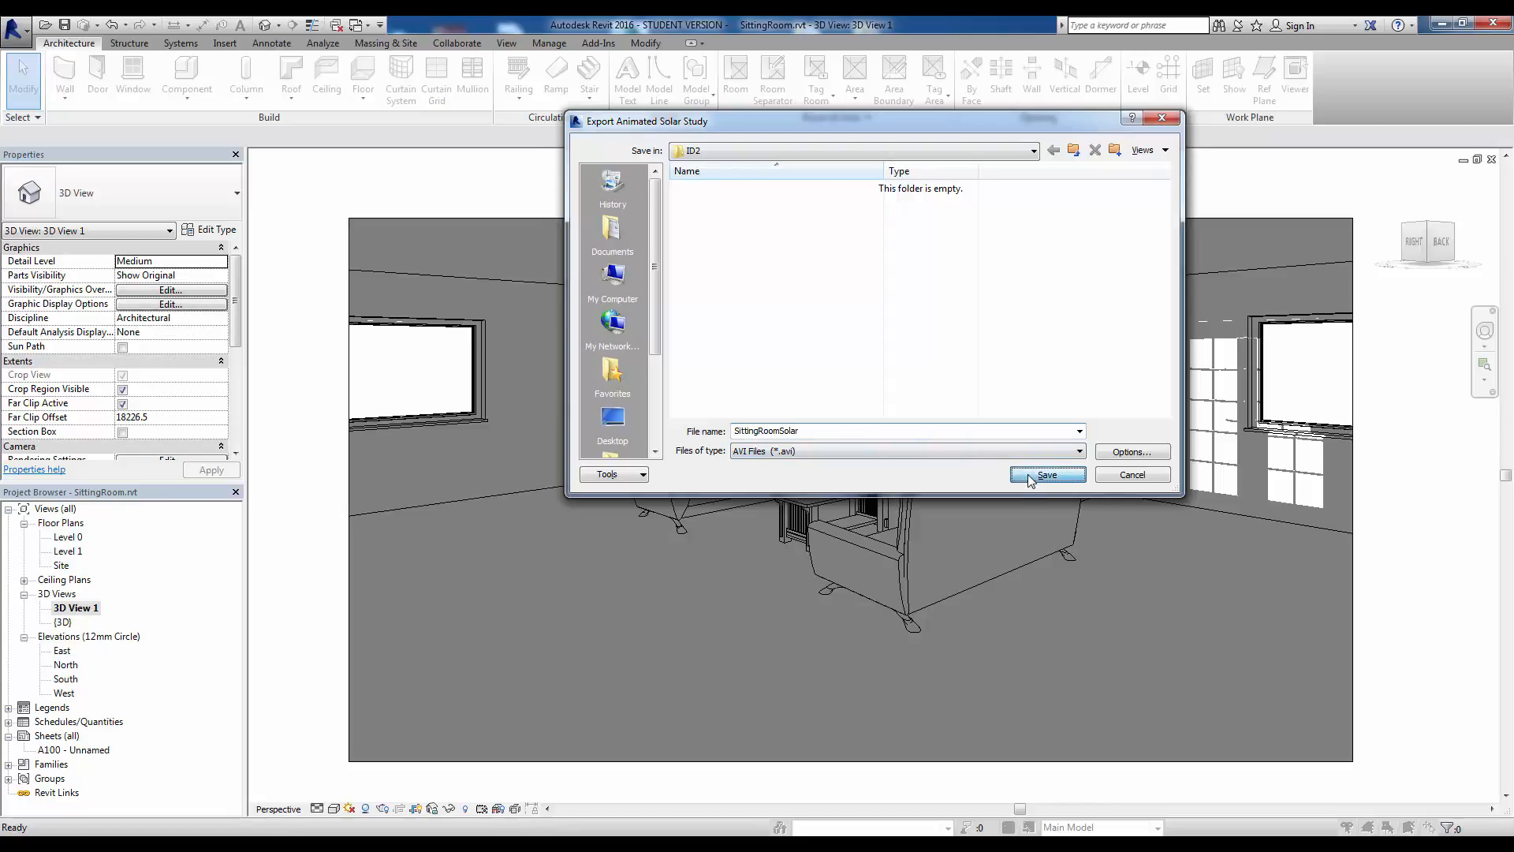
pyautogui.click(1046, 475)
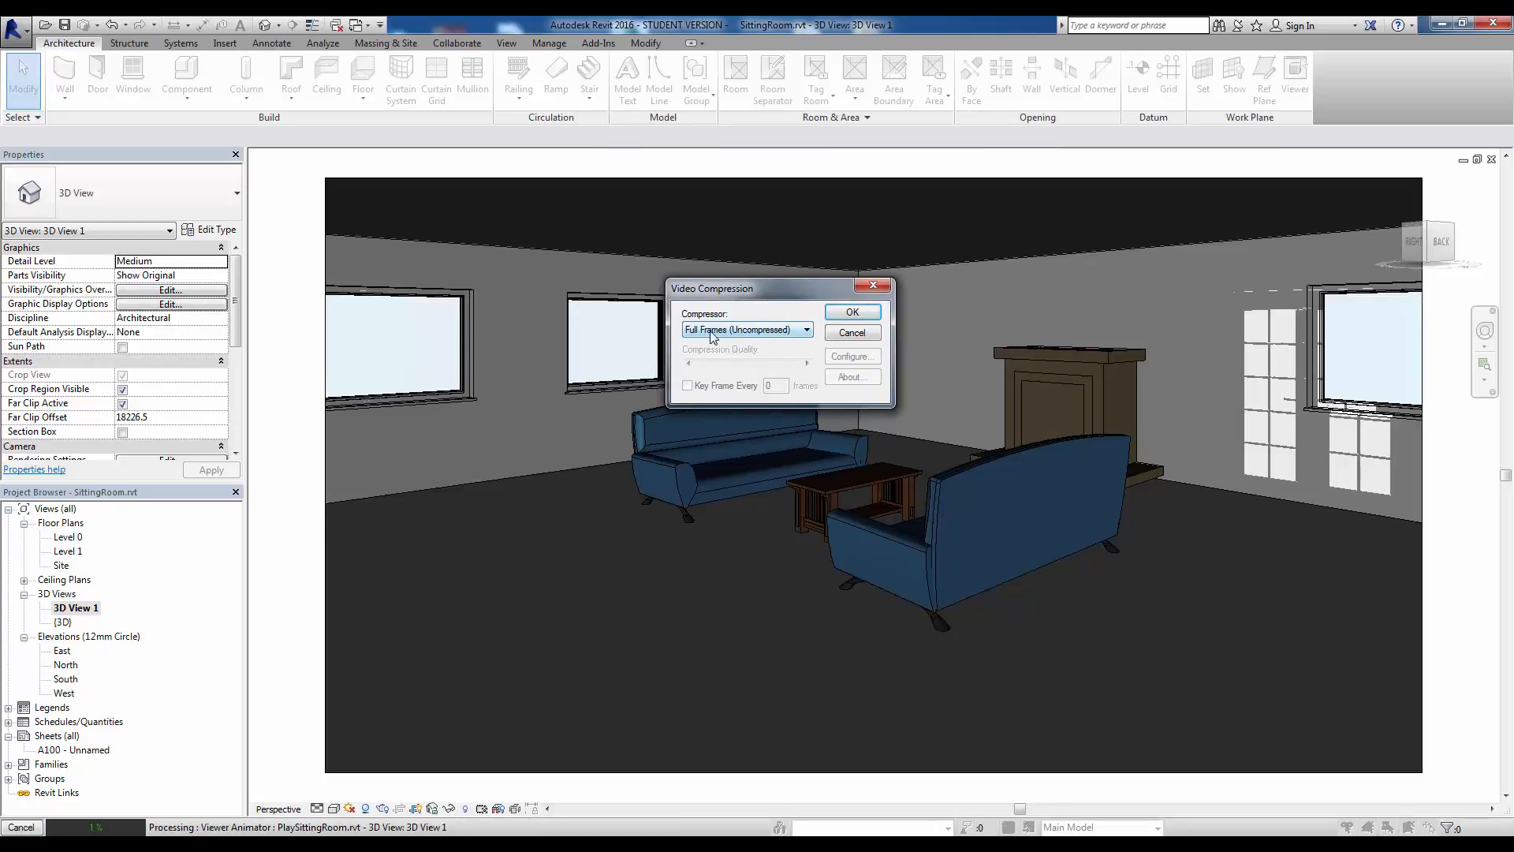
# Keep Full Frames (Uncompressed) as the compressor and start generating the video
pyautogui.click(808, 330)
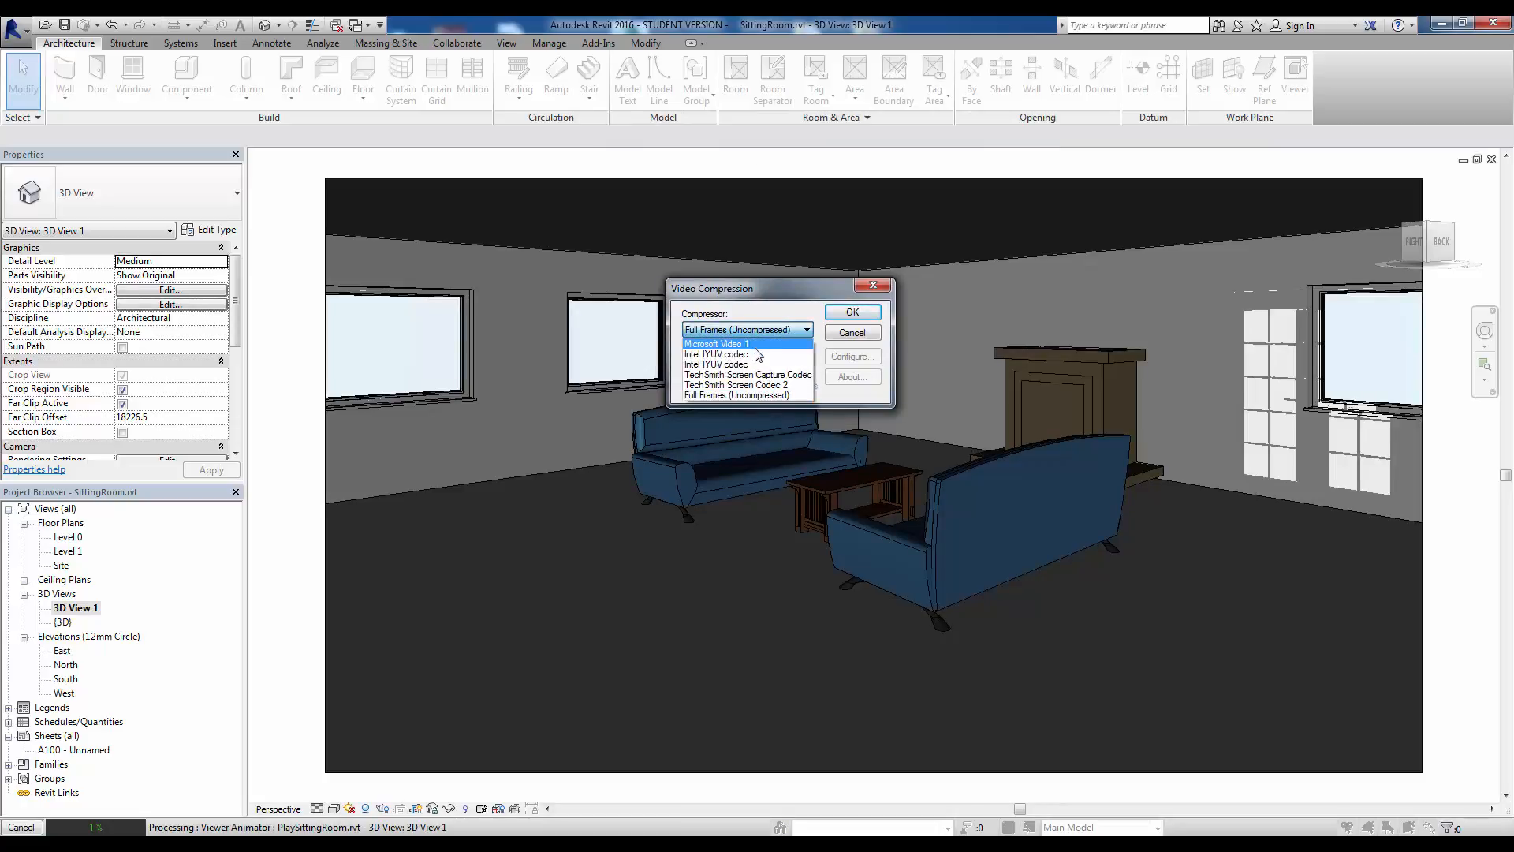
pyautogui.moveTo(729, 342)
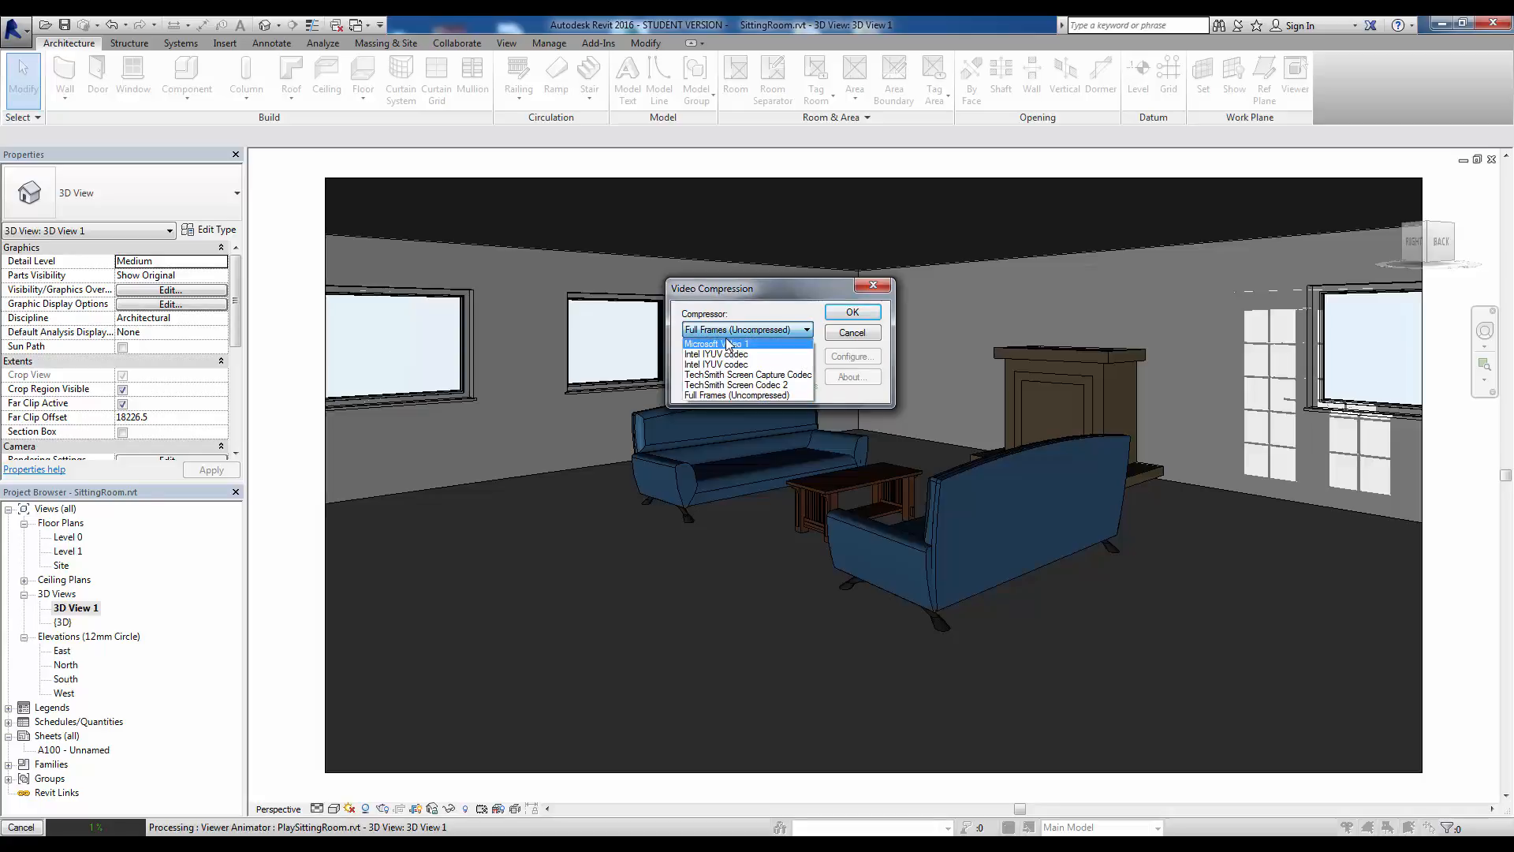
pyautogui.click(735, 395)
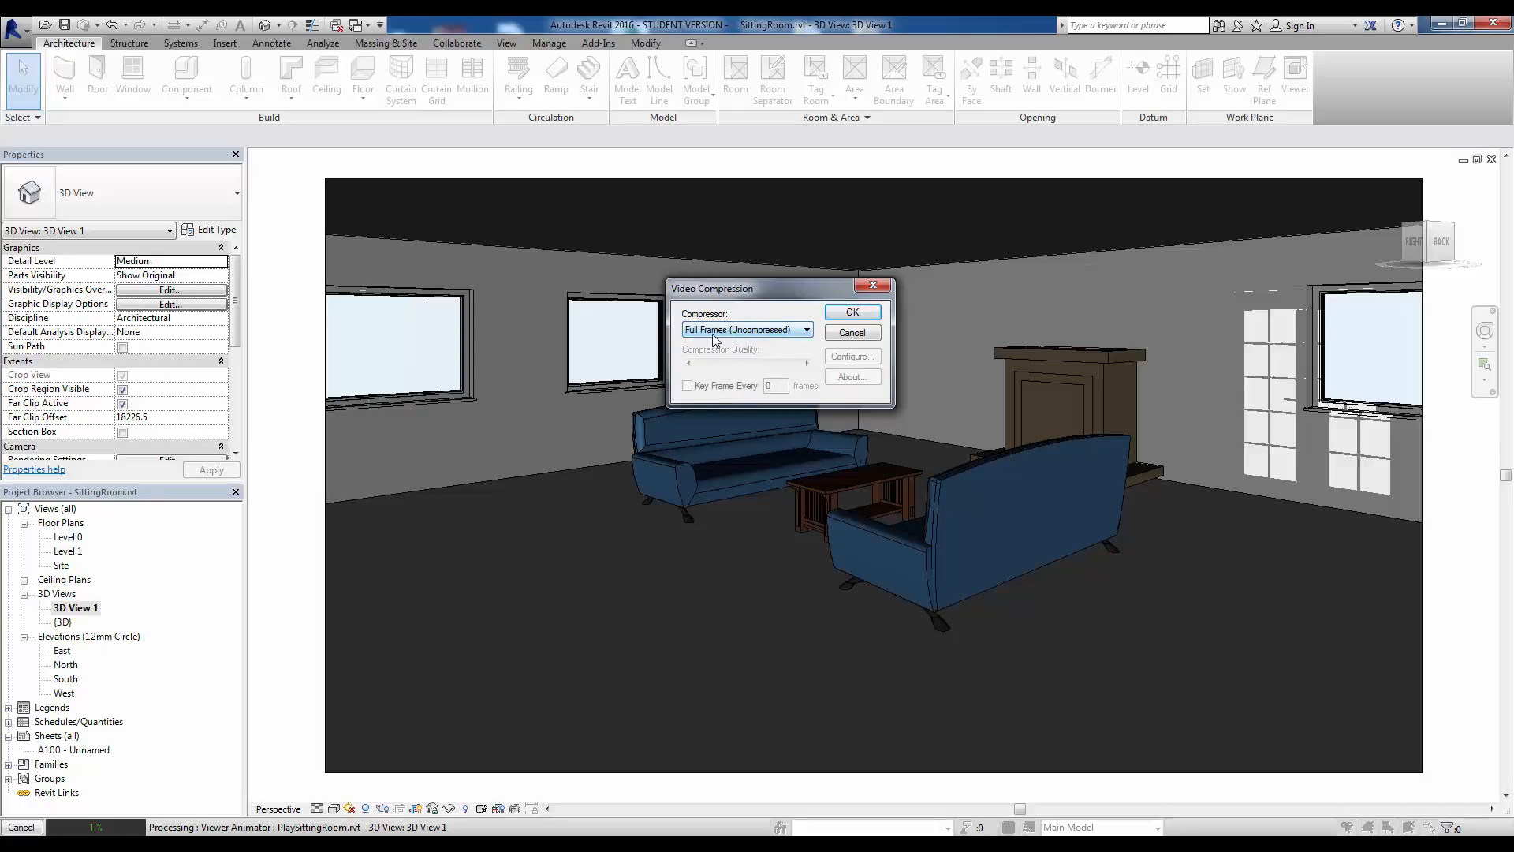
pyautogui.moveTo(754, 349)
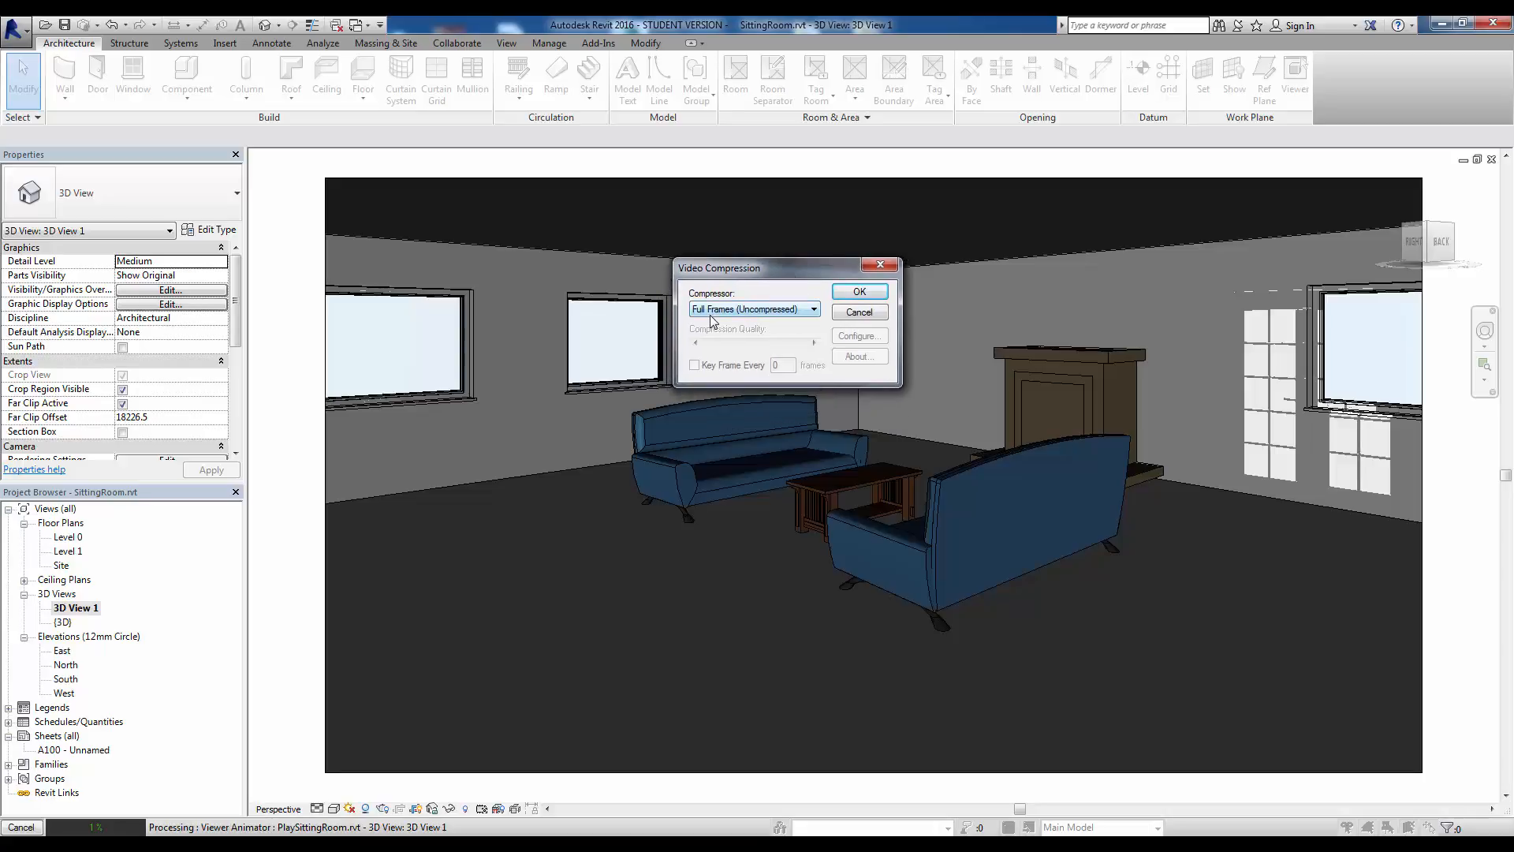
pyautogui.moveTo(745, 305)
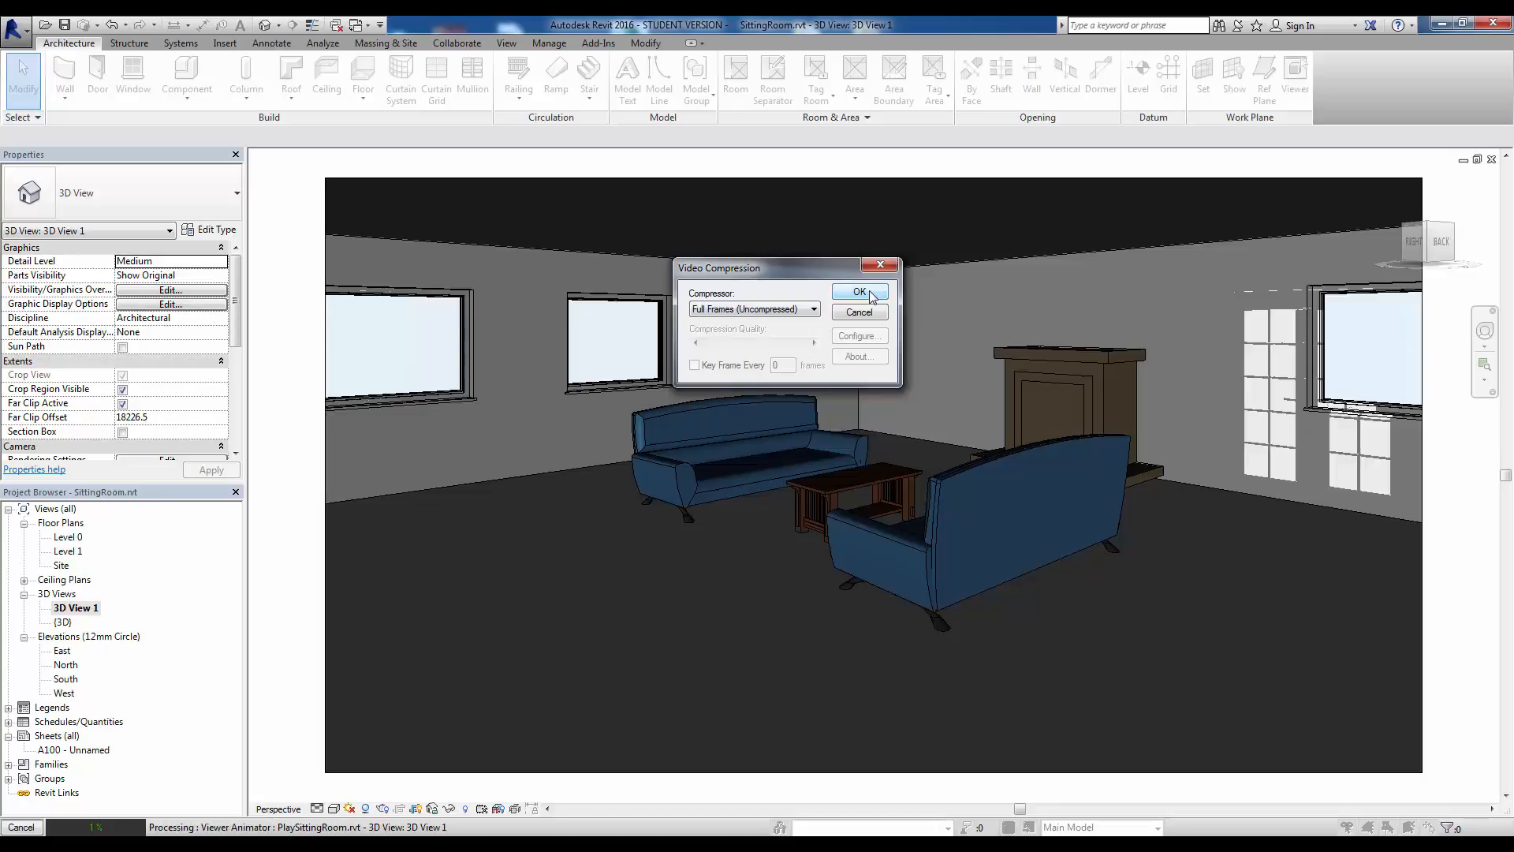
pyautogui.click(858, 294)
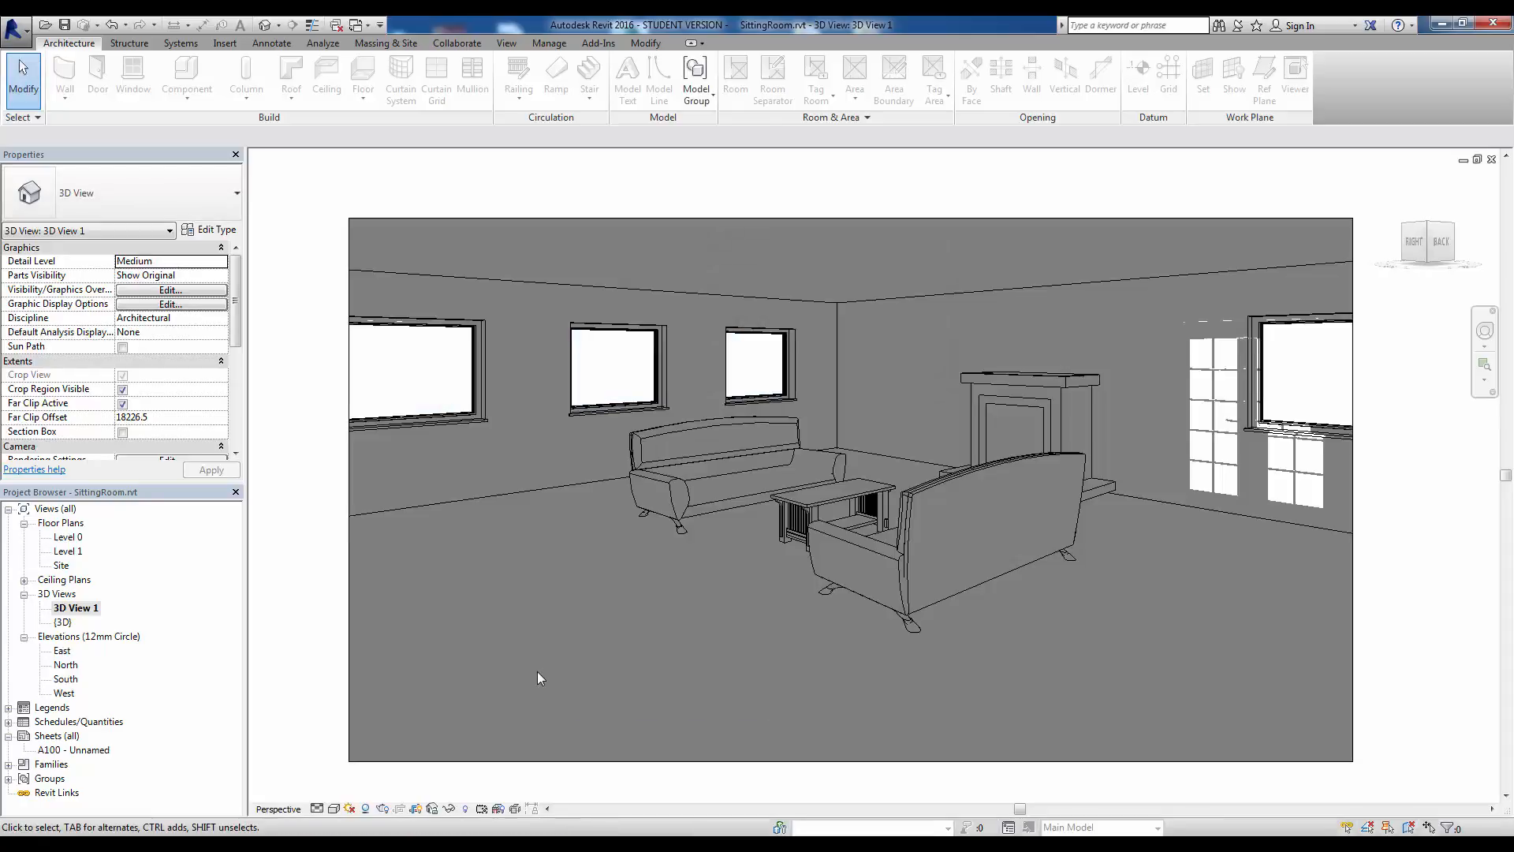
pyautogui.moveTo(1130, 441)
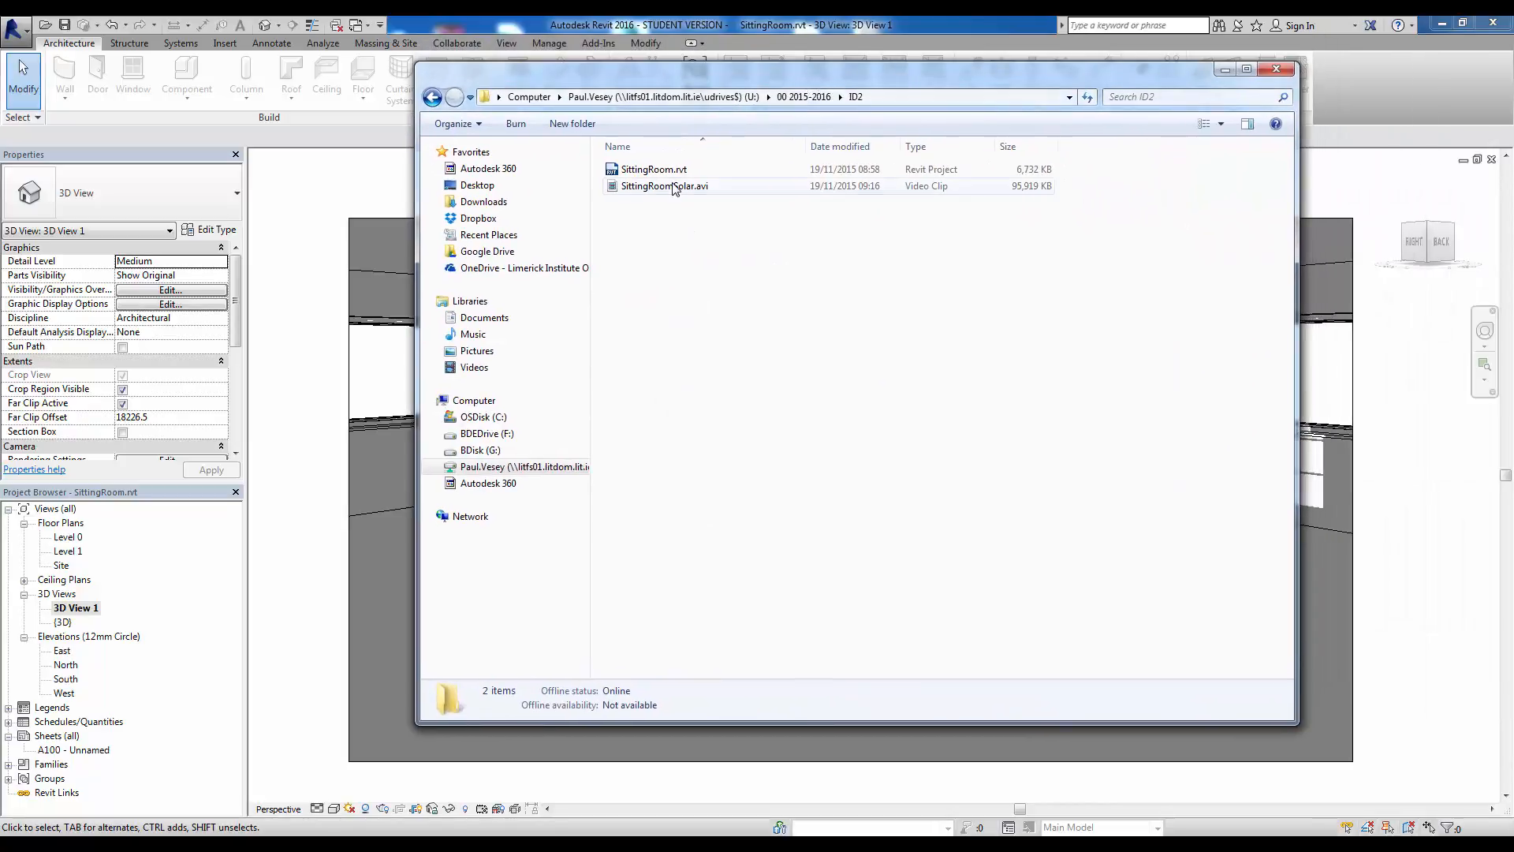
# Check the options for SittingRoomSolar.avi in the ID2 folder, then play it in a media player
pyautogui.click(664, 187)
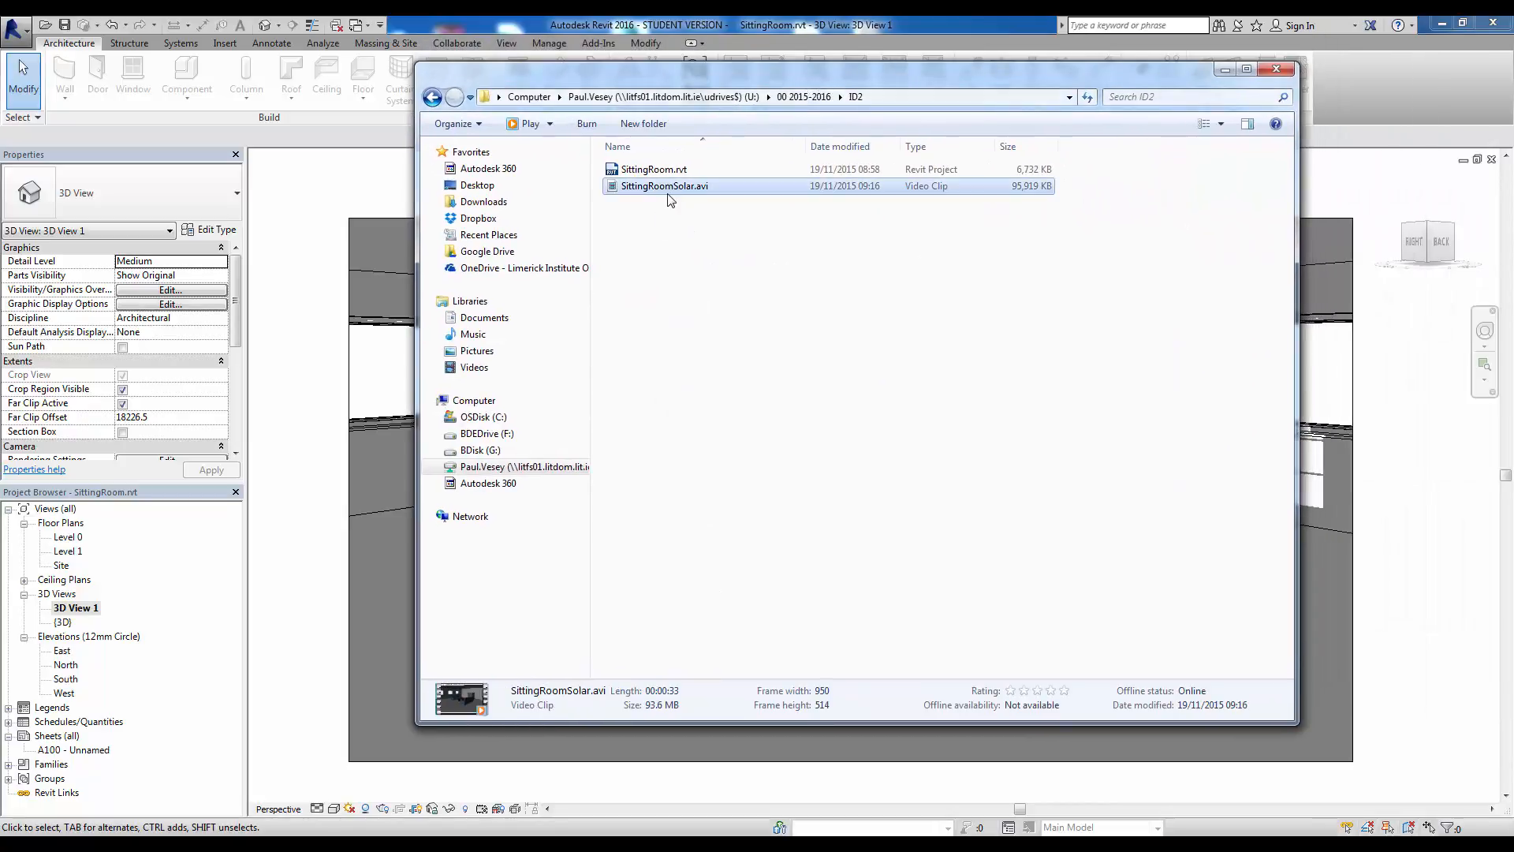
pyautogui.rightClick(664, 186)
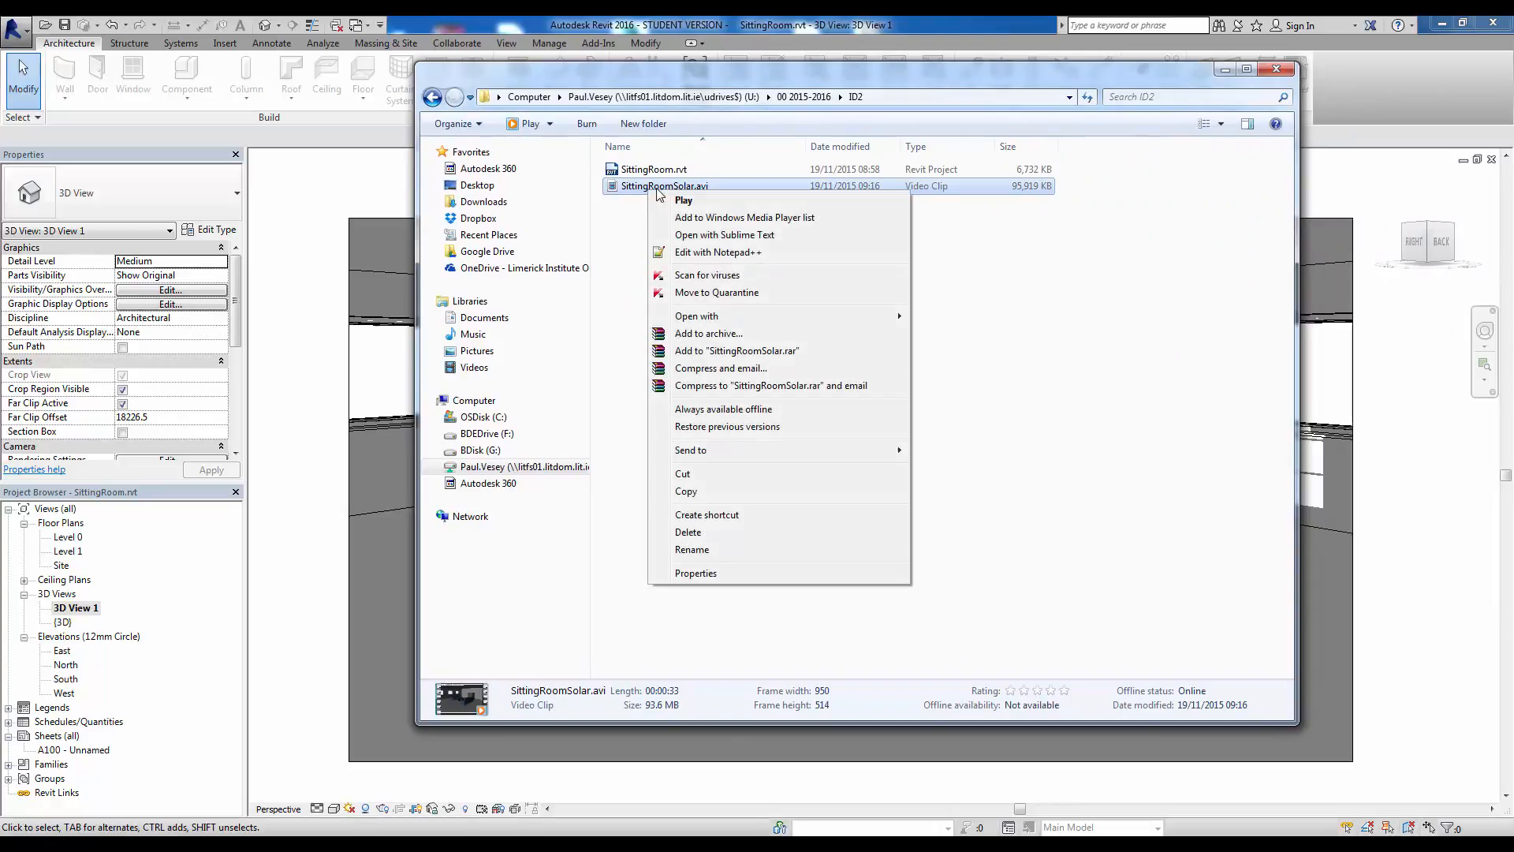
pyautogui.click(625, 278)
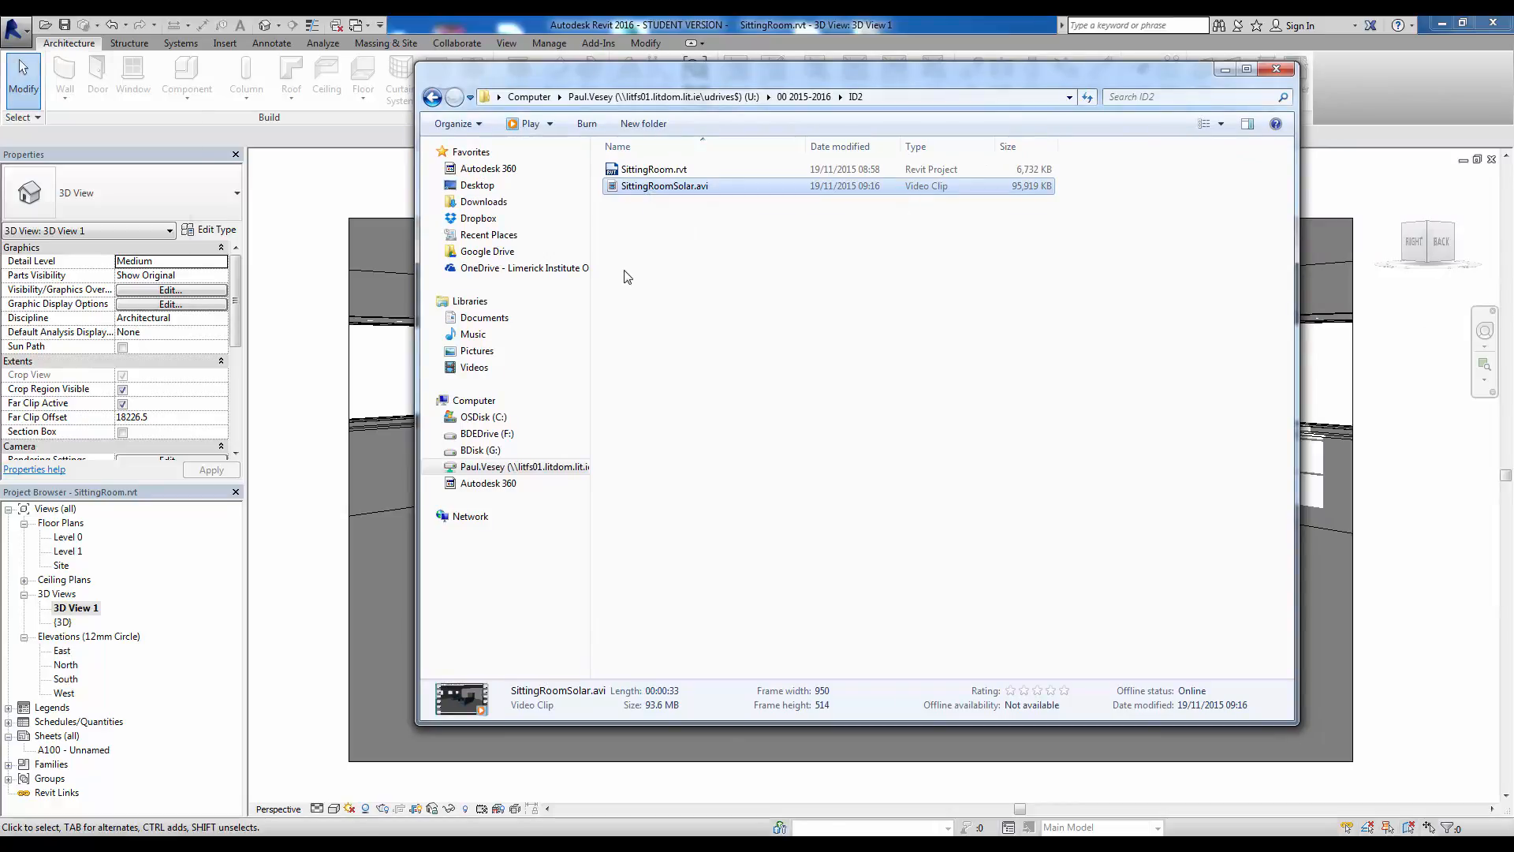
pyautogui.doubleClick(664, 186)
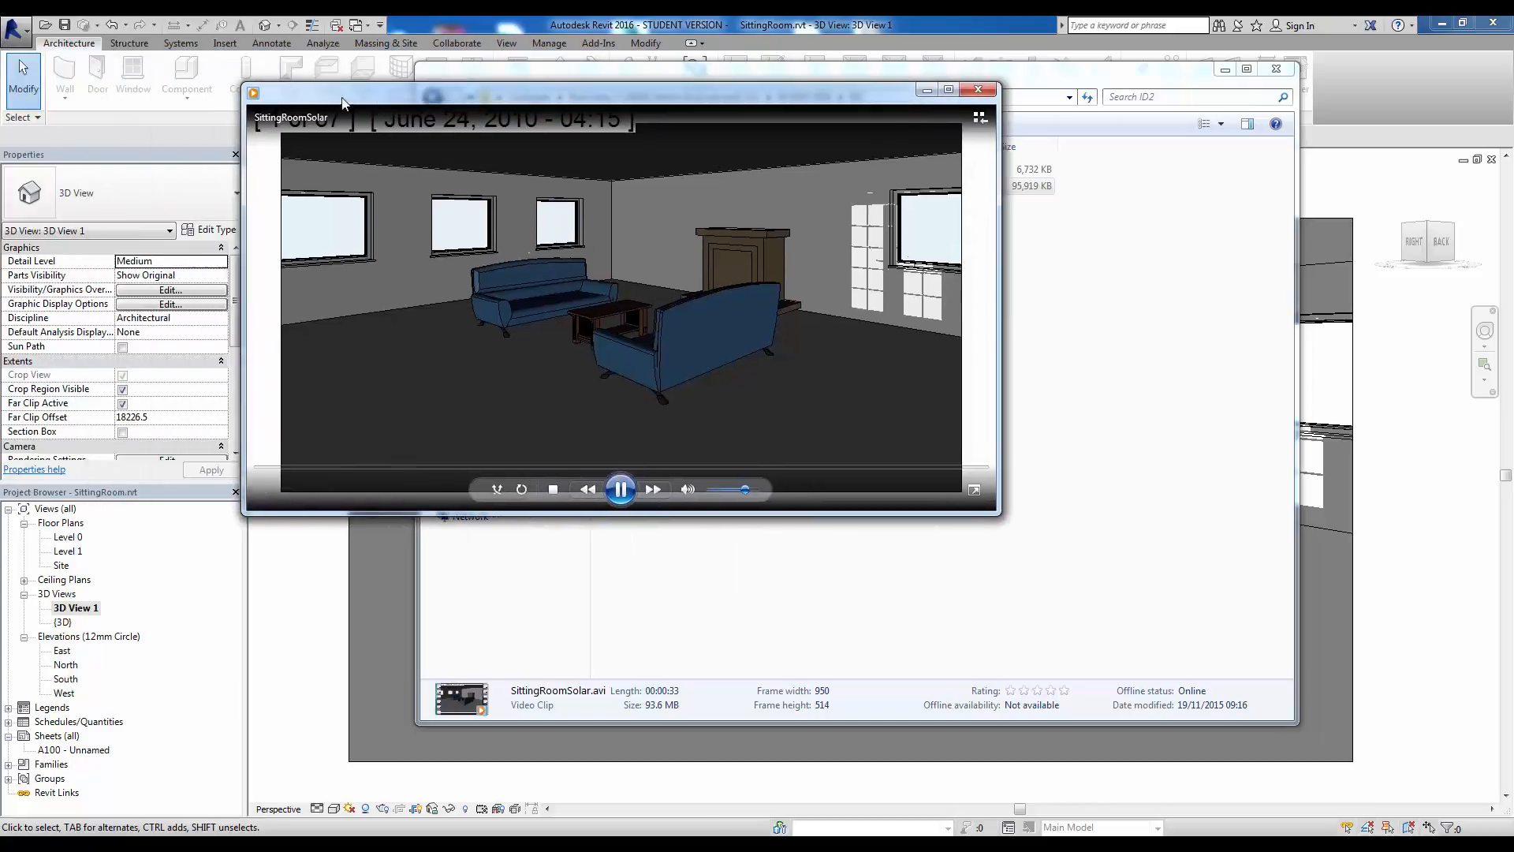